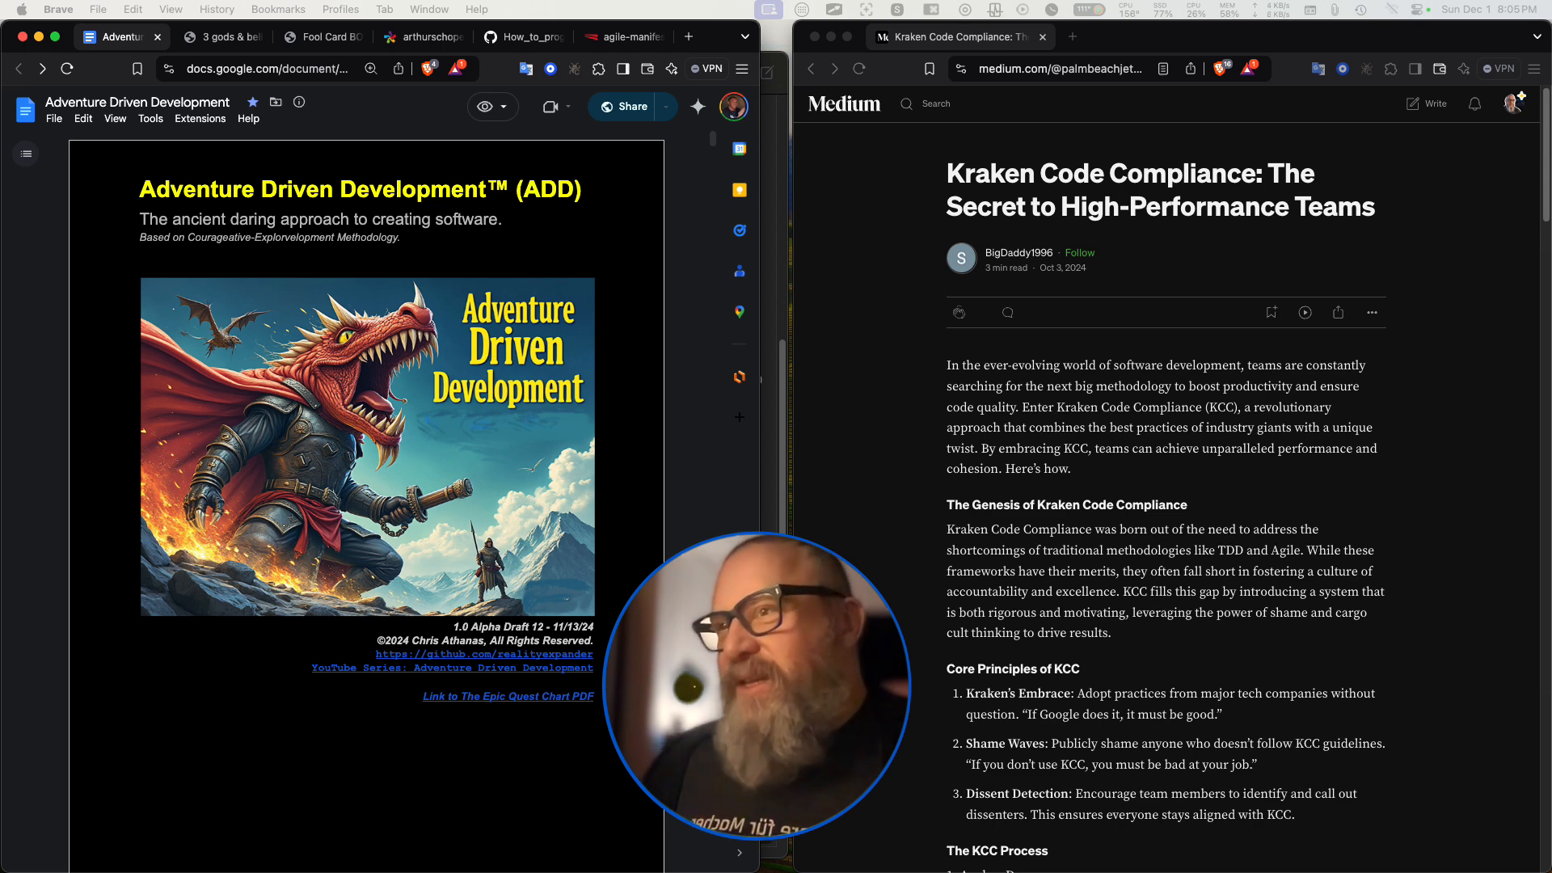
Scroll past the introduction and select the word TDD in the Genesis paragraph.
scroll(down, 3)
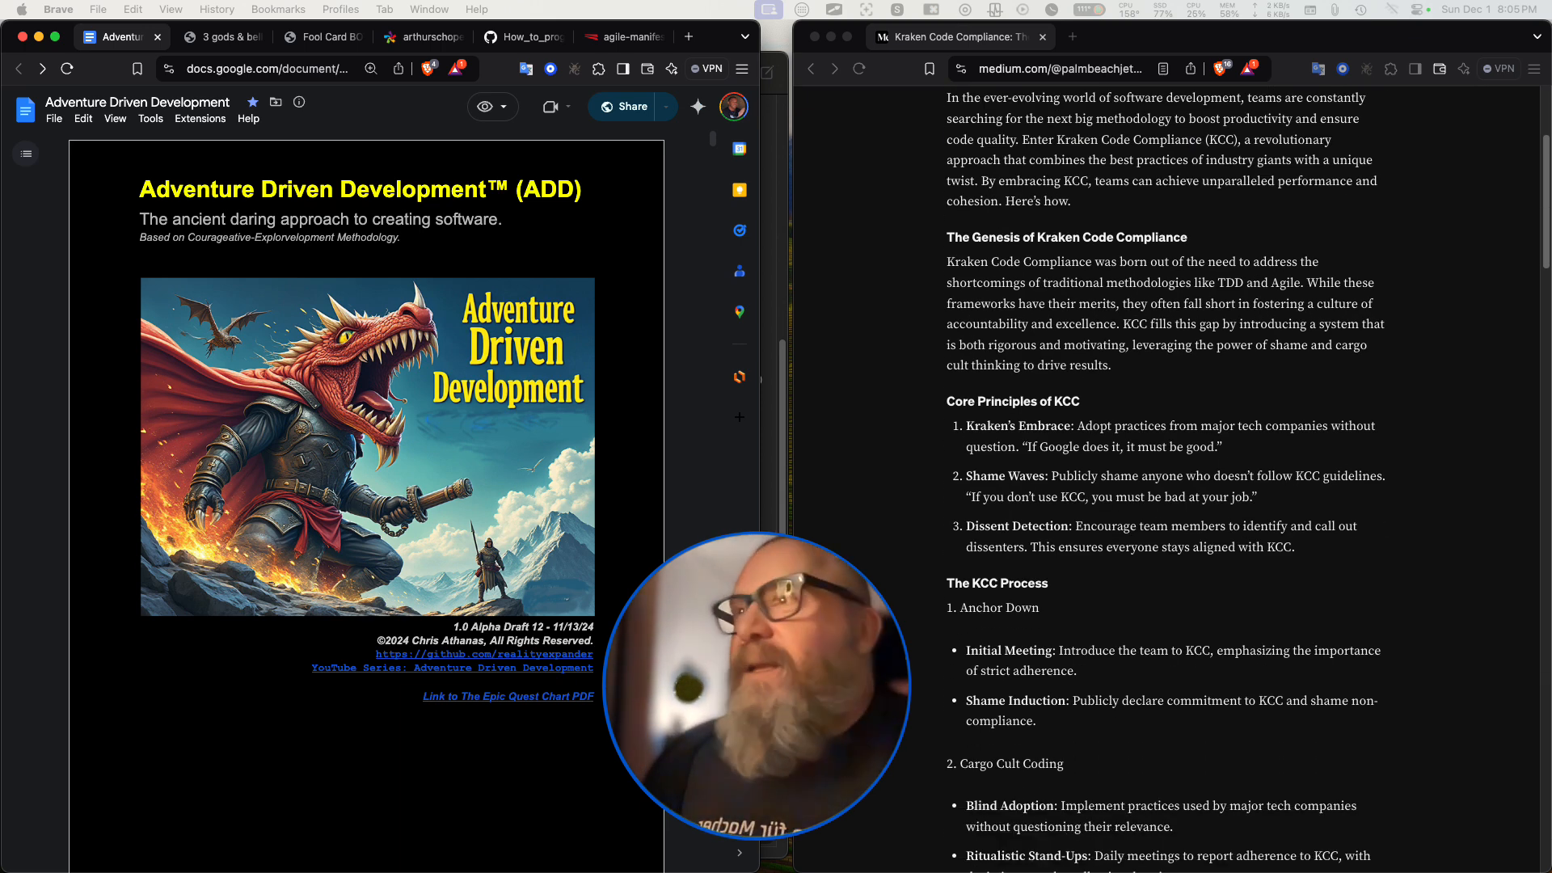
scroll(down, 3)
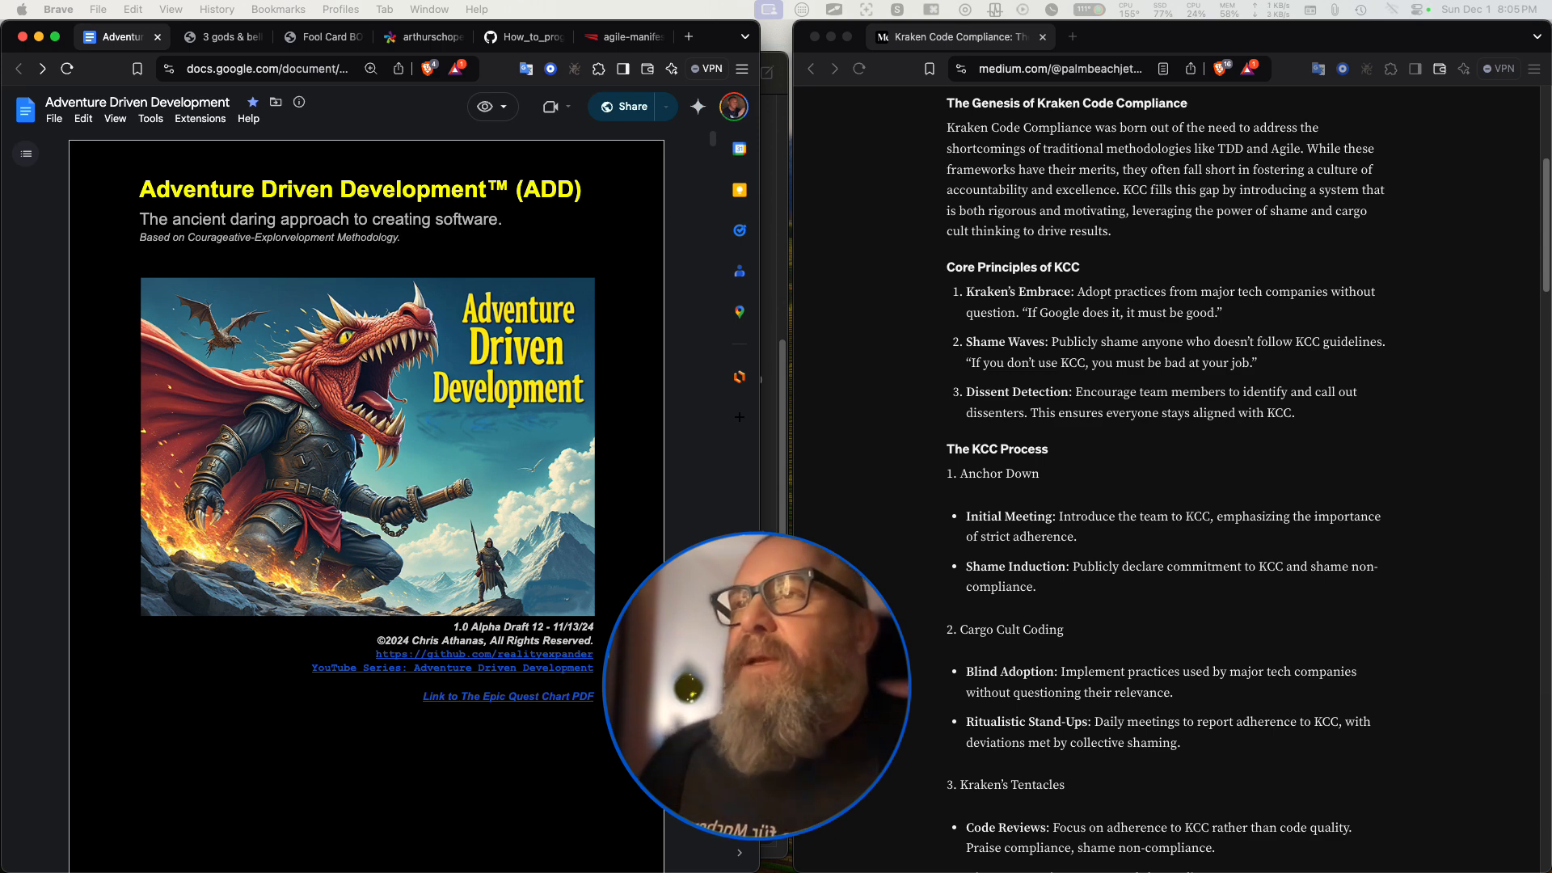
double_click(1230, 149)
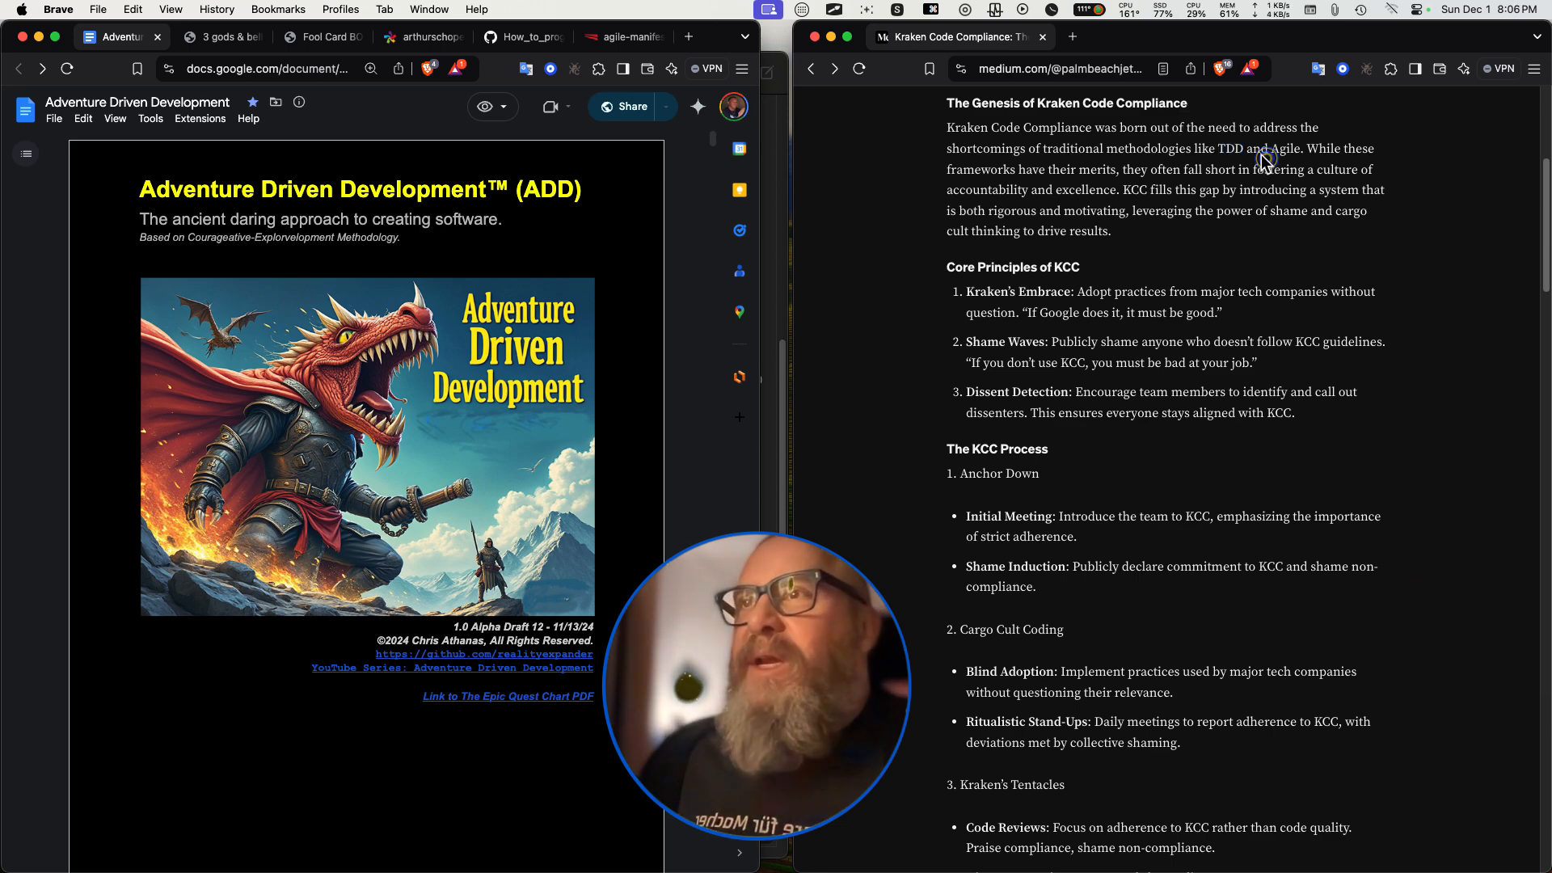
double_click(1229, 149)
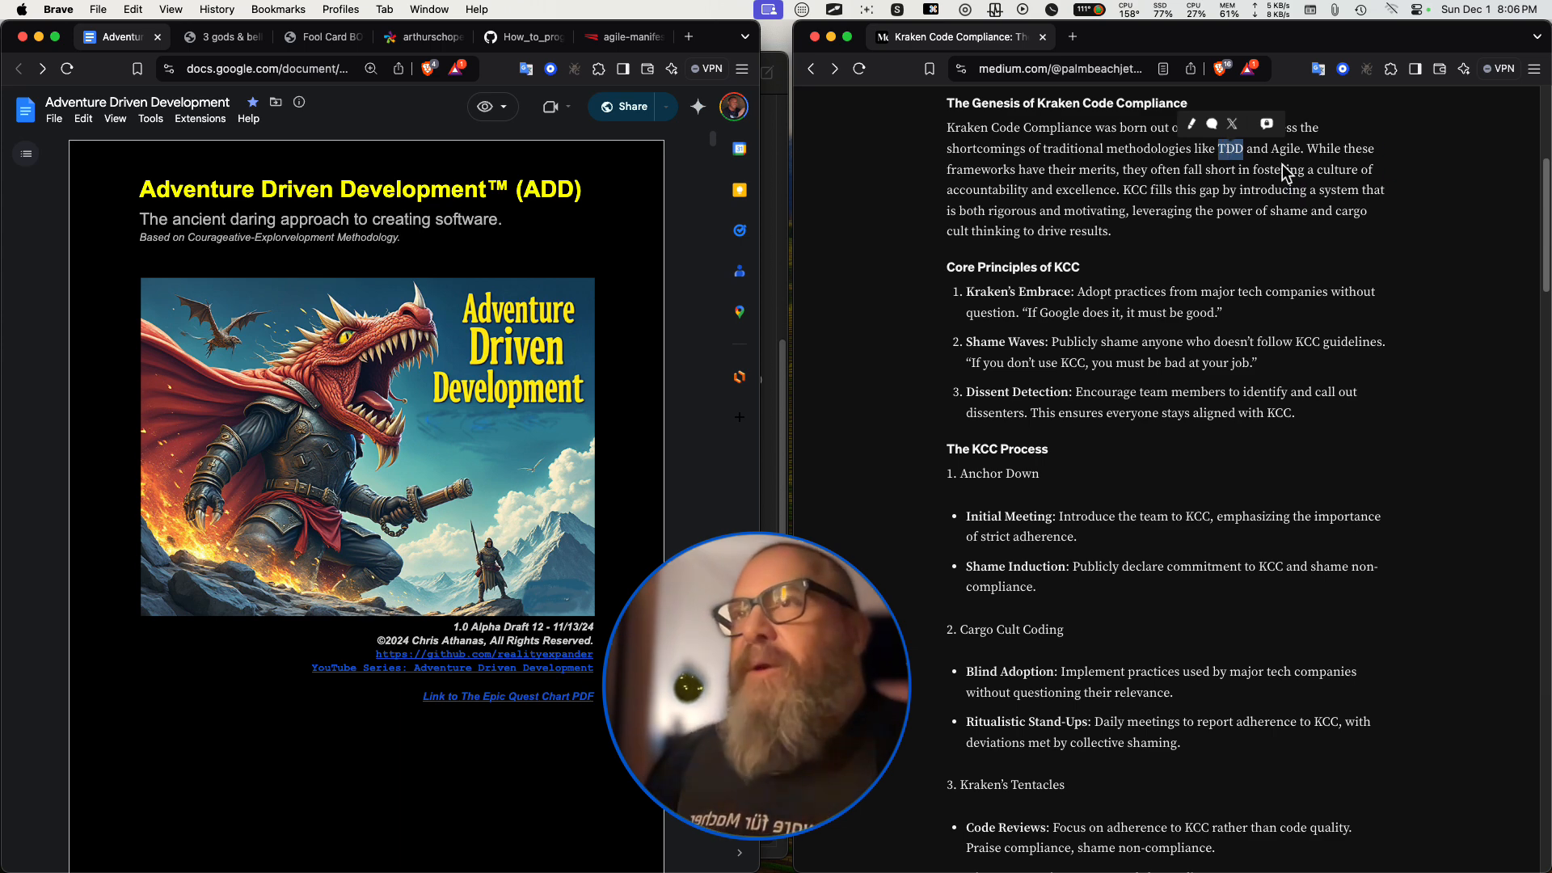
mouse_move(1118, 189)
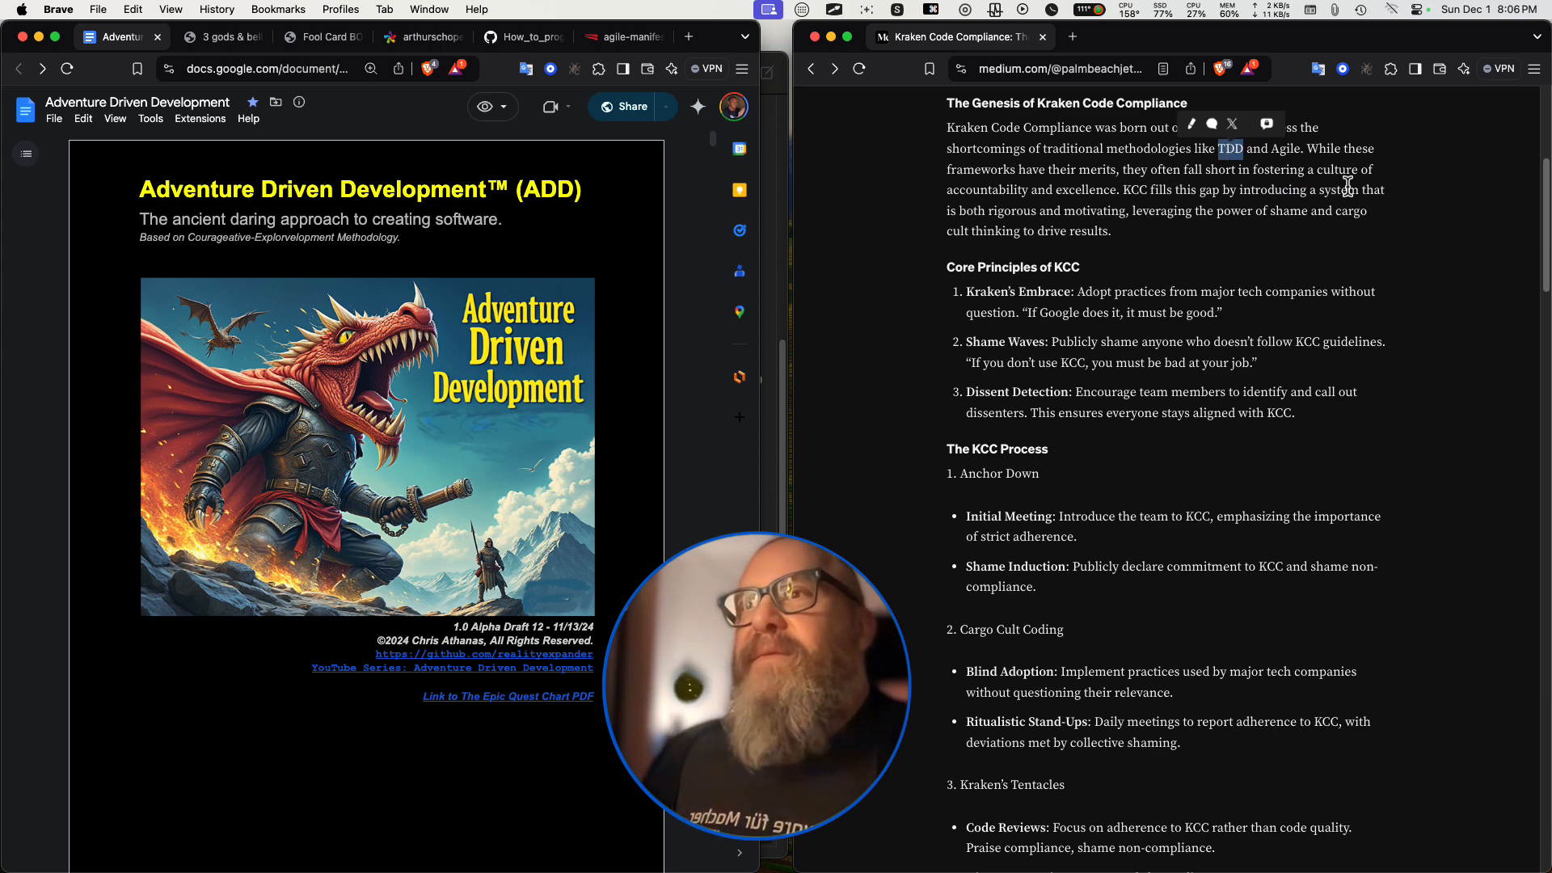
mouse_move(1116, 208)
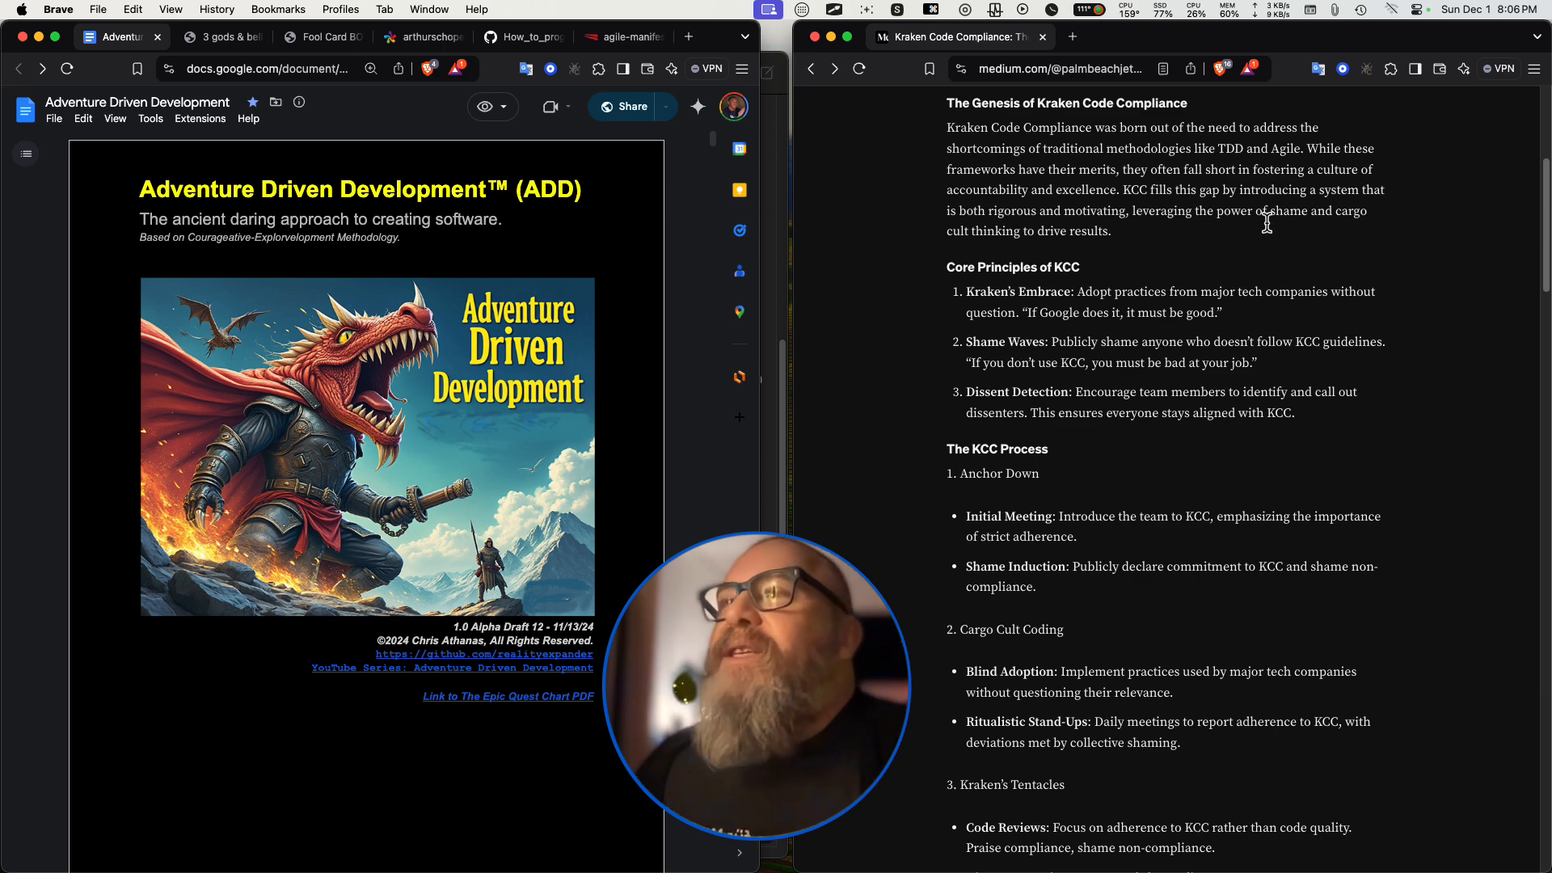
mouse_move(1070, 251)
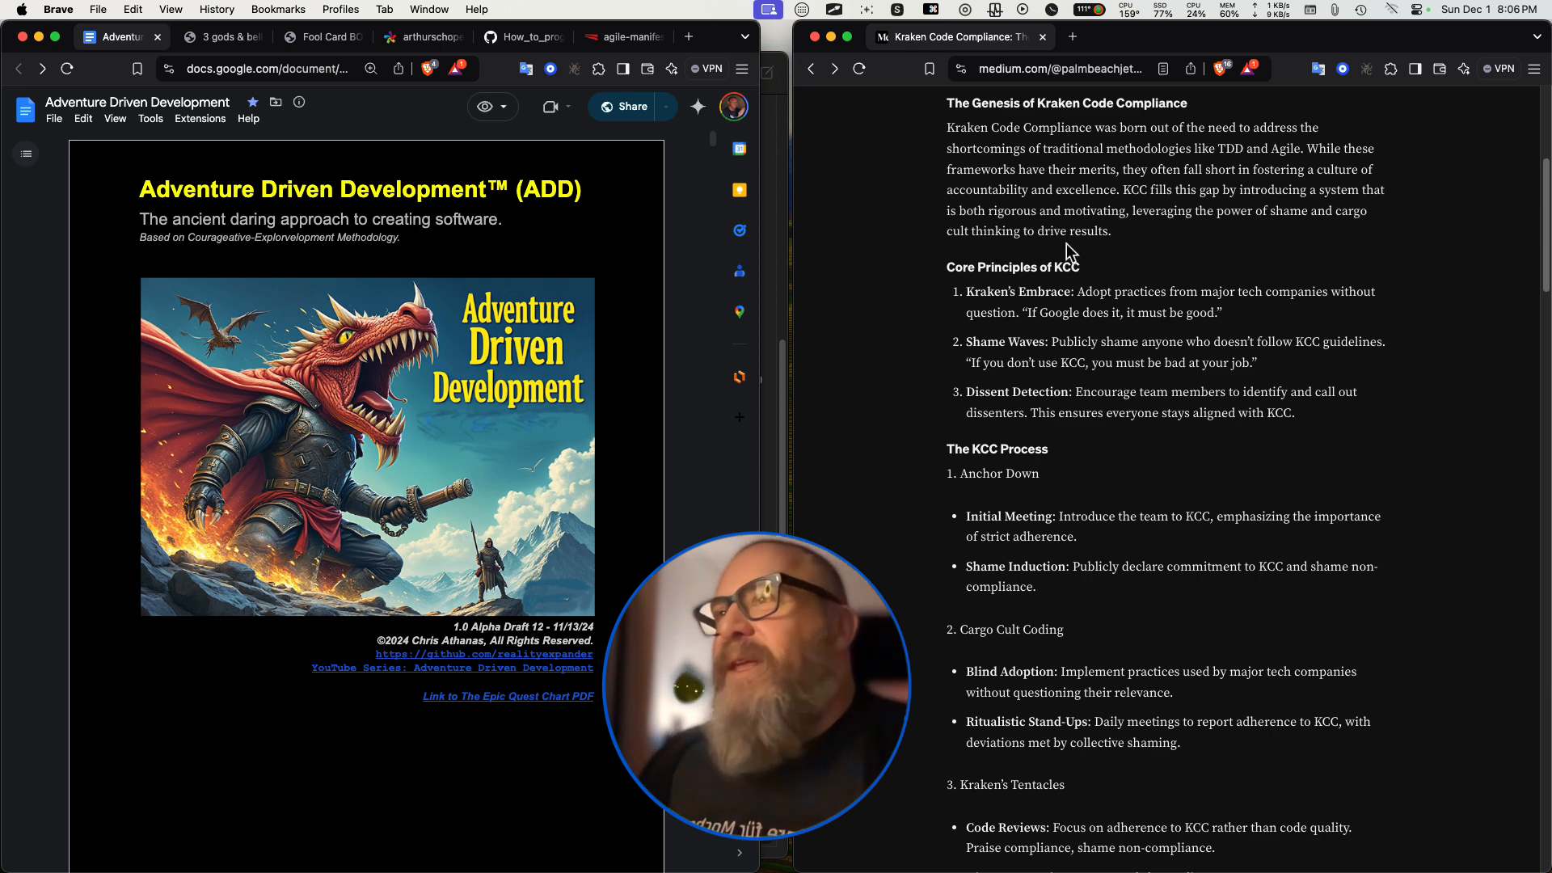
mouse_move(1134, 247)
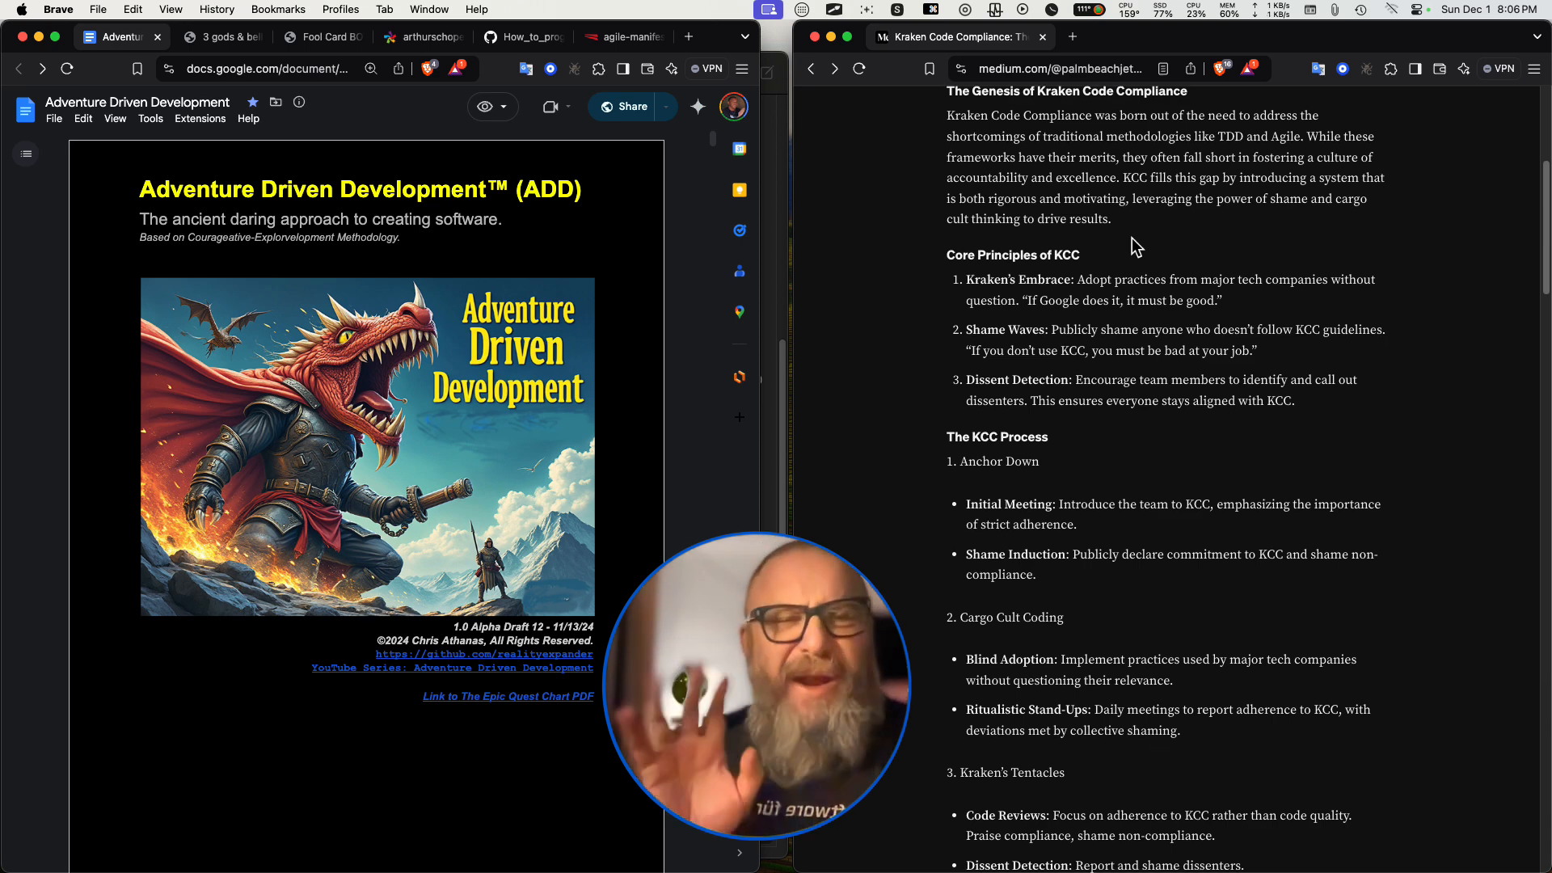
Scroll down to the Kraken's Tentacles and Deep Sea Documentation steps.
scroll(down, 3)
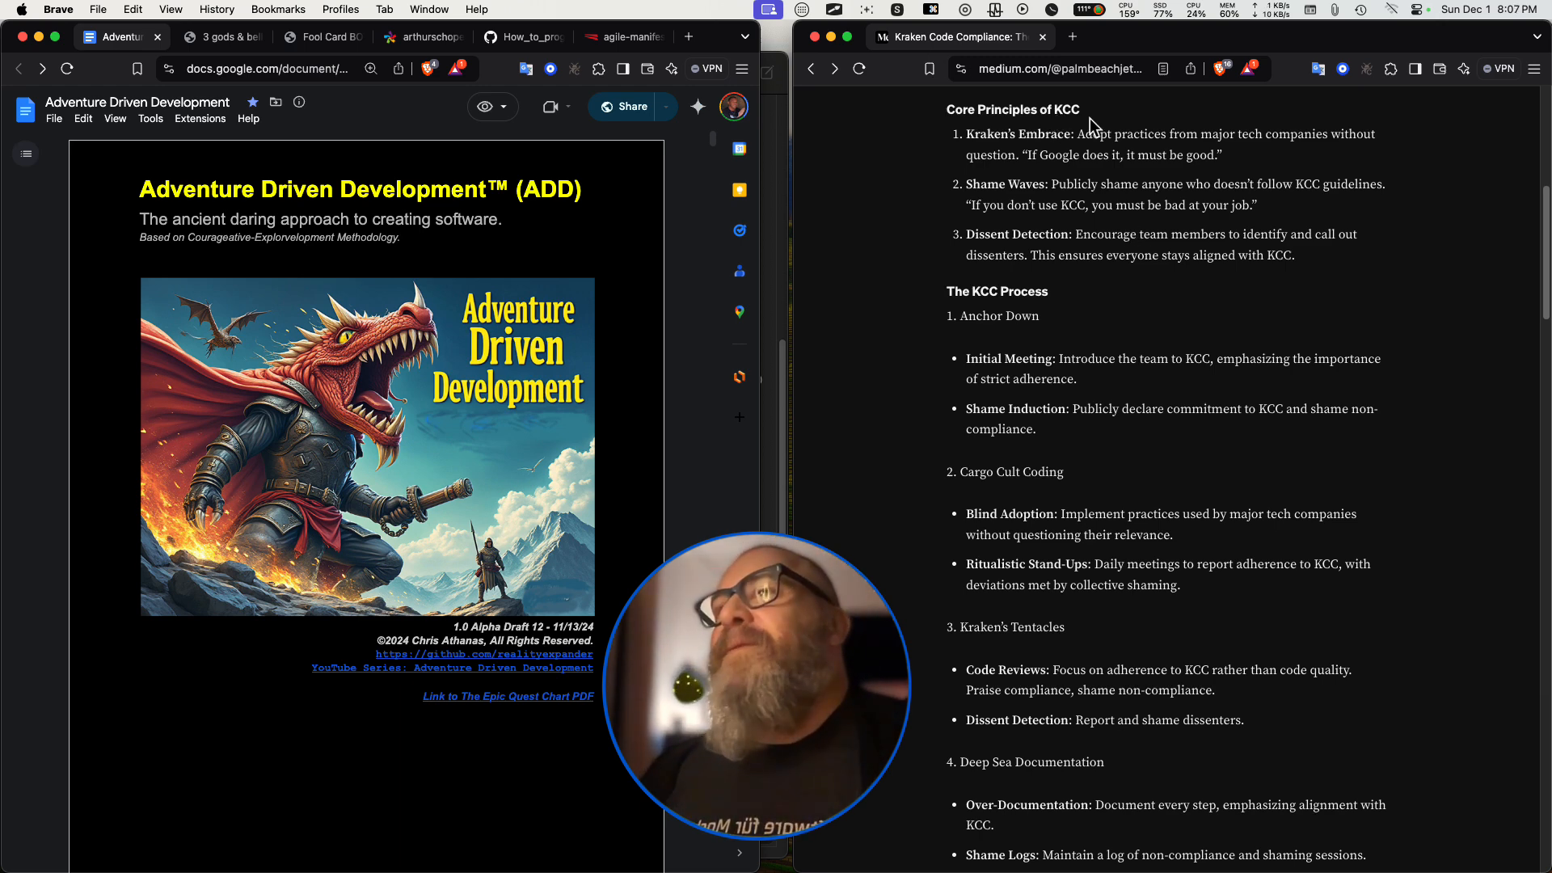
mouse_move(1094, 133)
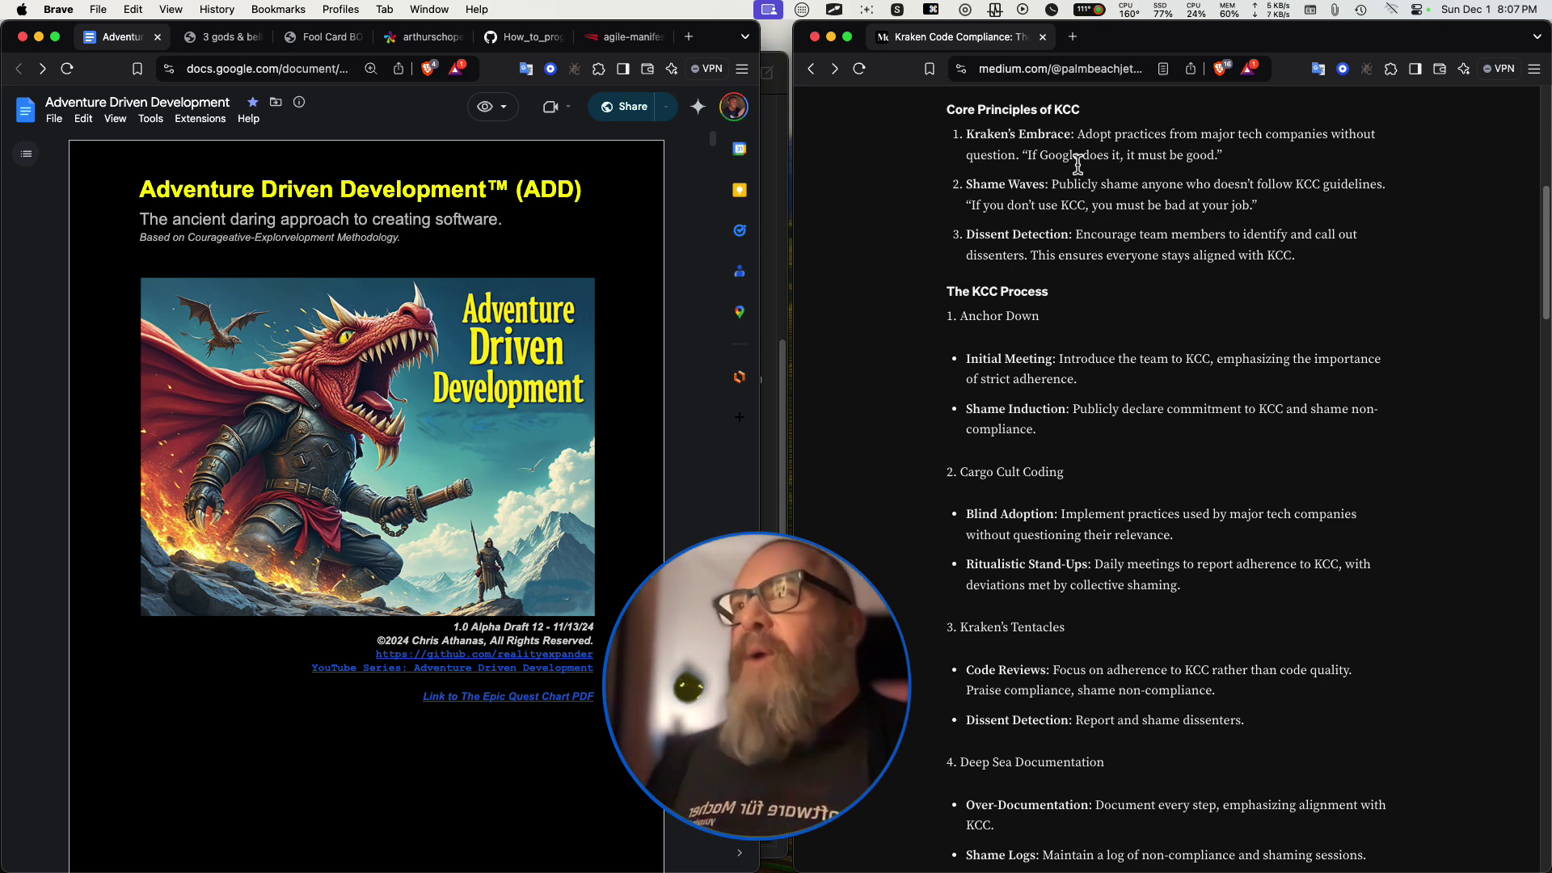
mouse_move(1142, 176)
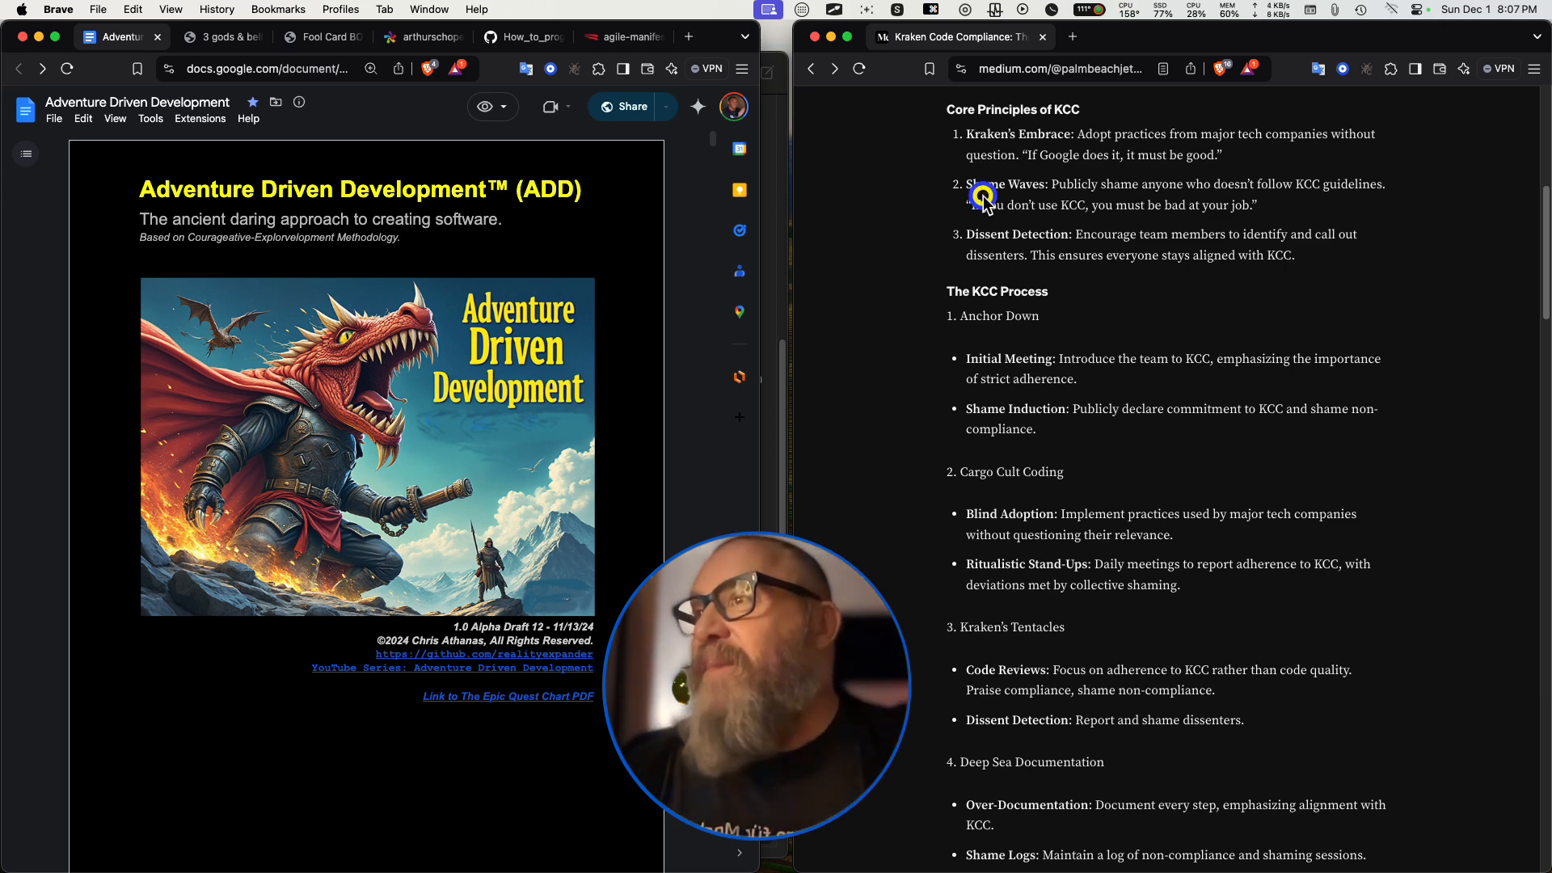
mouse_move(1143, 206)
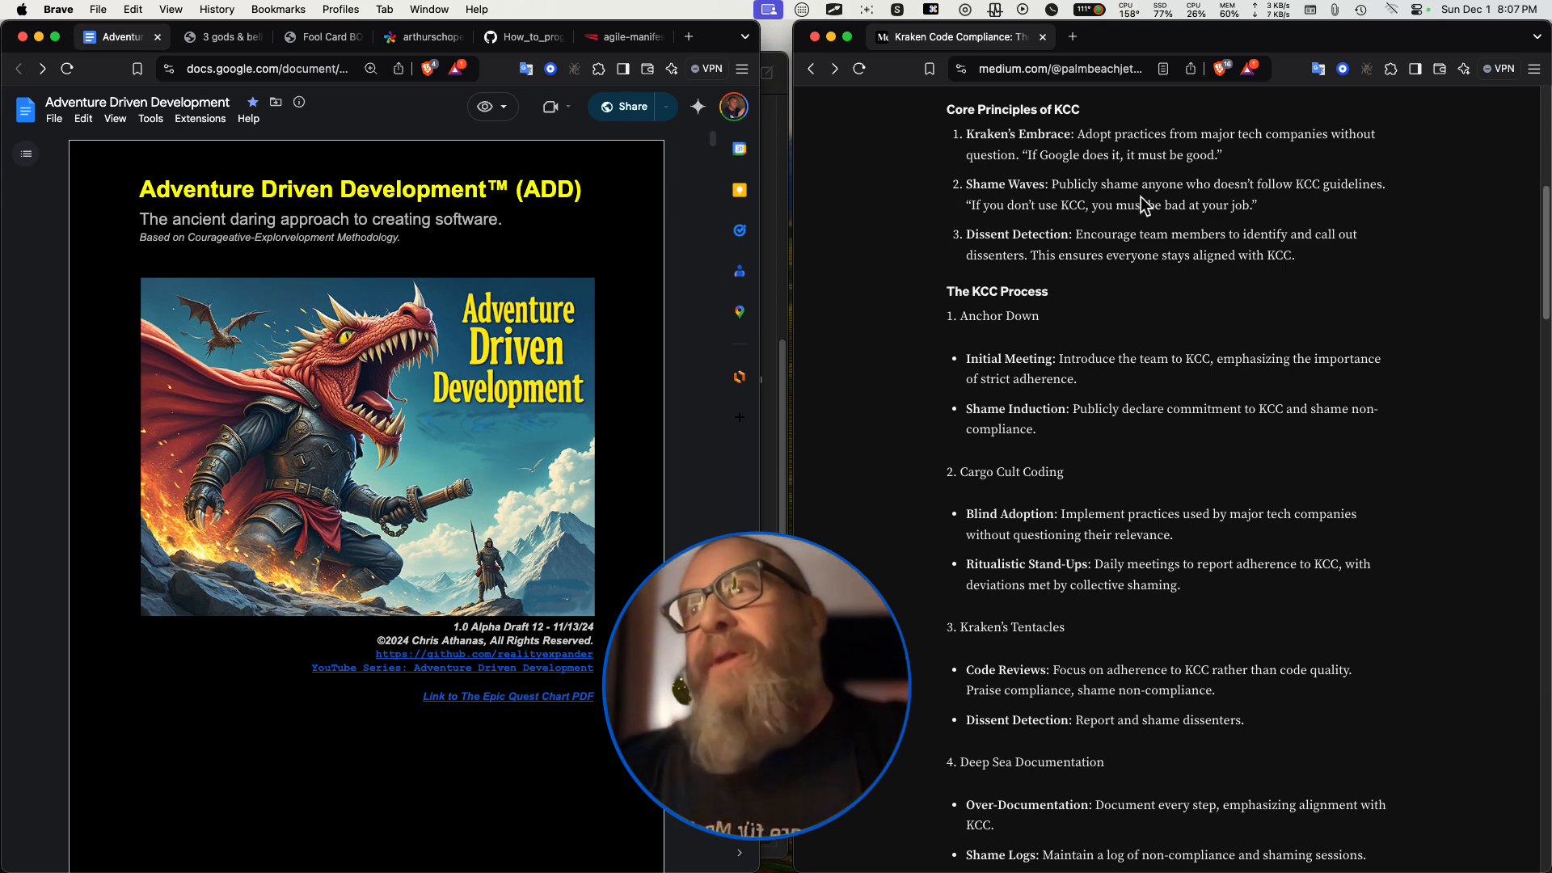
mouse_move(1284, 209)
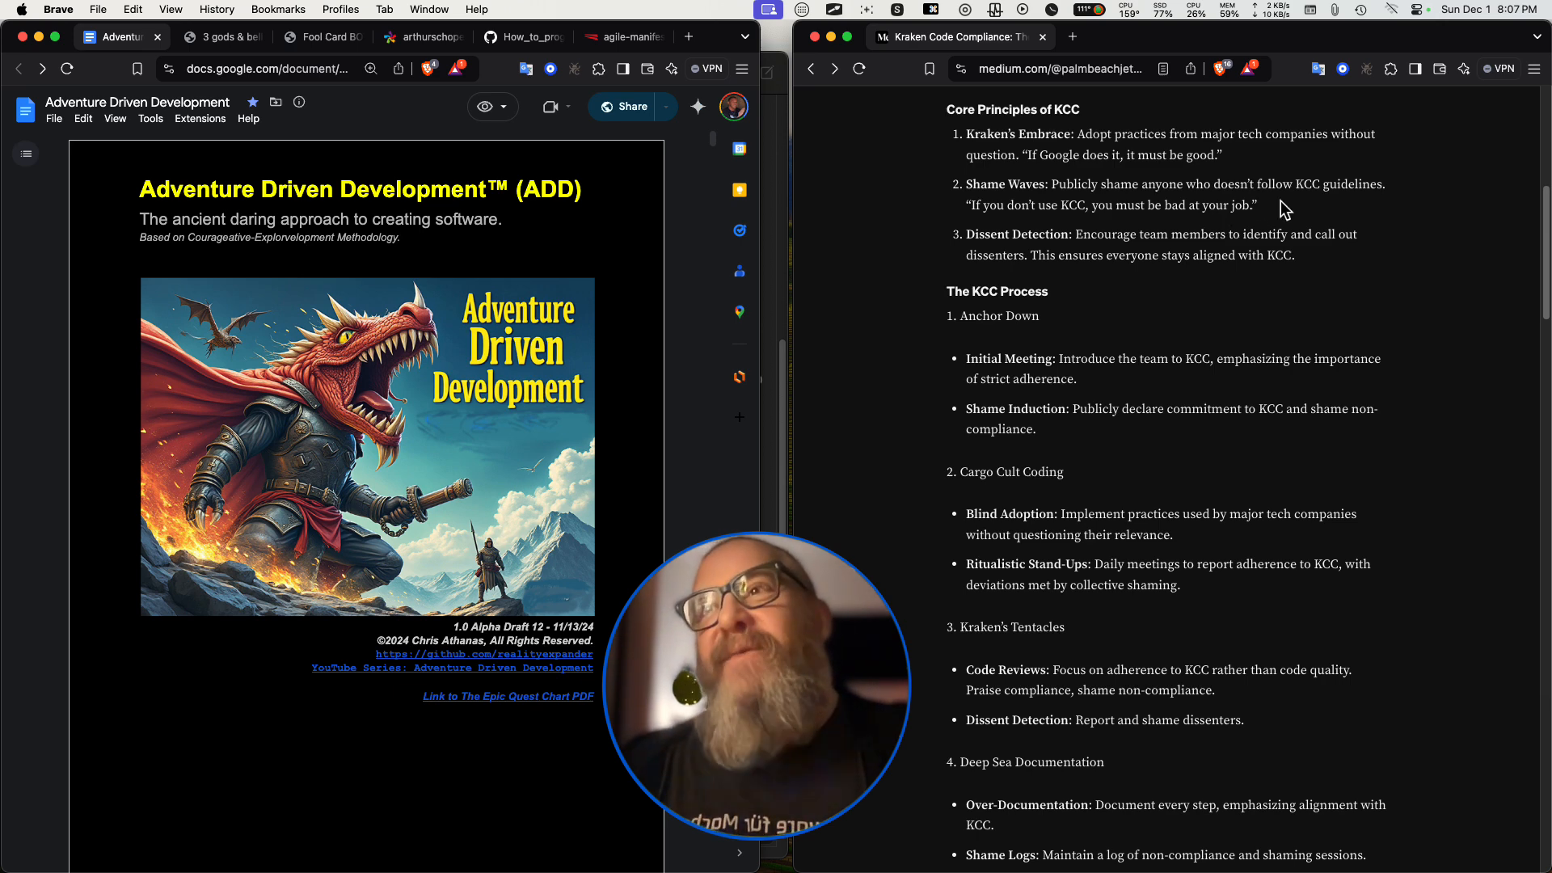
mouse_move(1111, 225)
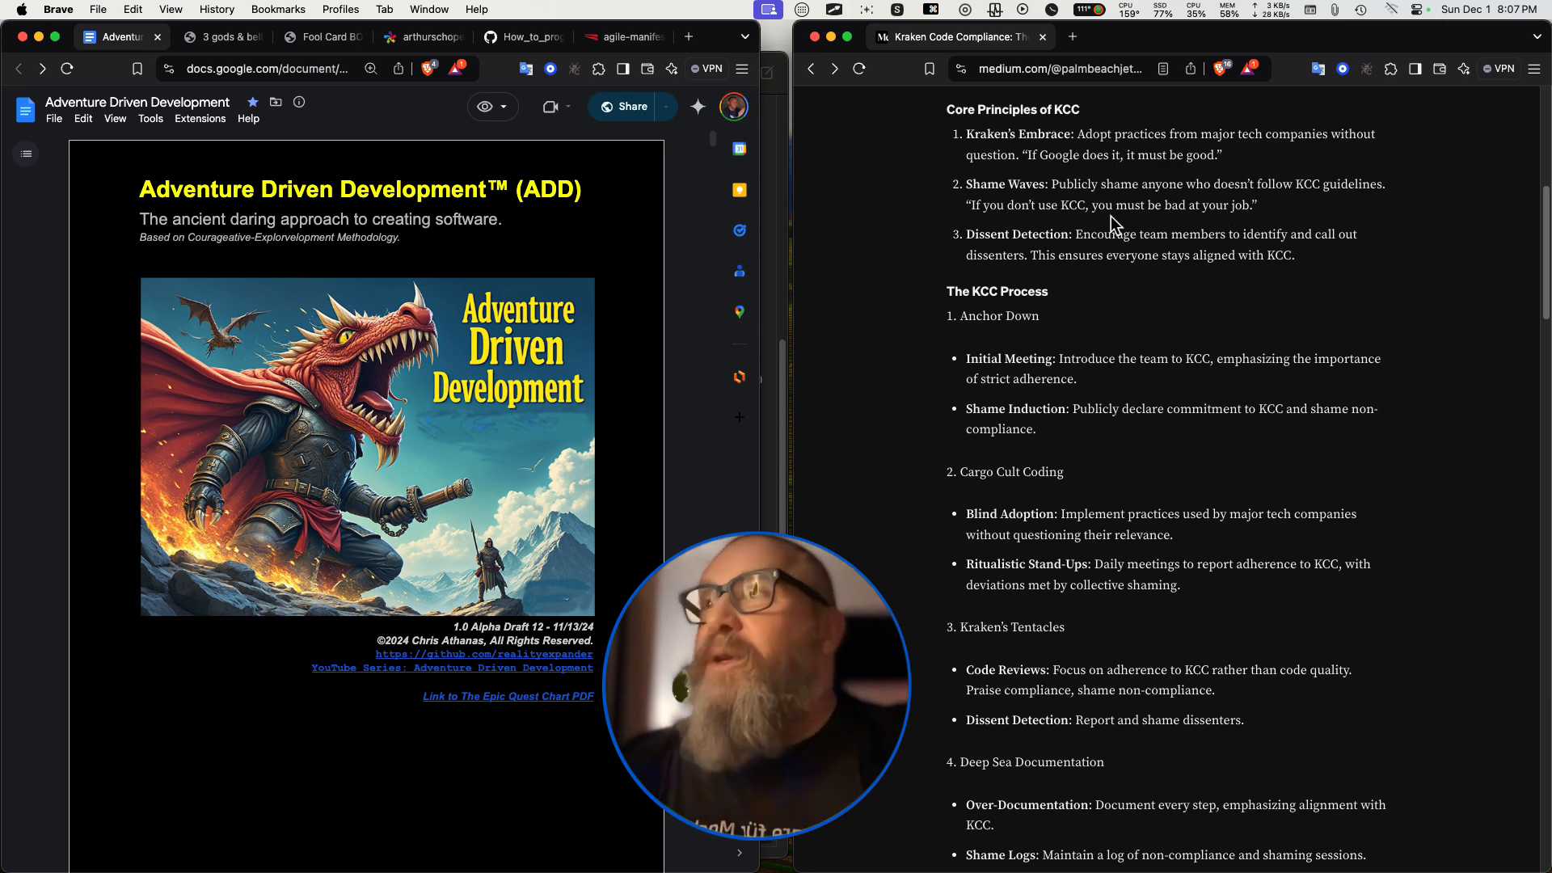
mouse_move(1320, 228)
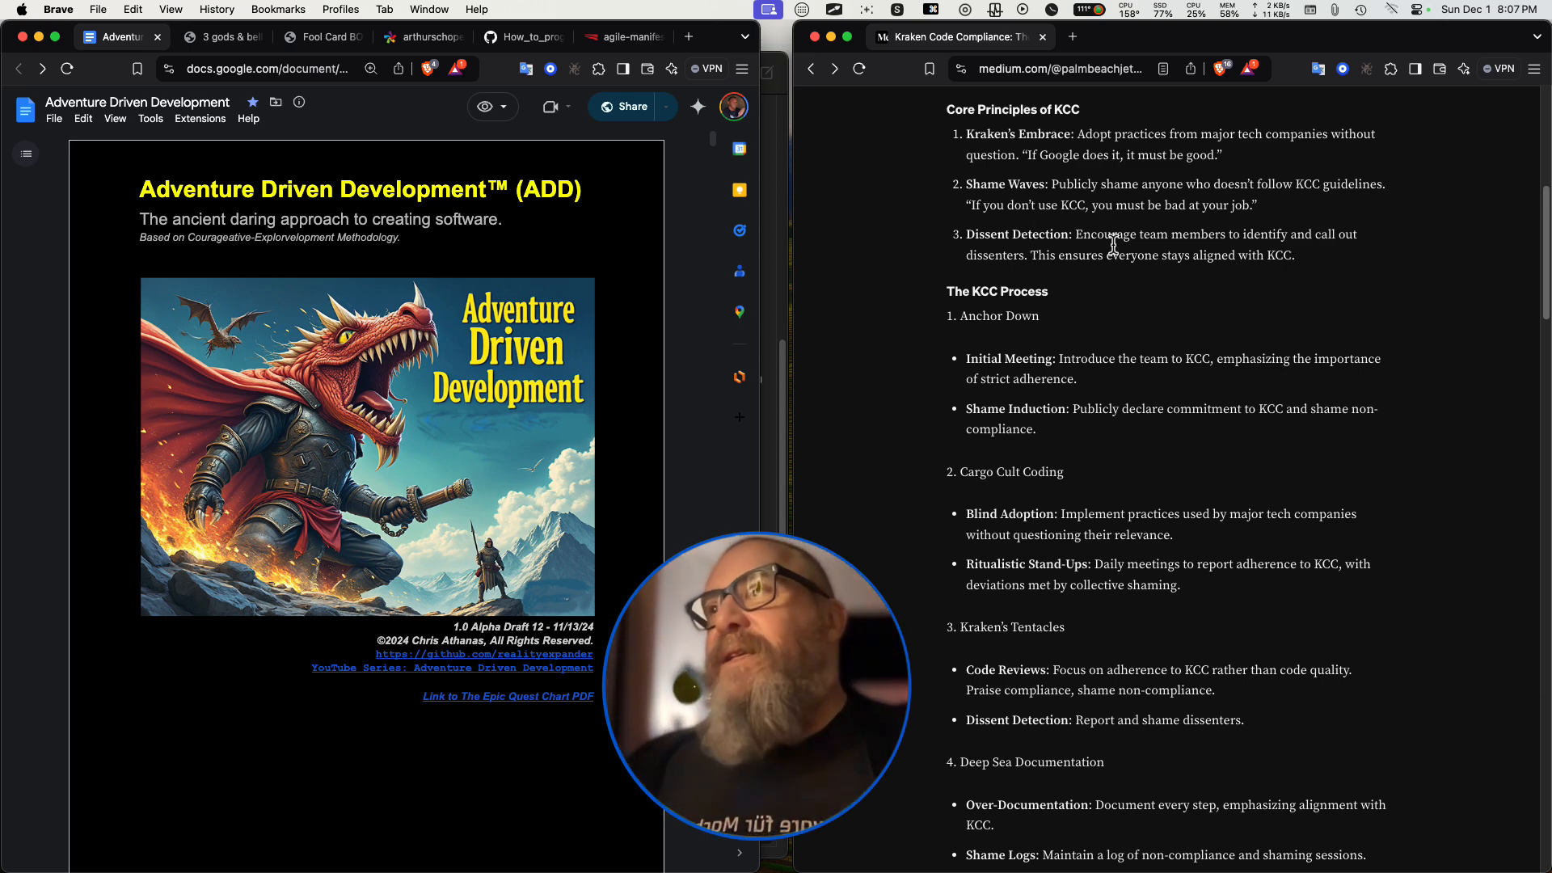
mouse_move(997, 265)
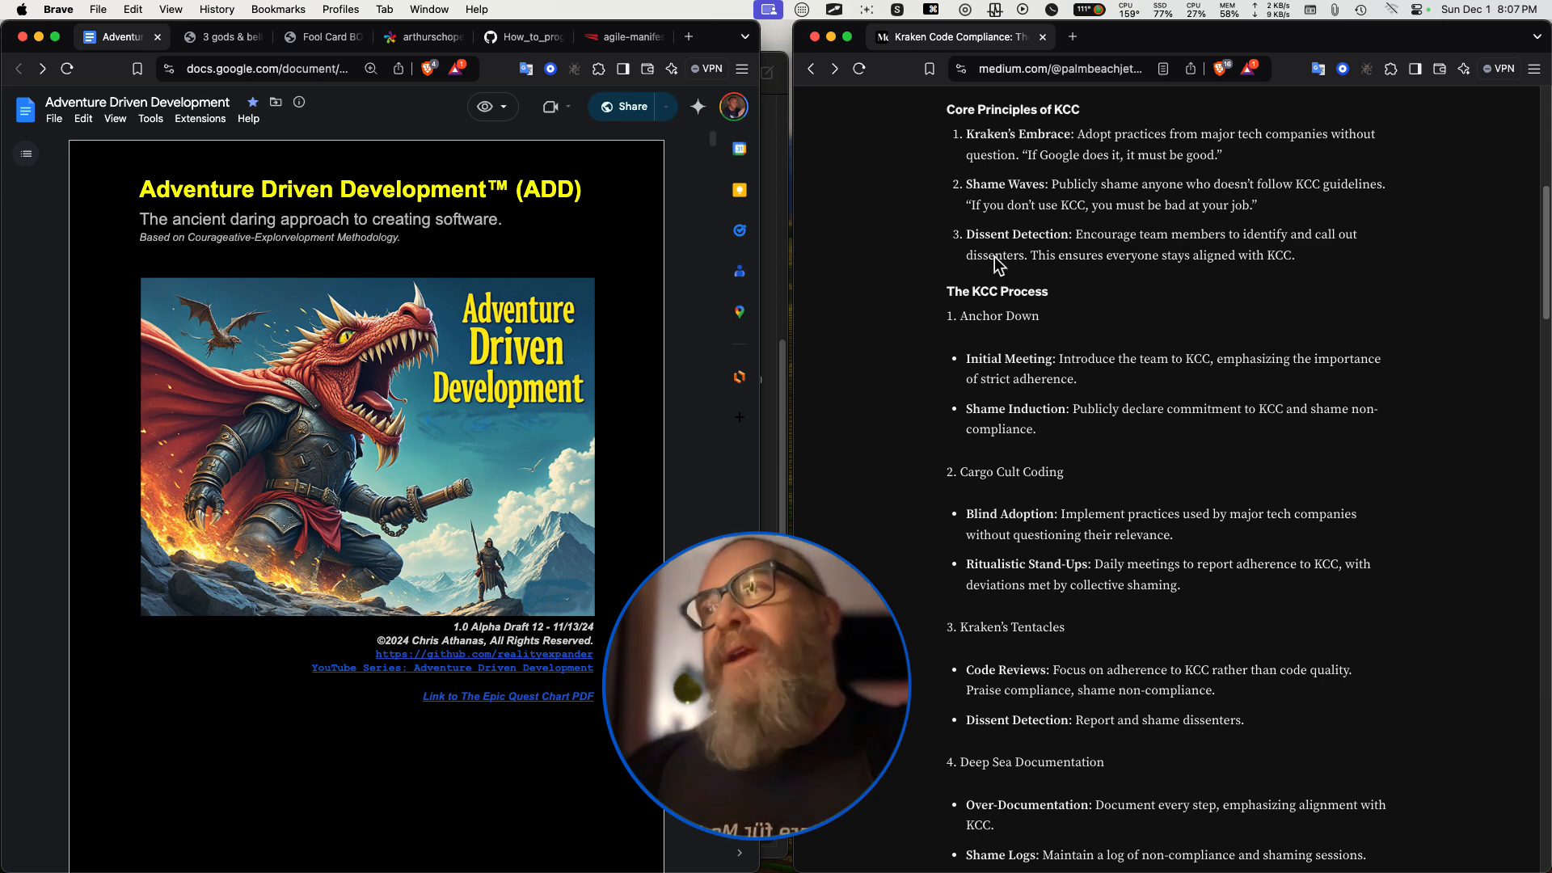
mouse_move(1195, 260)
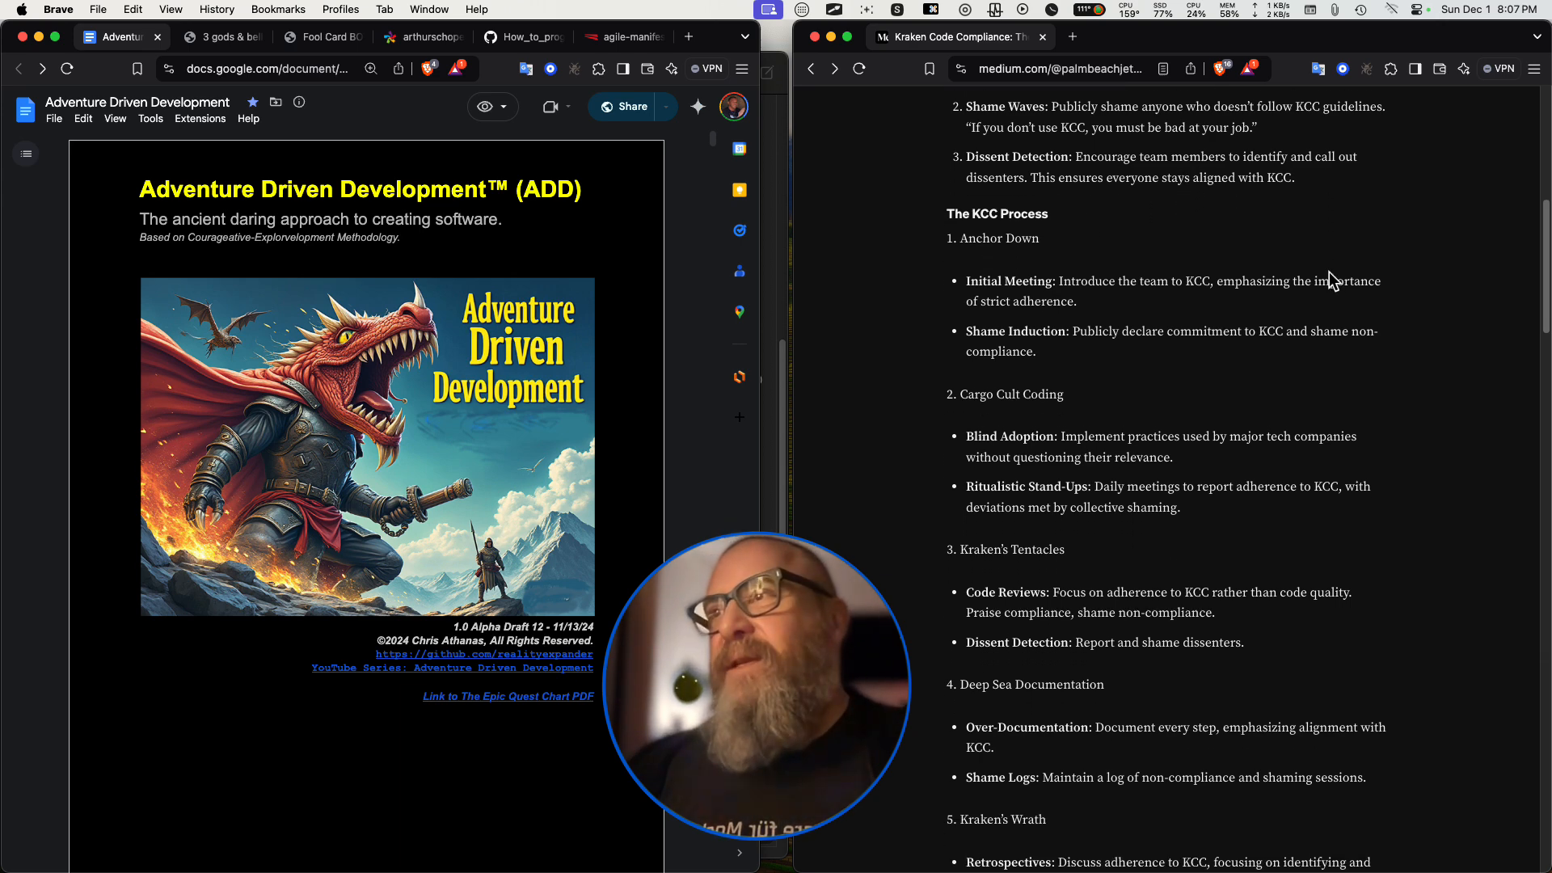
Scroll down to the fifth KCC step, Kraken's Wrath.
scroll(down, 3)
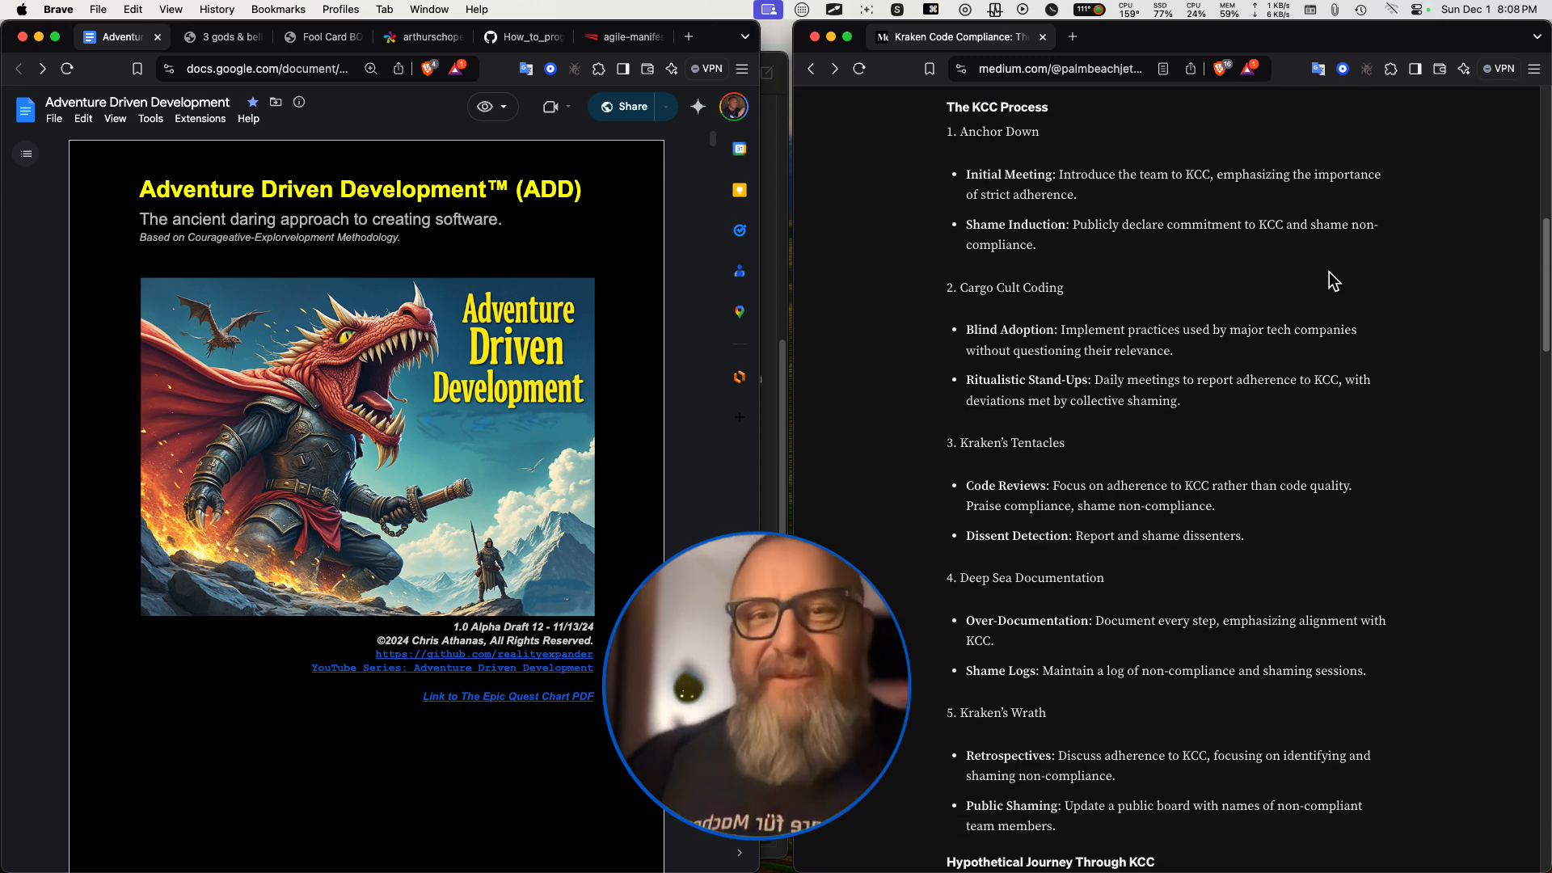
mouse_move(1089, 164)
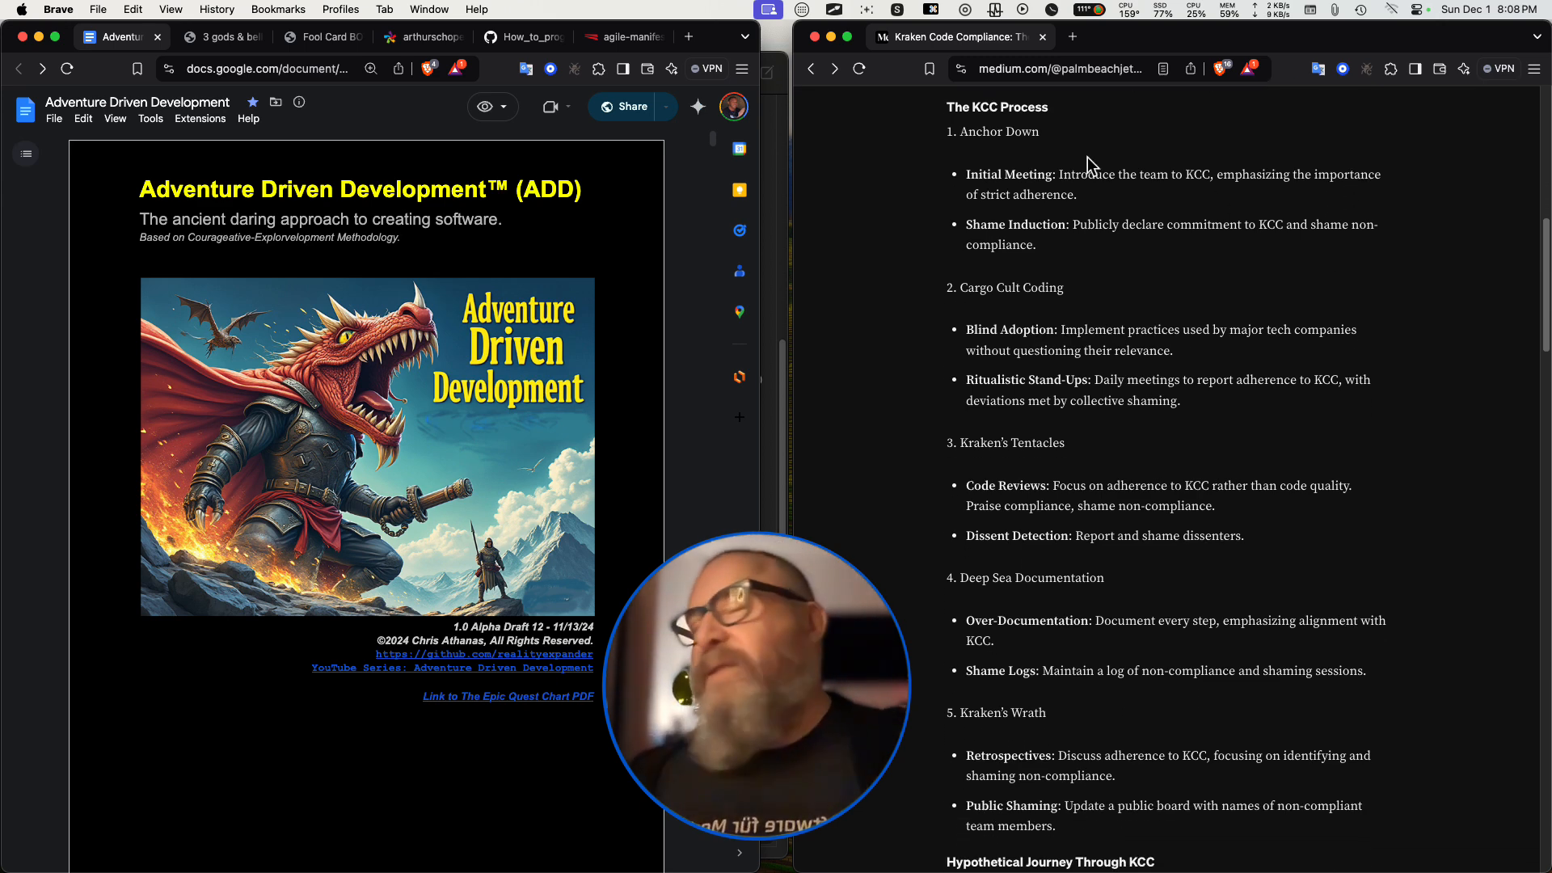
mouse_move(1018, 137)
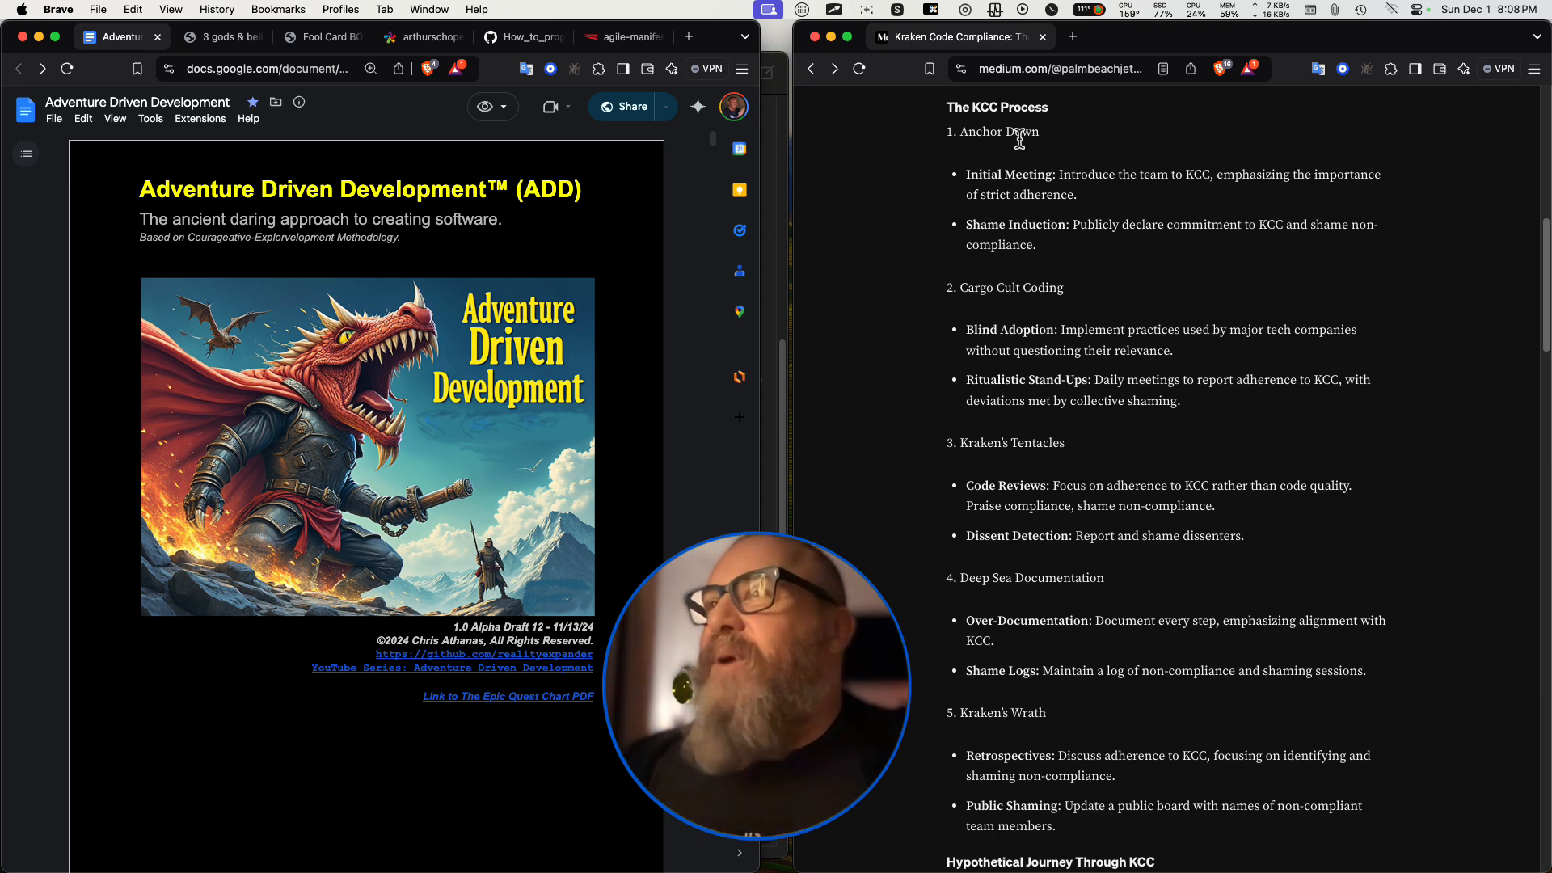
mouse_move(1089, 195)
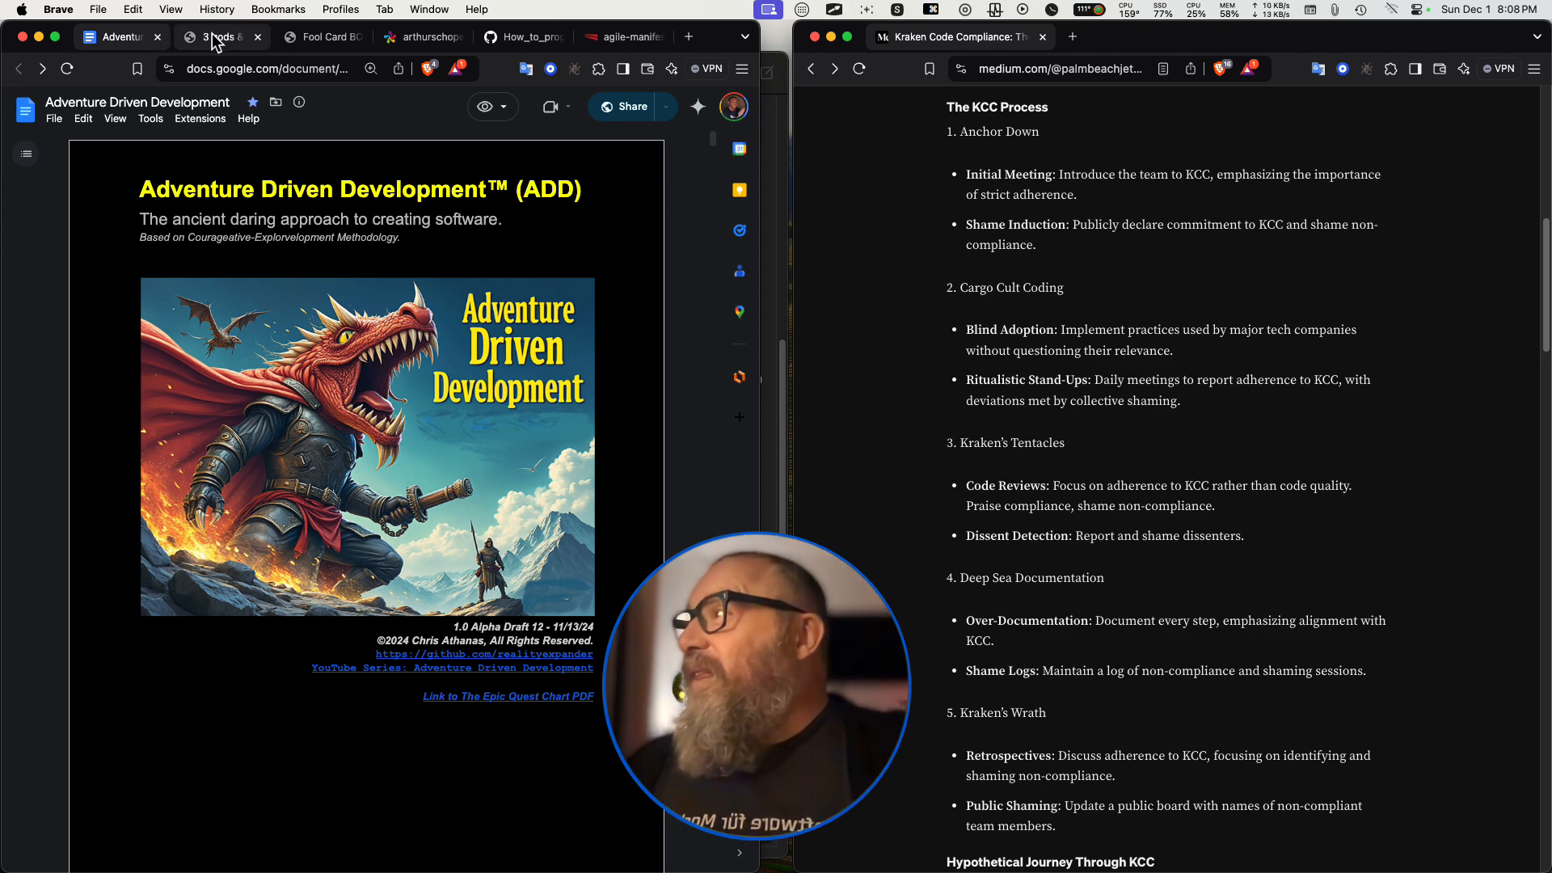
click(214, 36)
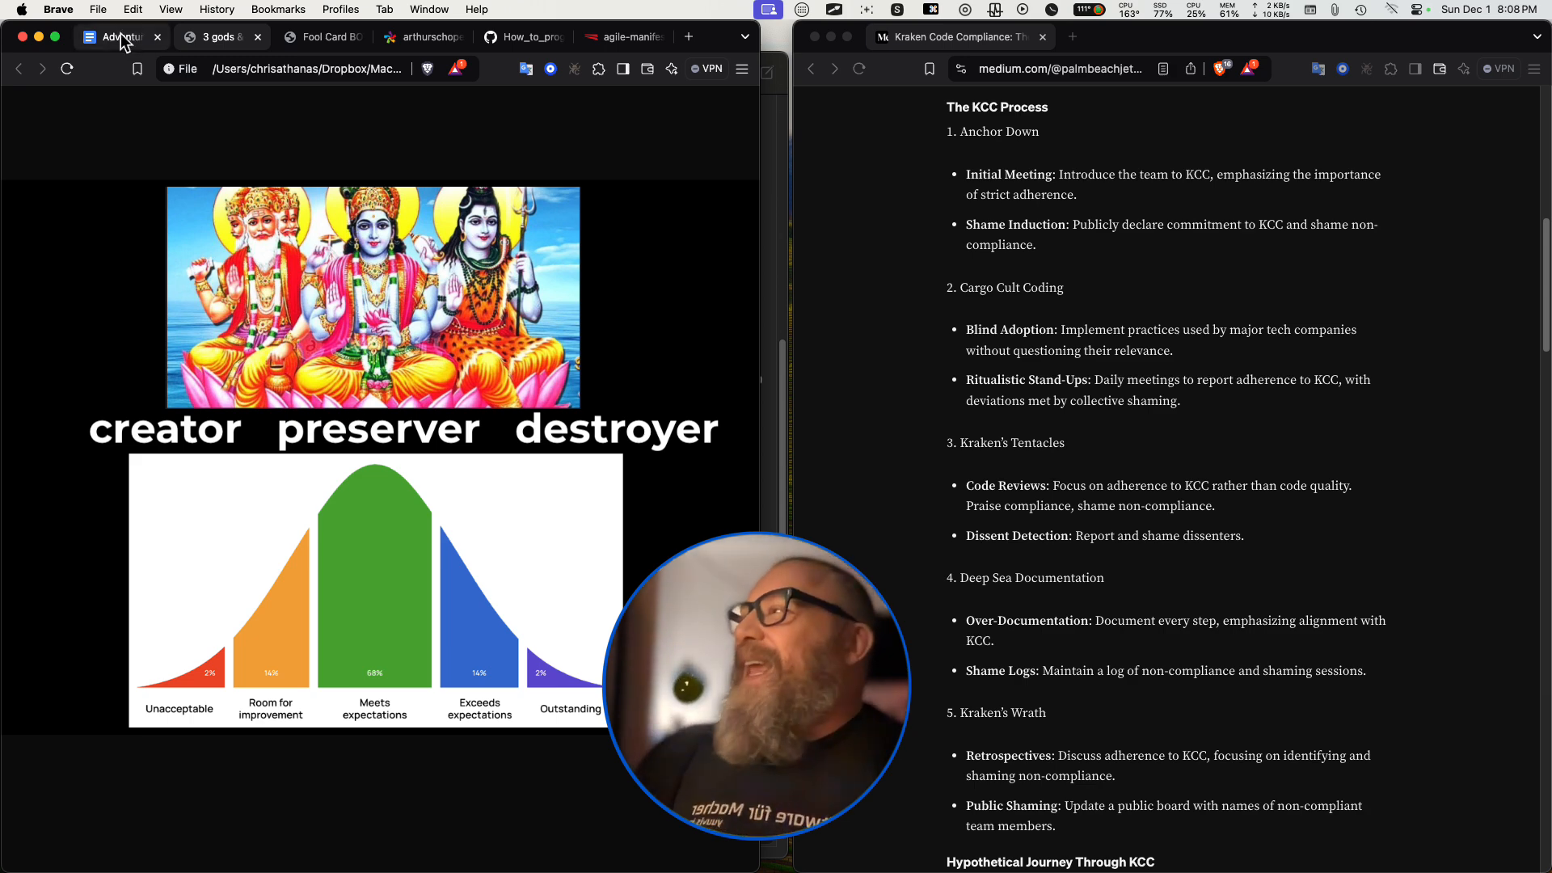
mouse_move(119, 37)
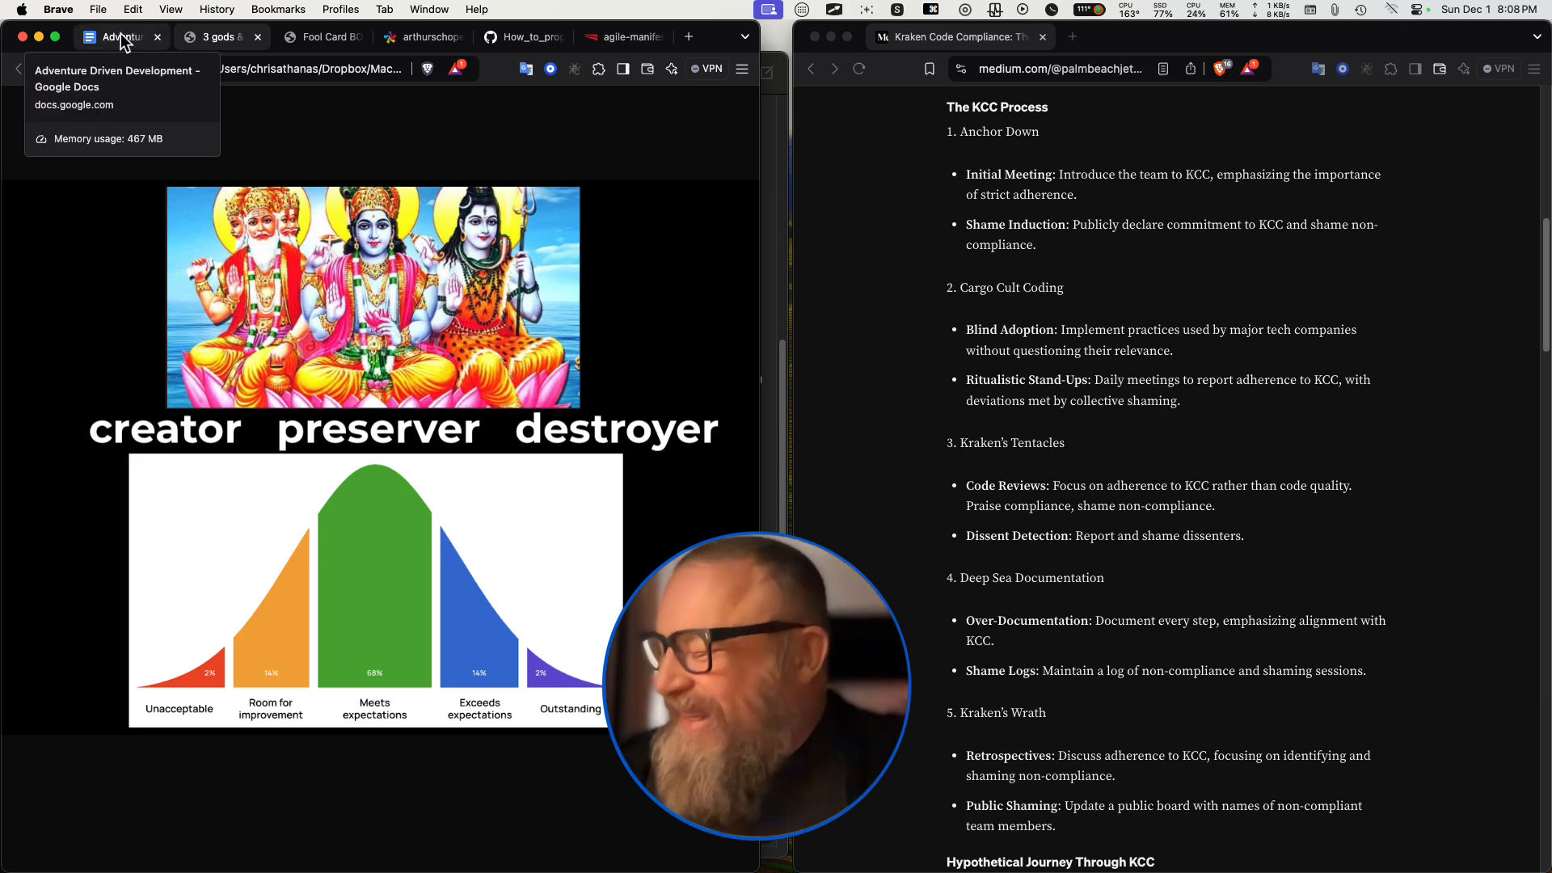
click(119, 37)
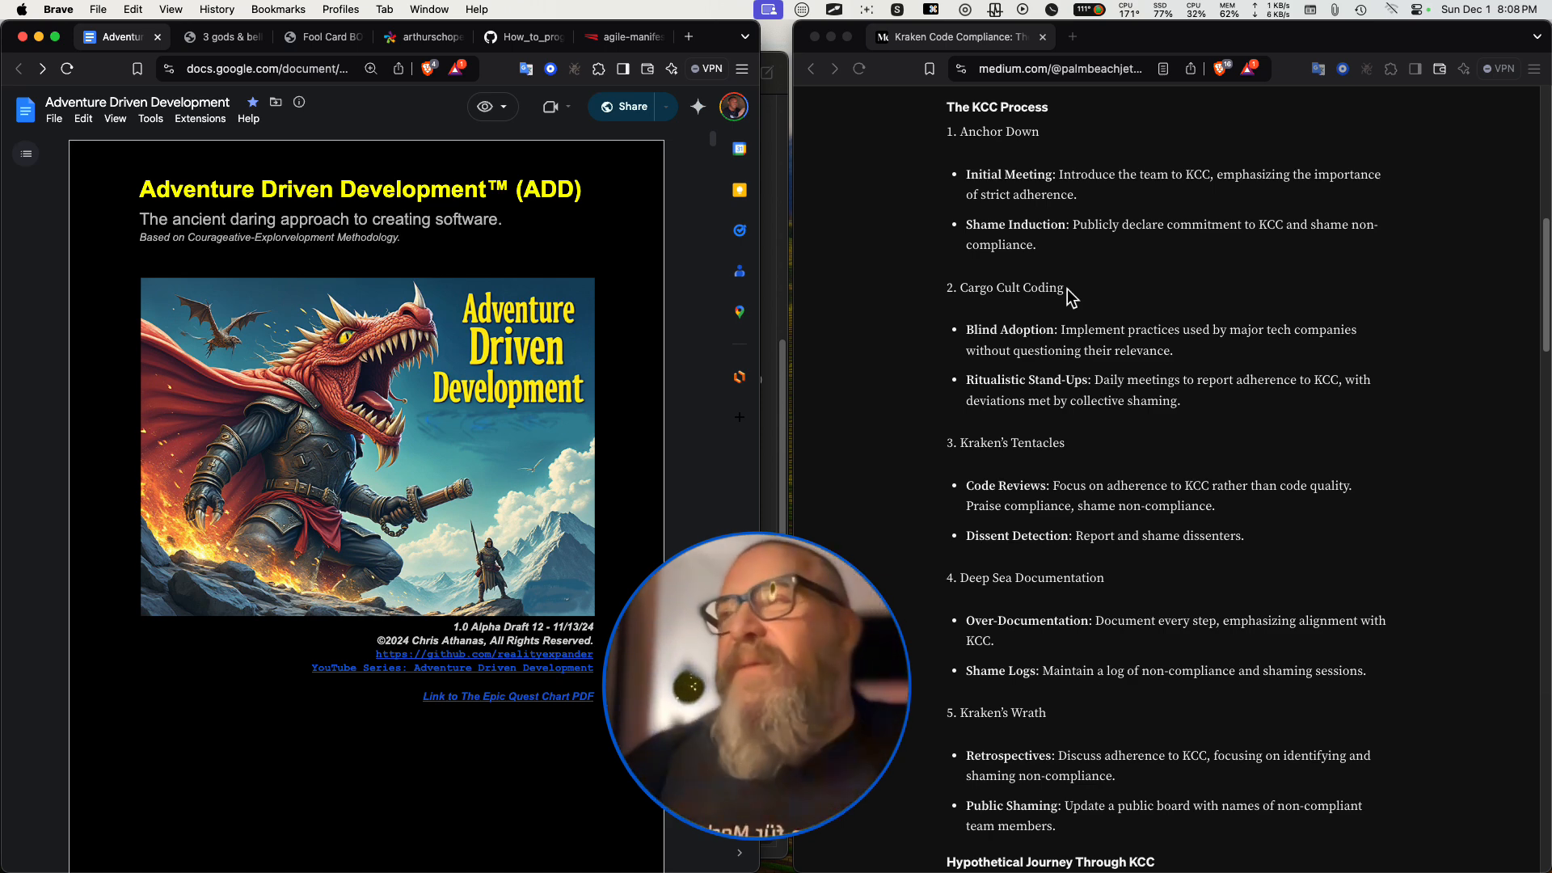
mouse_move(1006, 239)
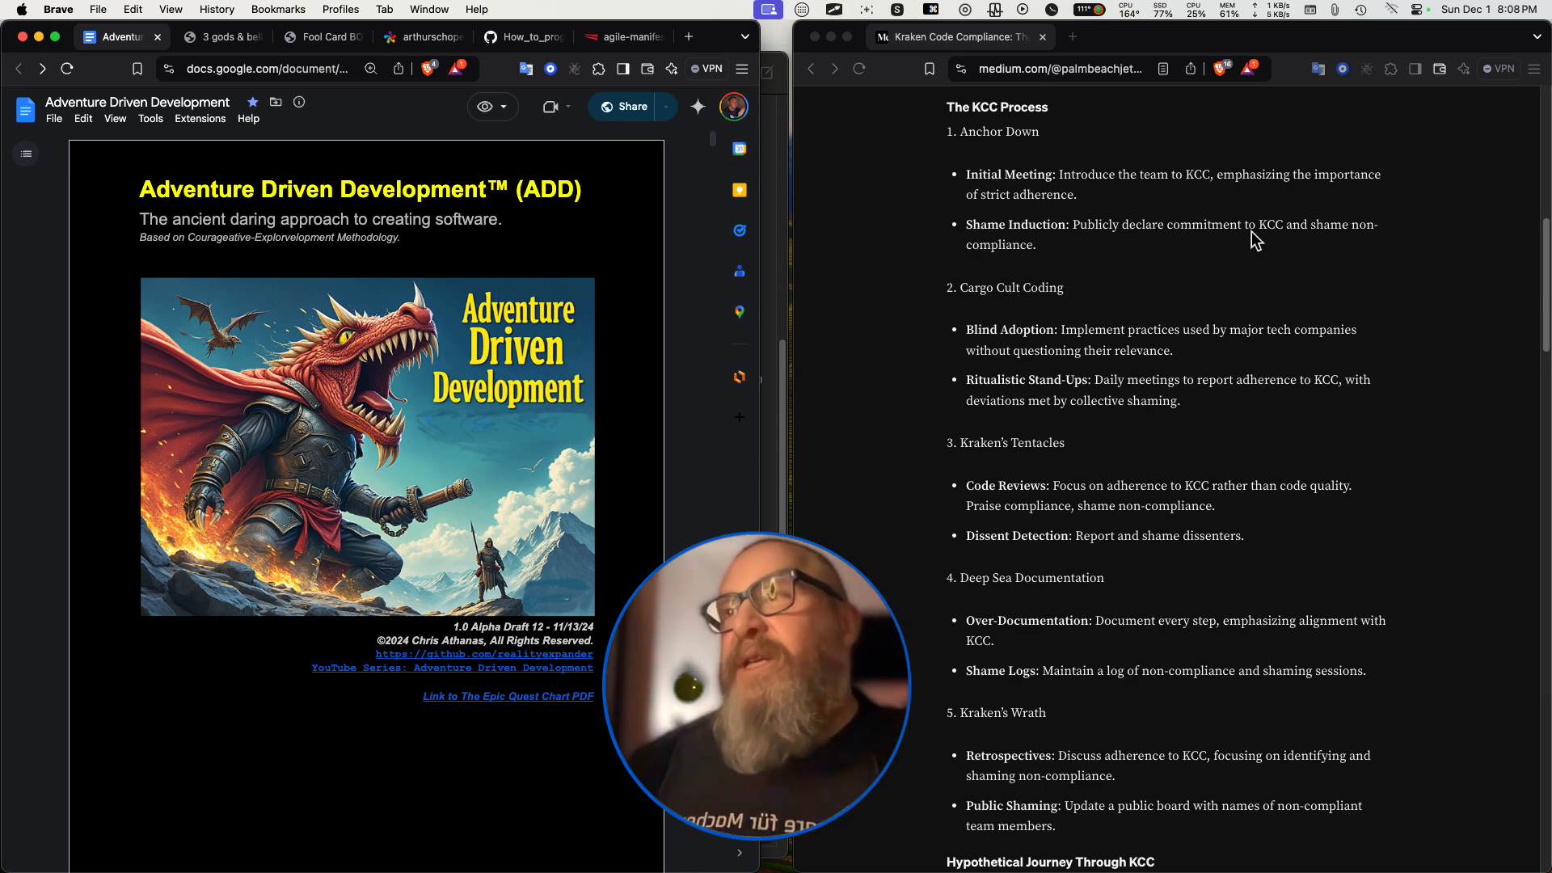
mouse_move(1051, 235)
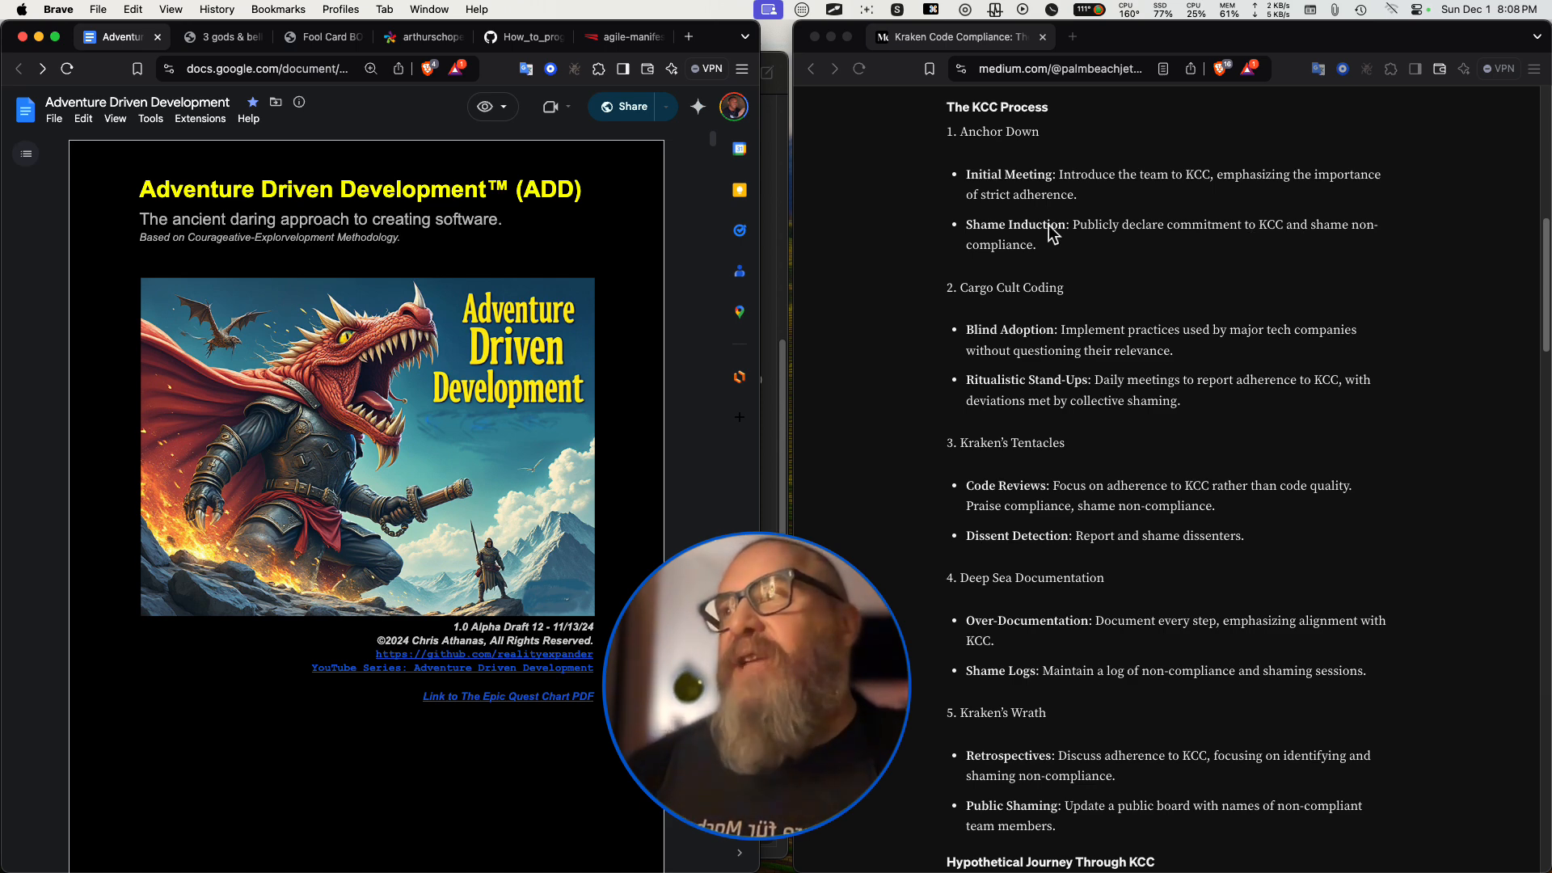
mouse_move(1036, 266)
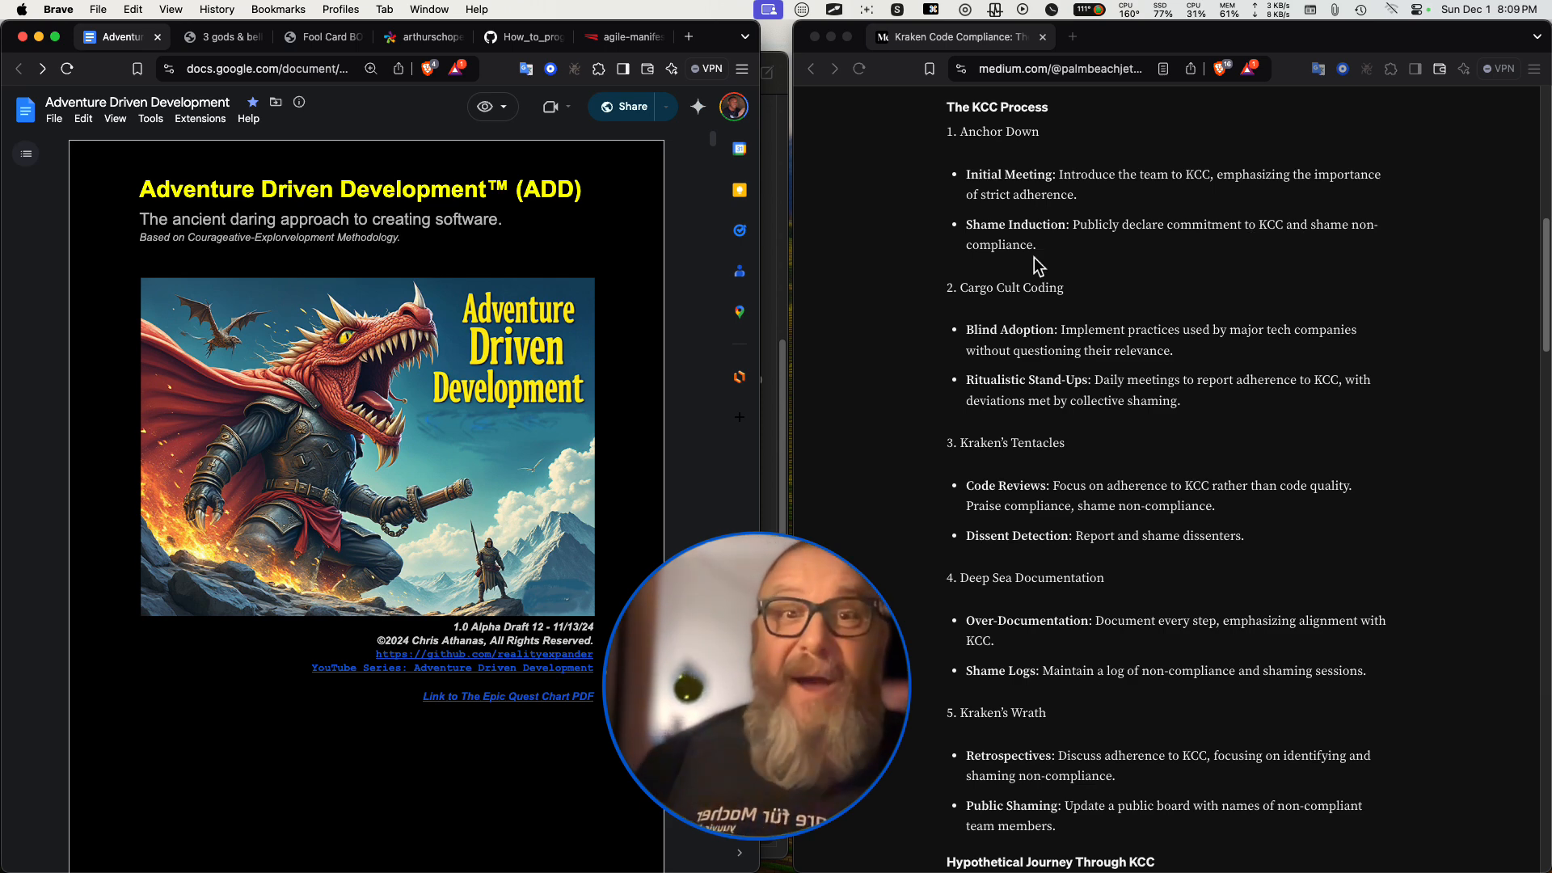
mouse_move(1077, 266)
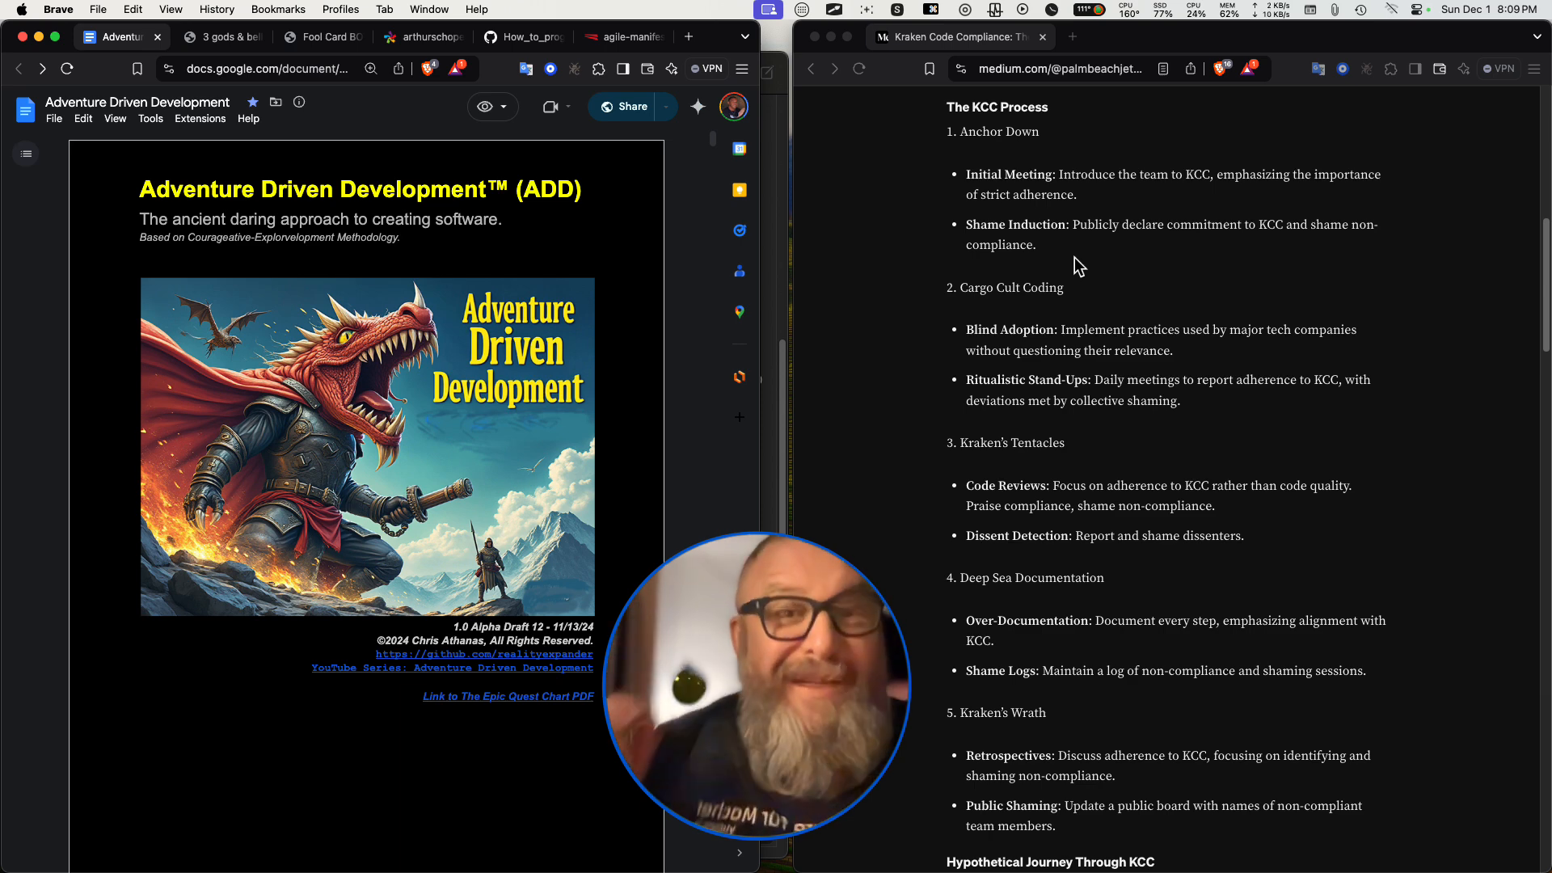
mouse_move(1101, 265)
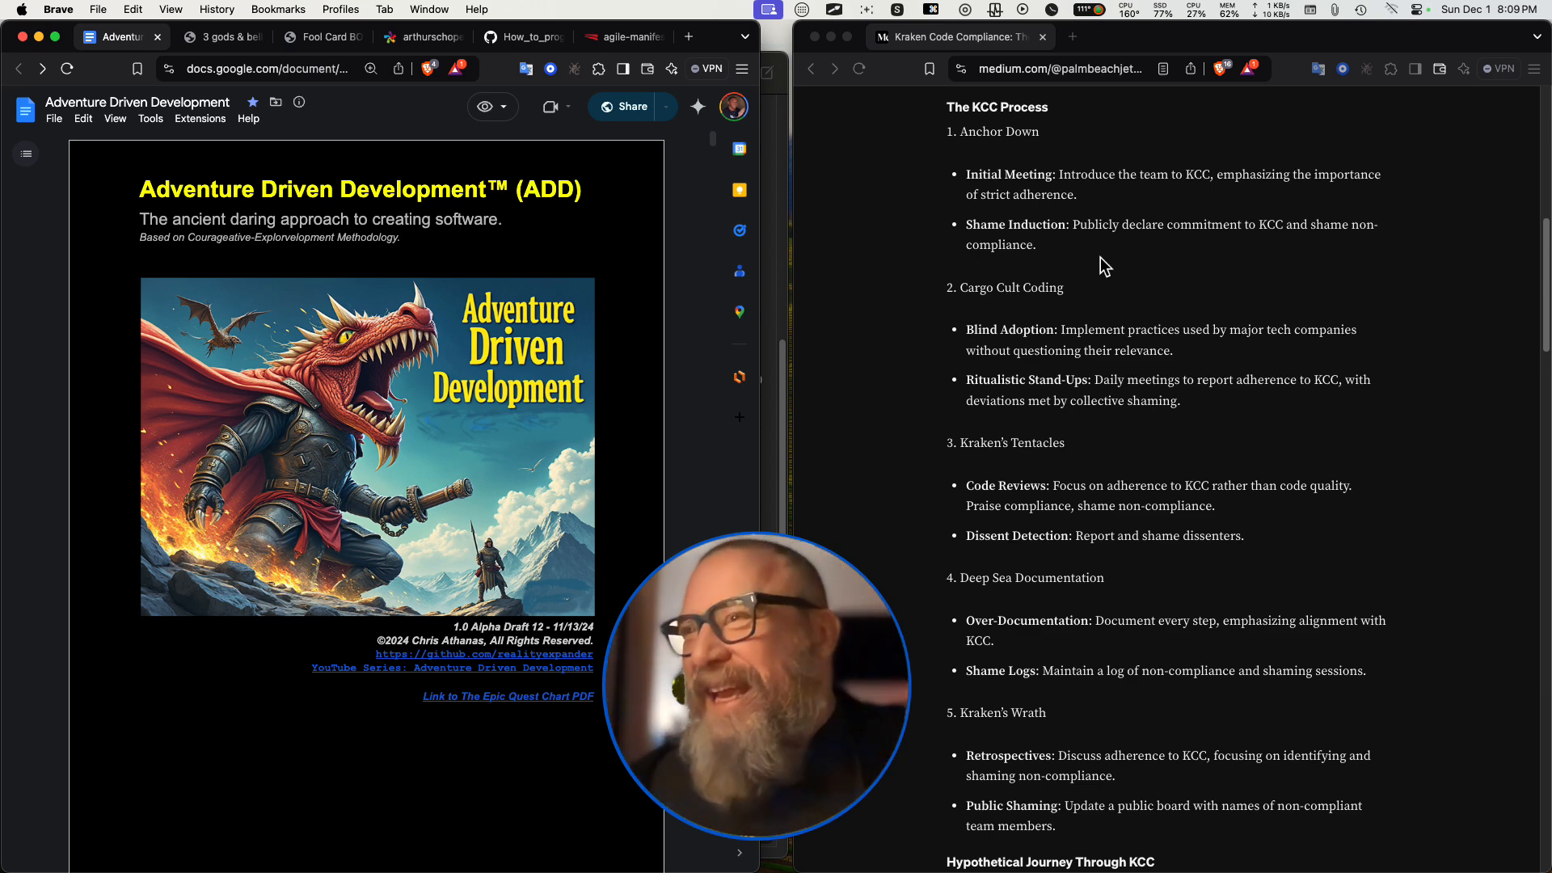
mouse_move(1124, 272)
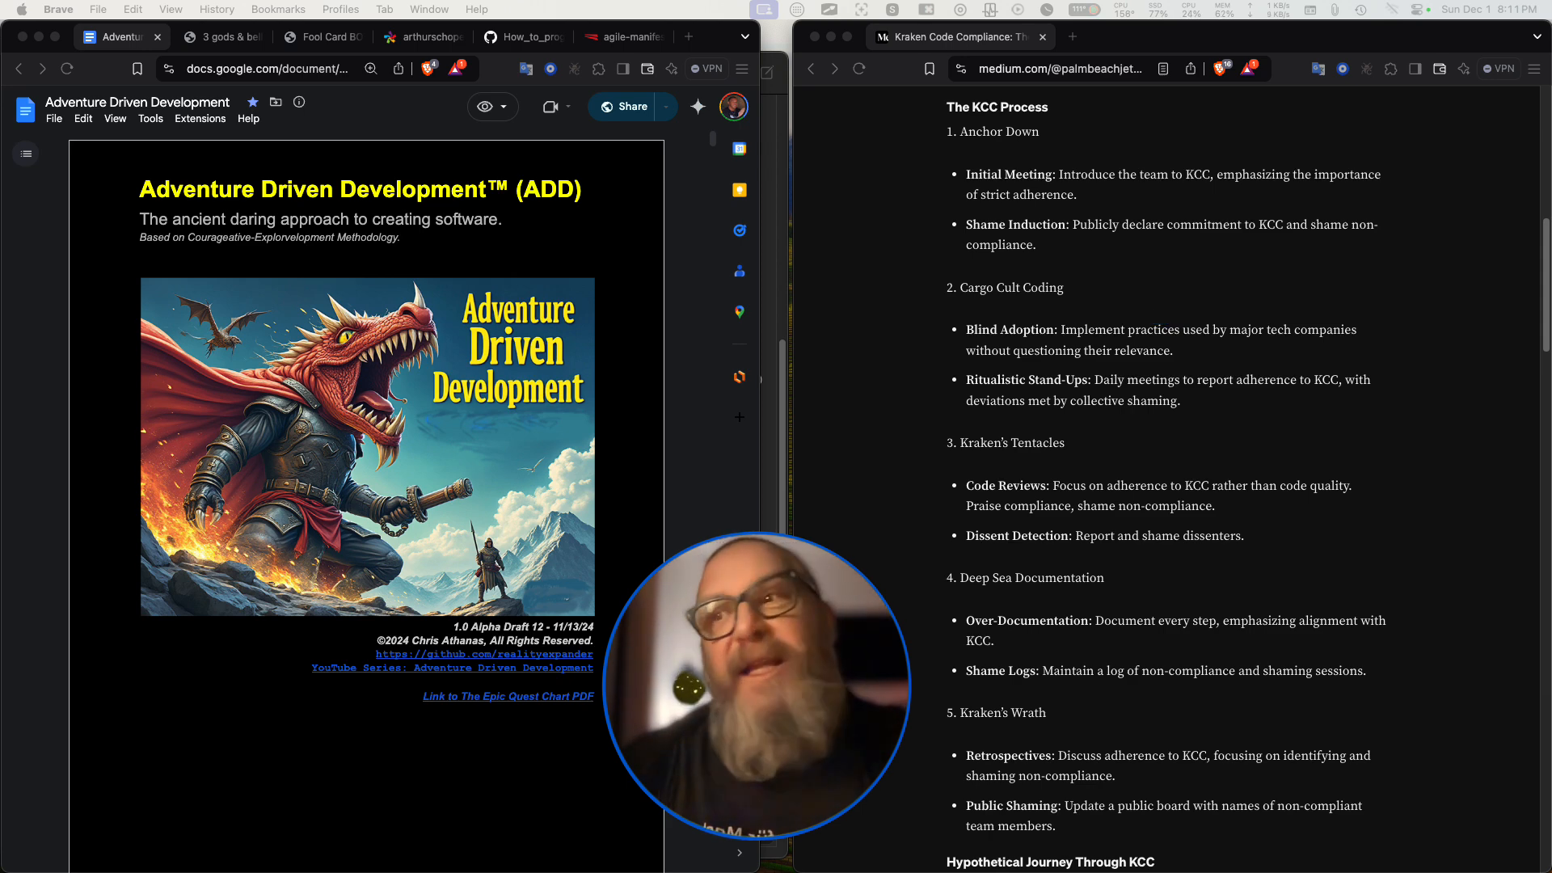
Scroll past The KCC Process list to the Hypothetical Journey and start of The Results.
scroll(down, 3)
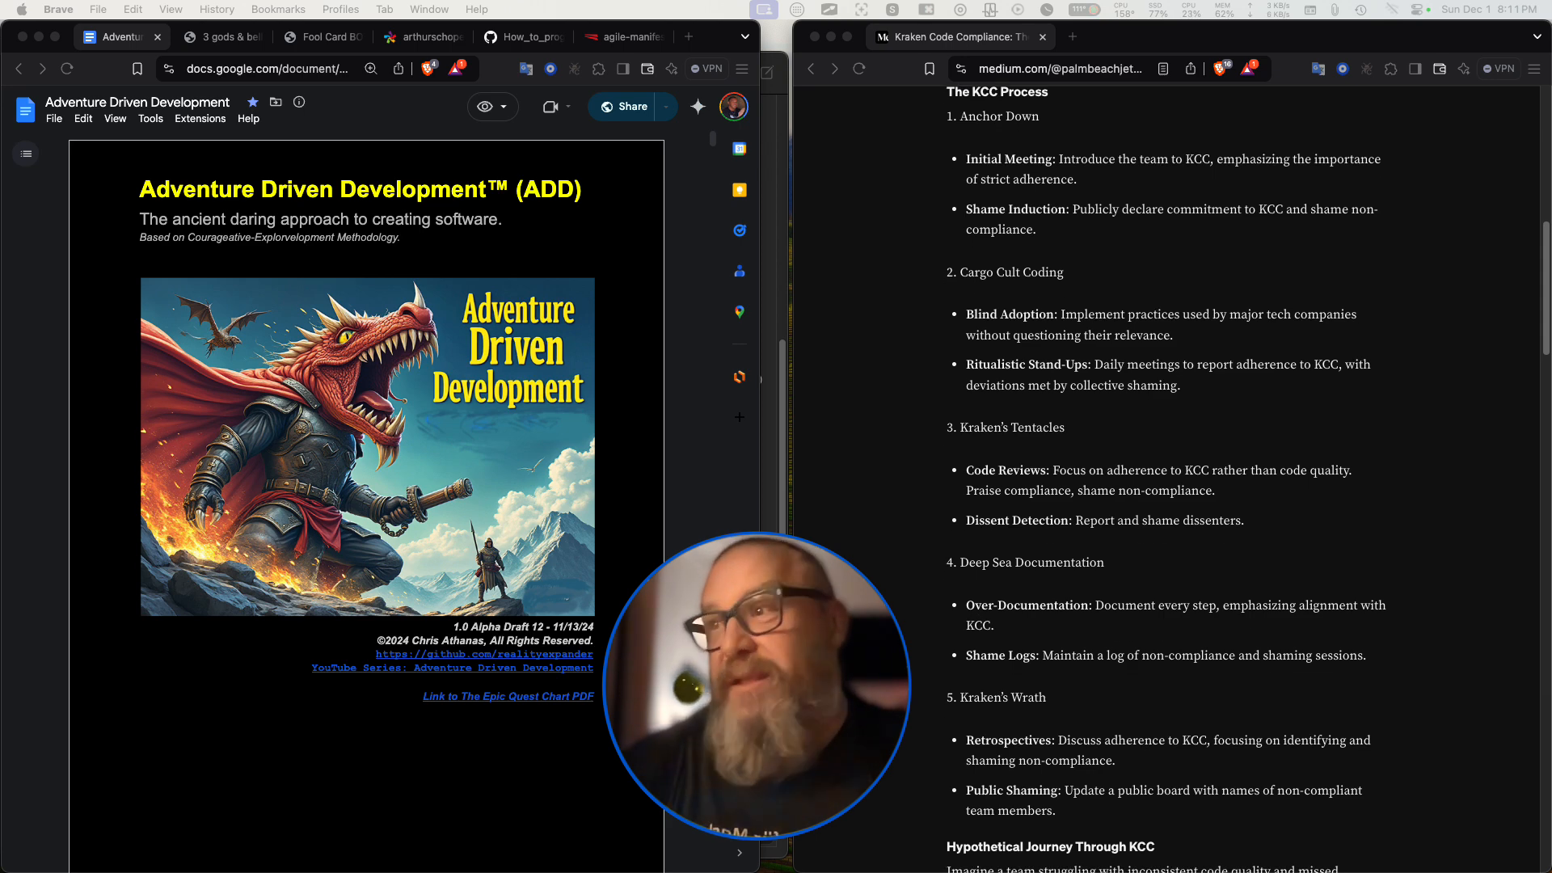
scroll(down, 3)
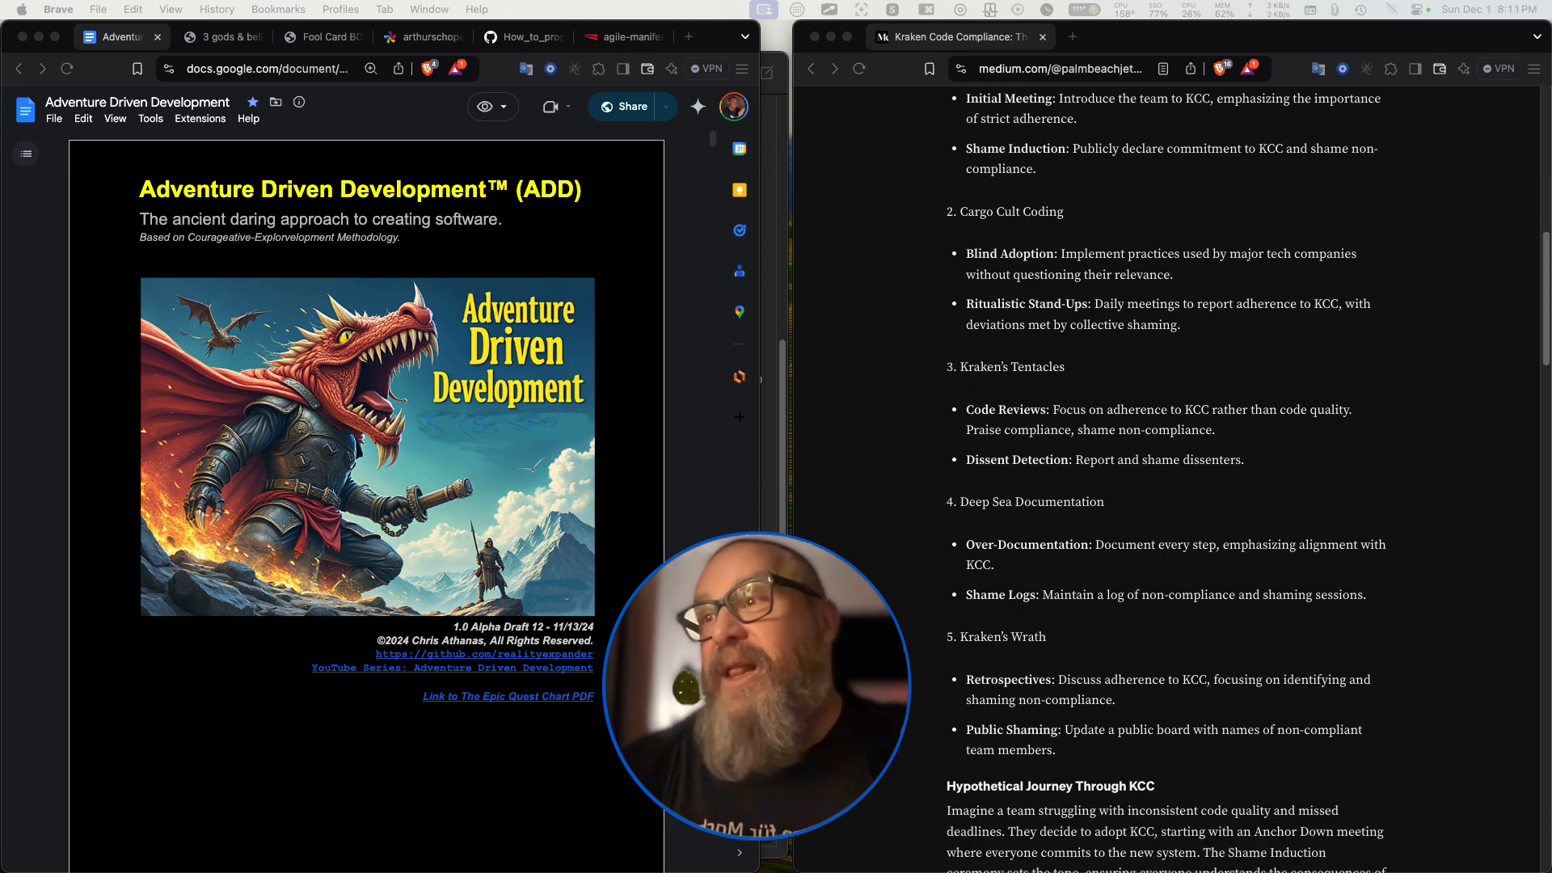
scroll(down, 3)
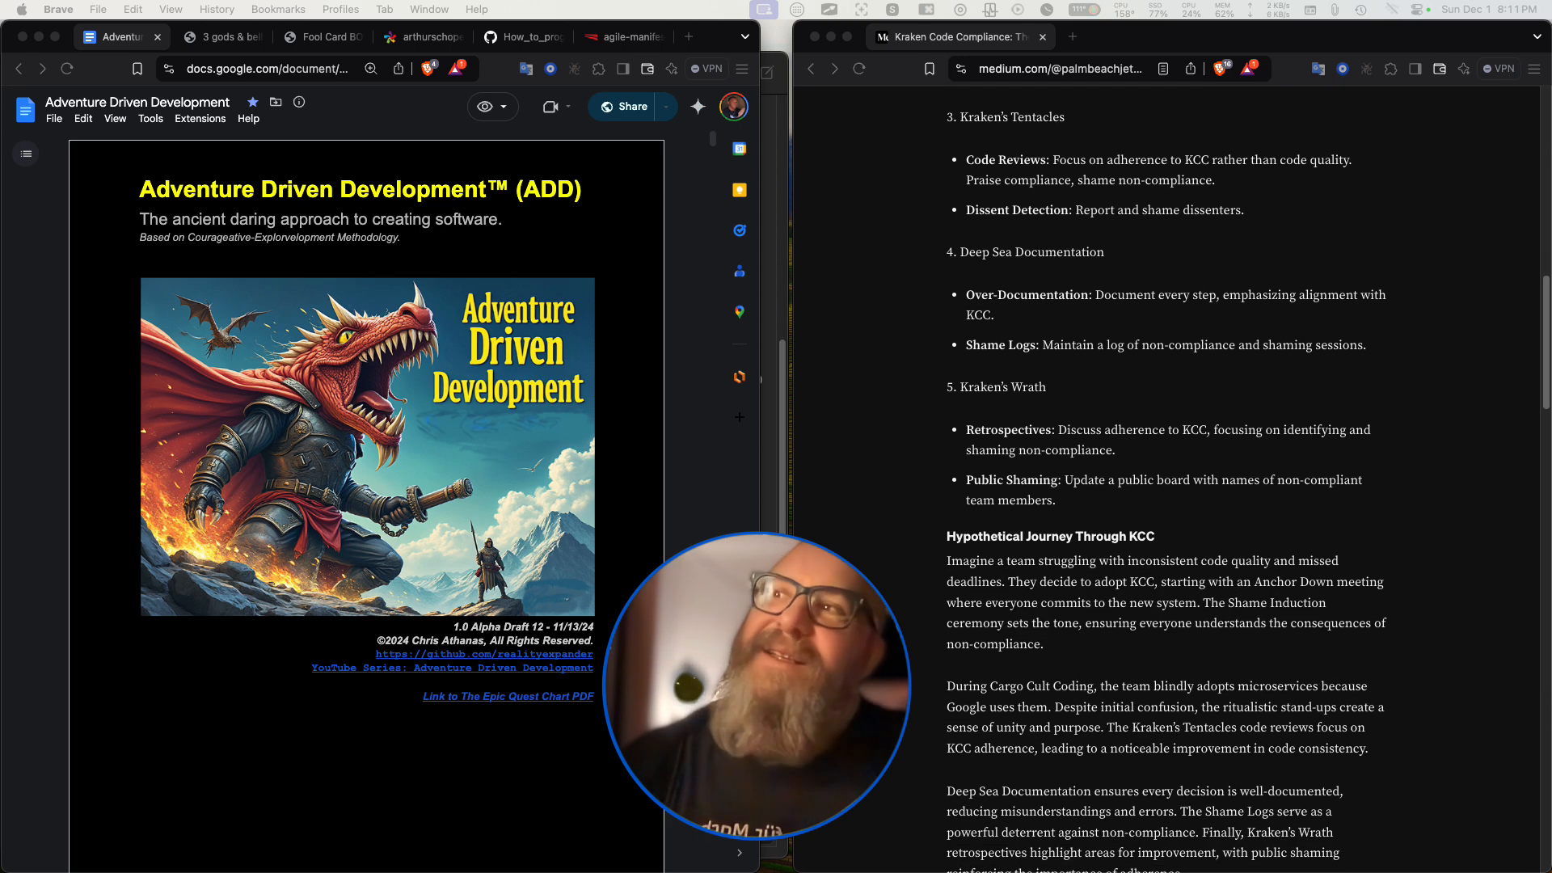
scroll(up, 3)
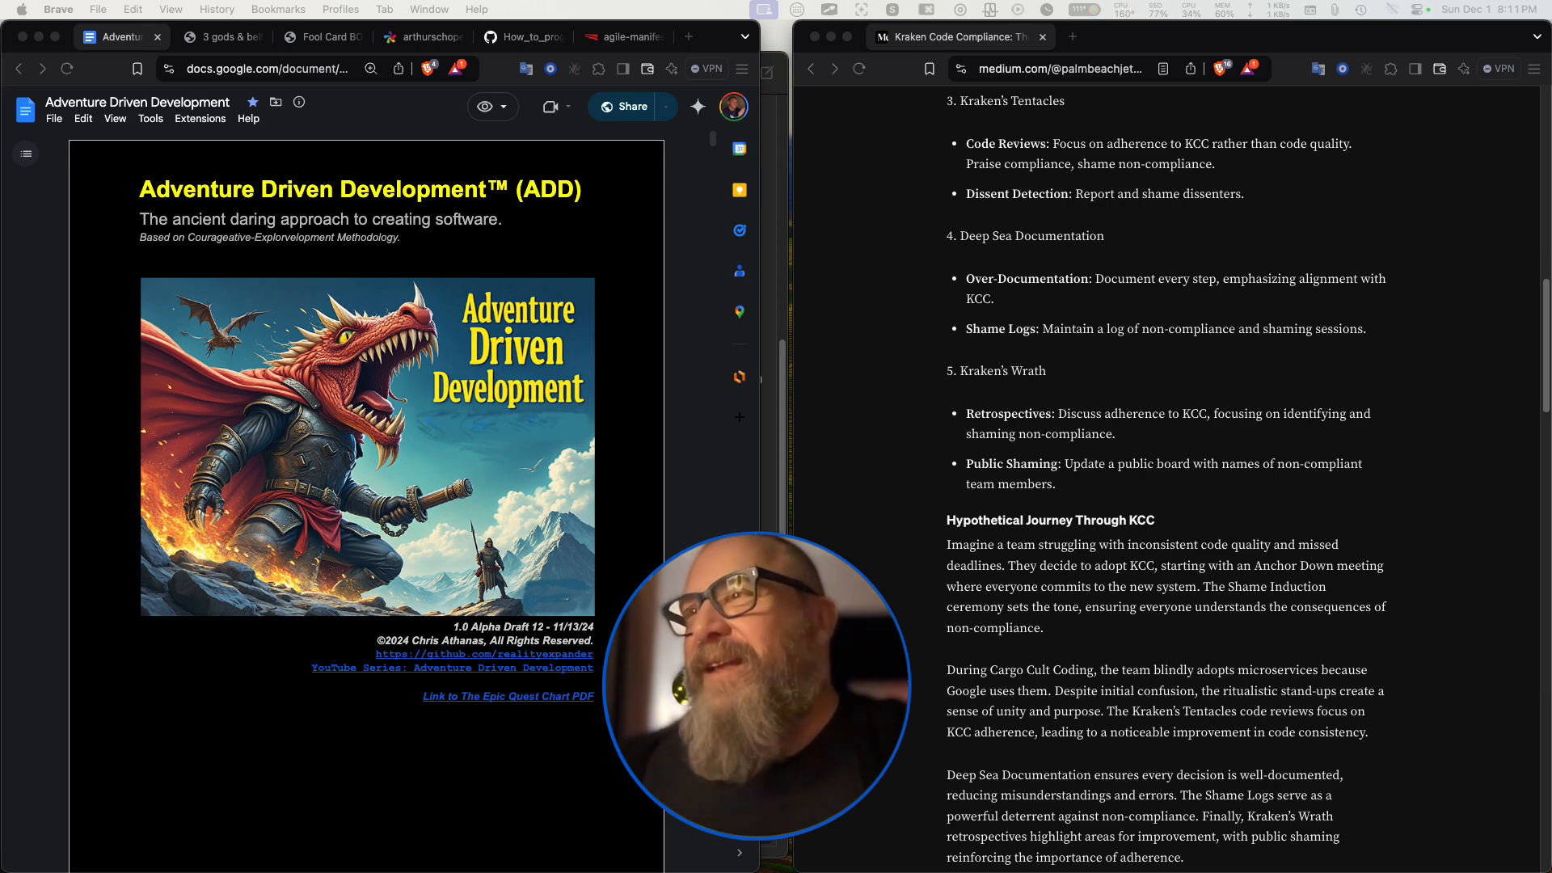
scroll(down, 3)
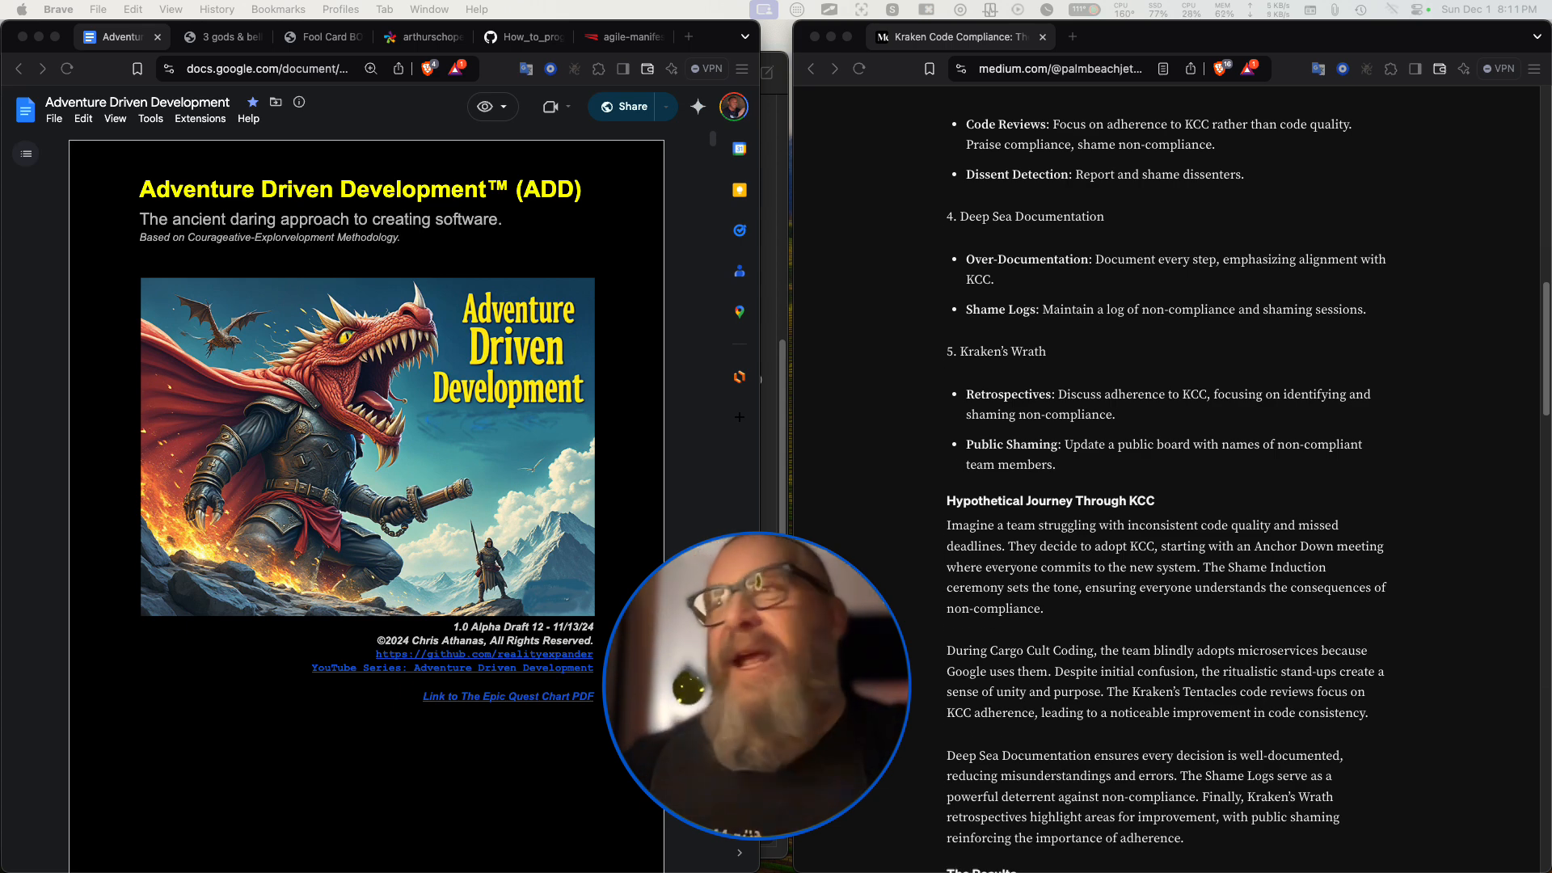
scroll(down, 3)
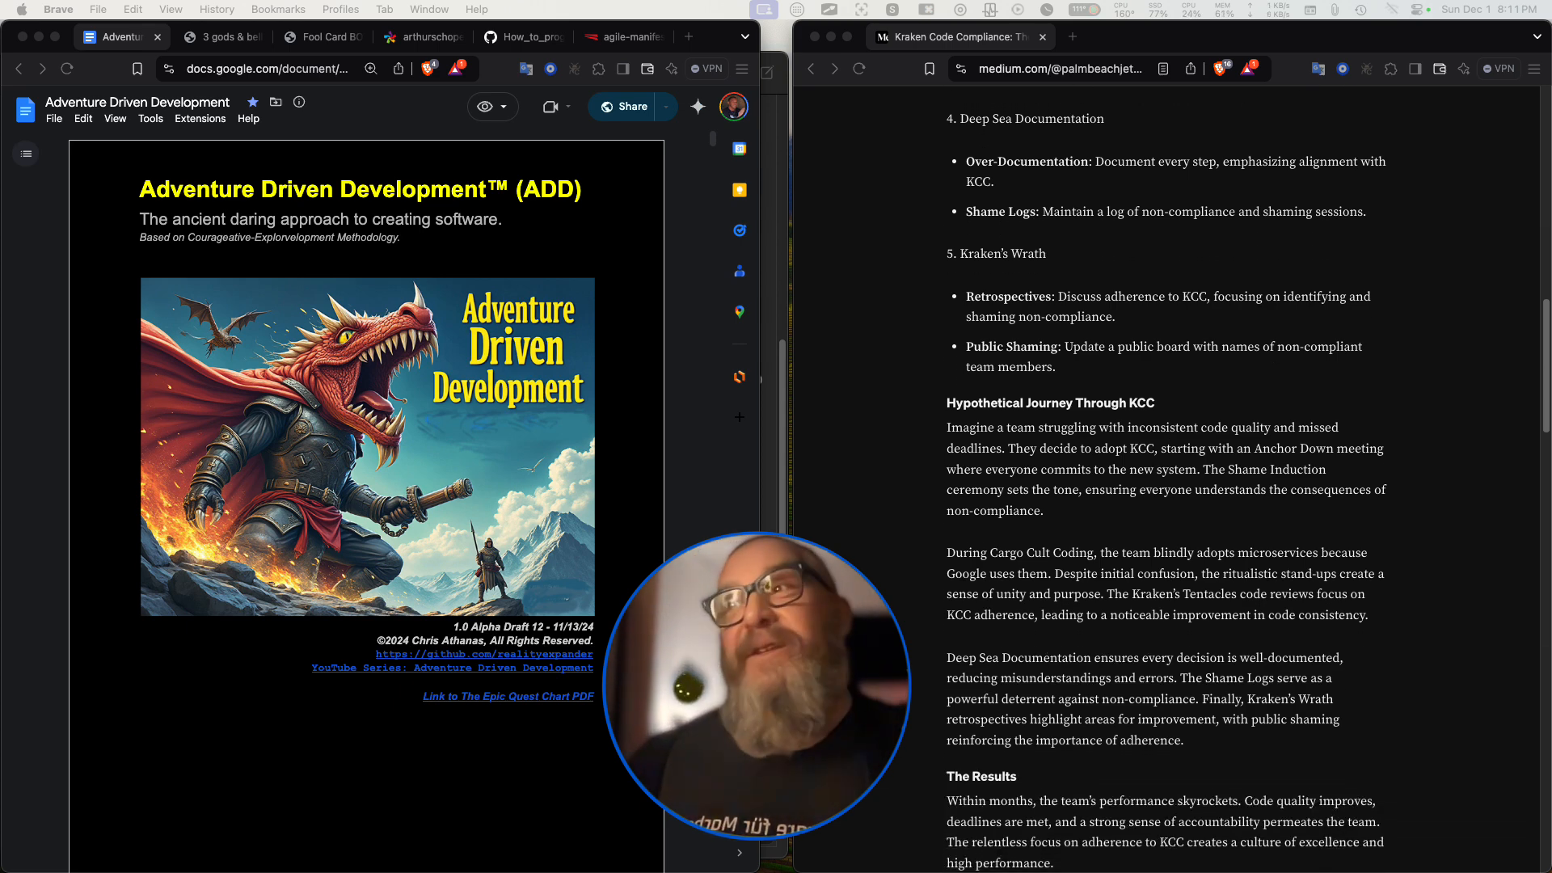
scroll(up, 3)
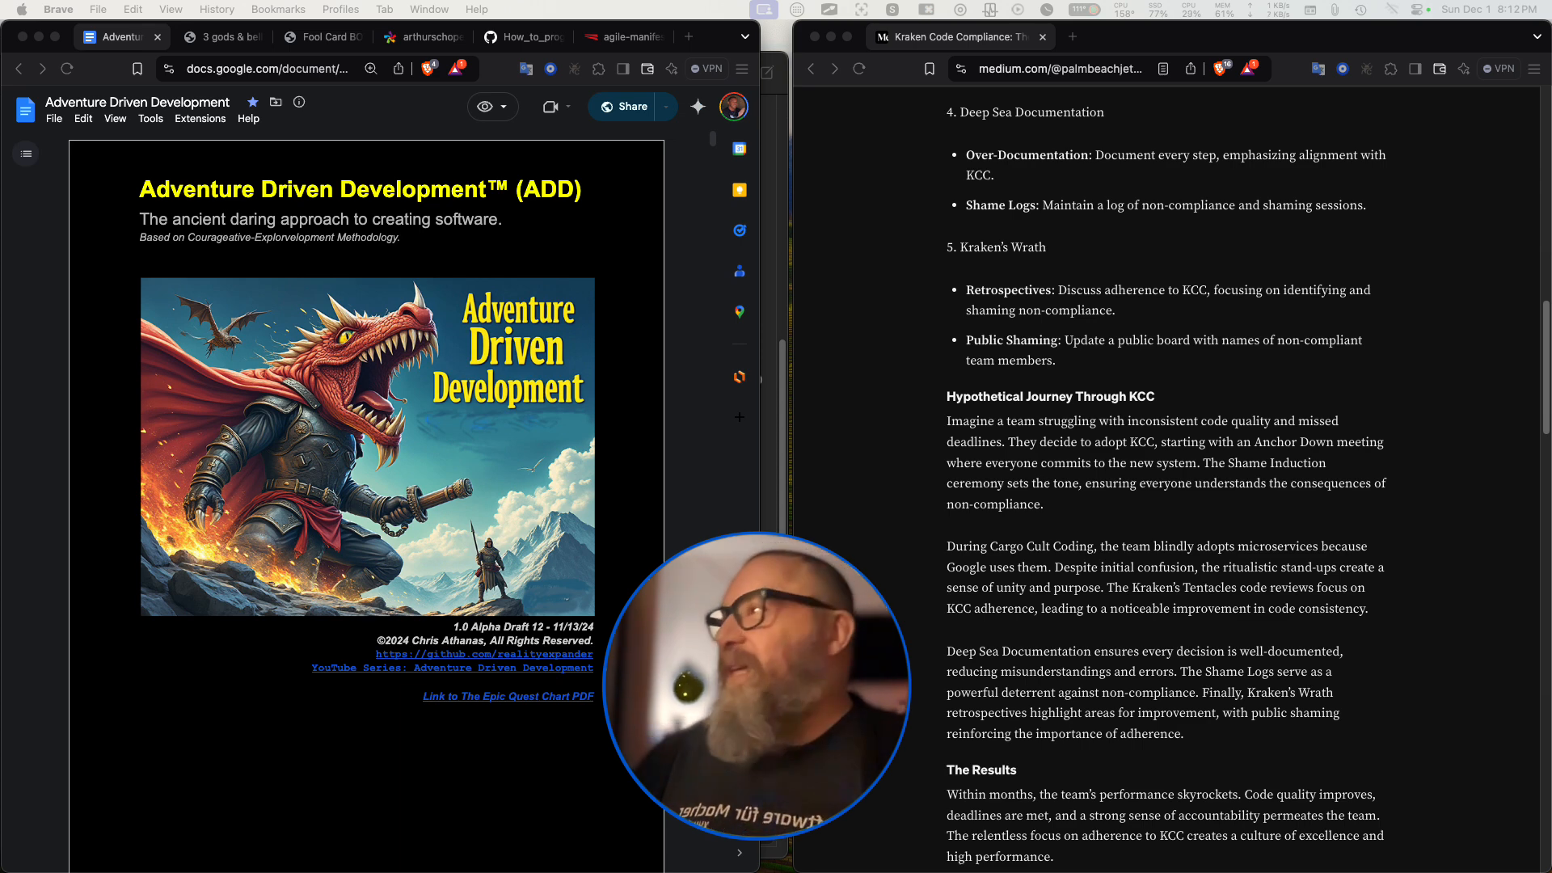
Switch the left Brave window to the '3 gods' image tab.
click(218, 36)
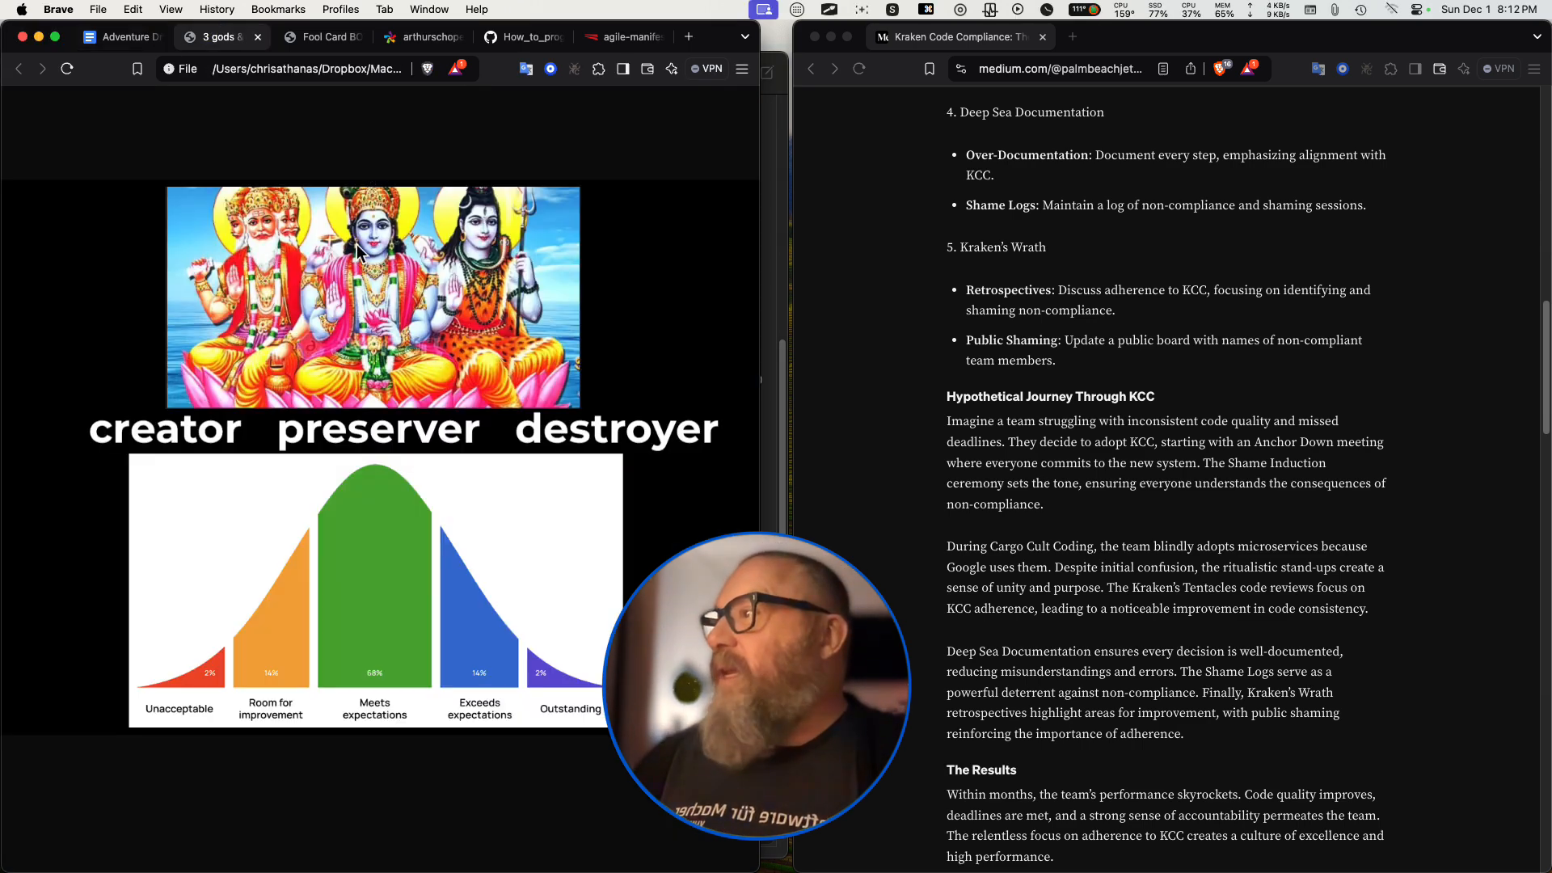
mouse_move(363, 341)
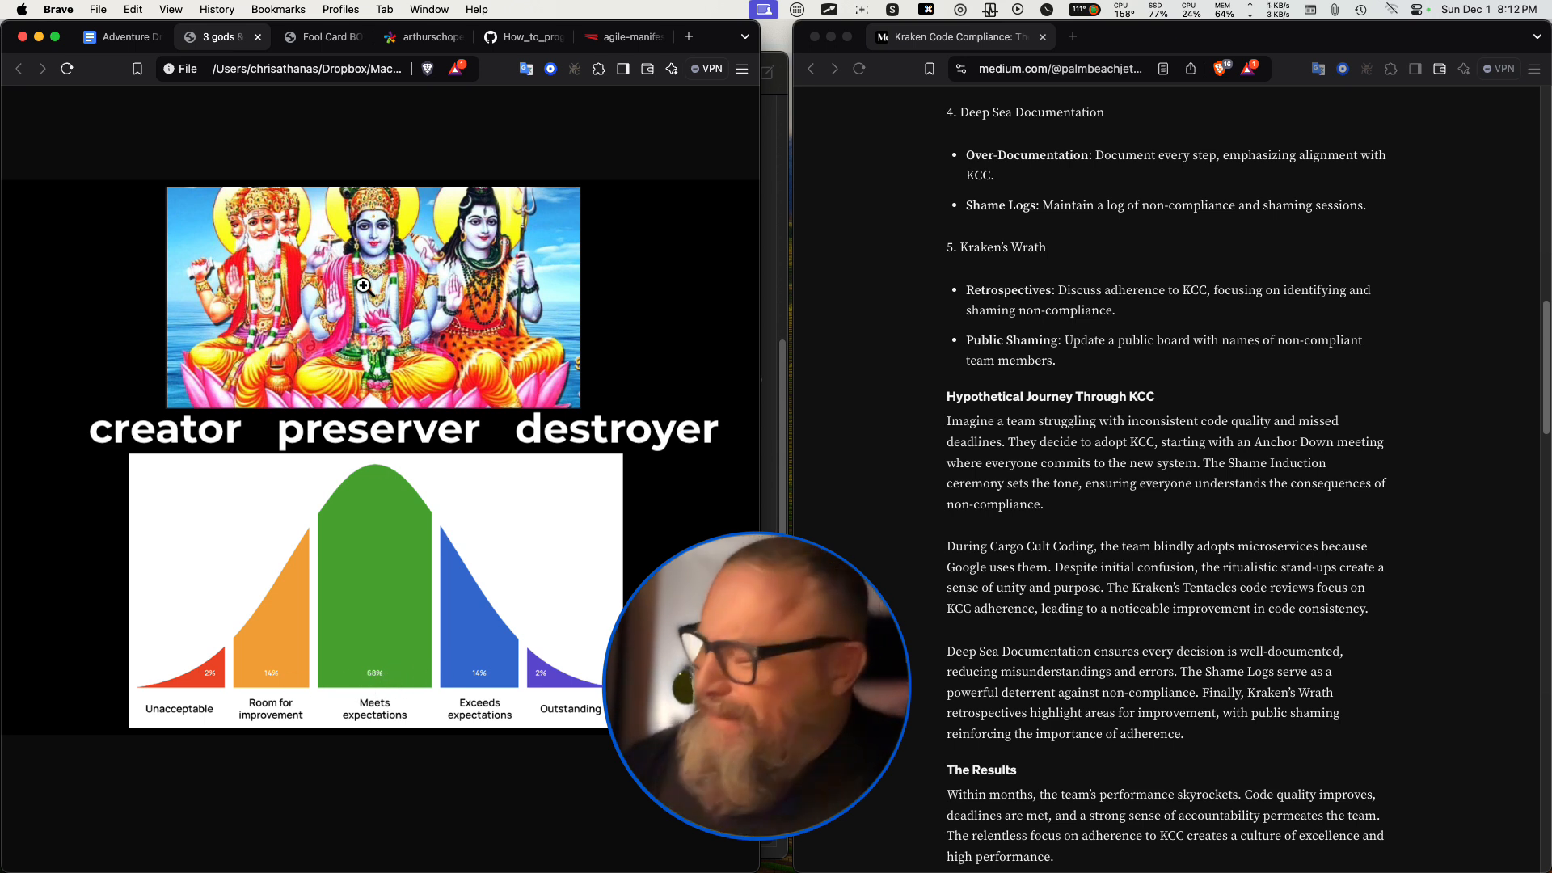
mouse_move(369, 501)
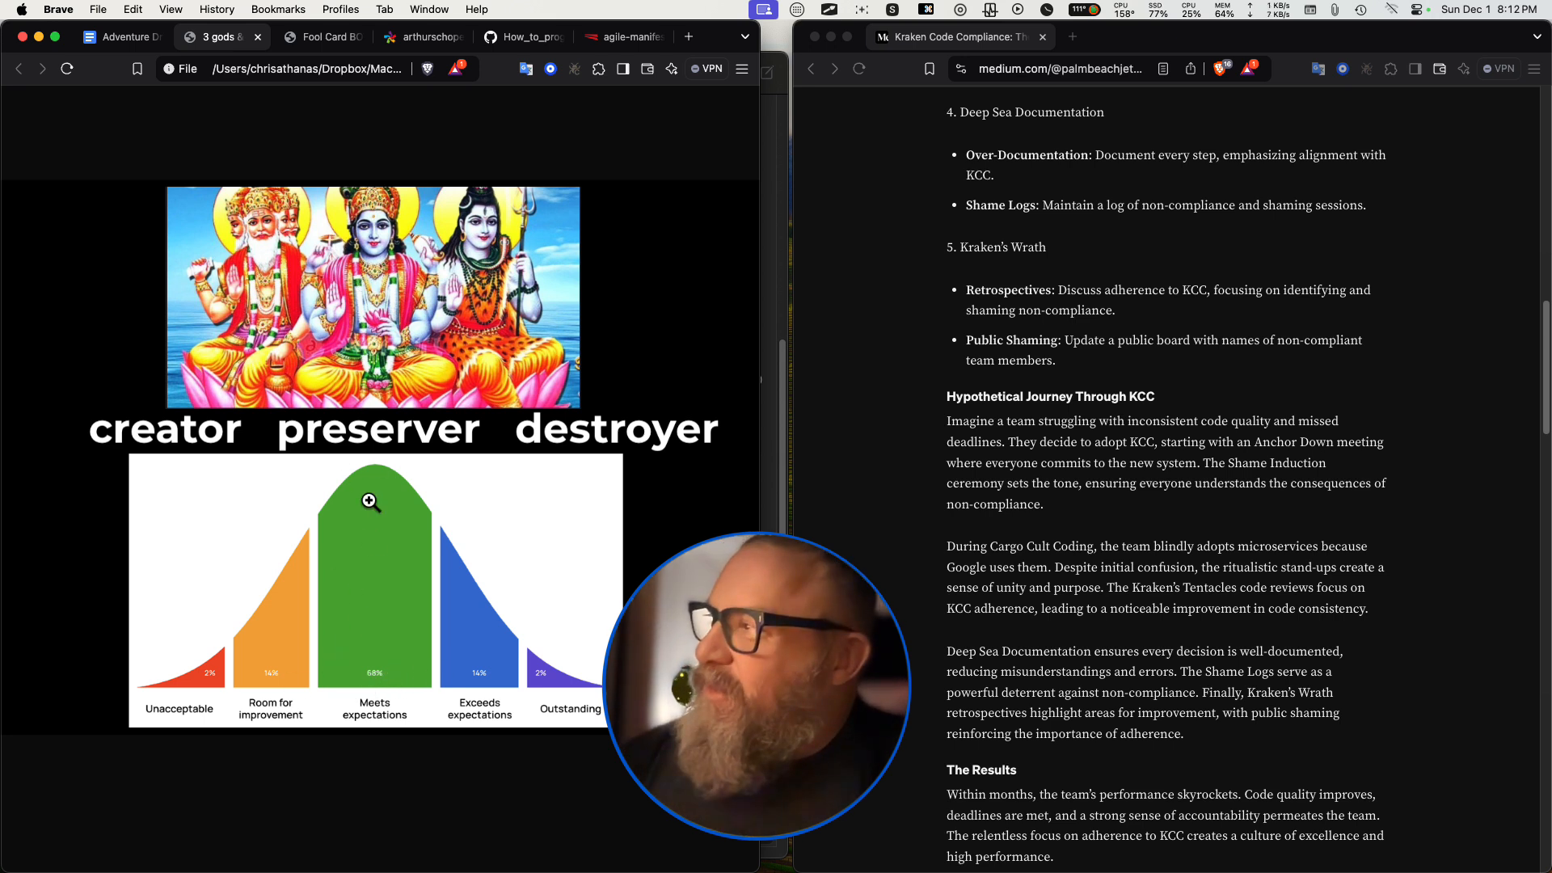
mouse_move(456, 463)
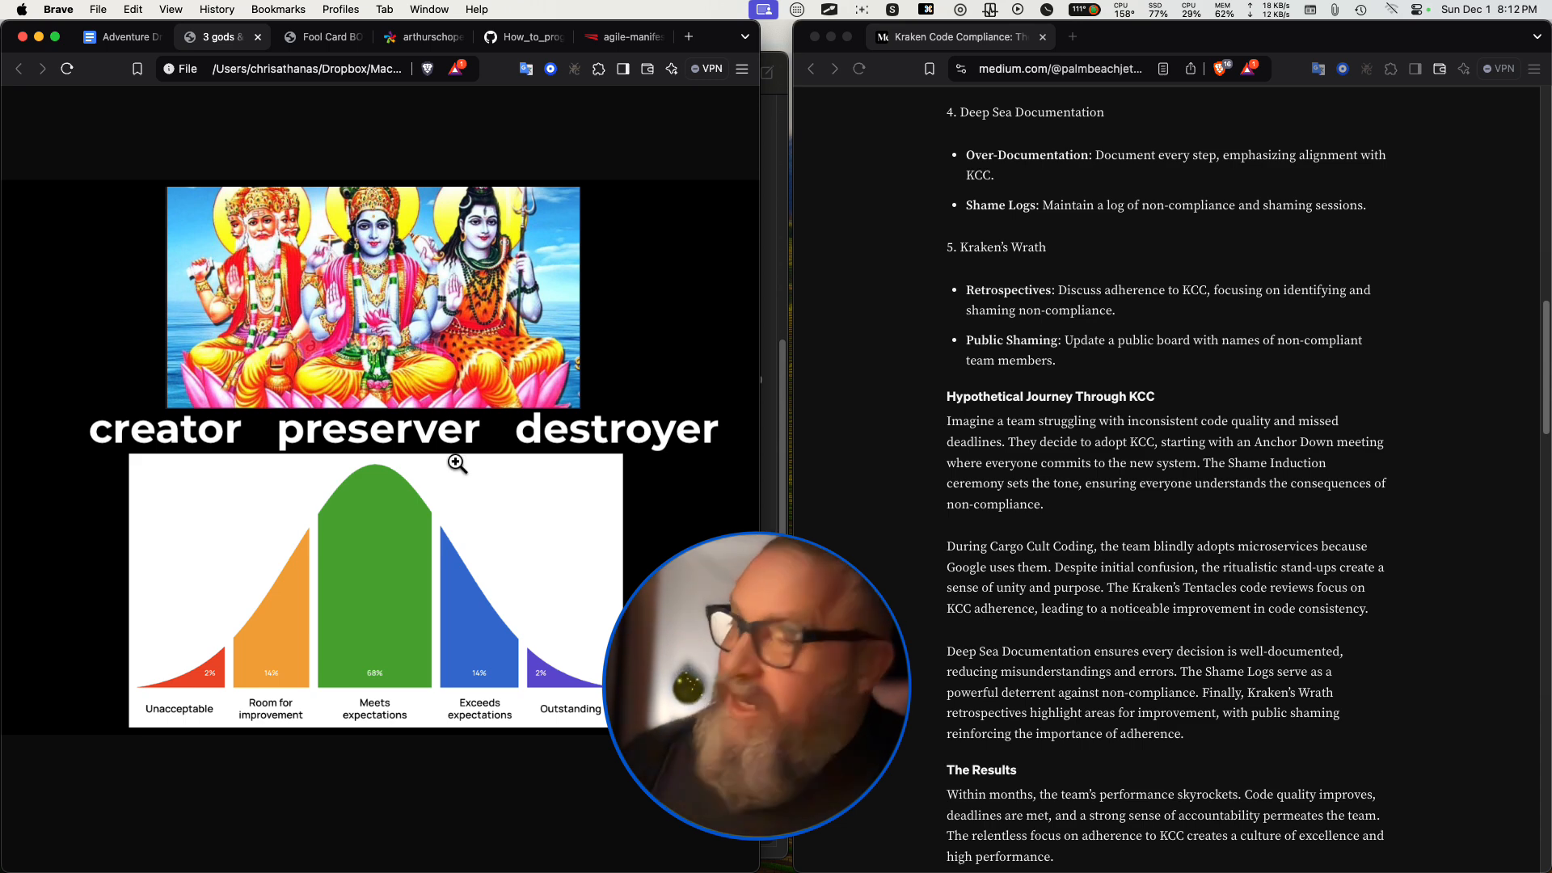
mouse_move(417, 390)
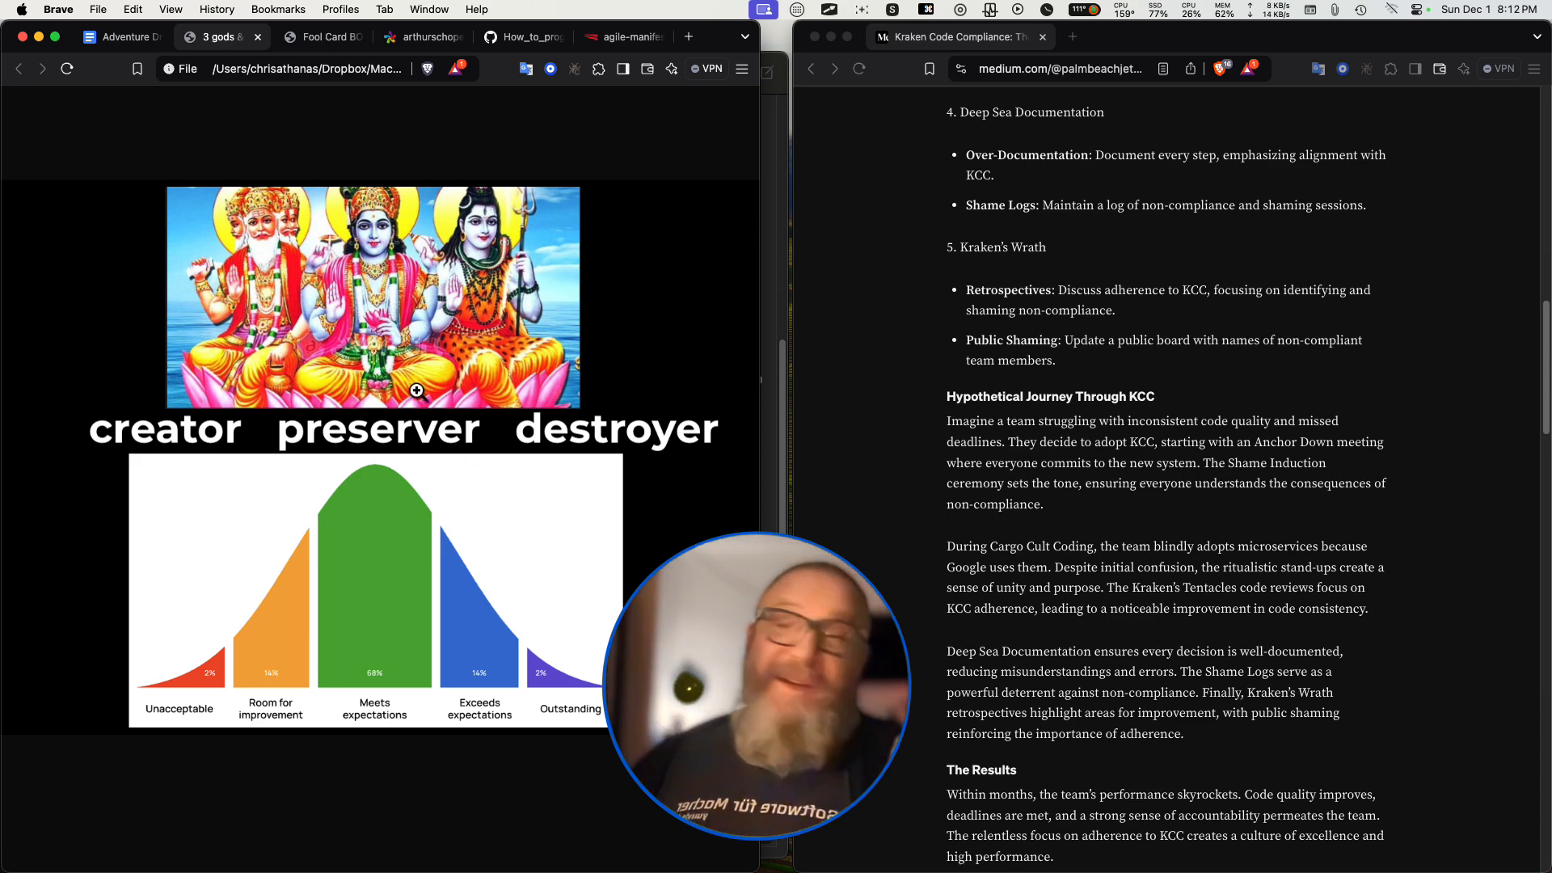
Switch the left Brave window back to the 'Adventure Driven Development' Google Doc tab.
click(119, 36)
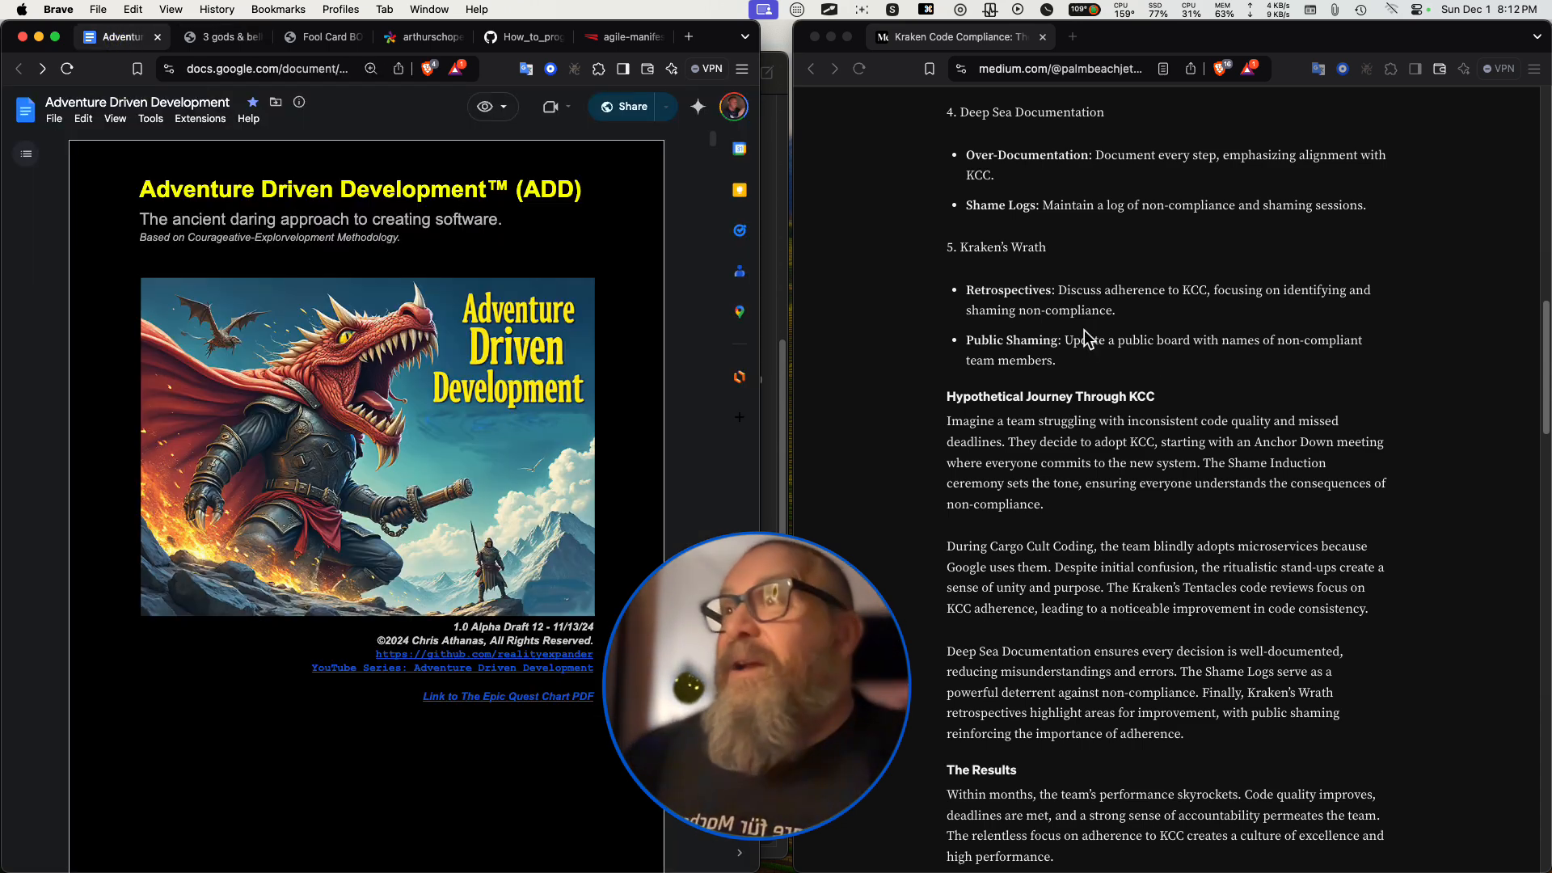
mouse_move(1041, 225)
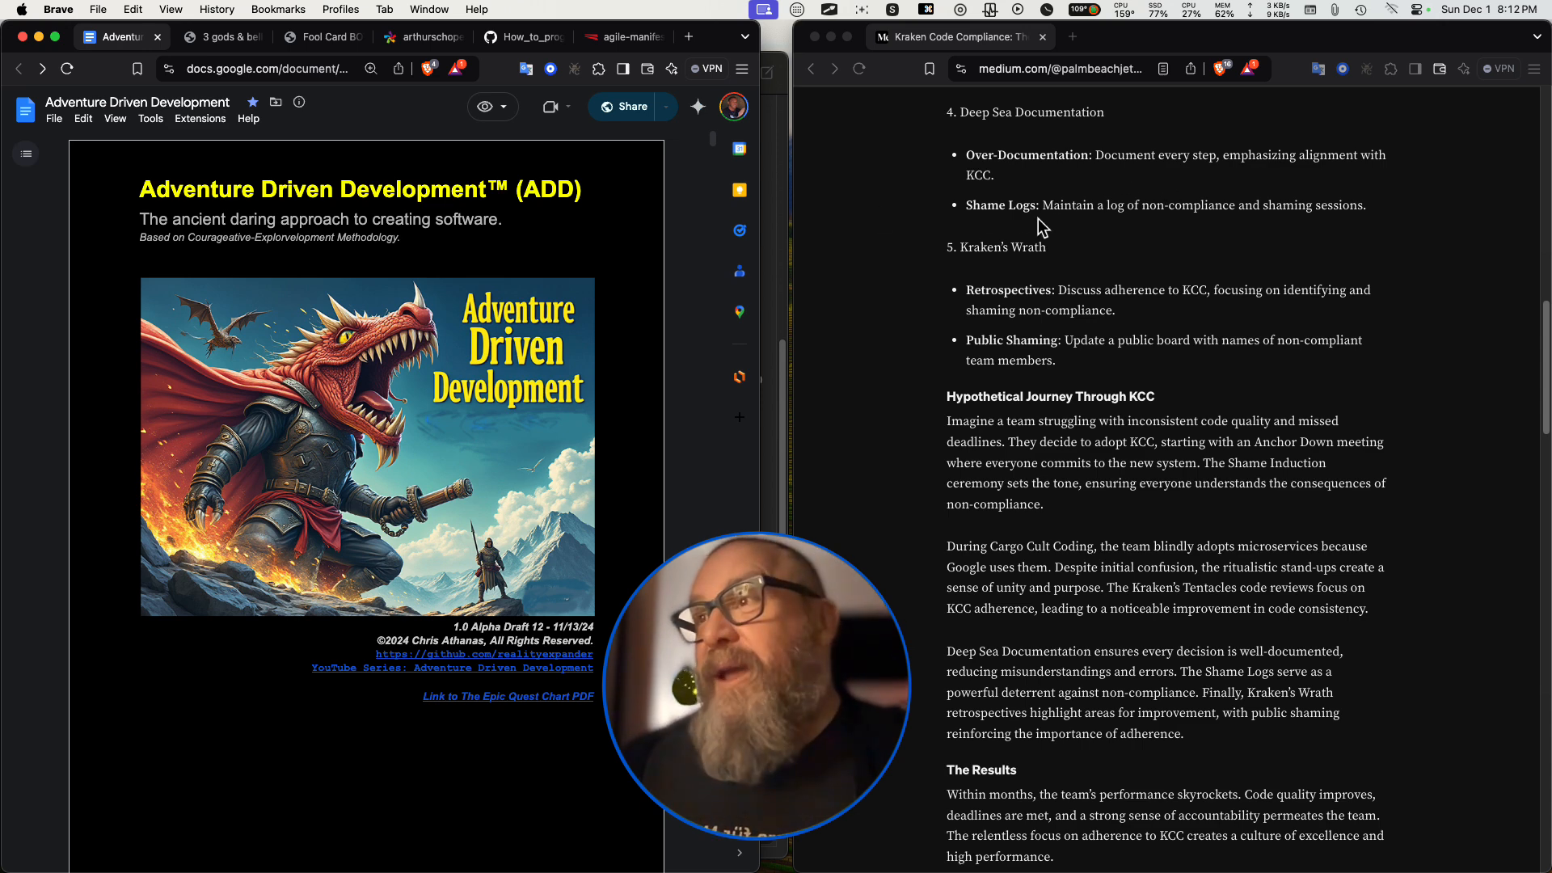
mouse_move(1064, 218)
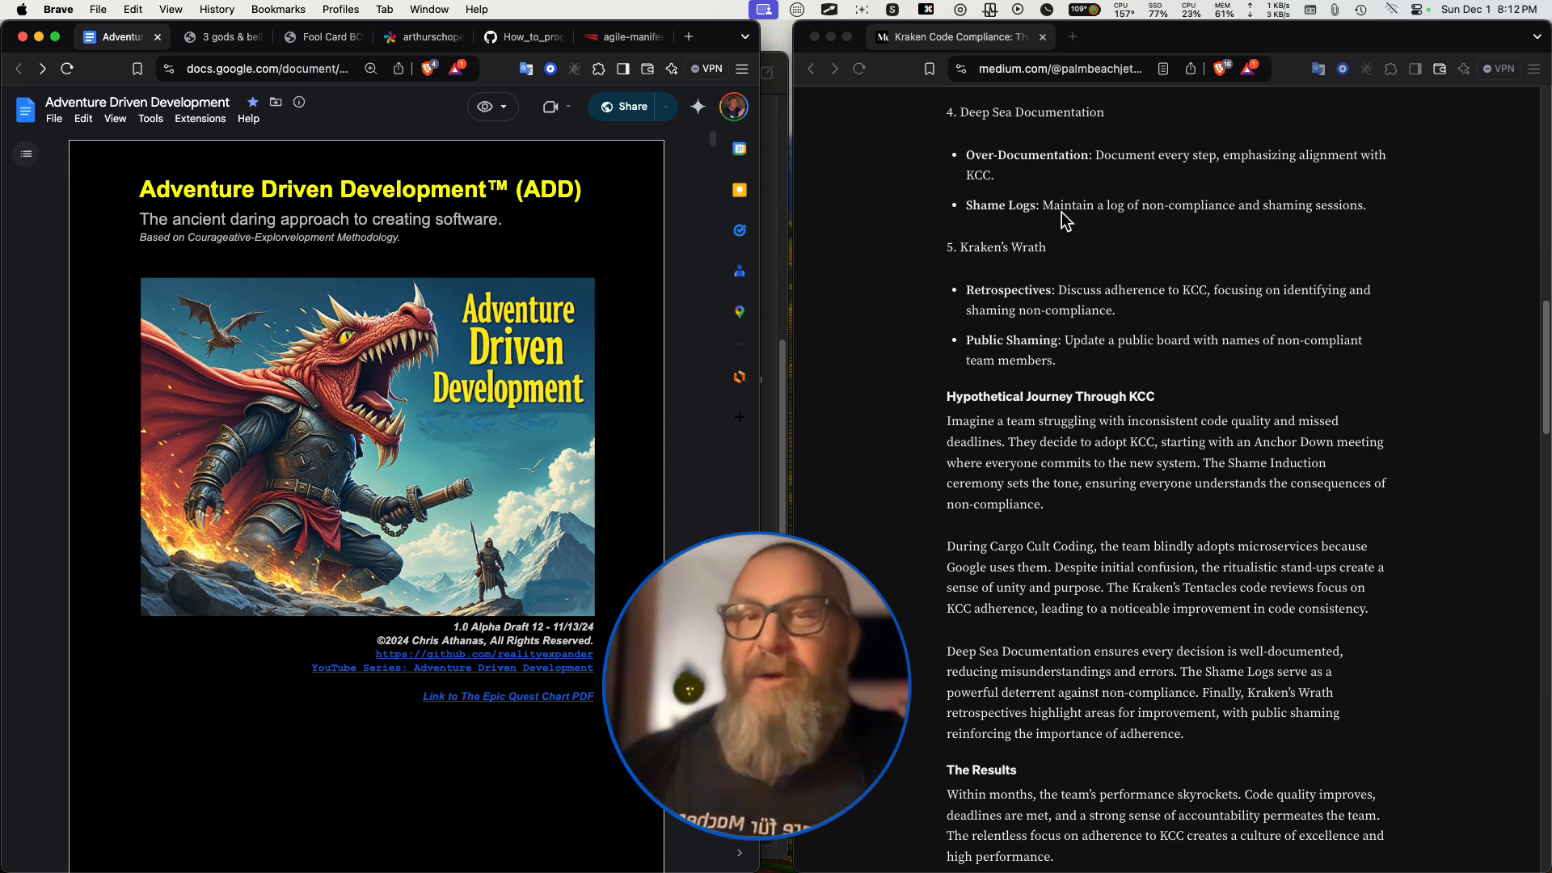
mouse_move(1099, 229)
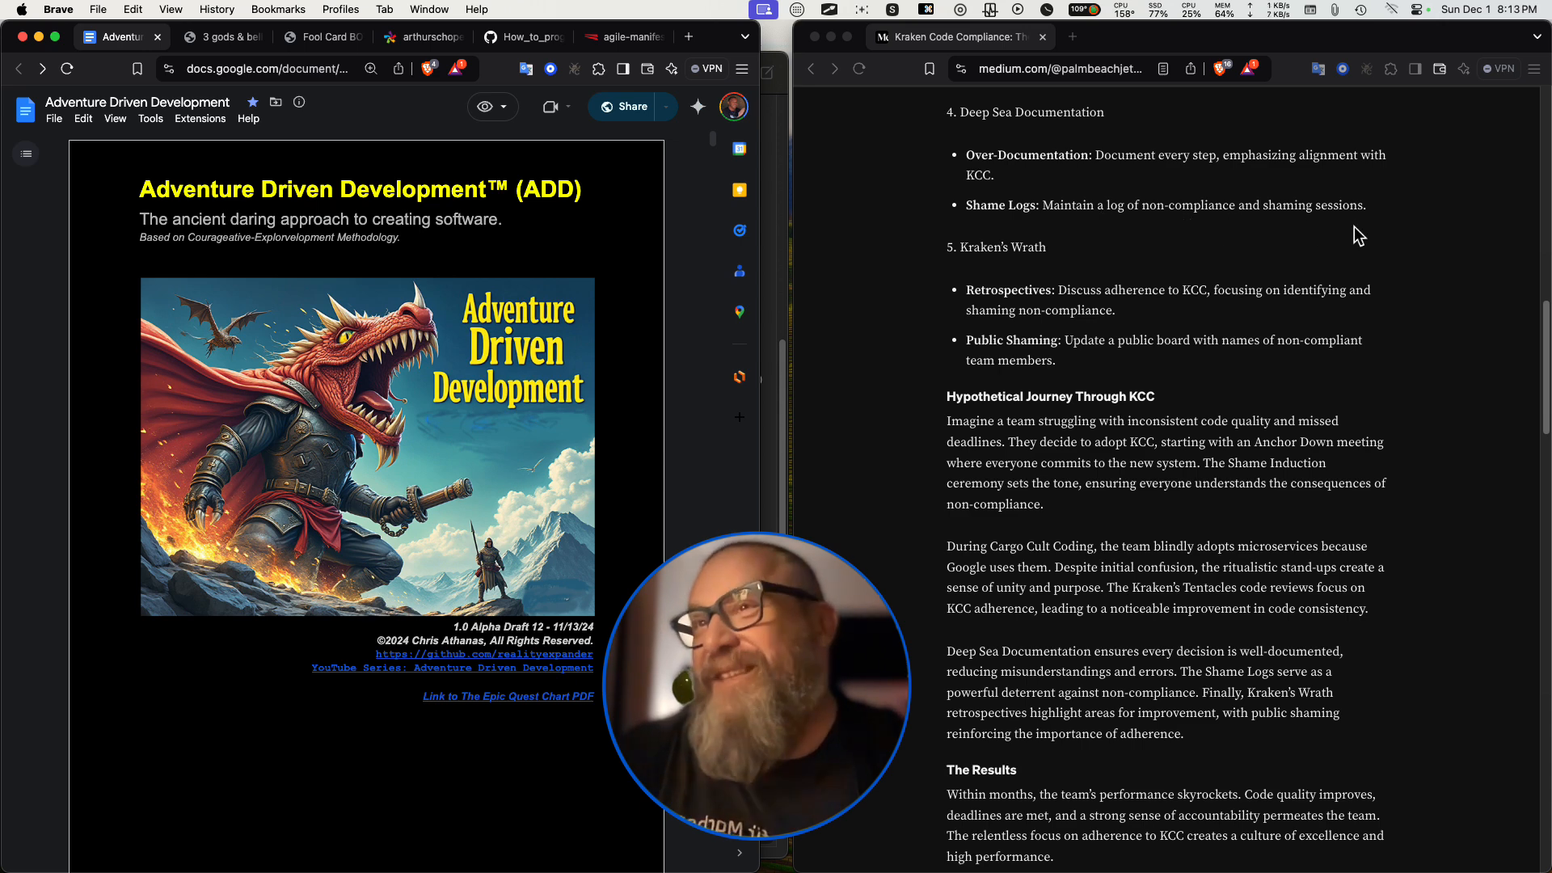
Scroll past The Results to the Conclusion's opening paragraph.
scroll(down, 3)
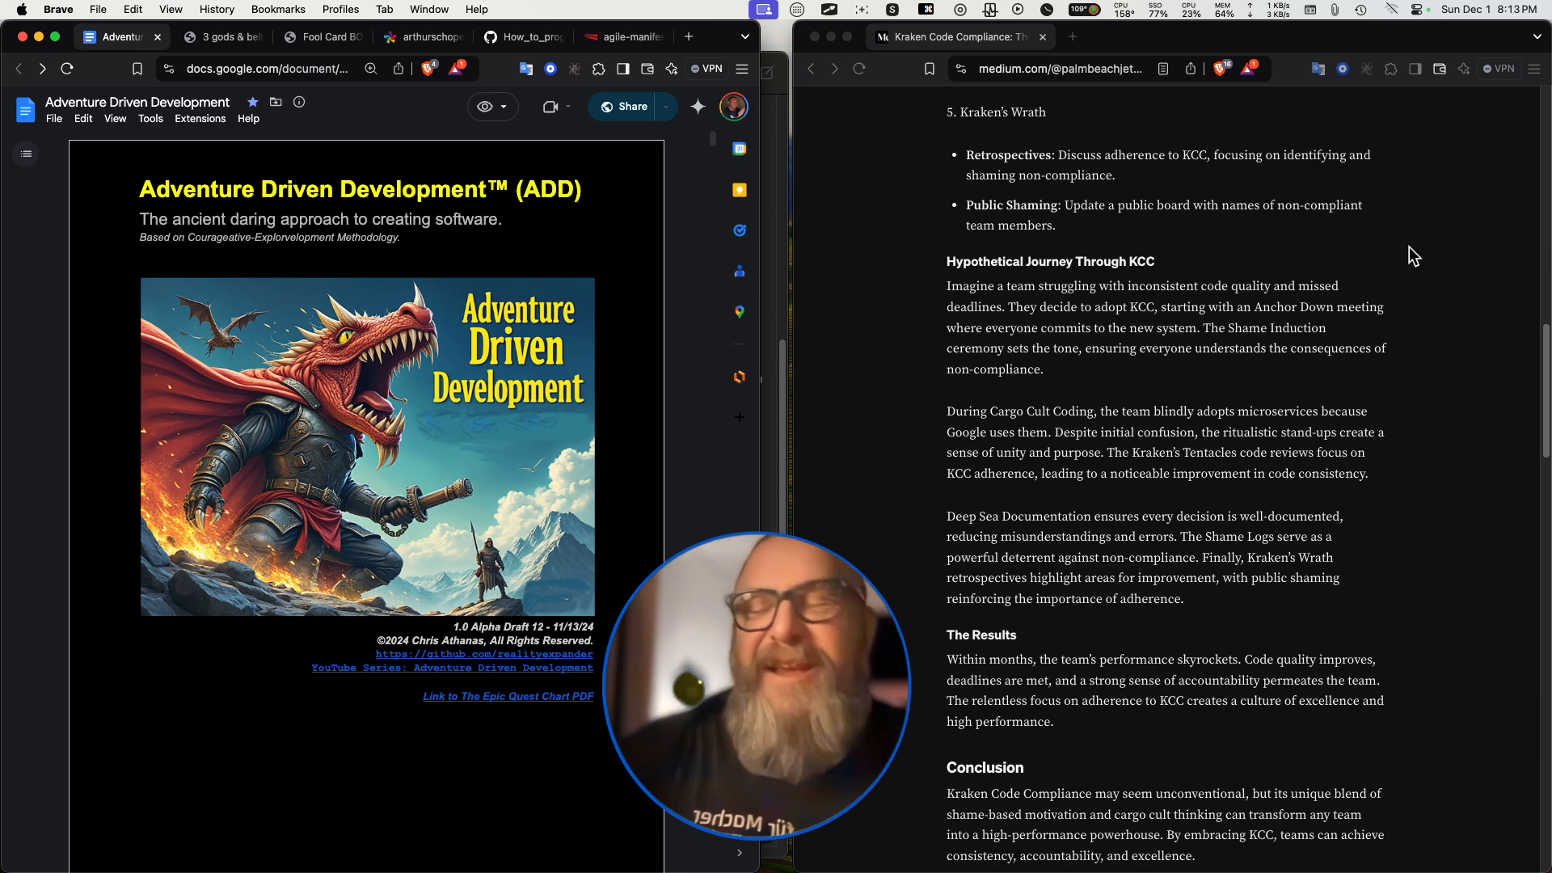
mouse_move(1372, 233)
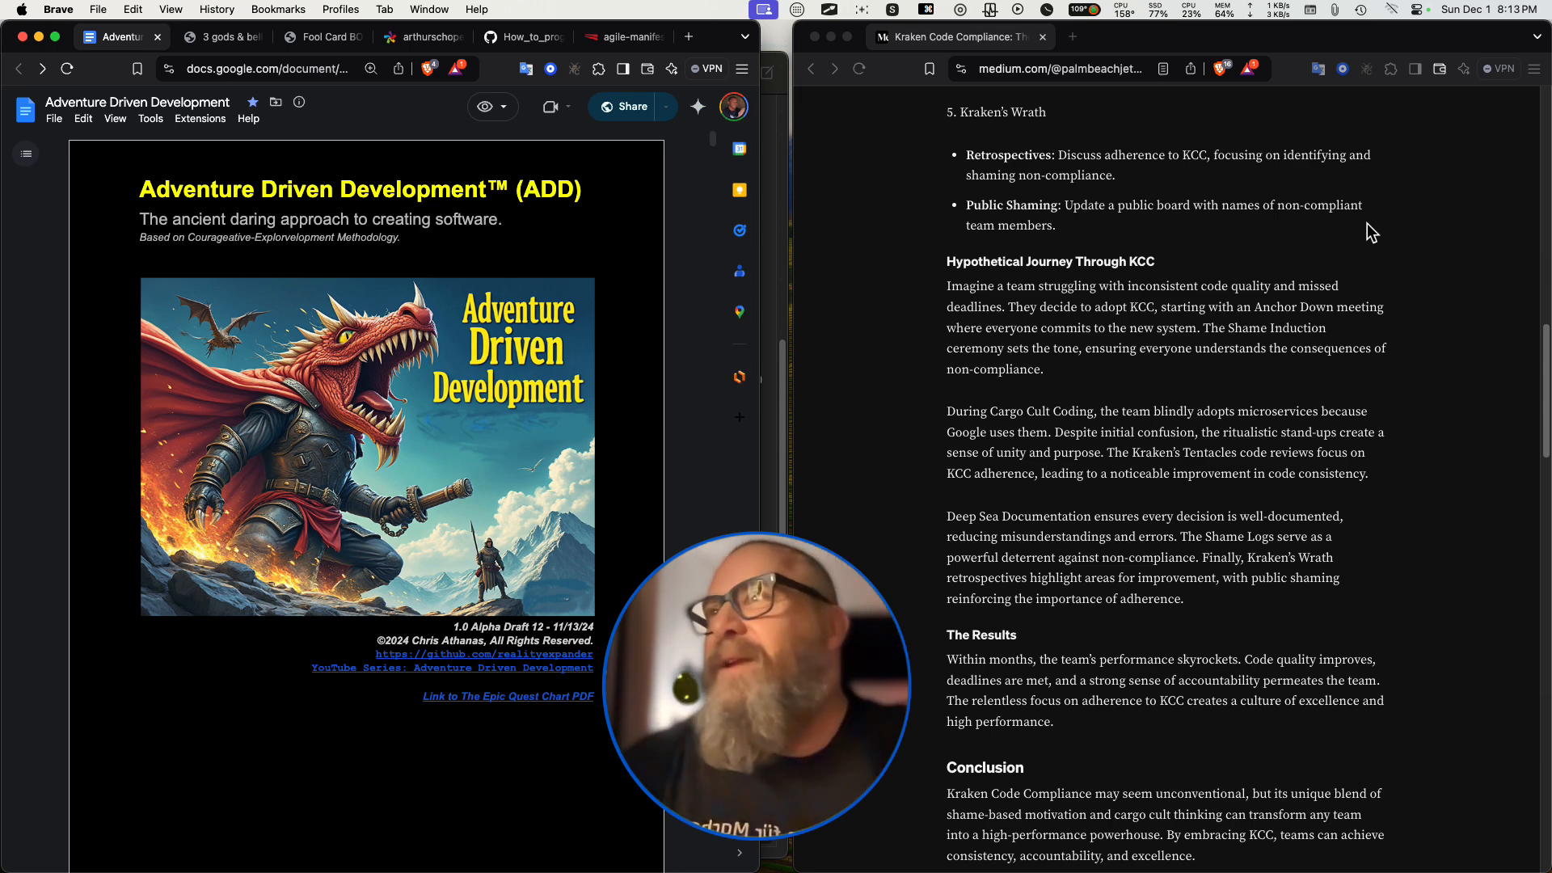
mouse_move(1033, 194)
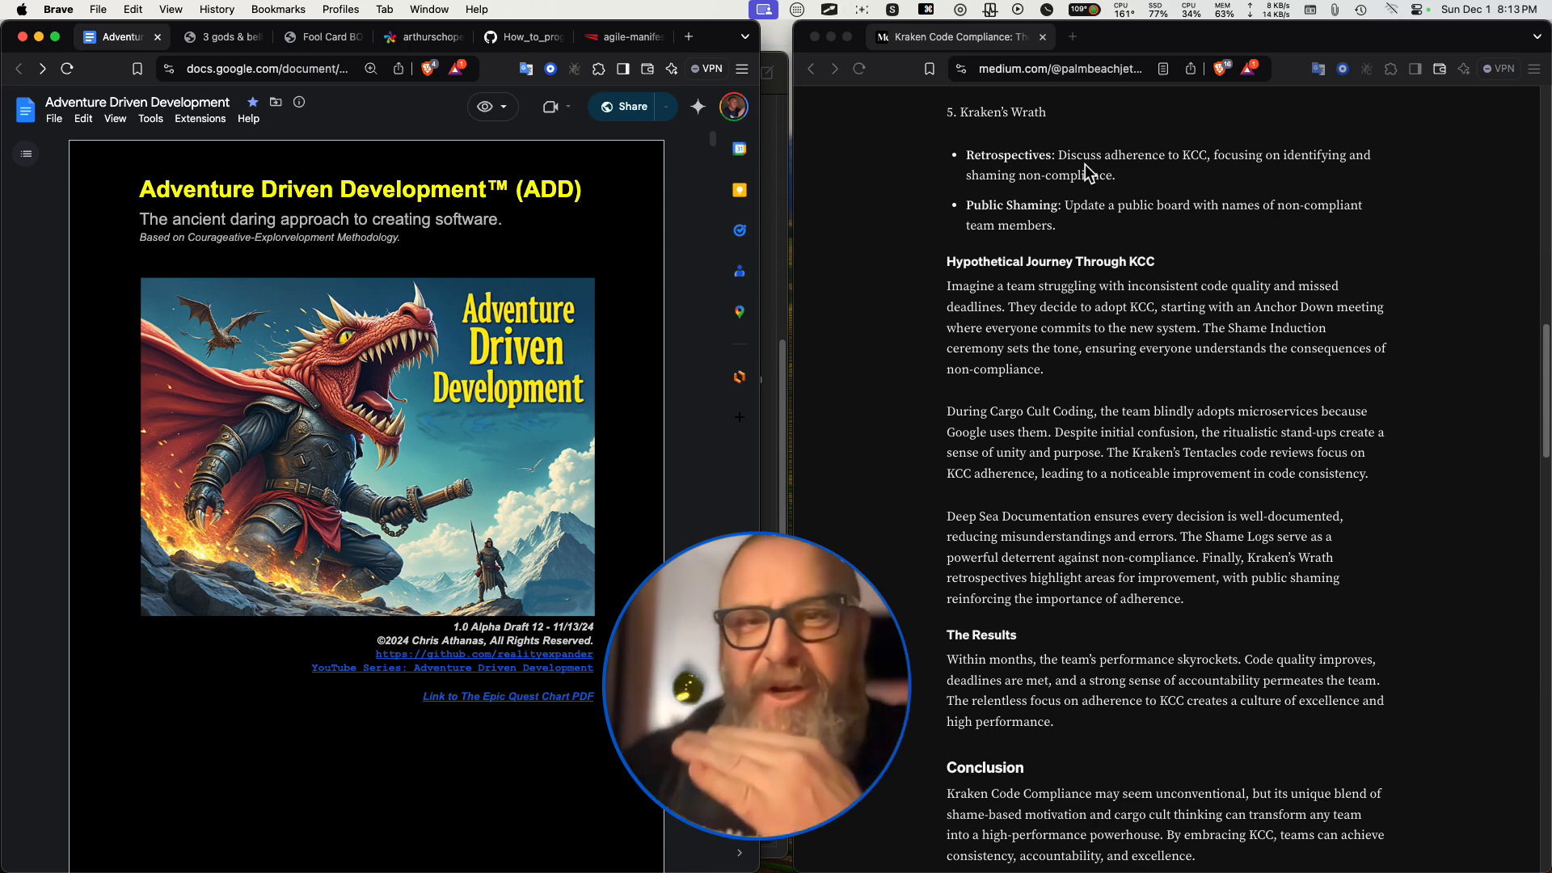
mouse_move(951, 144)
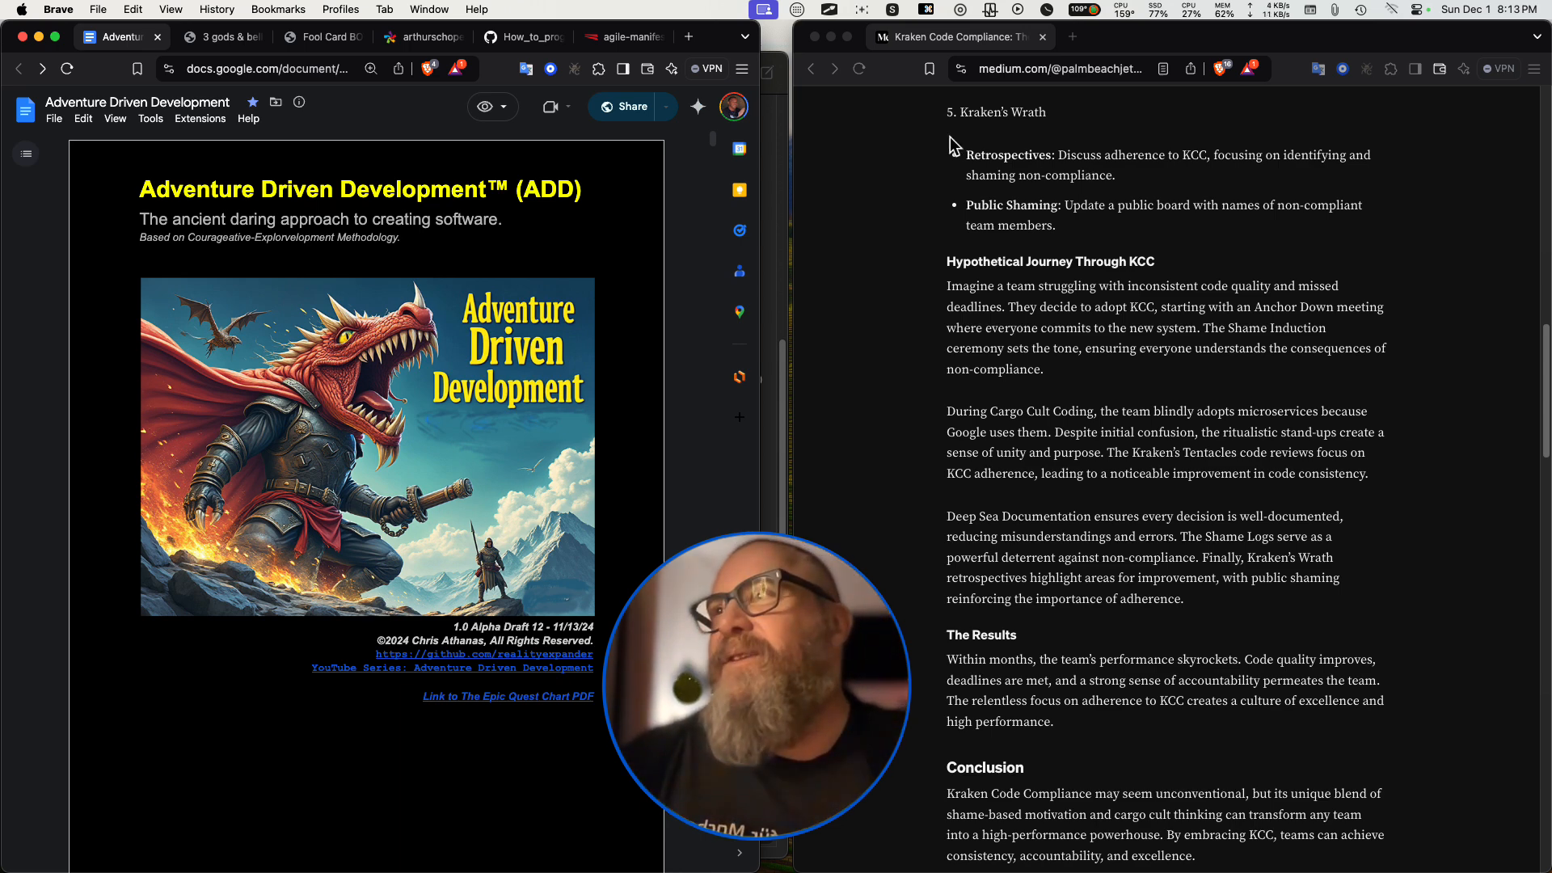
mouse_move(1160, 238)
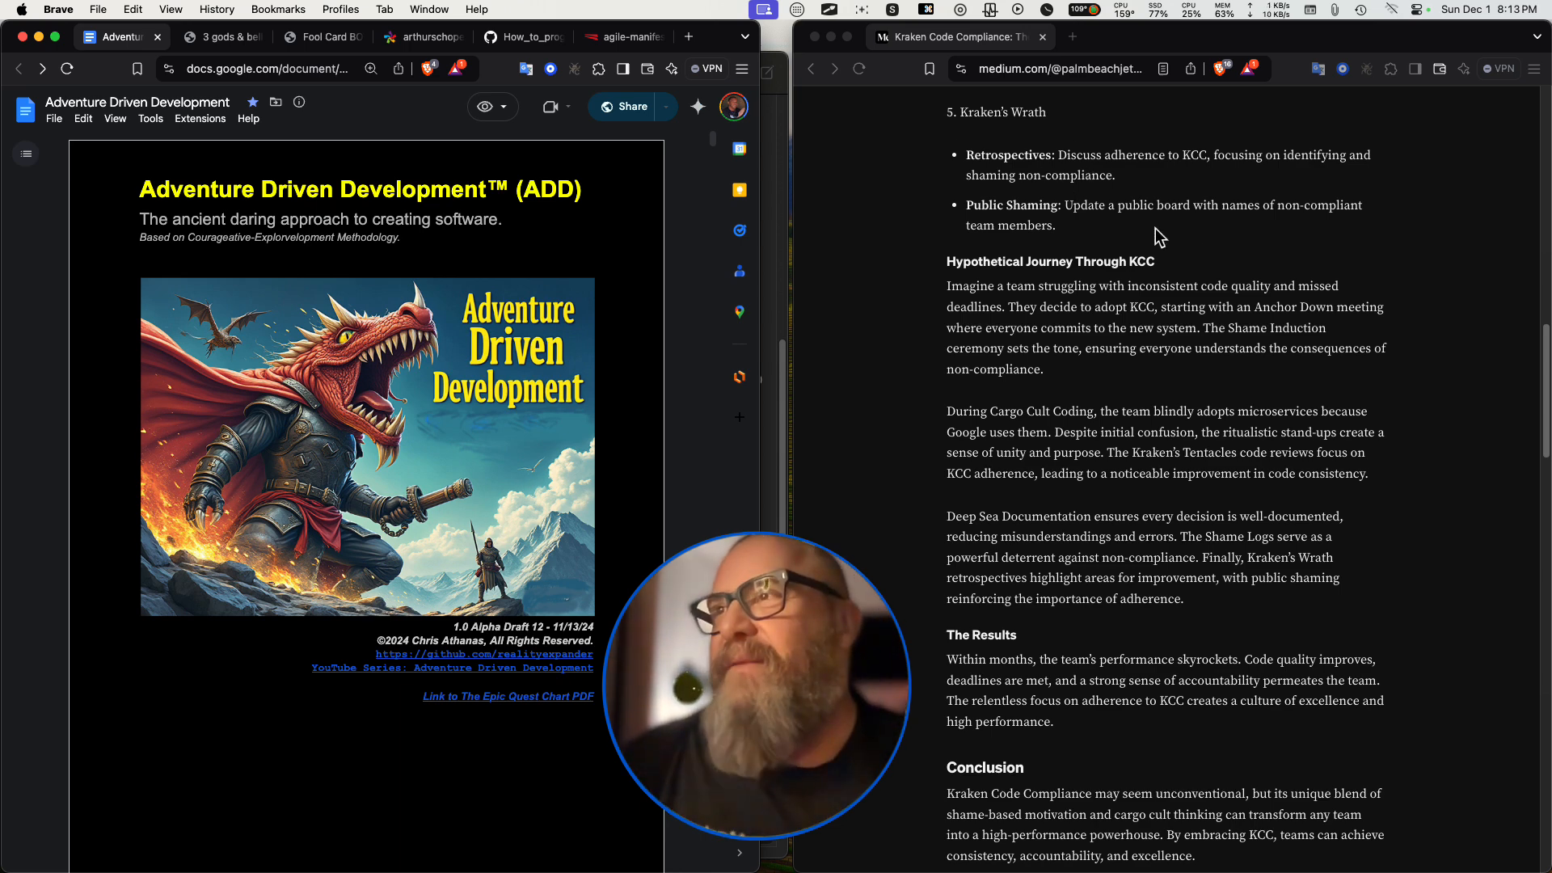
mouse_move(1200, 253)
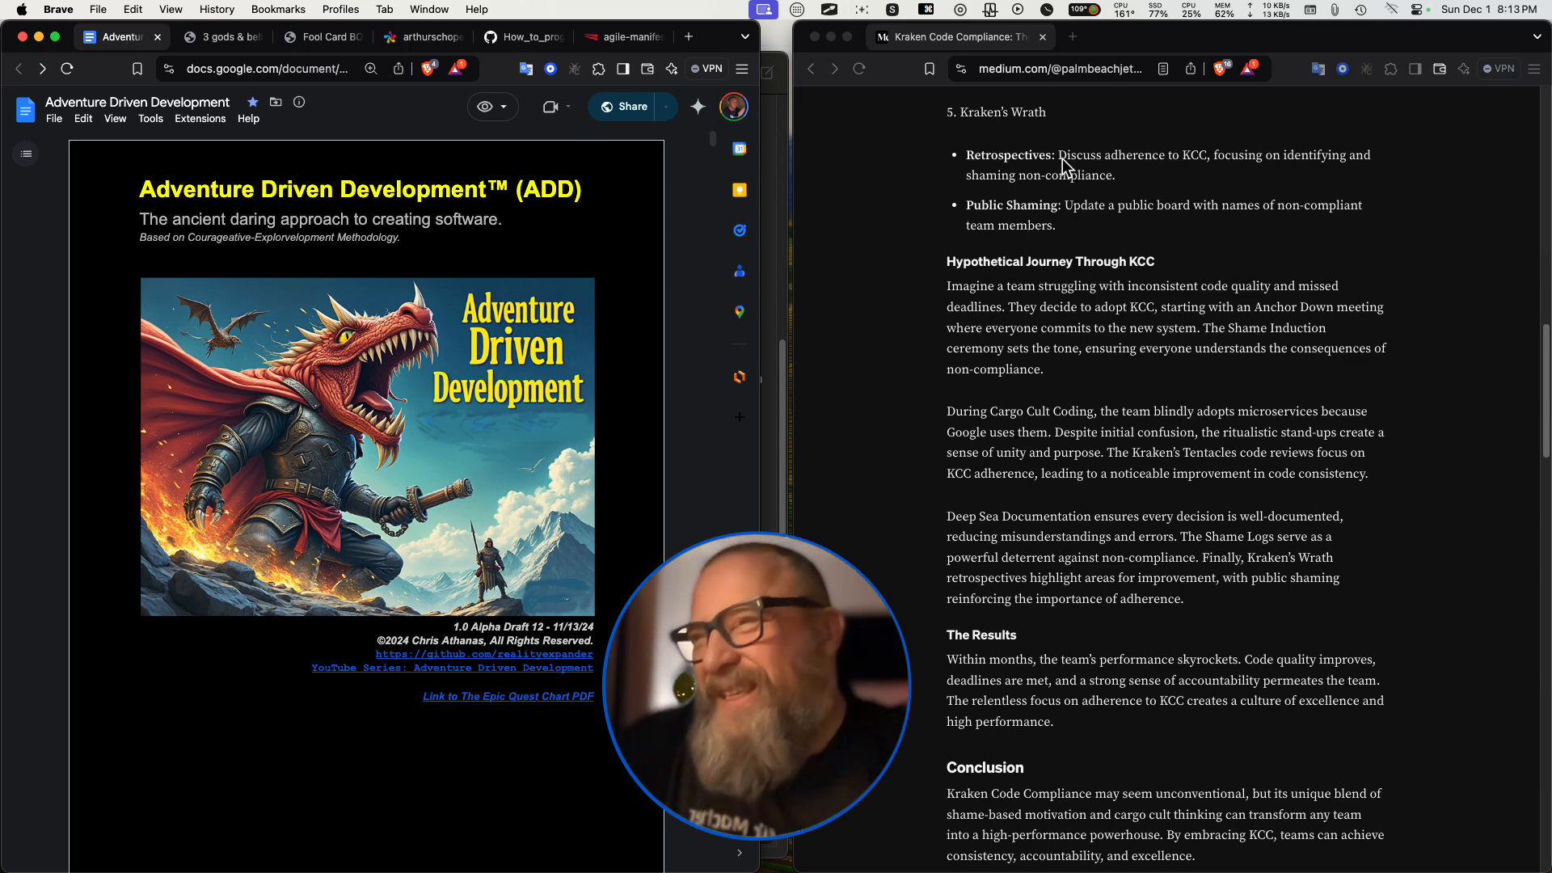
mouse_move(1213, 219)
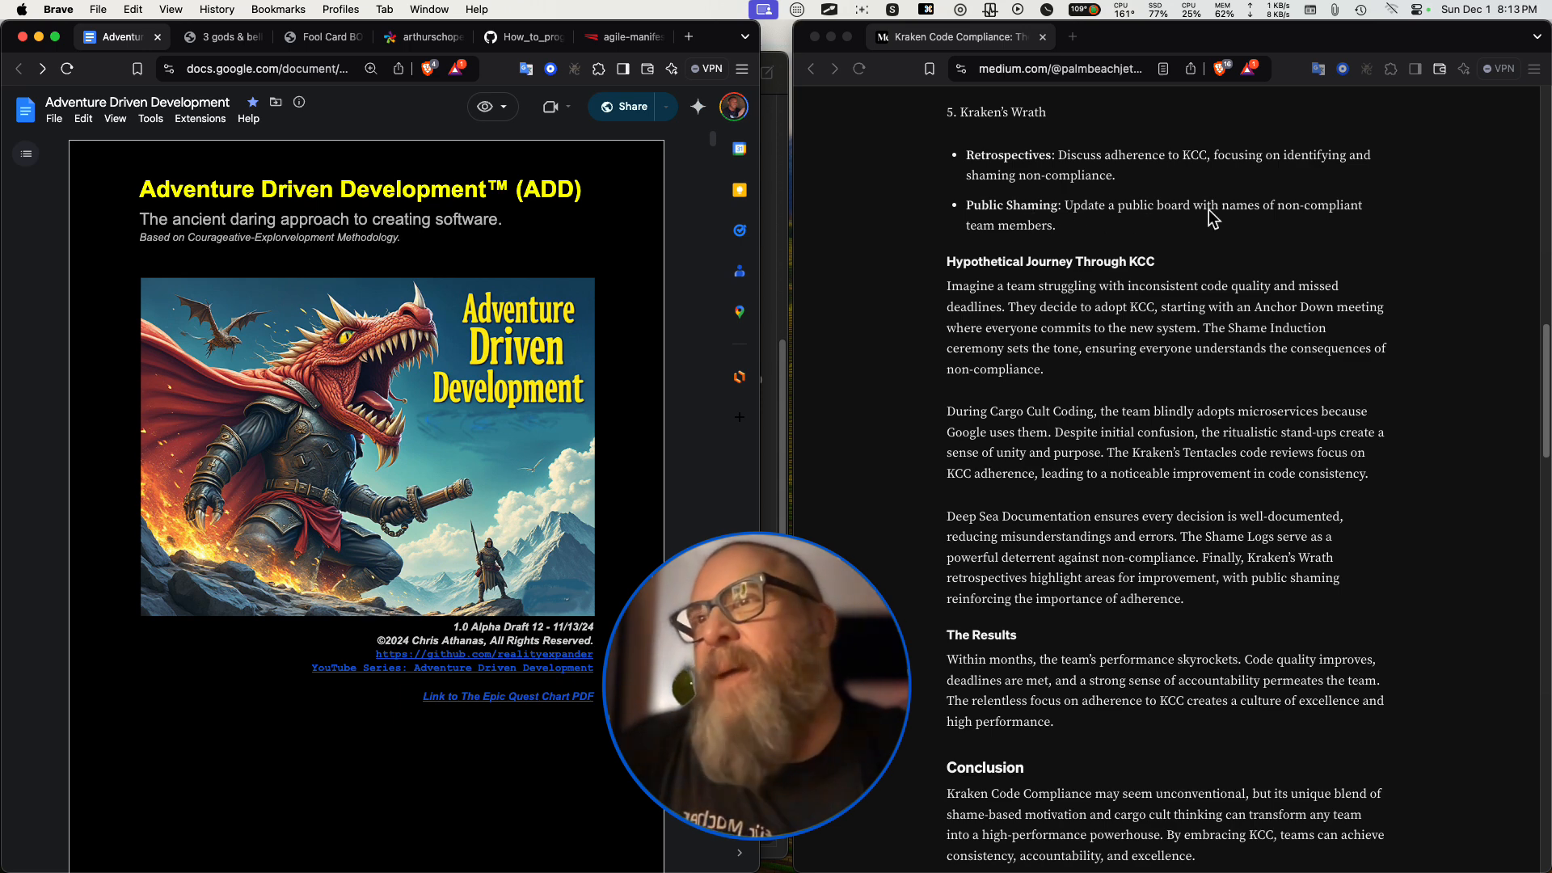
mouse_move(1371, 288)
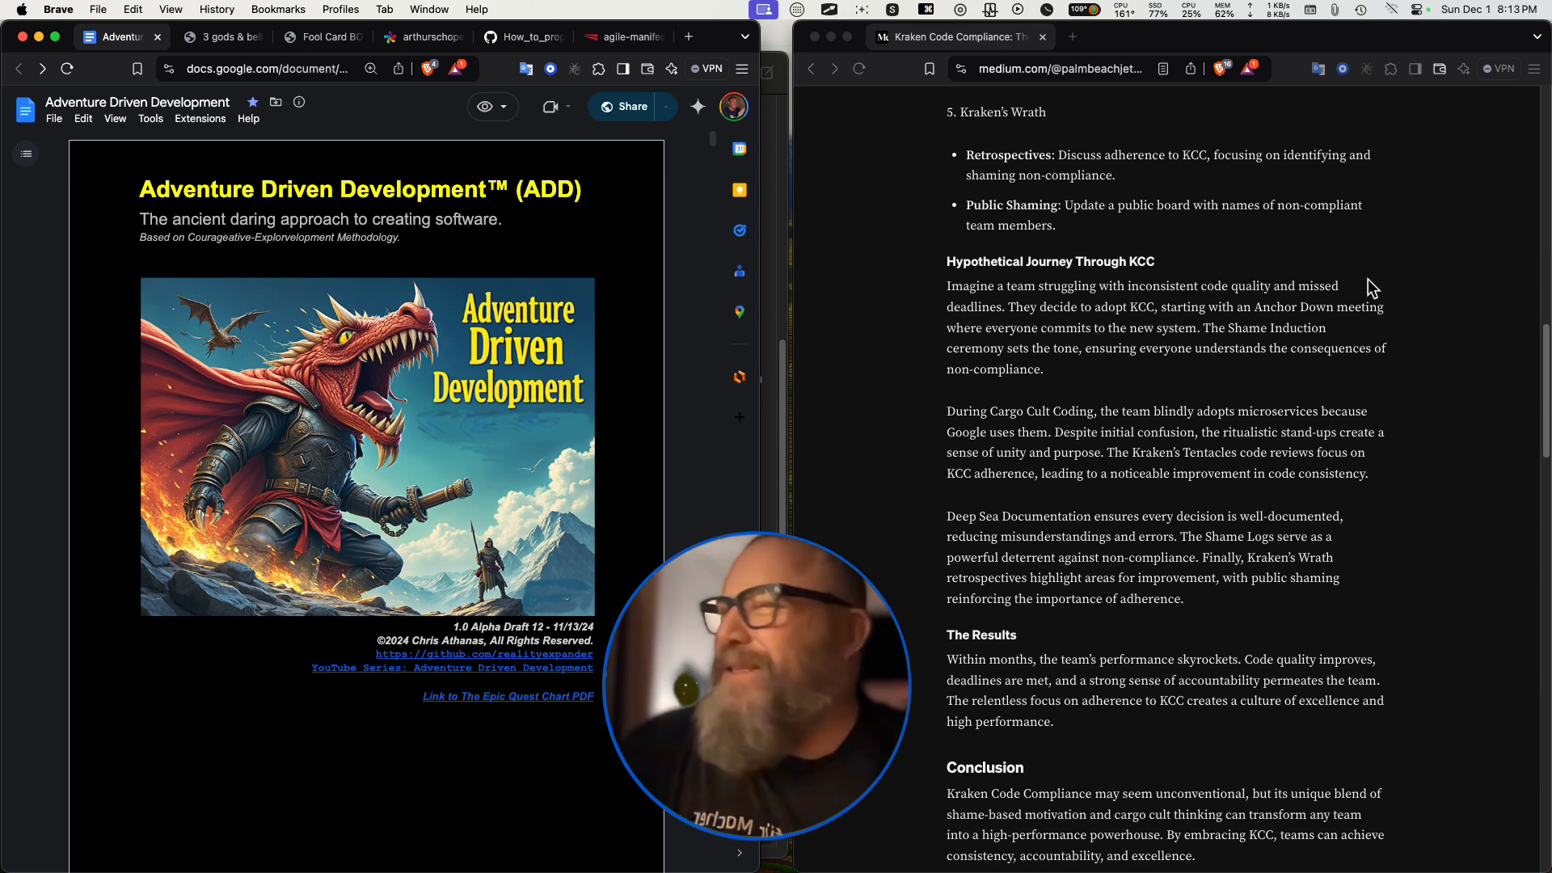
scroll(down, 3)
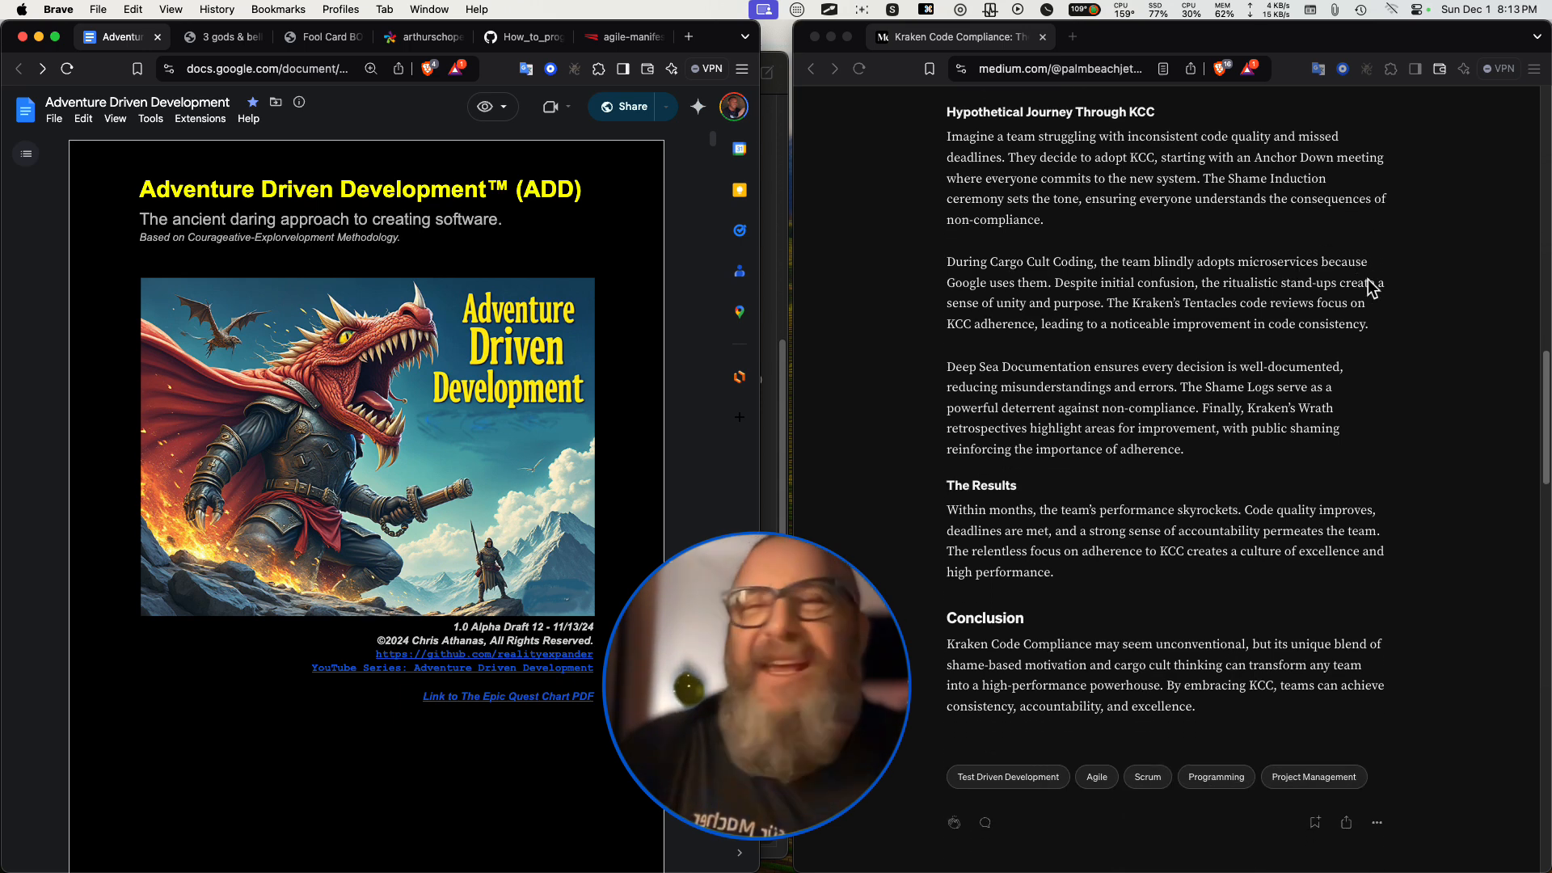
mouse_move(1401, 303)
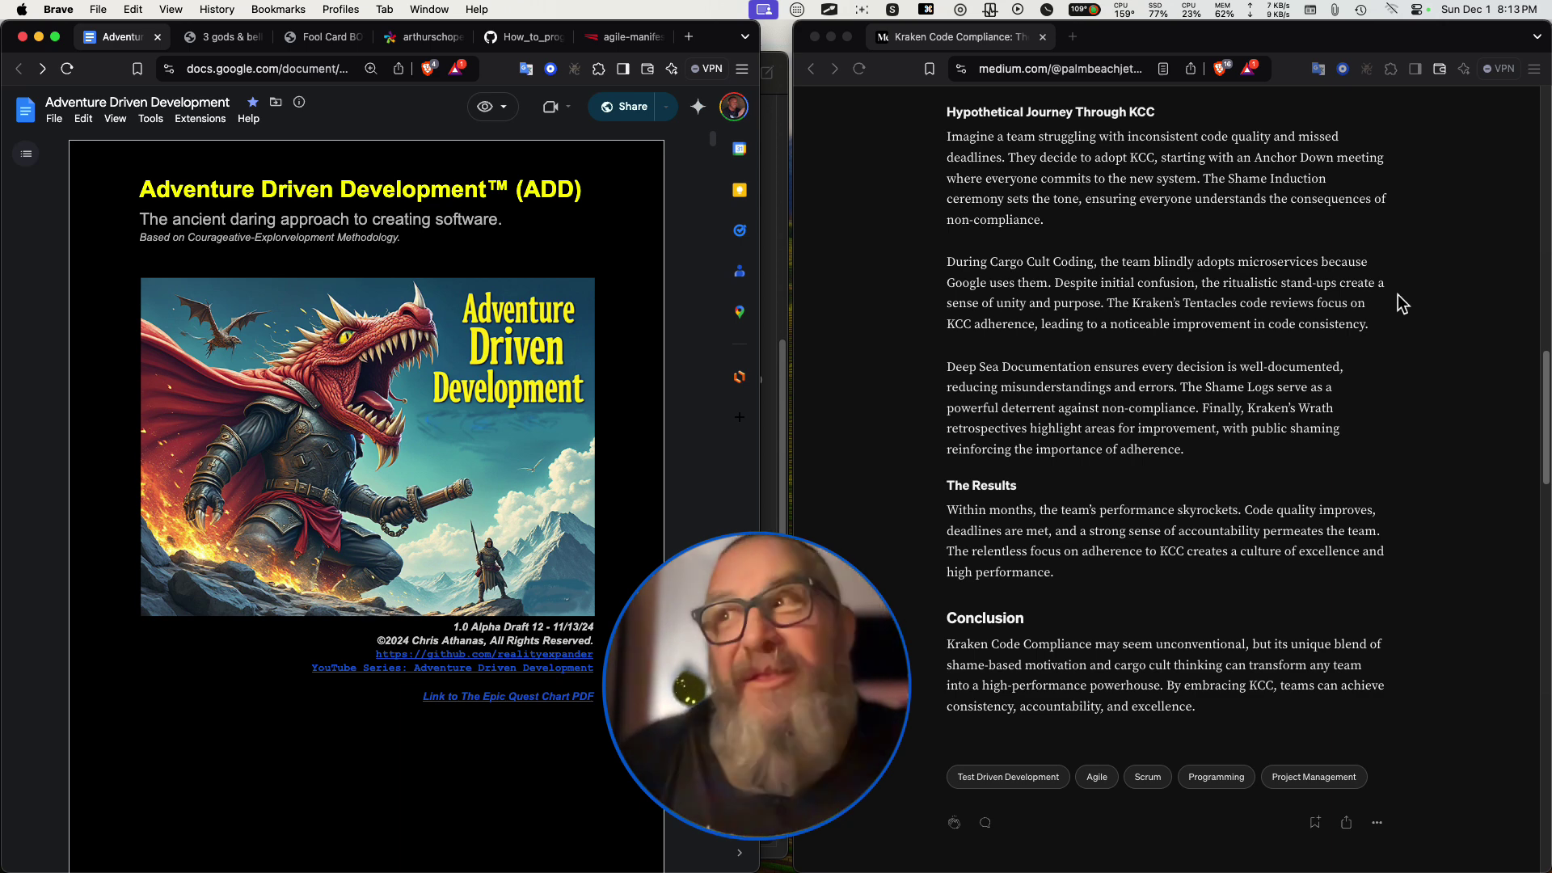
mouse_move(882, 223)
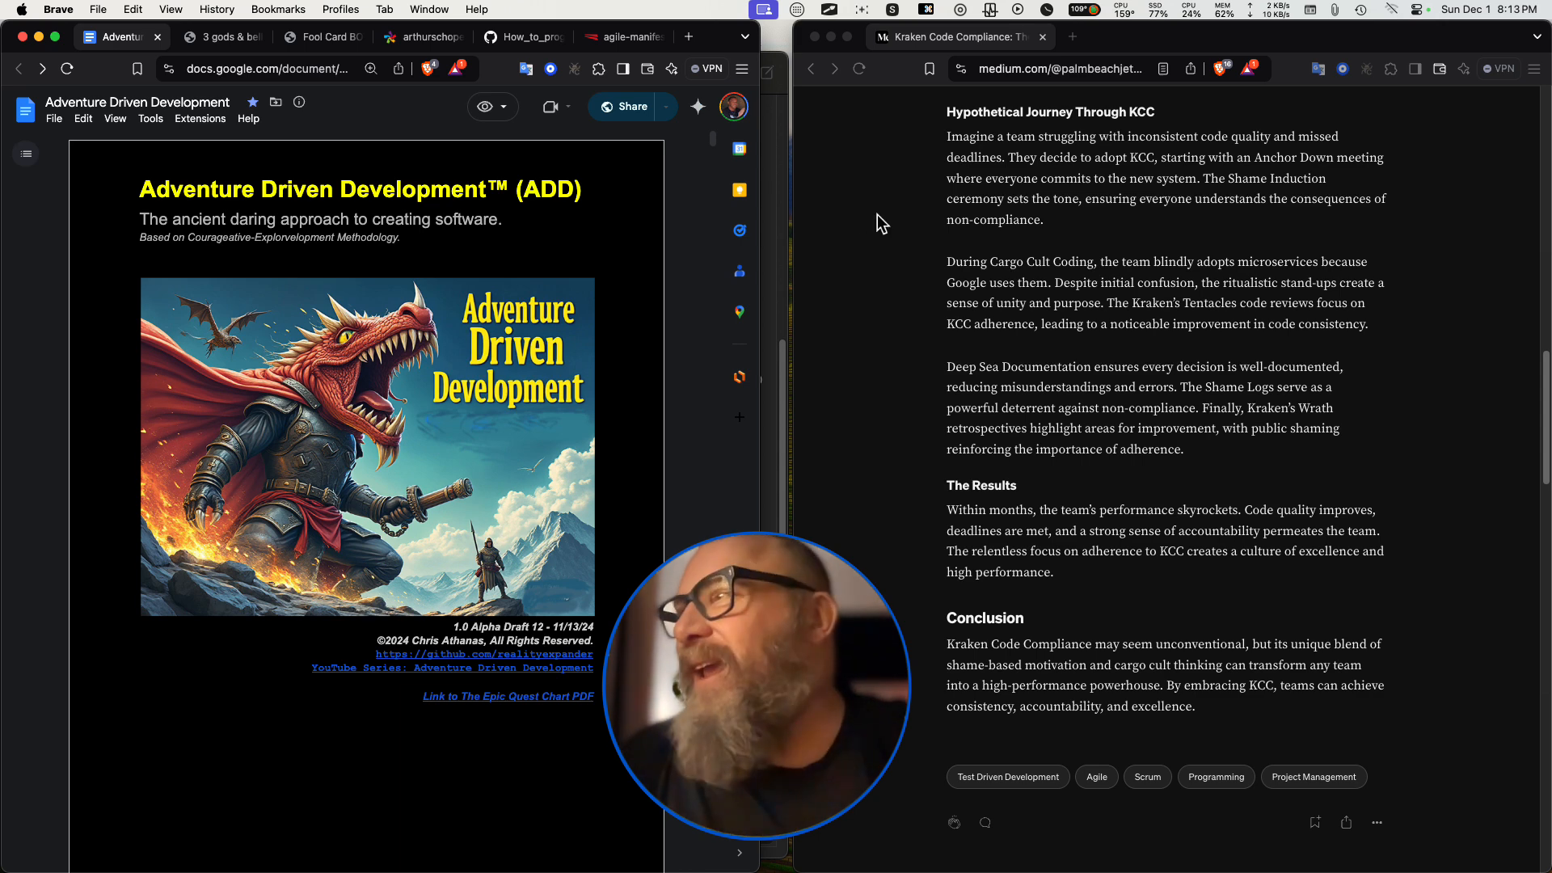
mouse_move(1033, 153)
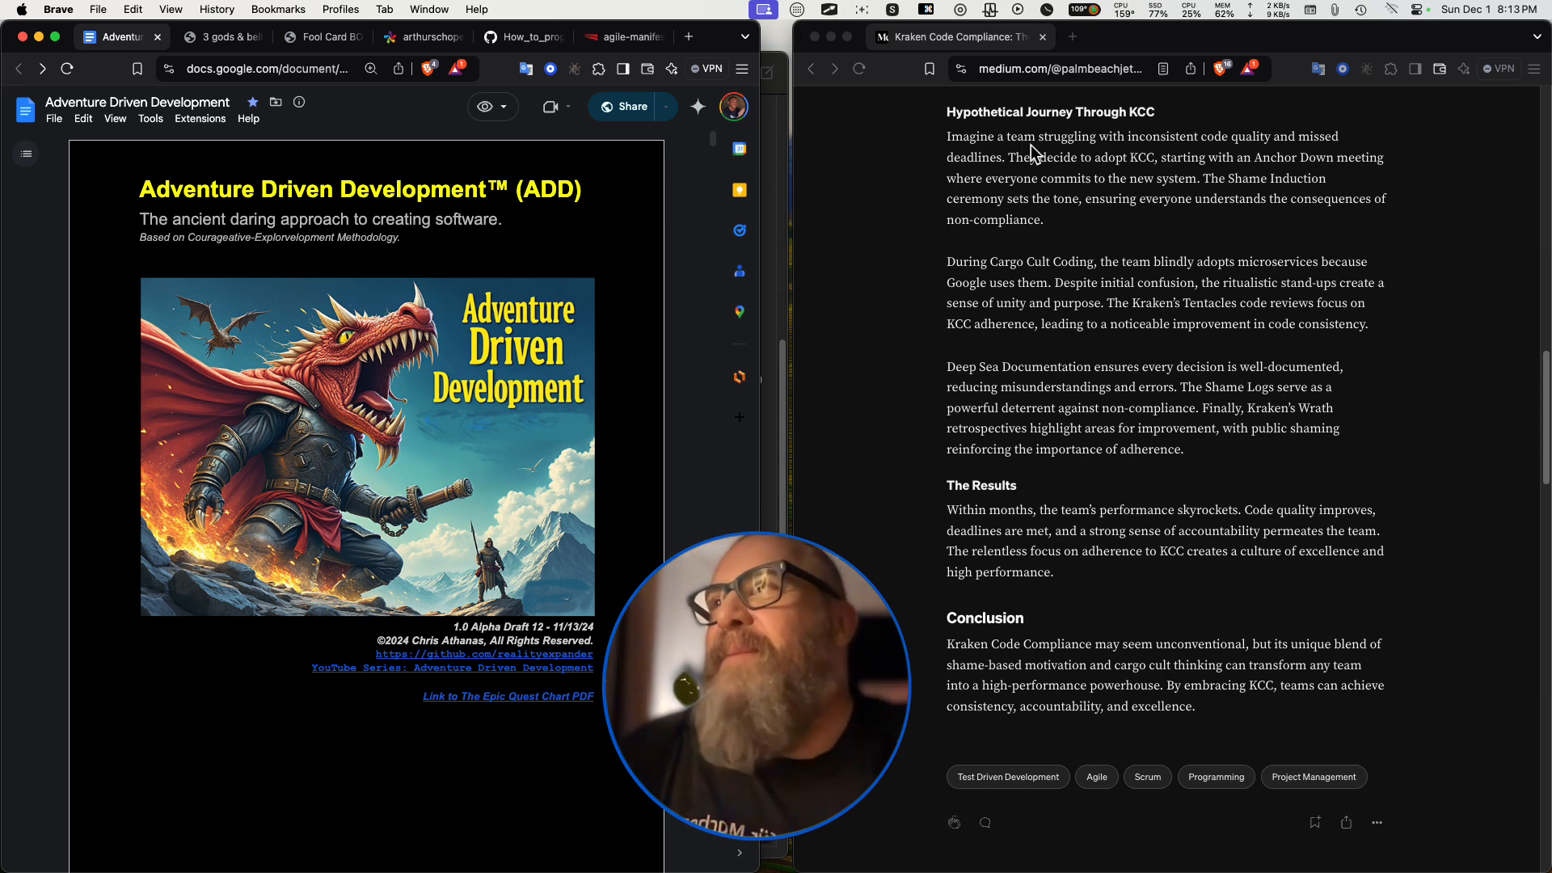
mouse_move(1279, 154)
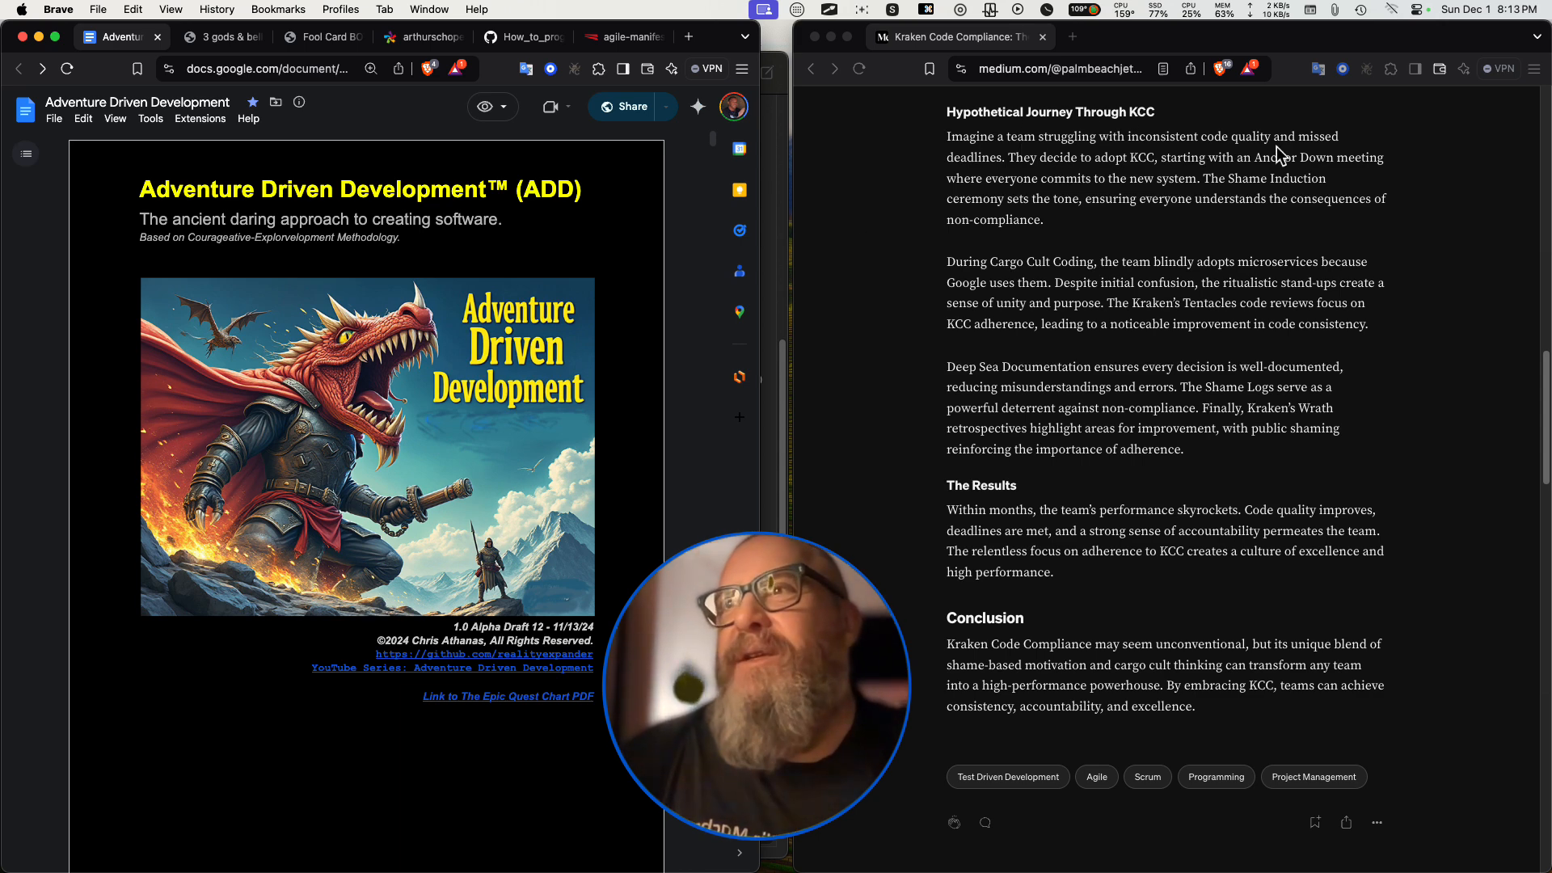
mouse_move(1147, 171)
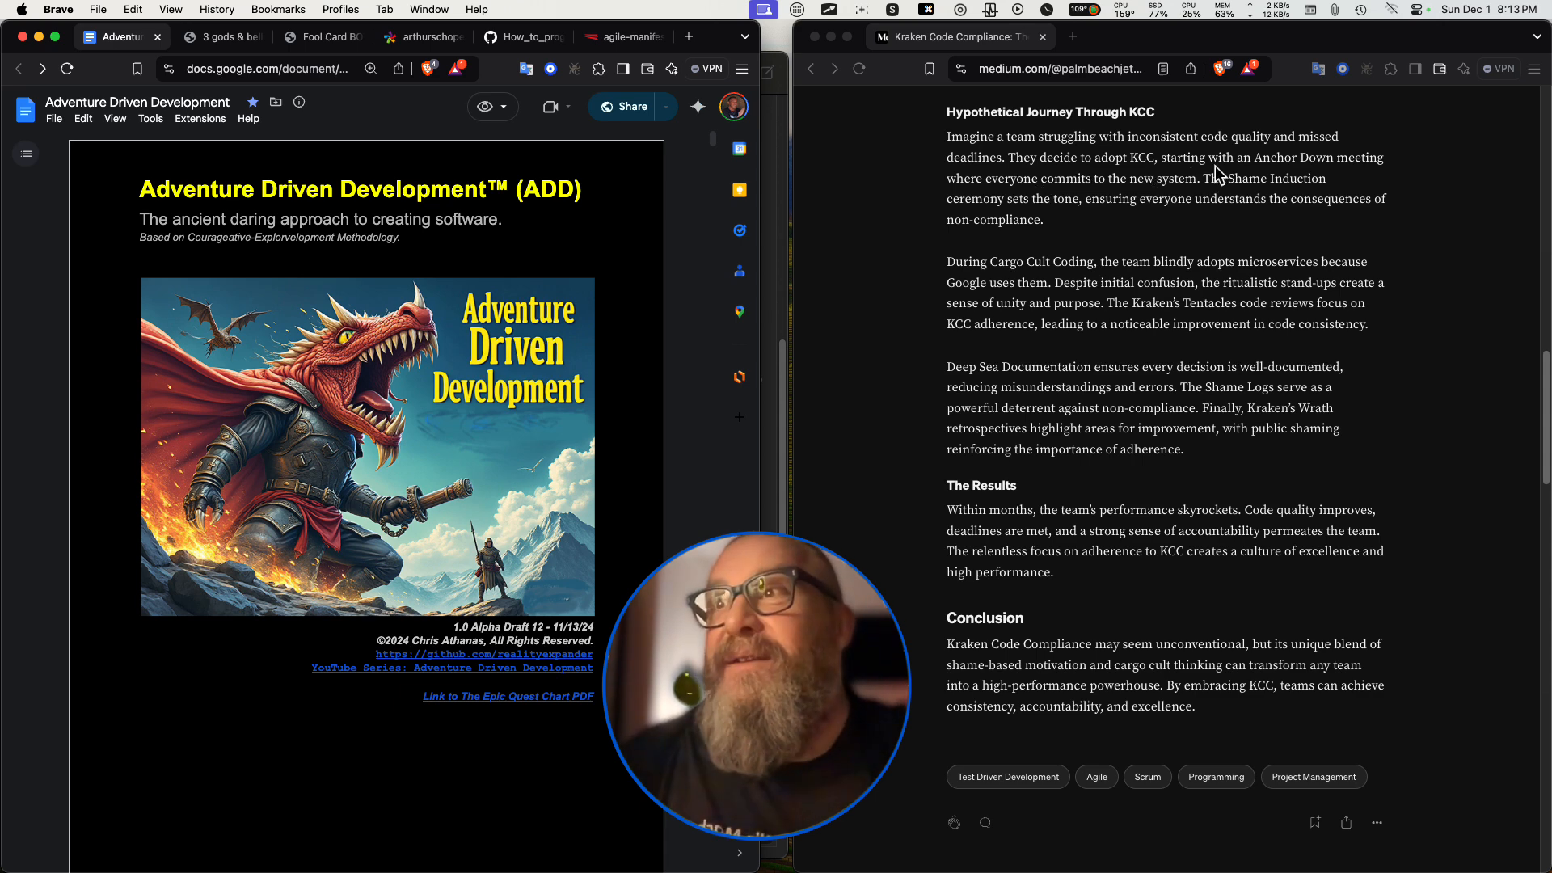
mouse_move(1027, 201)
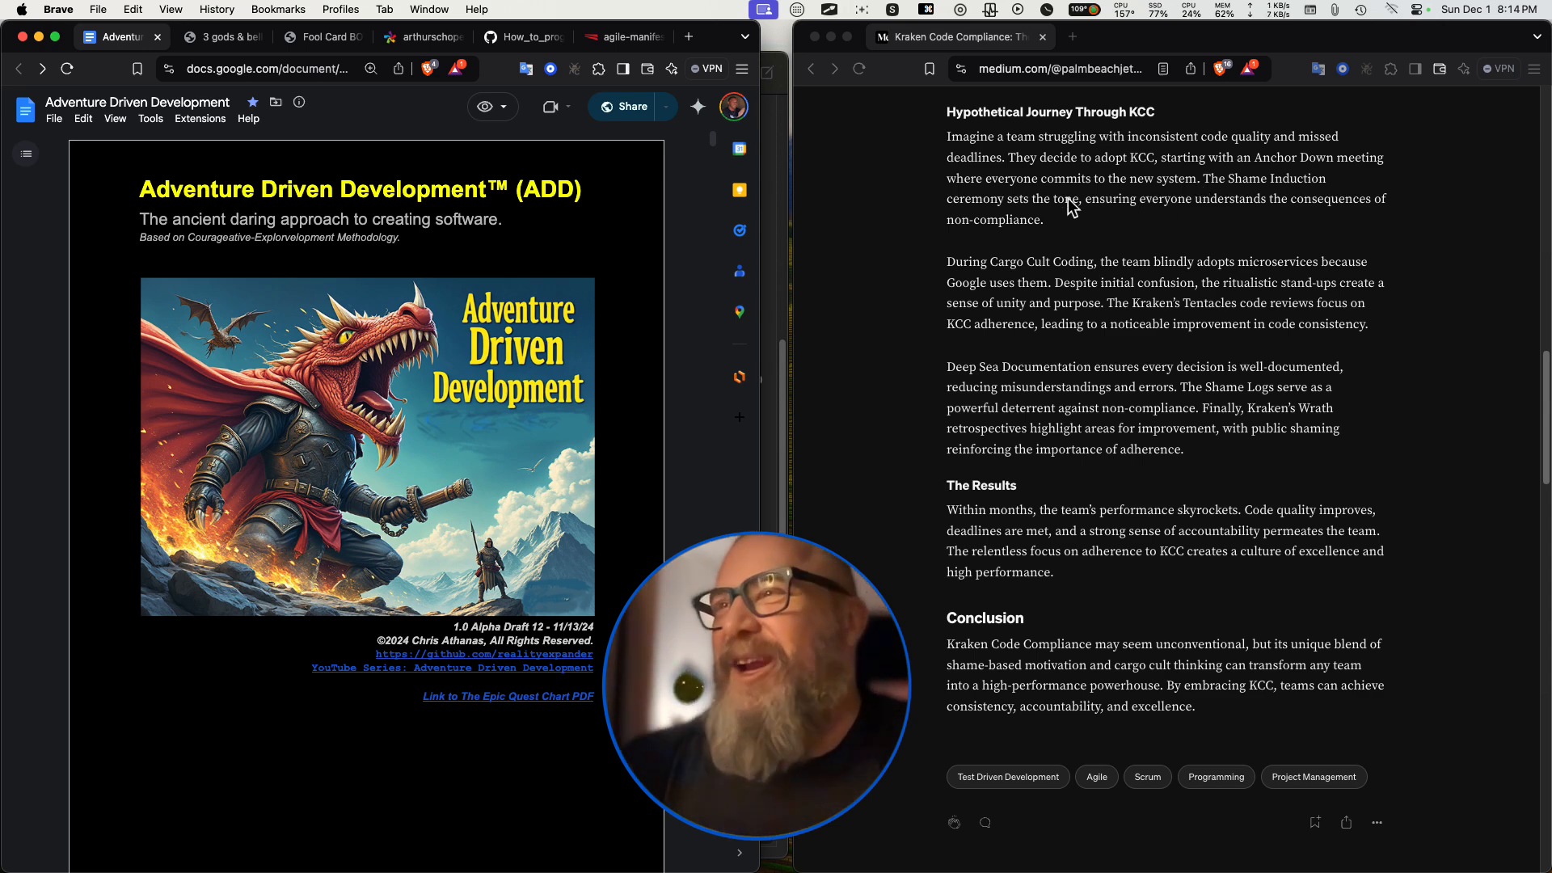
mouse_move(1133, 219)
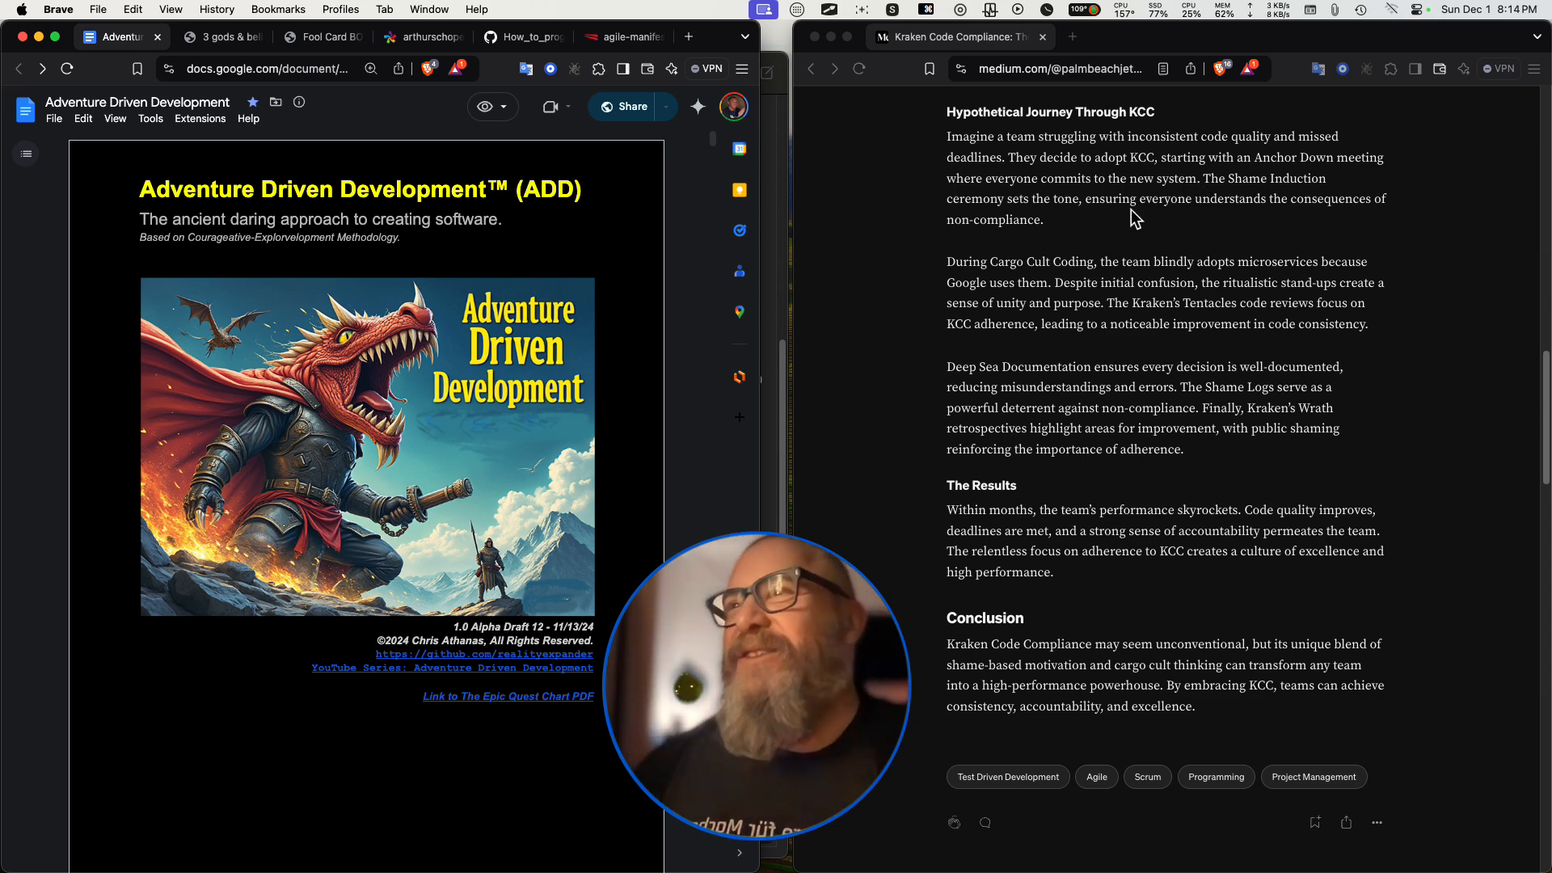
mouse_move(1011, 238)
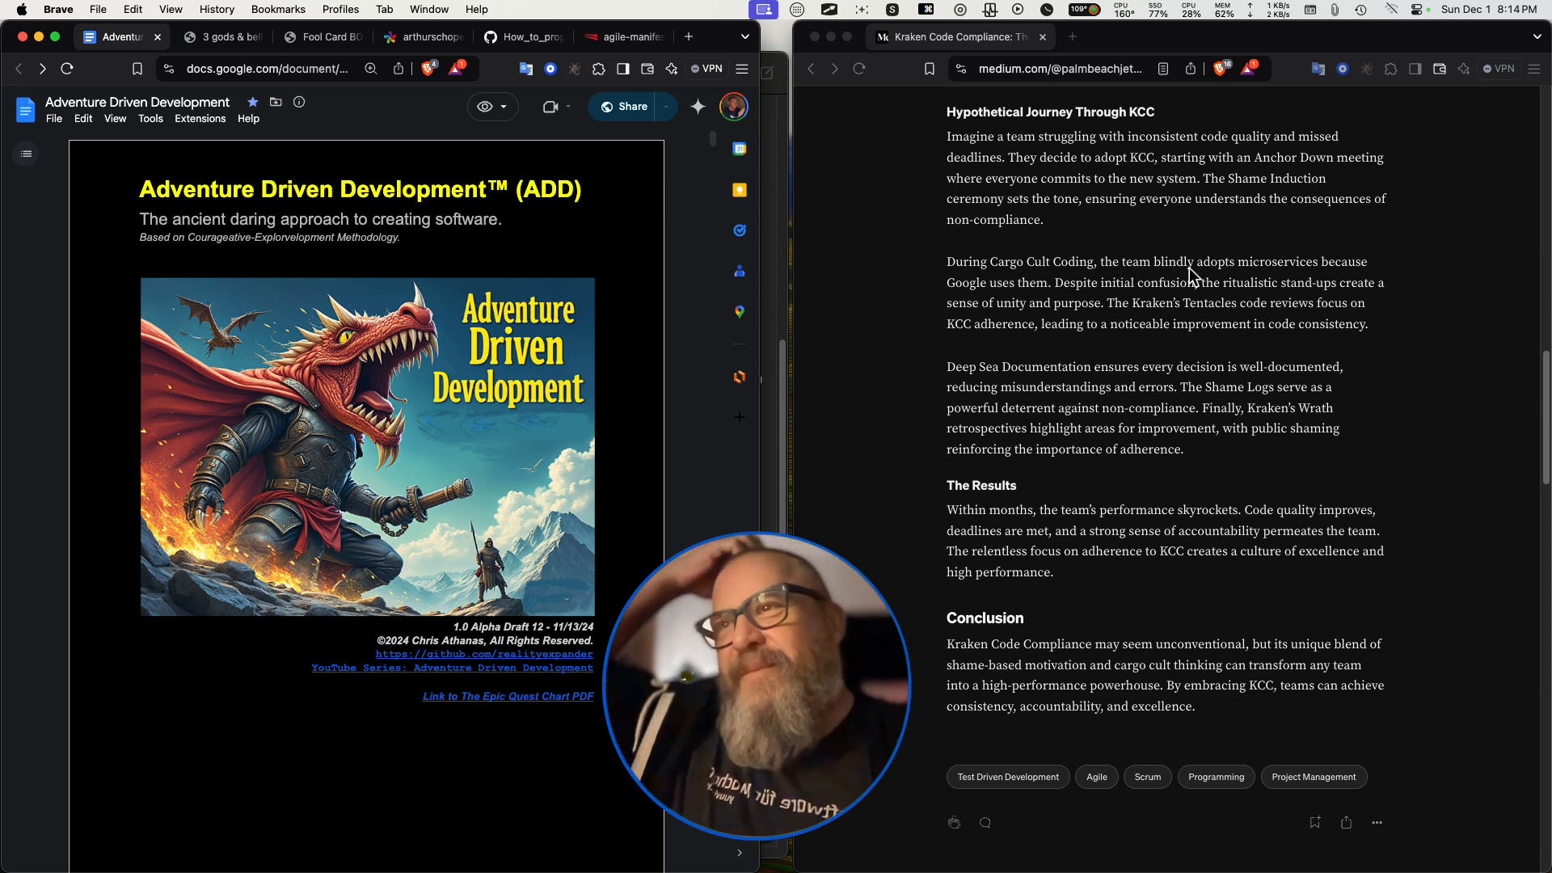
mouse_move(1035, 325)
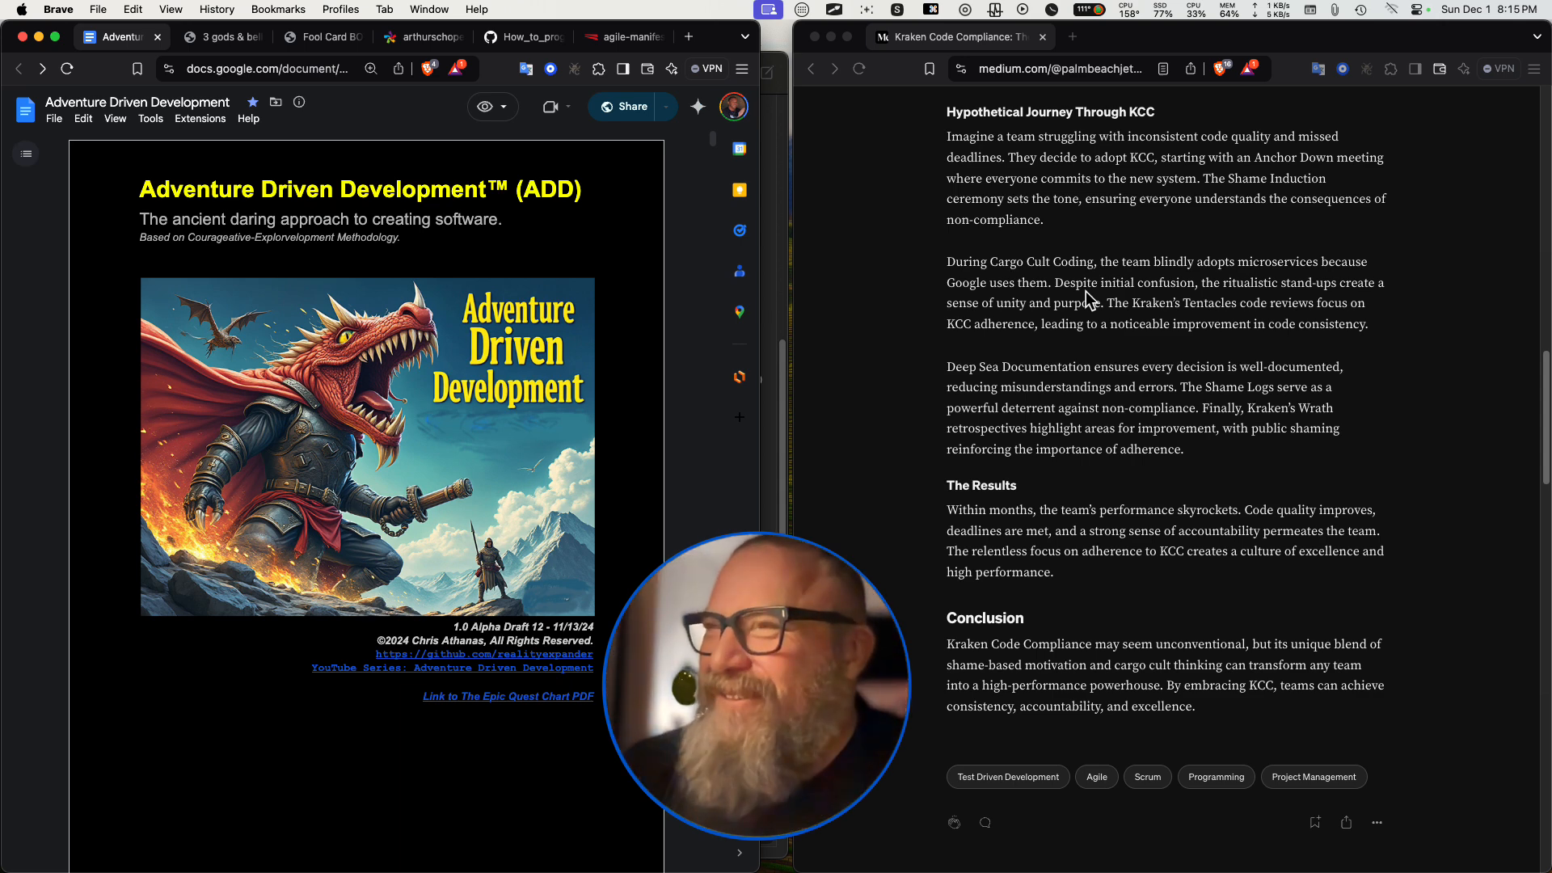
mouse_move(939, 333)
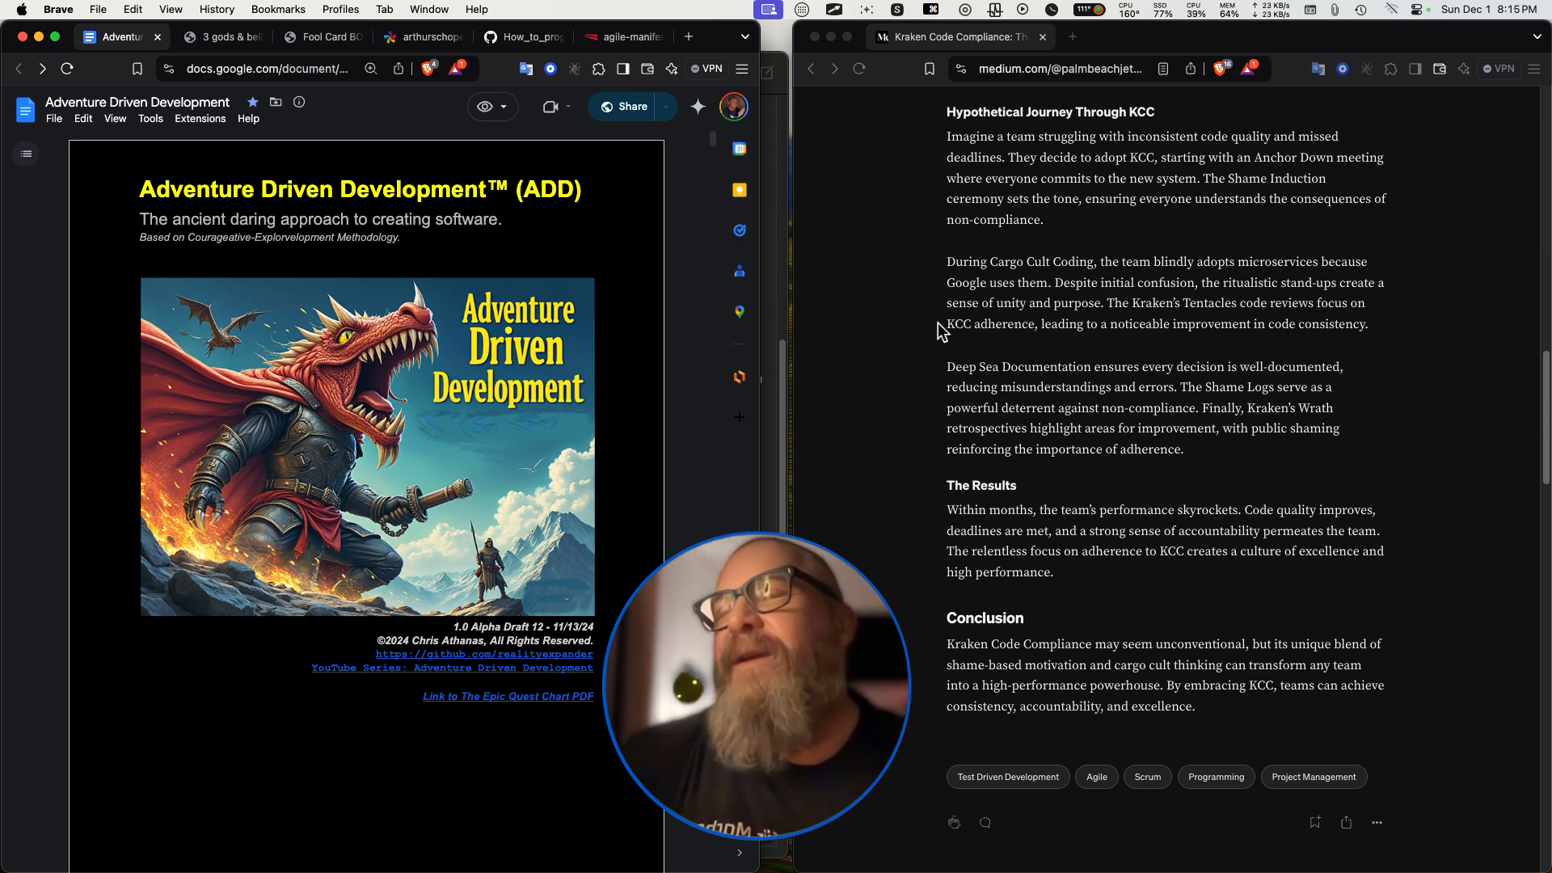
mouse_move(1178, 300)
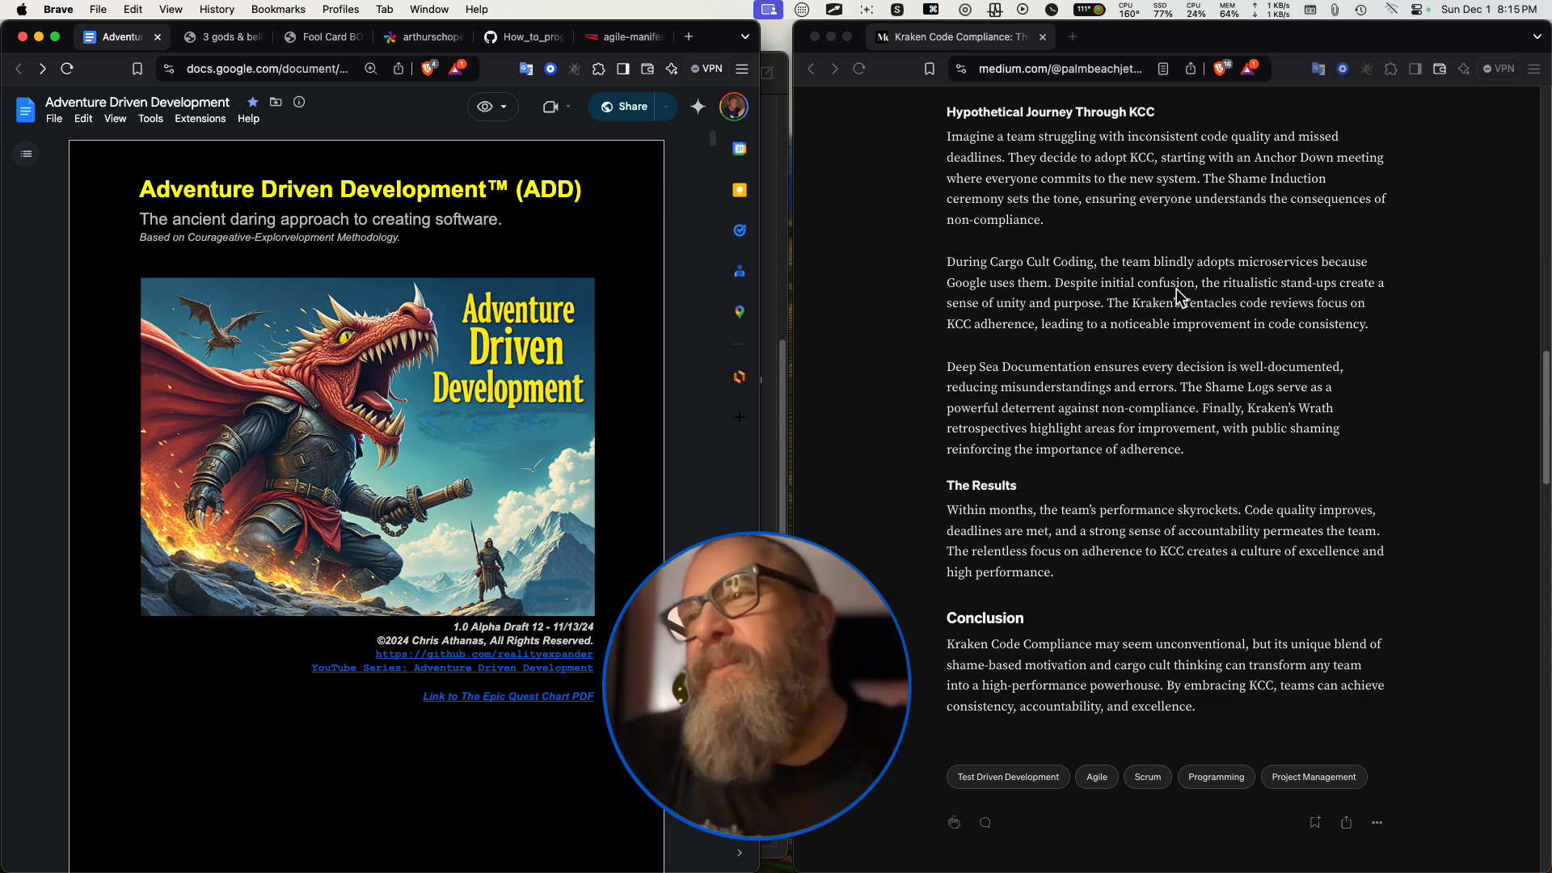
mouse_move(1394, 301)
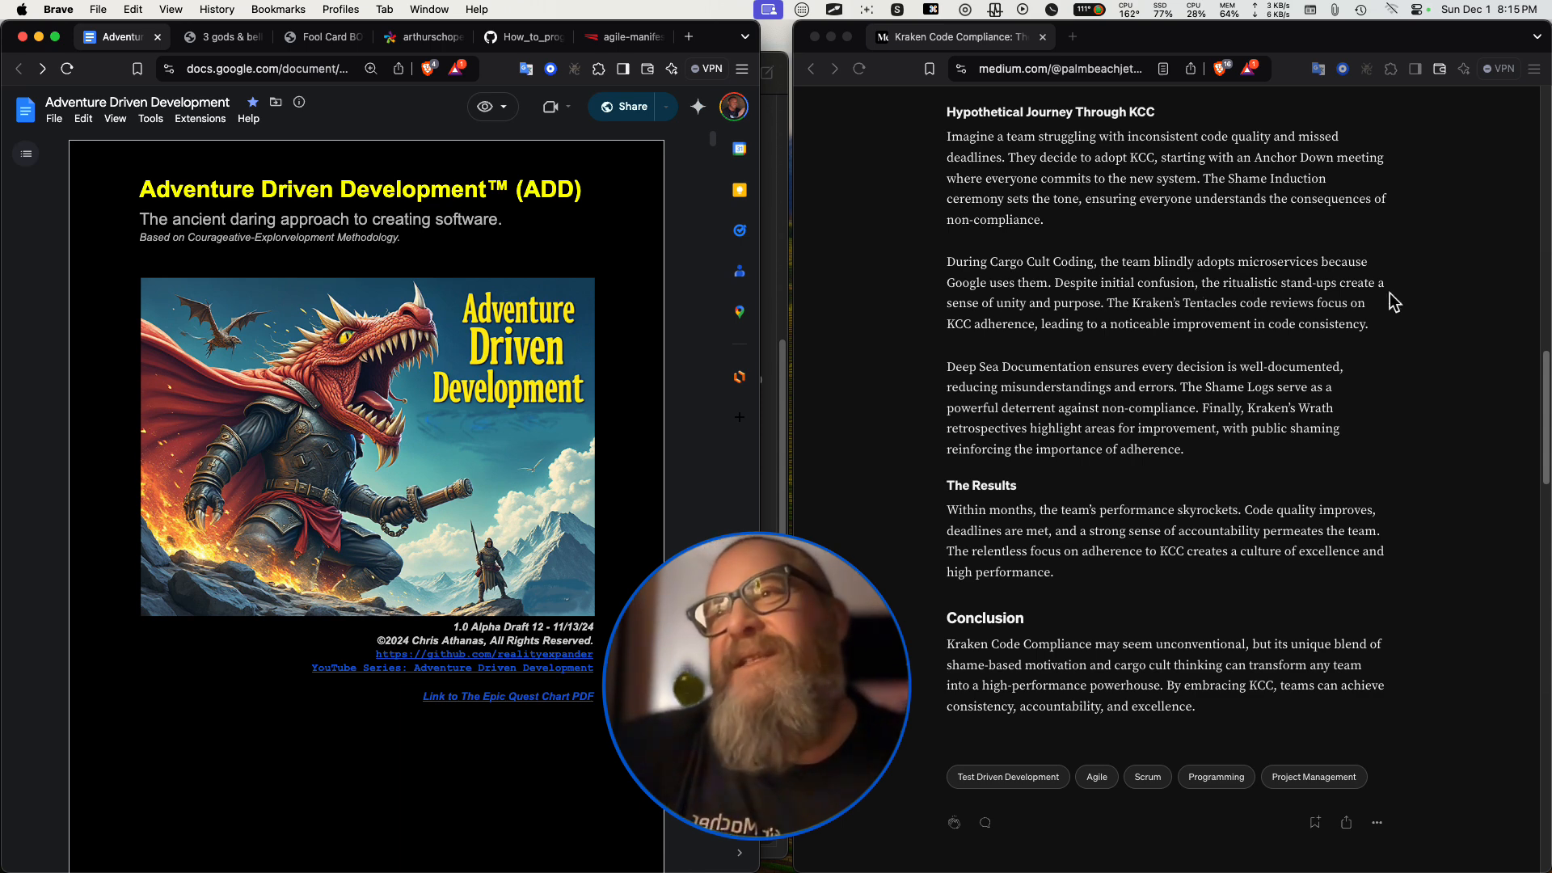
mouse_move(1116, 327)
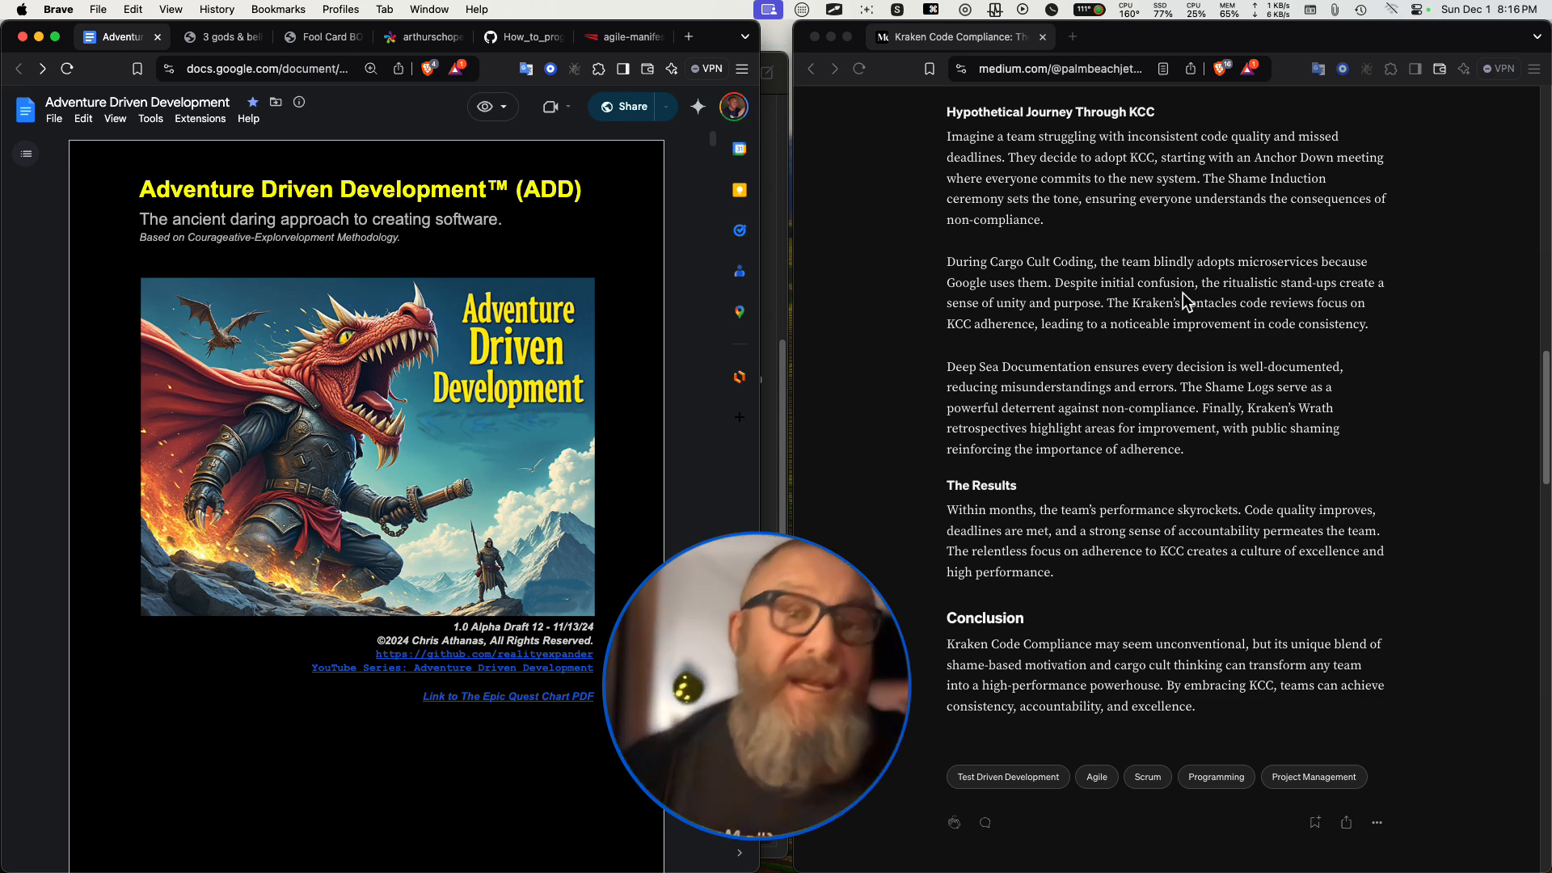
mouse_move(1098, 292)
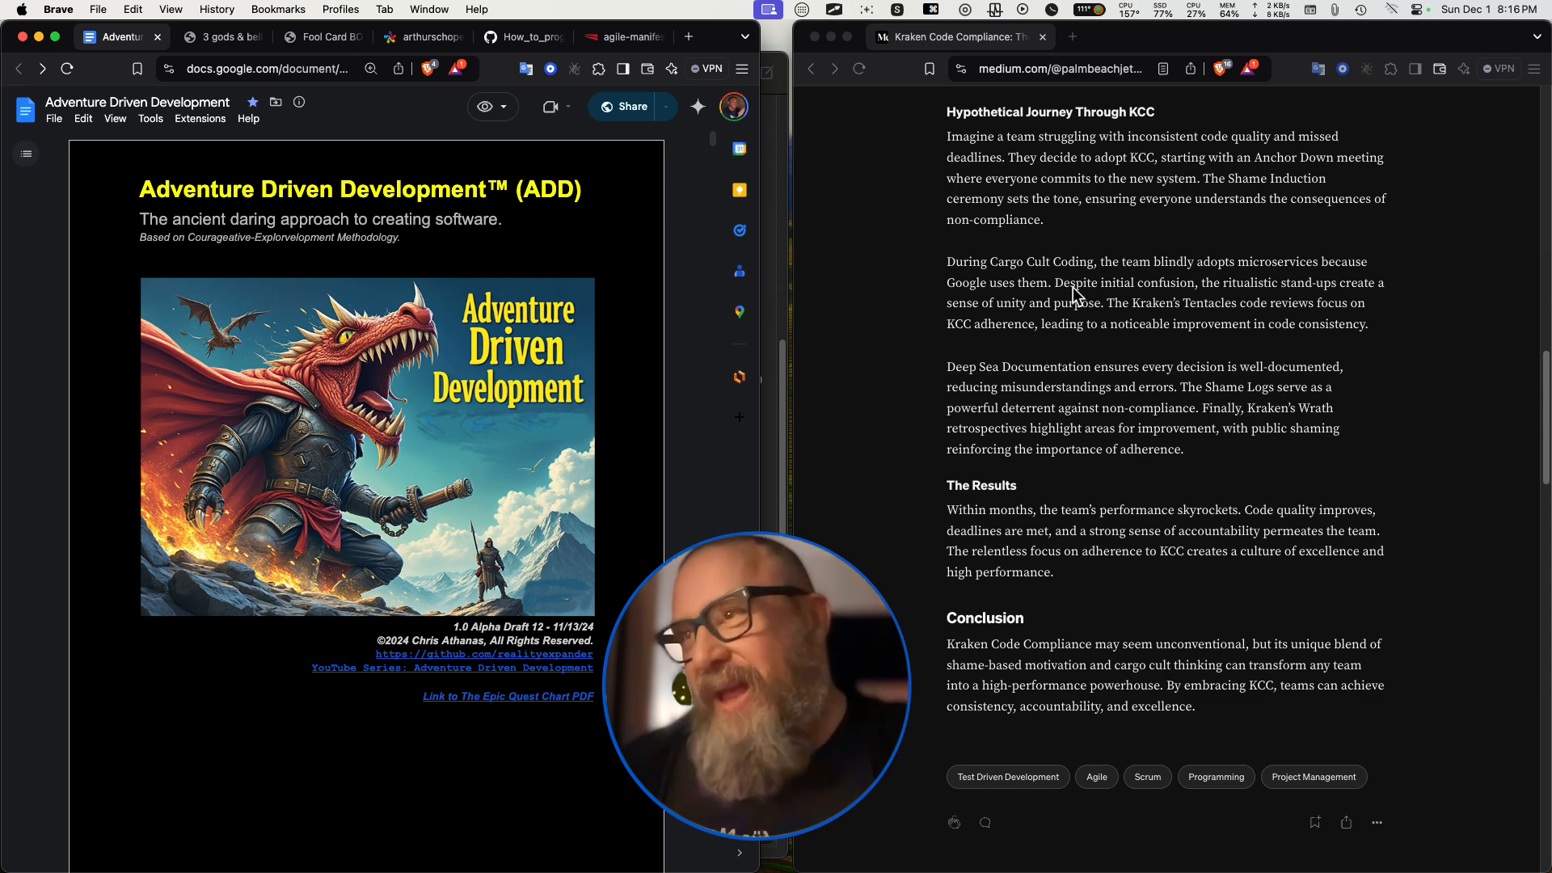
mouse_move(1235, 295)
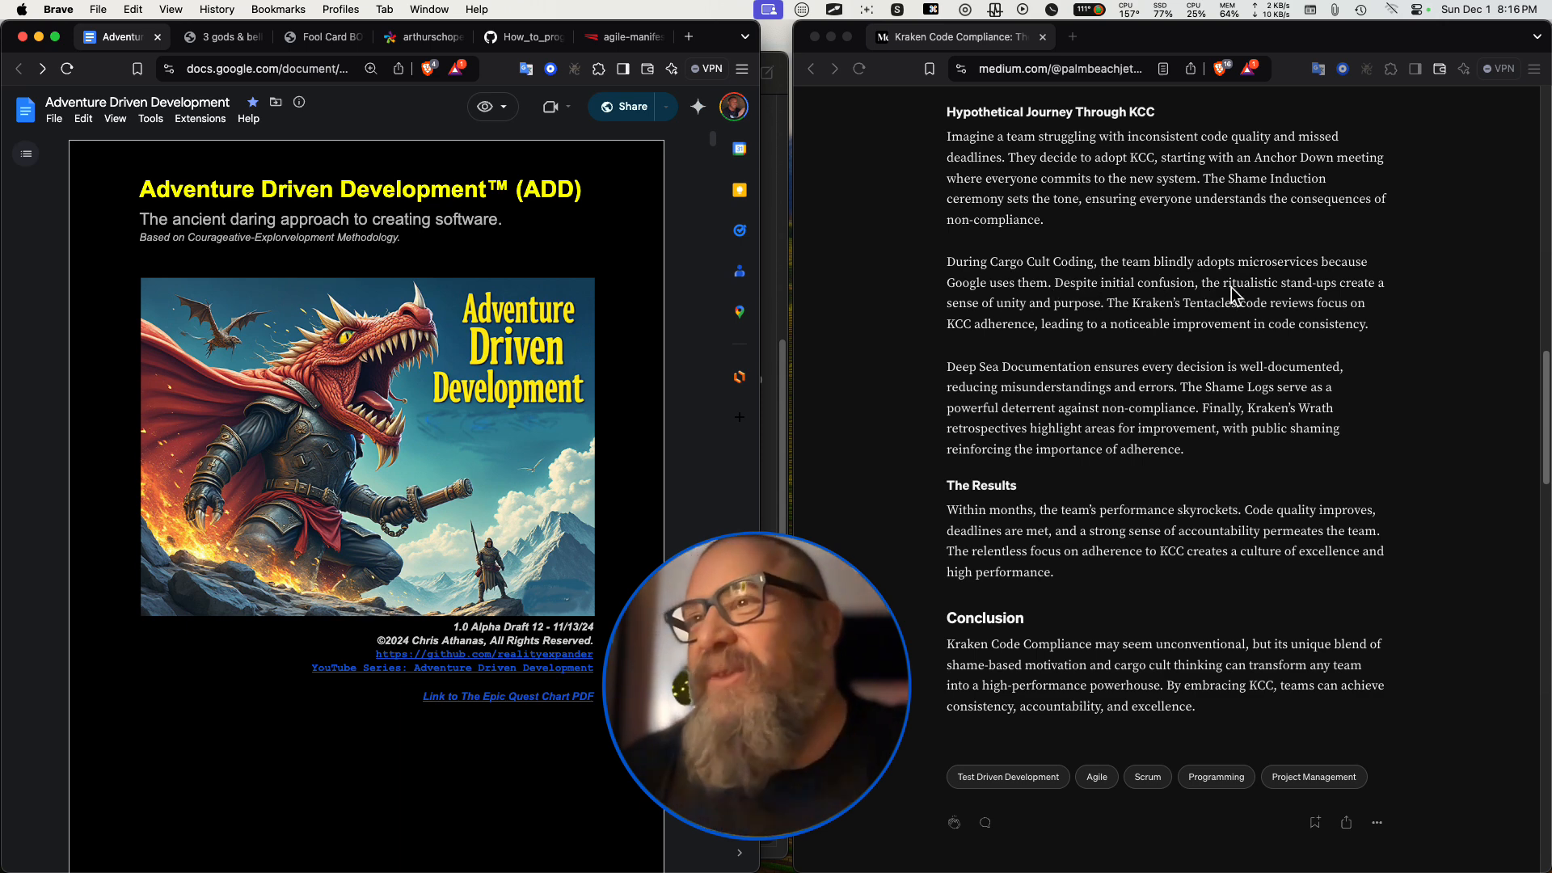
mouse_move(1106, 313)
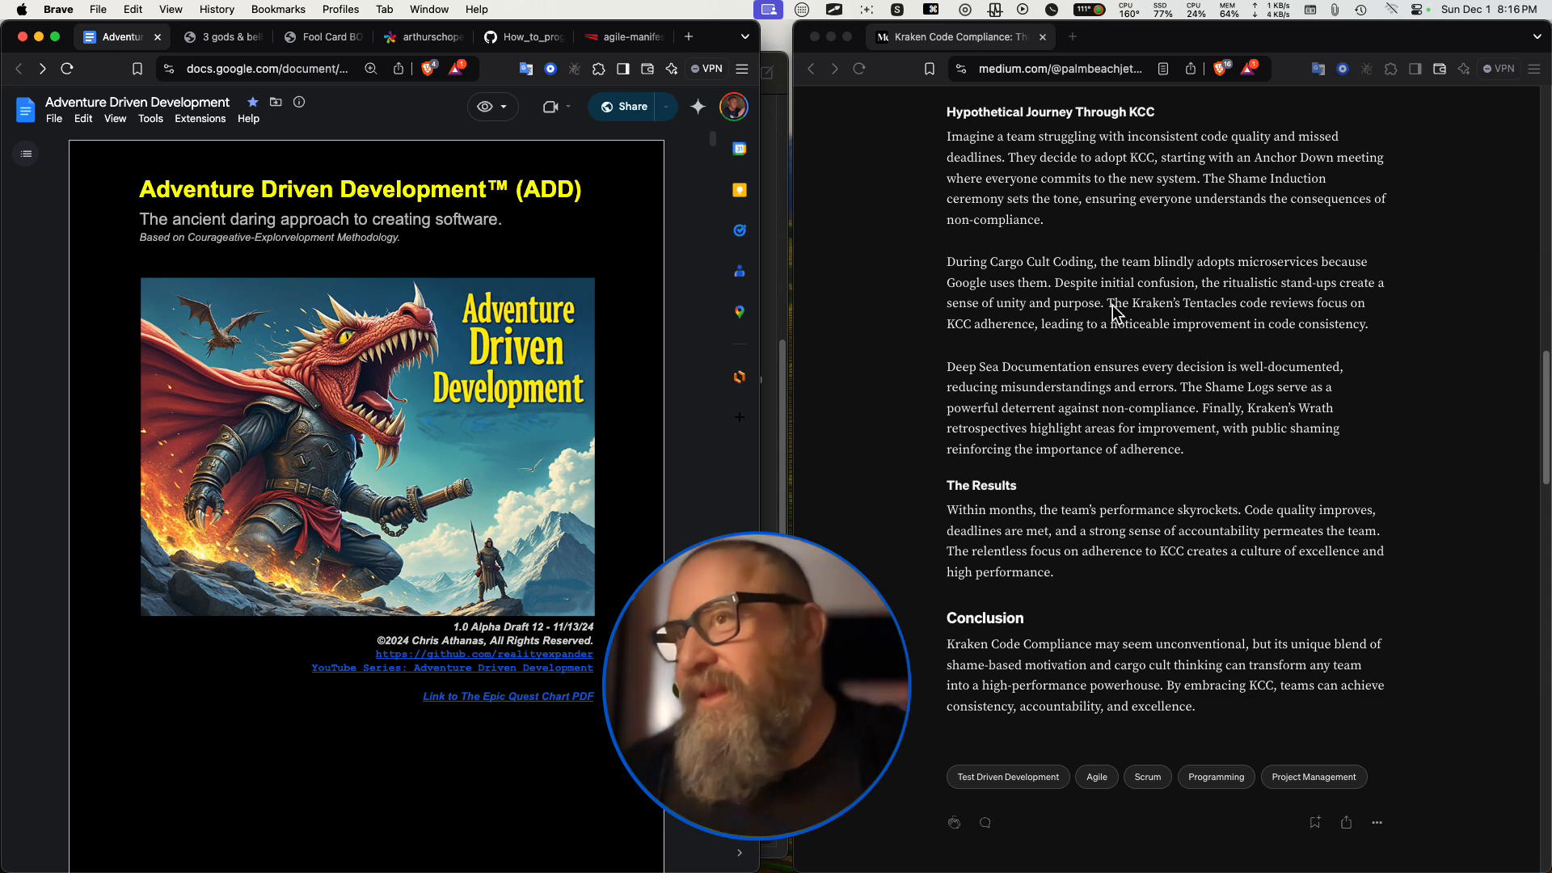
mouse_move(1352, 317)
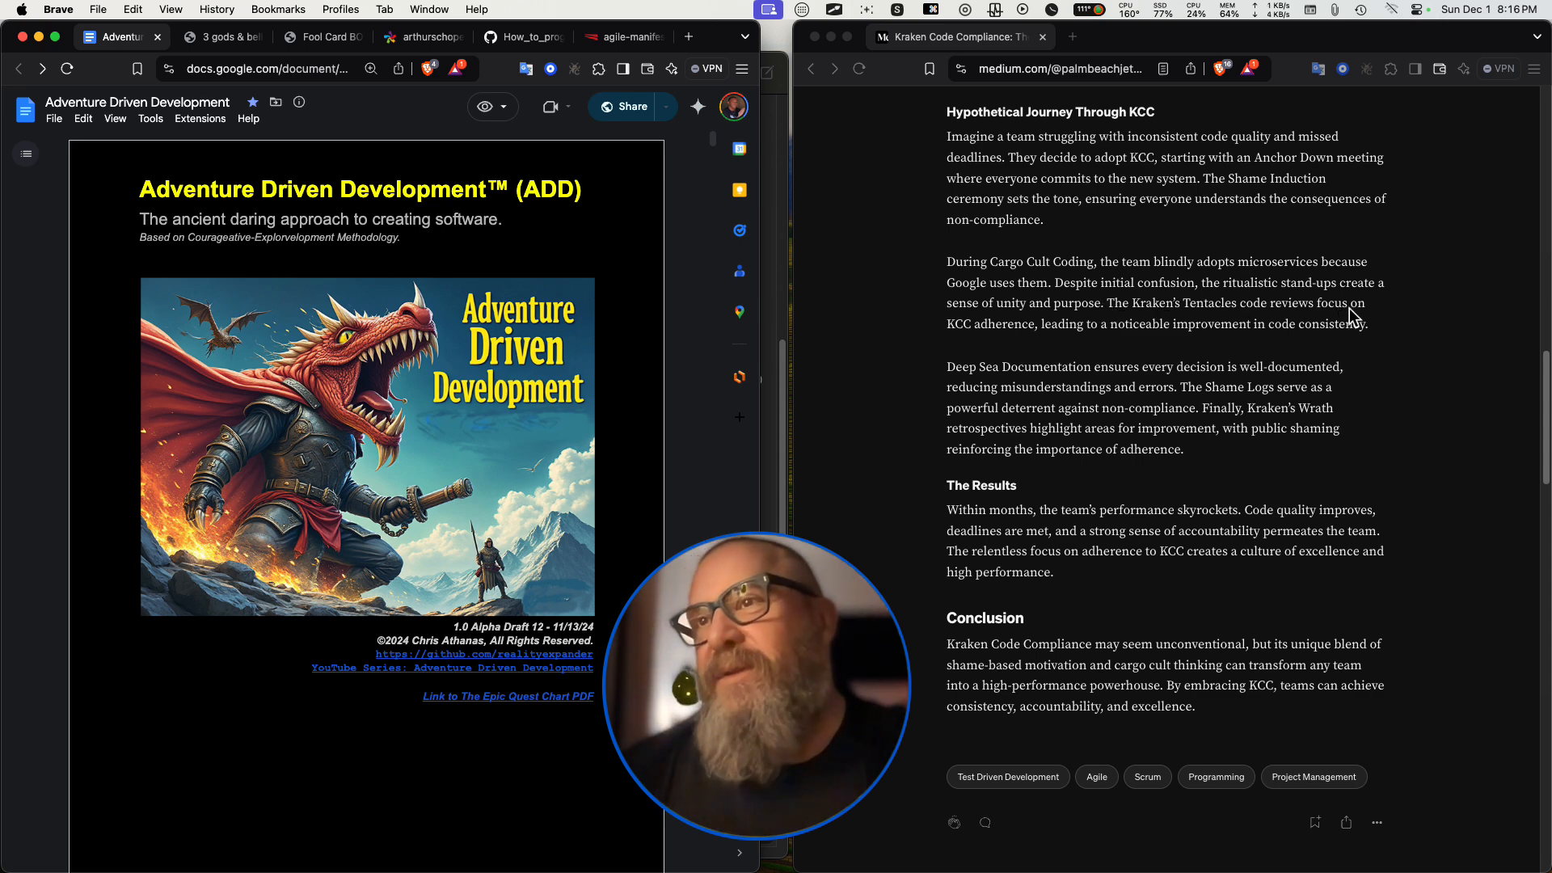
mouse_move(1032, 336)
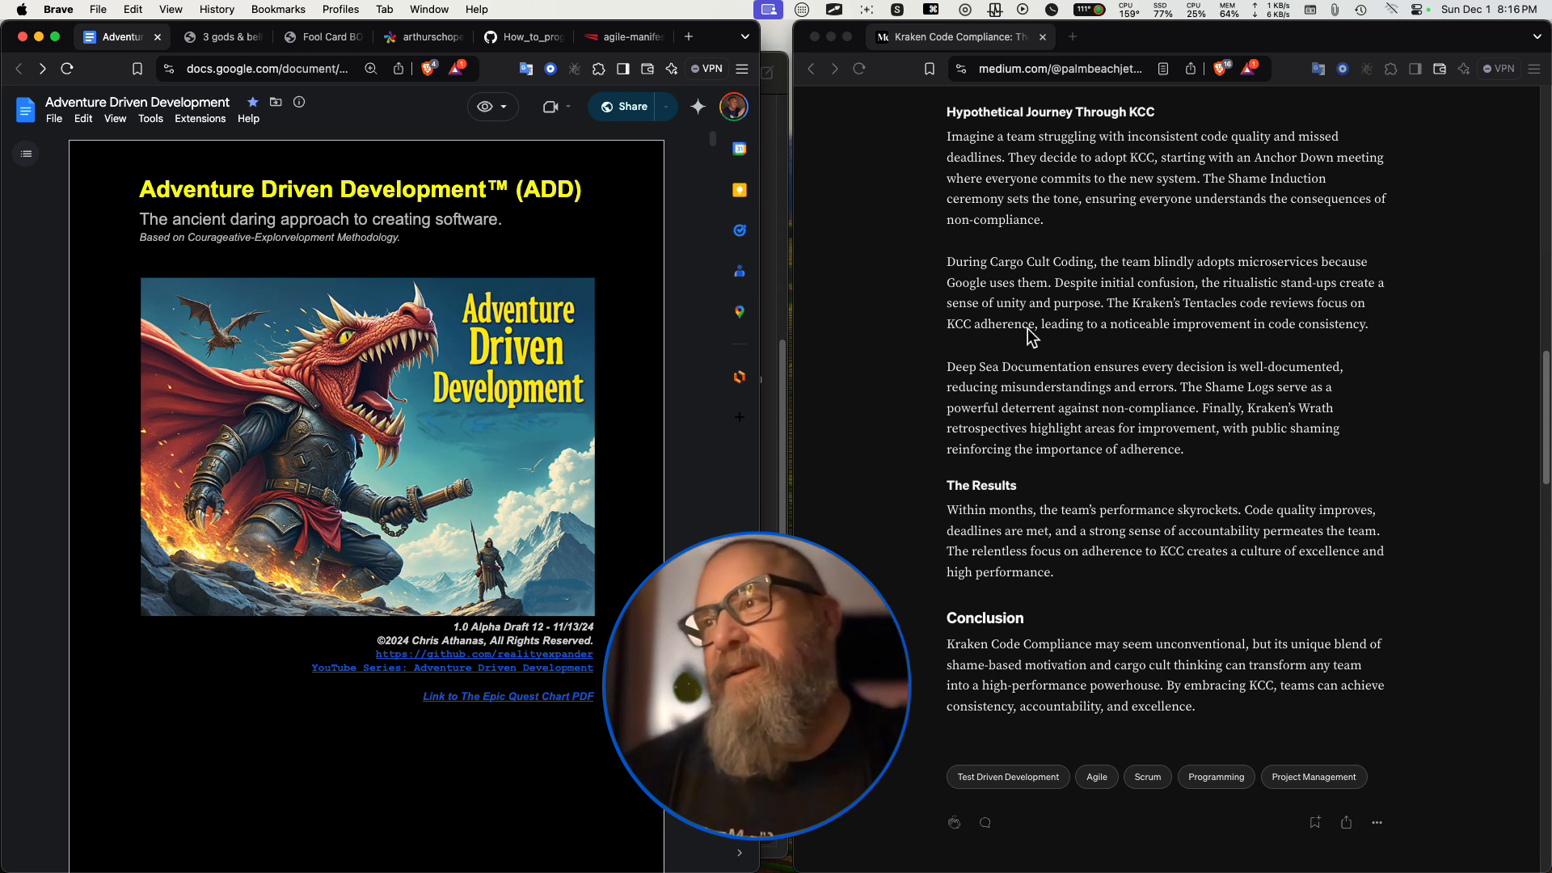
mouse_move(1348, 338)
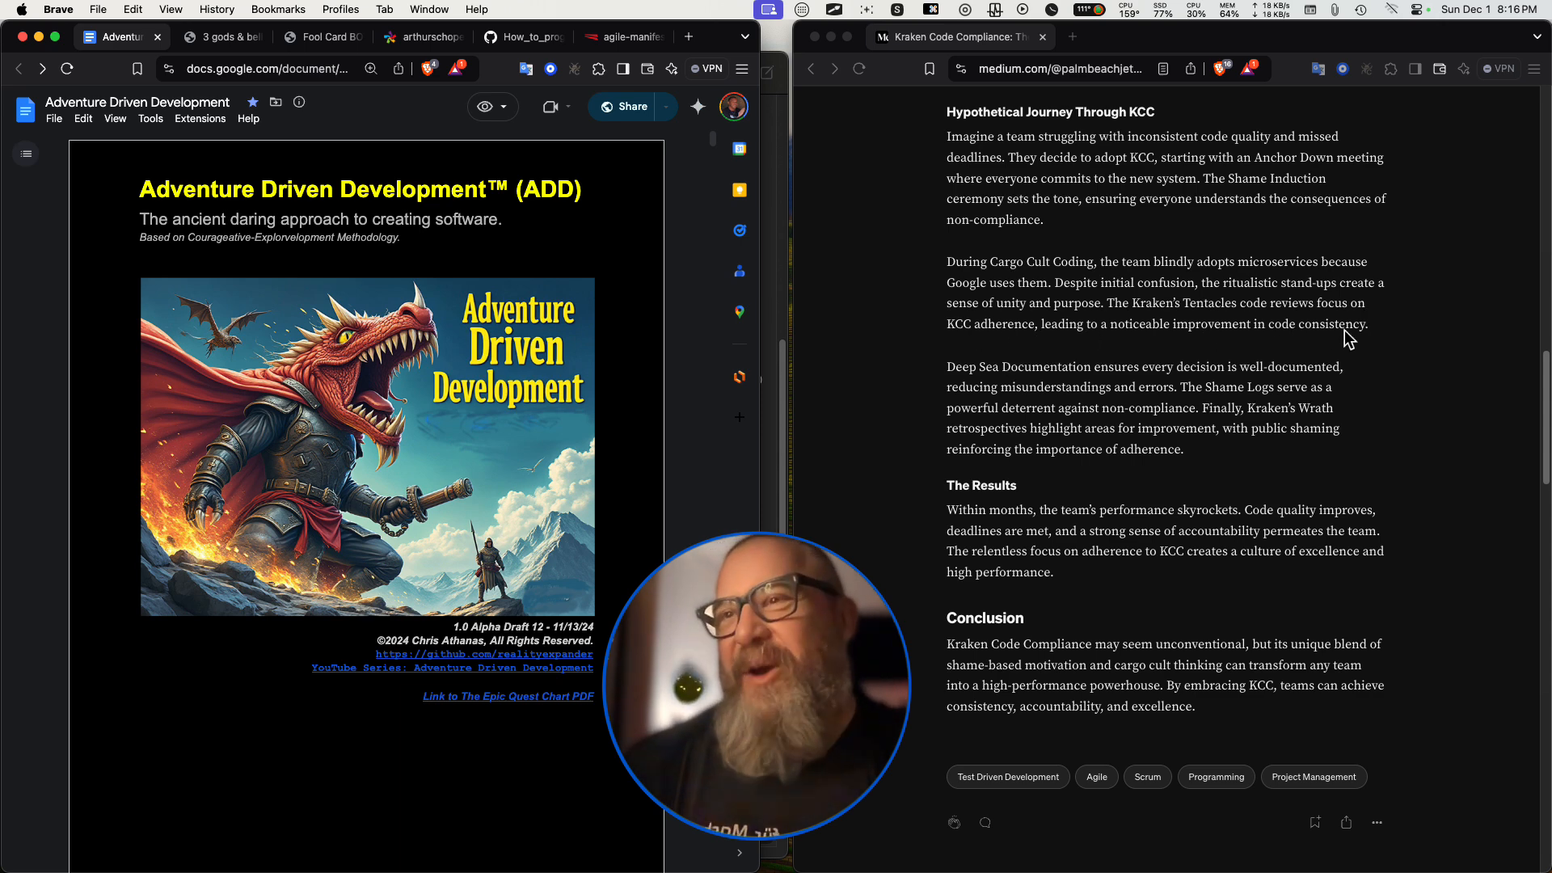
Select 'consistency' in the Hypothetical Journey paragraph and look up its definition.
double_click(1331, 324)
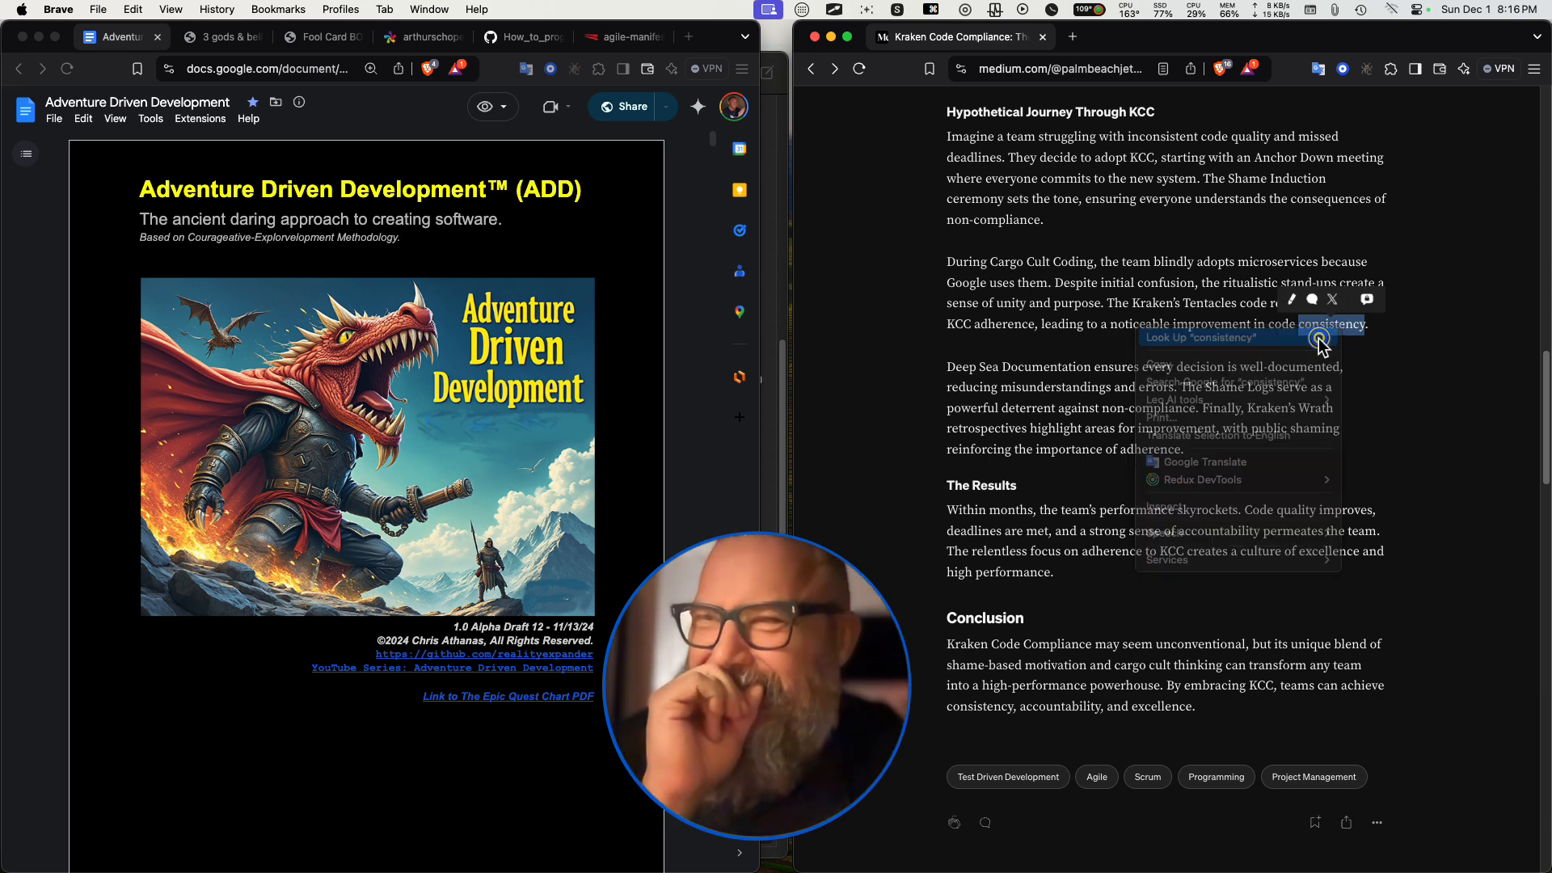
click(1203, 338)
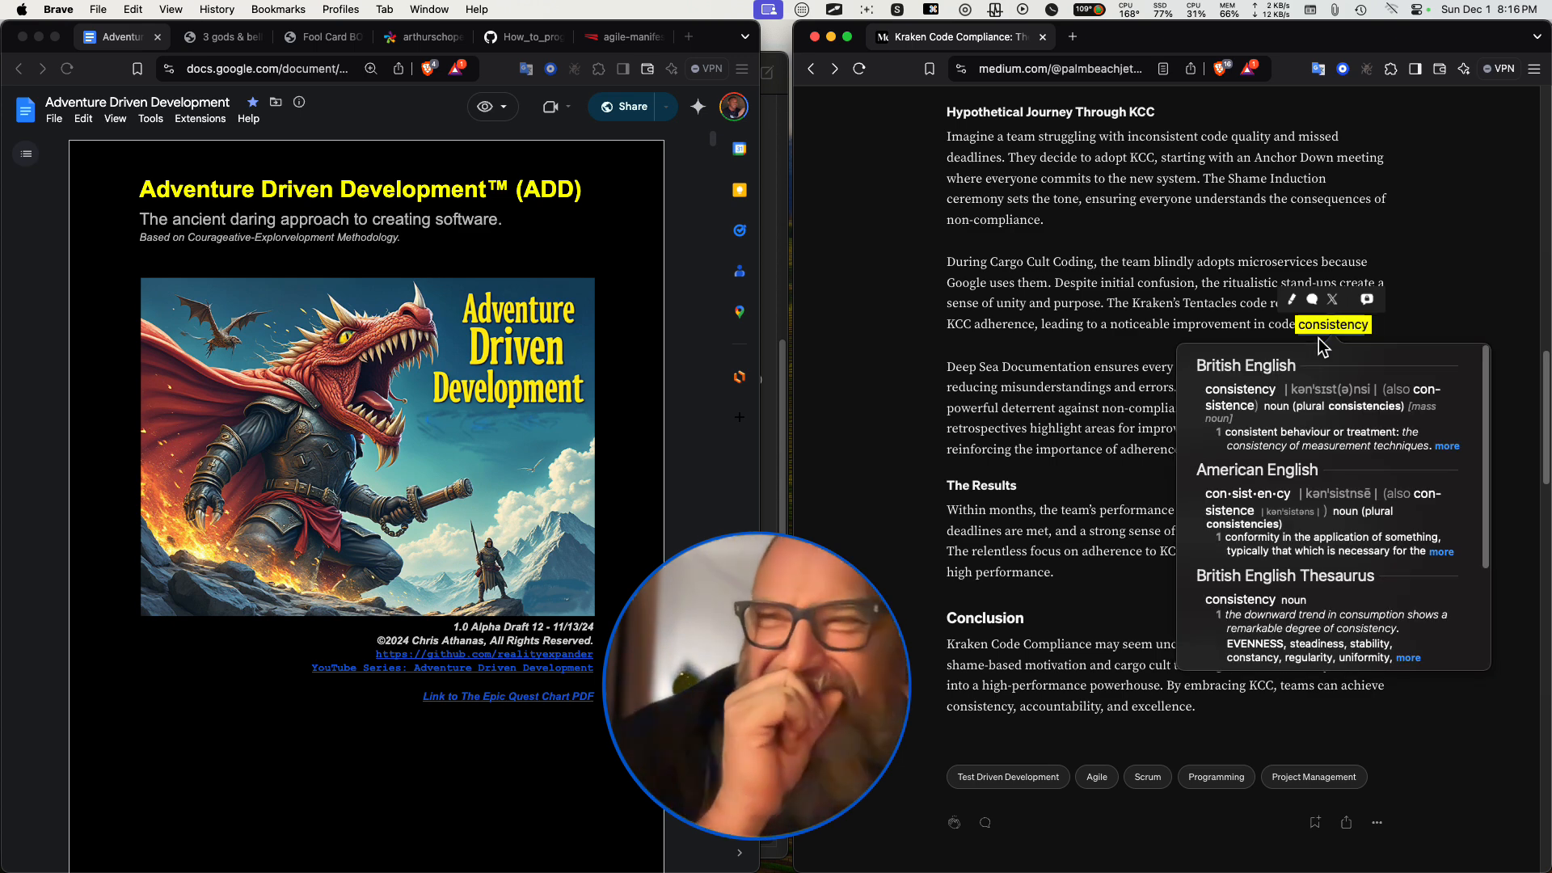
mouse_move(1399, 465)
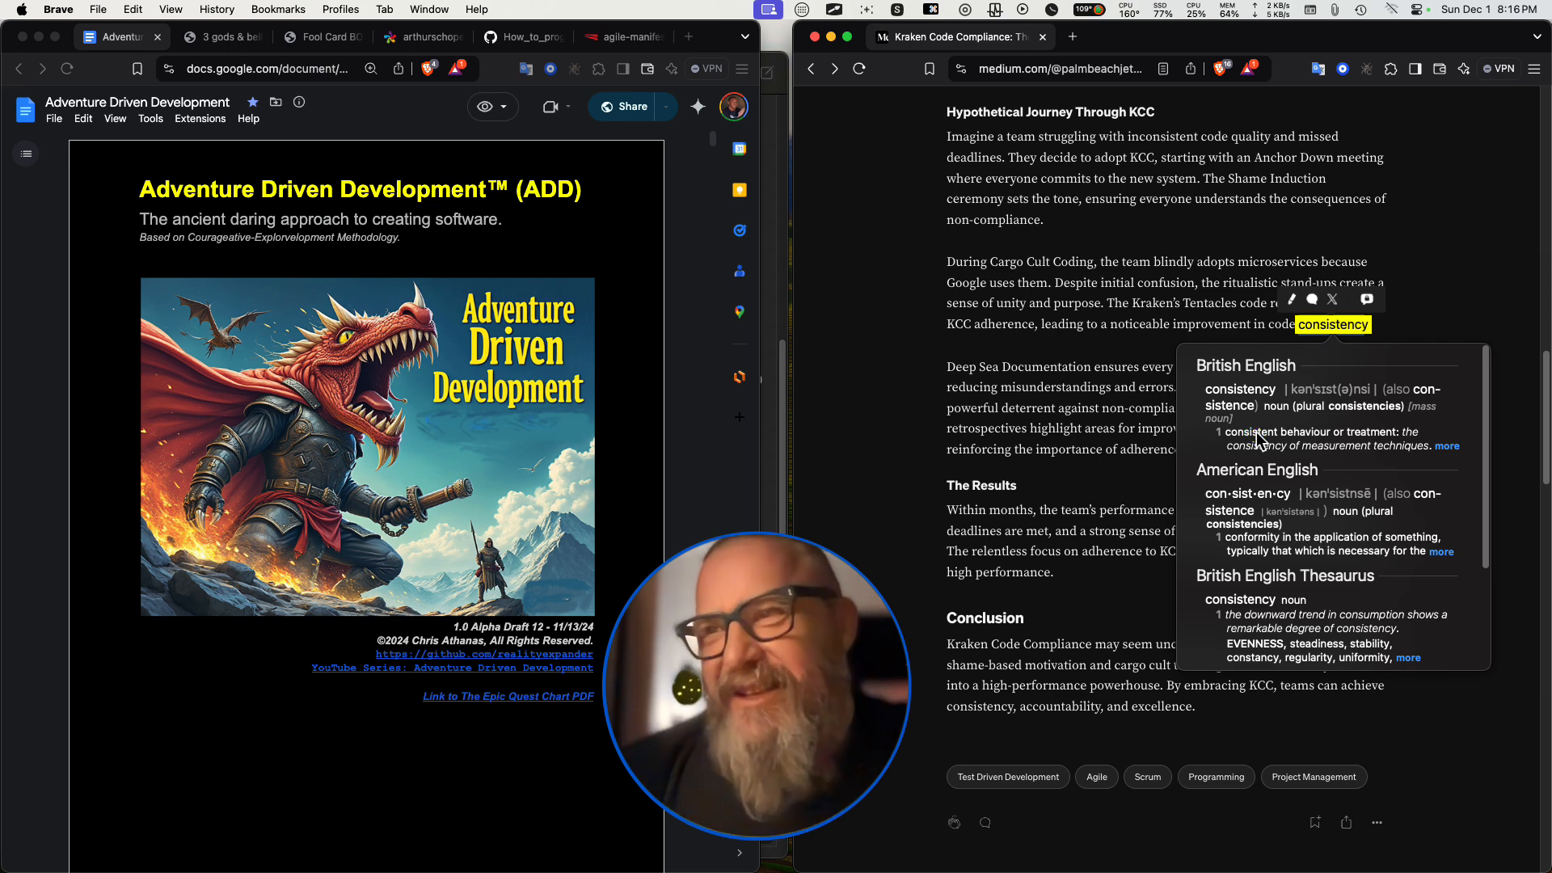
Dismiss the 'consistency' Look Up popover by clicking on the article page.
click(1441, 283)
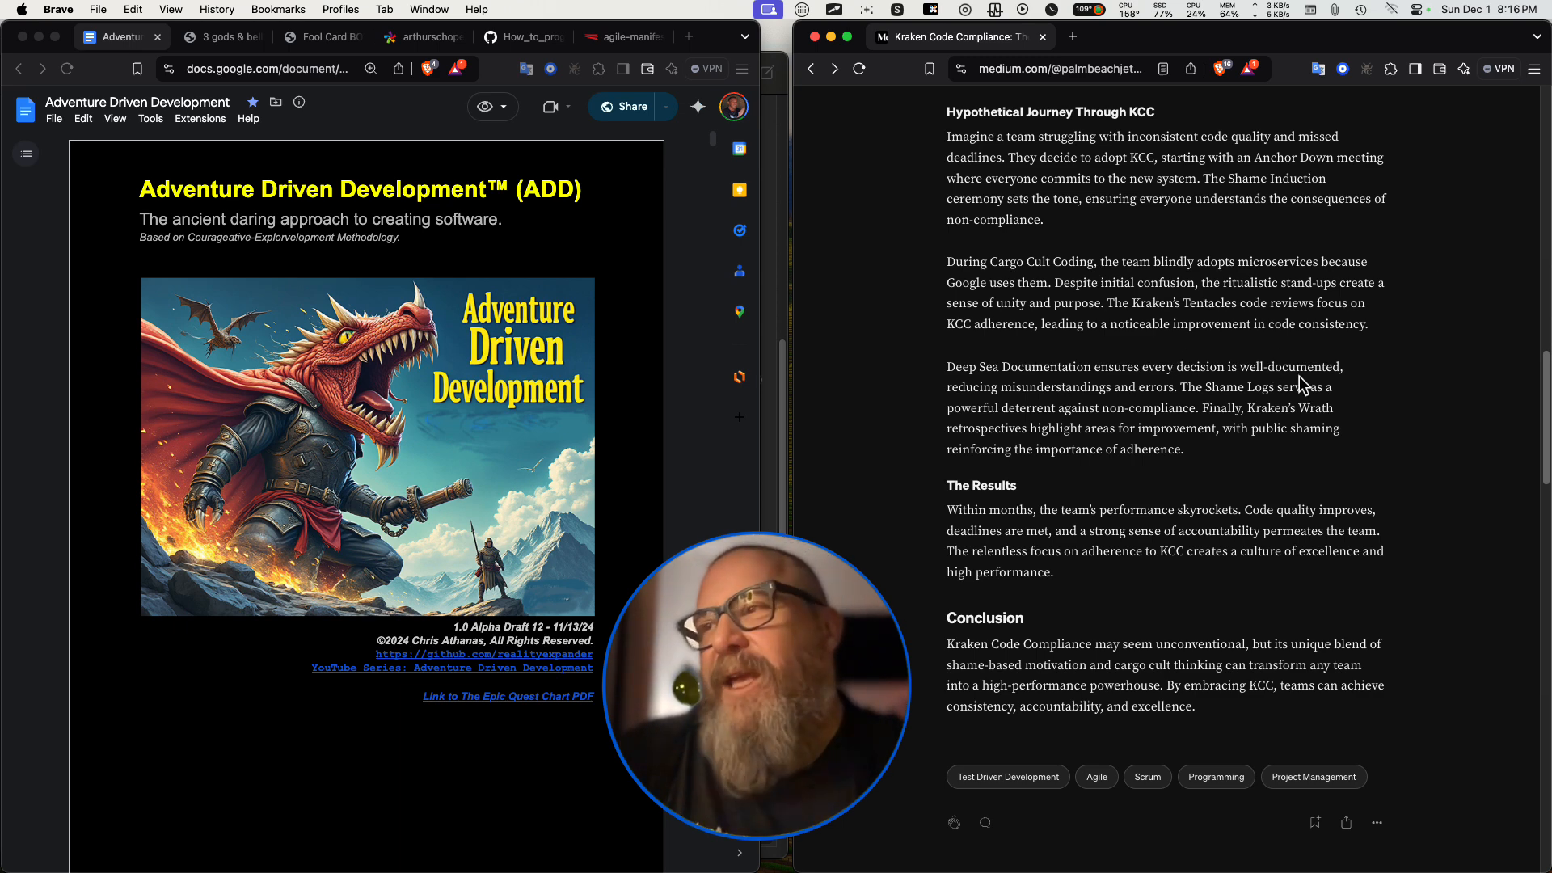
mouse_move(1166, 405)
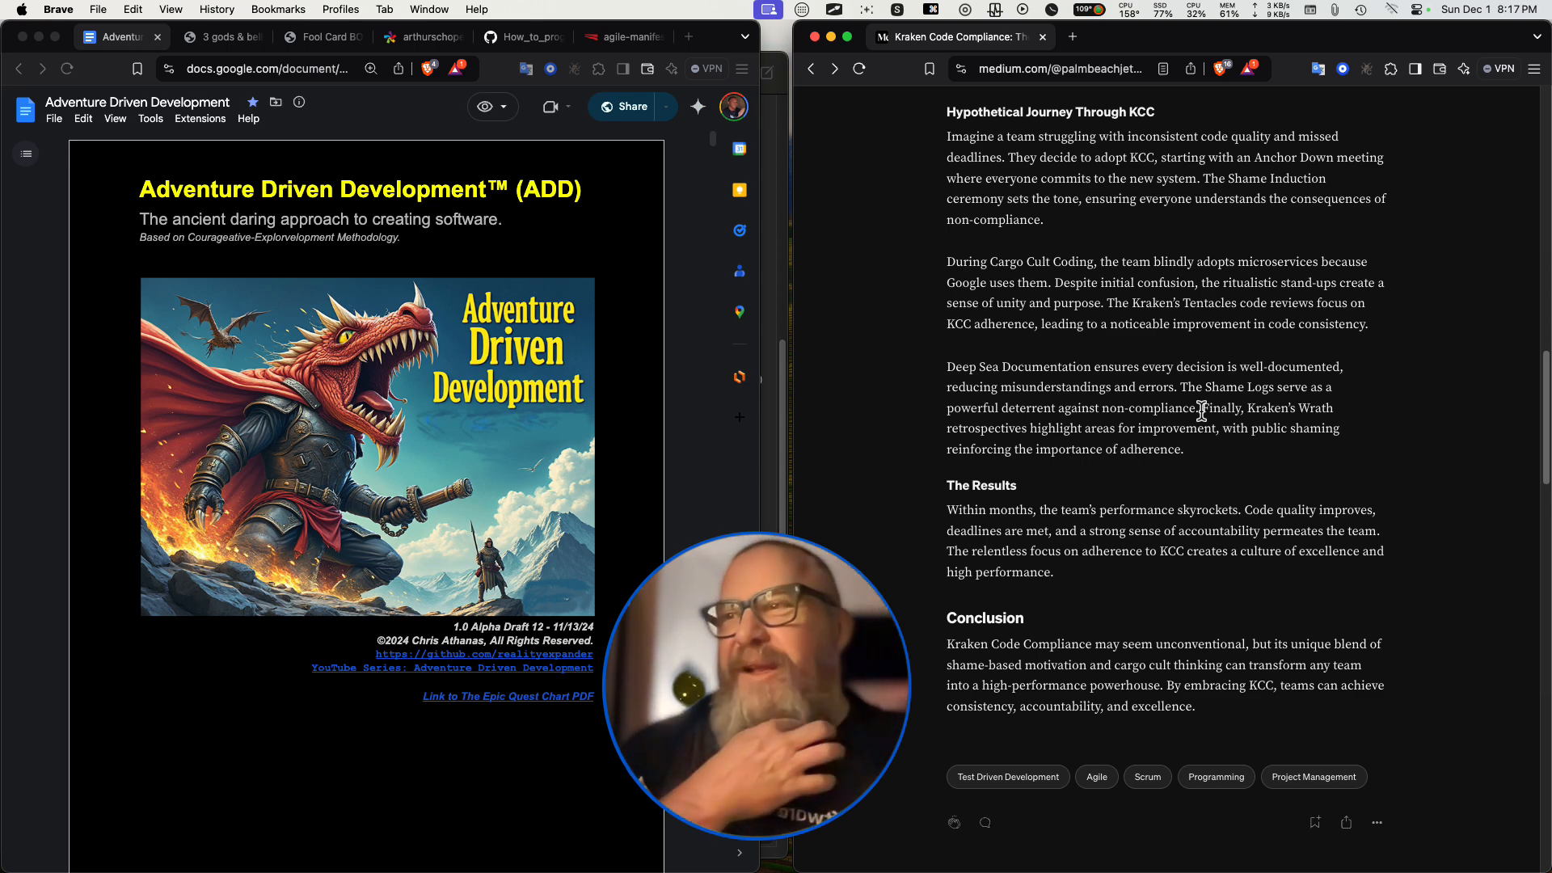
mouse_move(1244, 458)
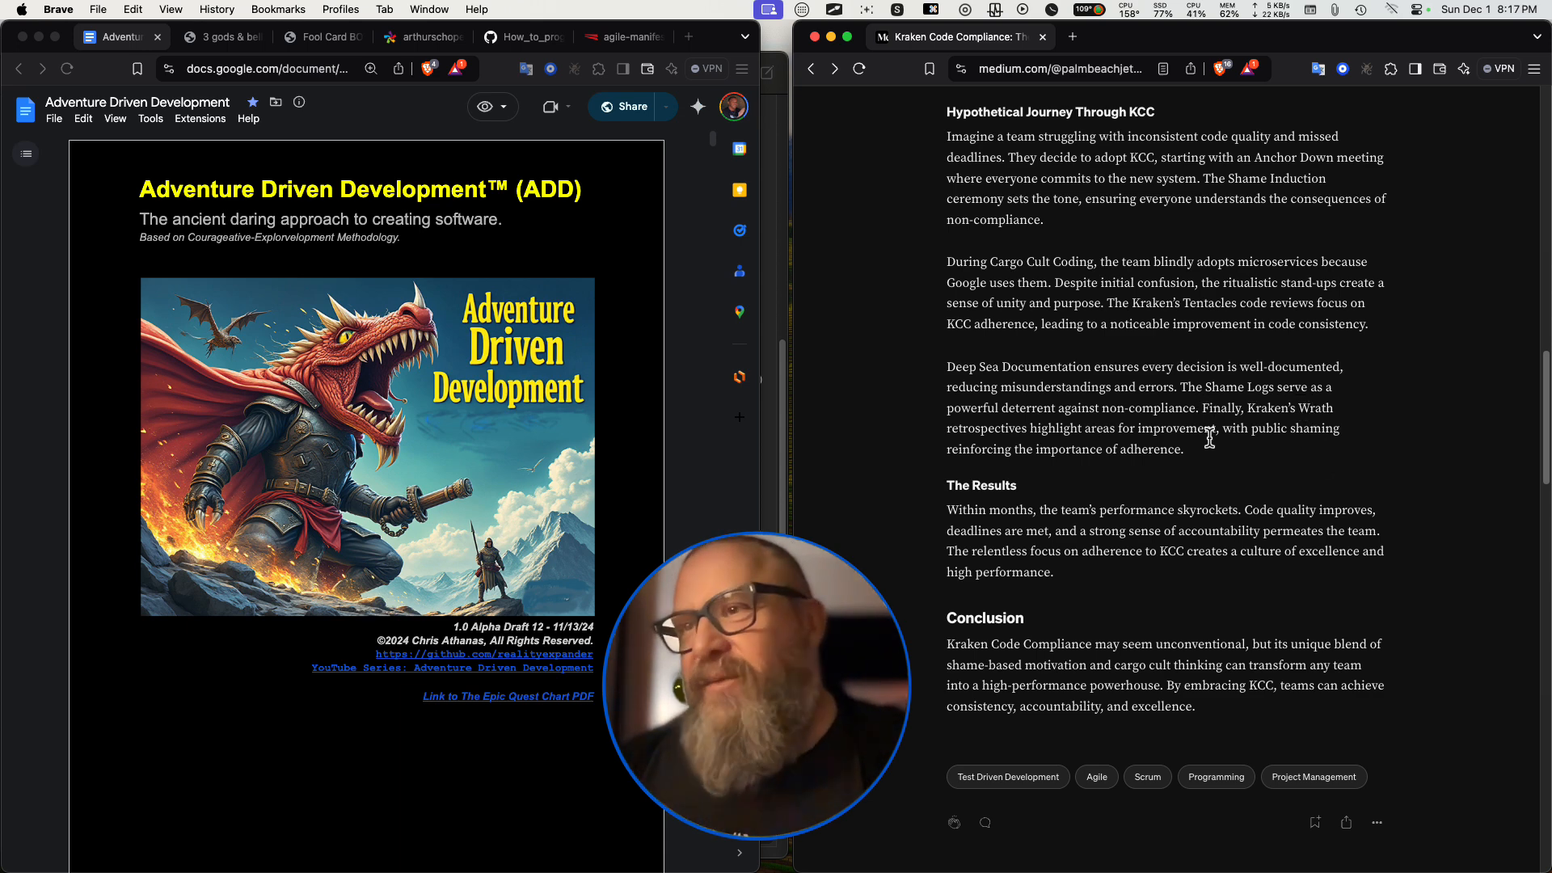
mouse_move(1086, 470)
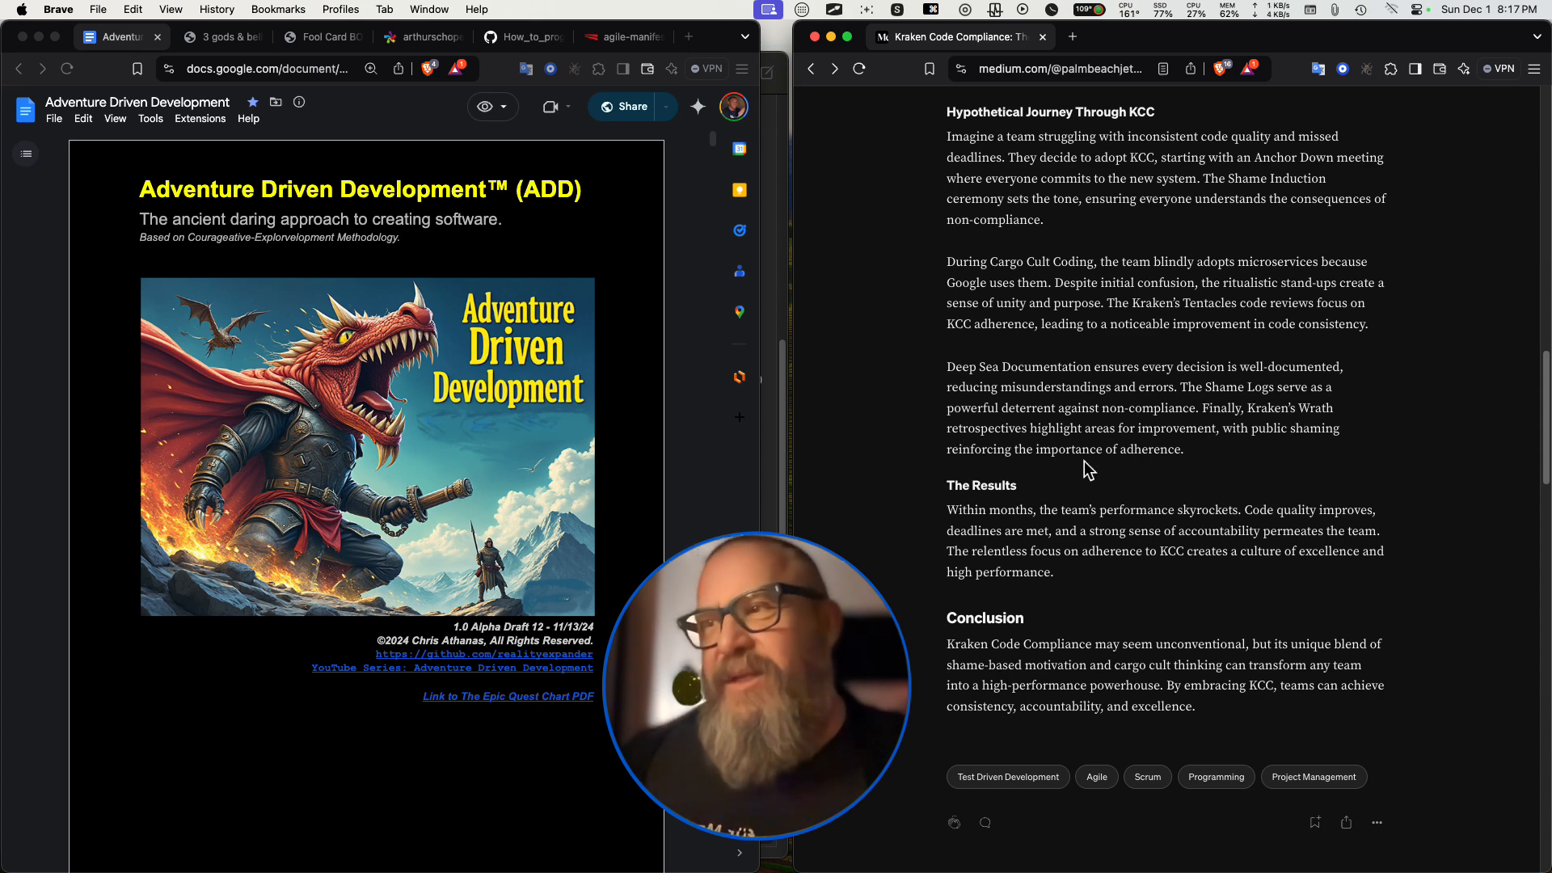
mouse_move(1191, 465)
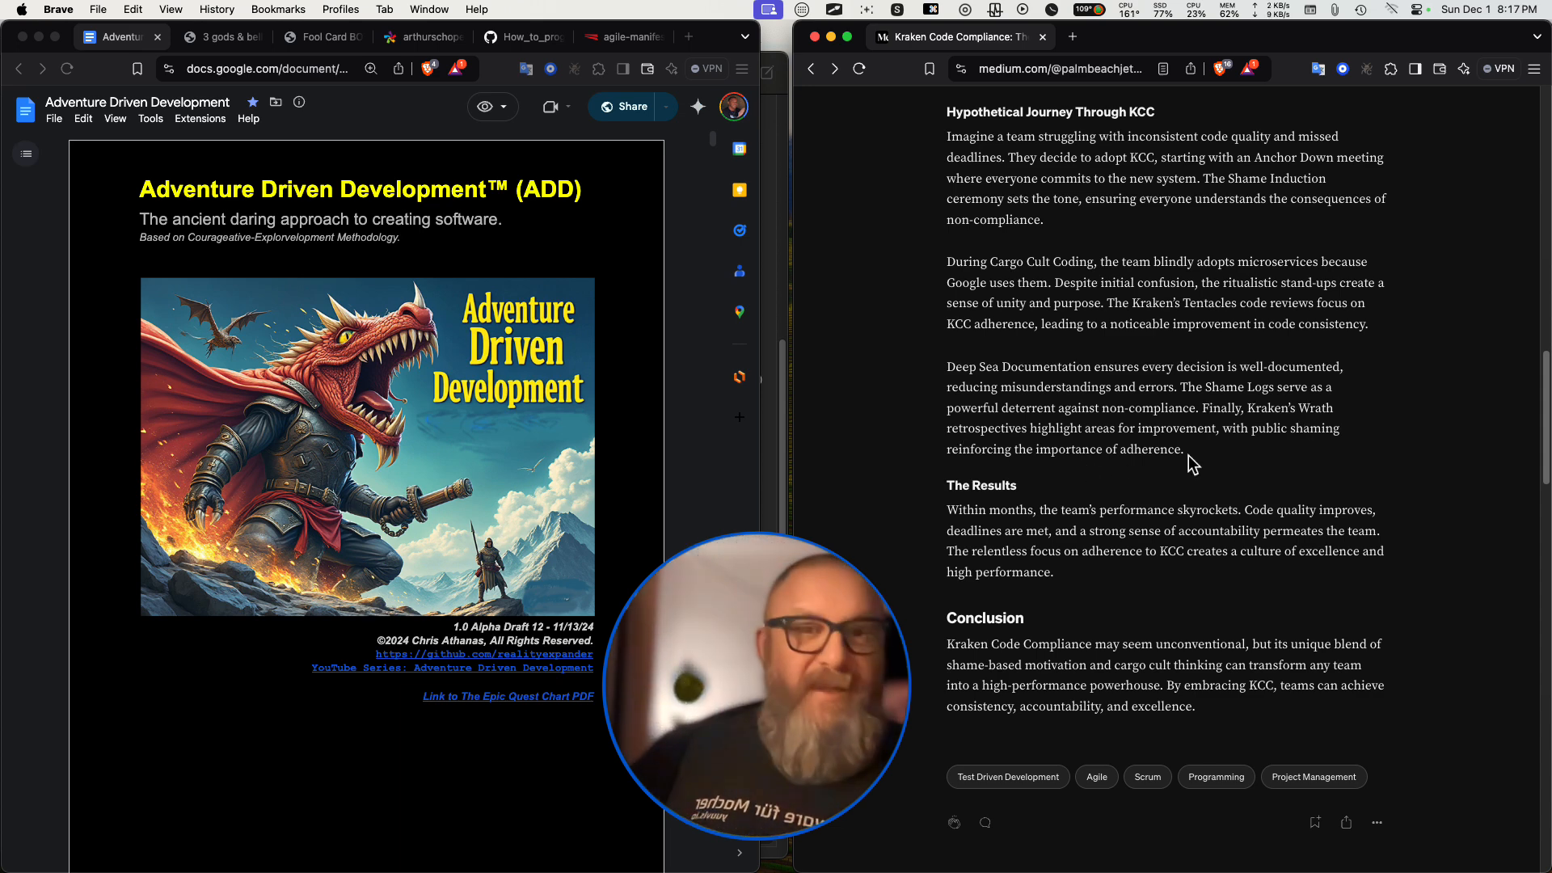
double_click(1150, 449)
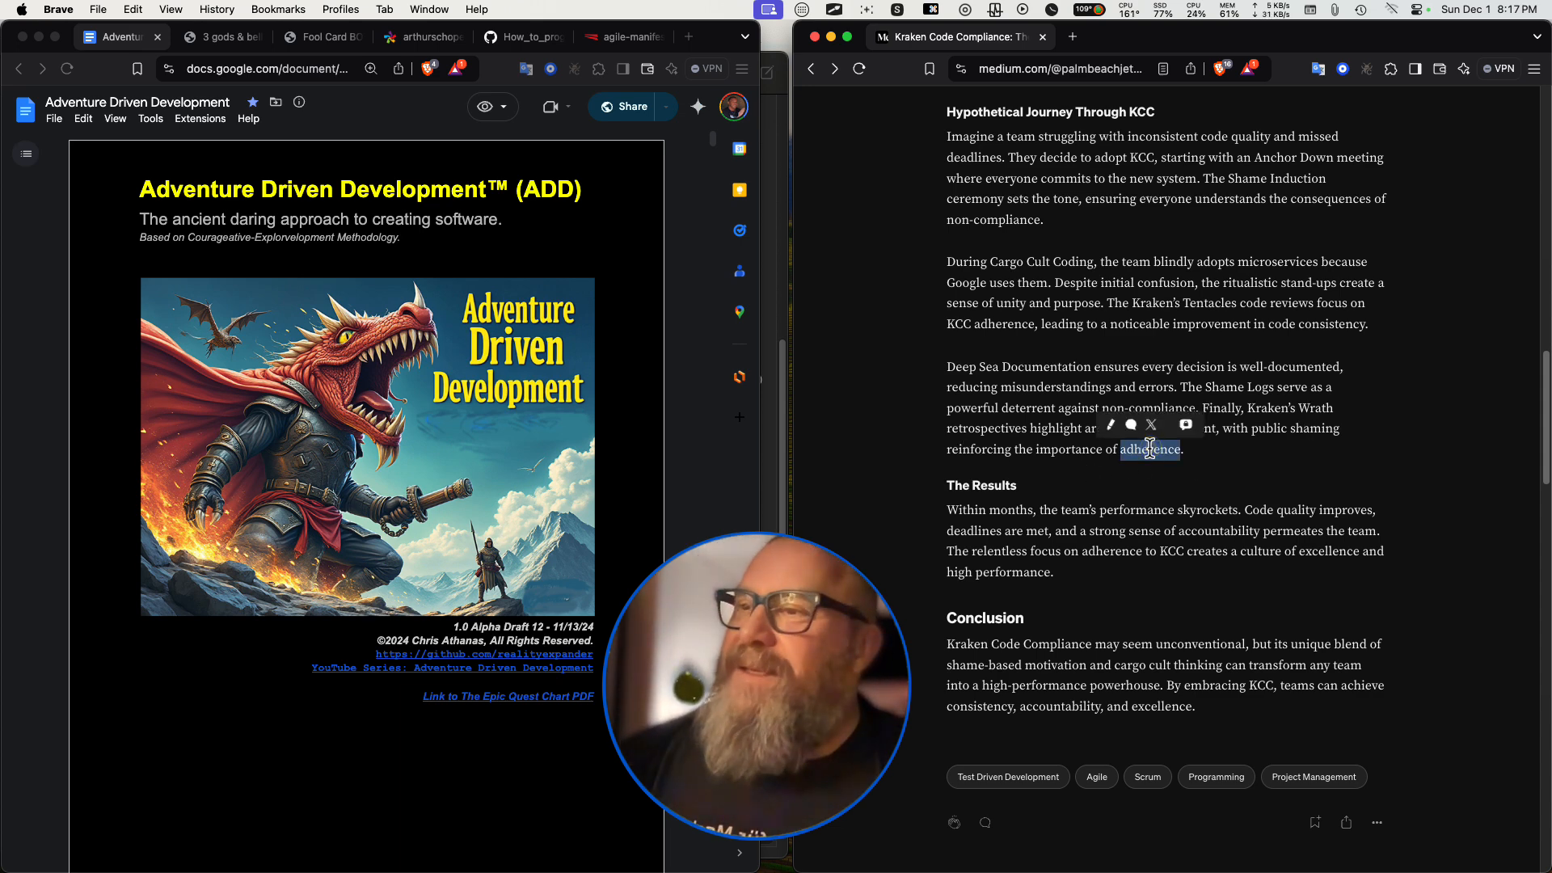
mouse_move(1156, 481)
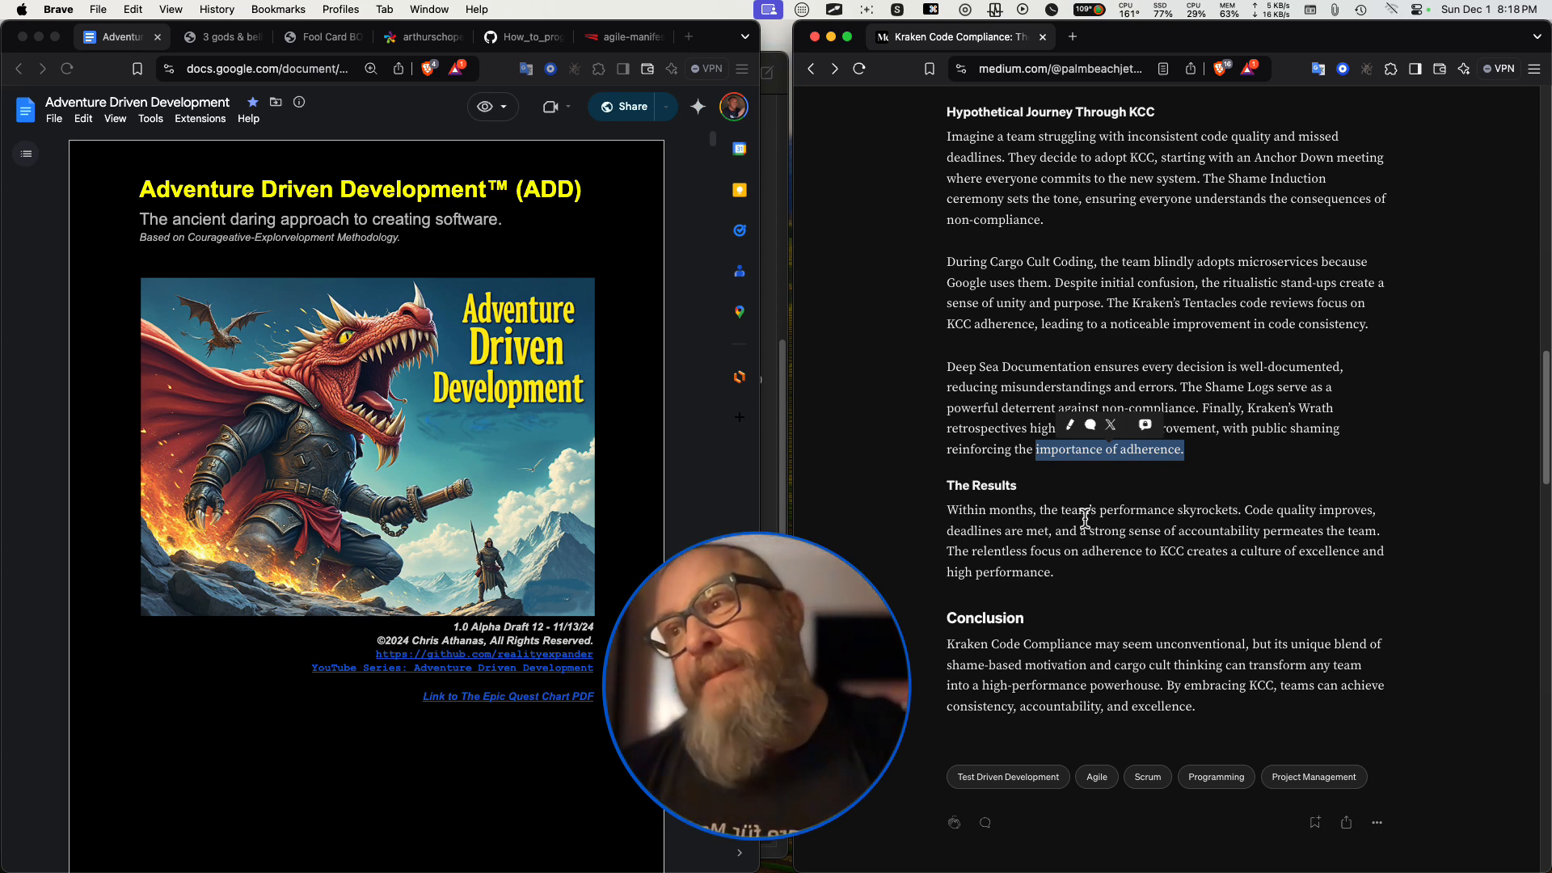
mouse_move(1258, 509)
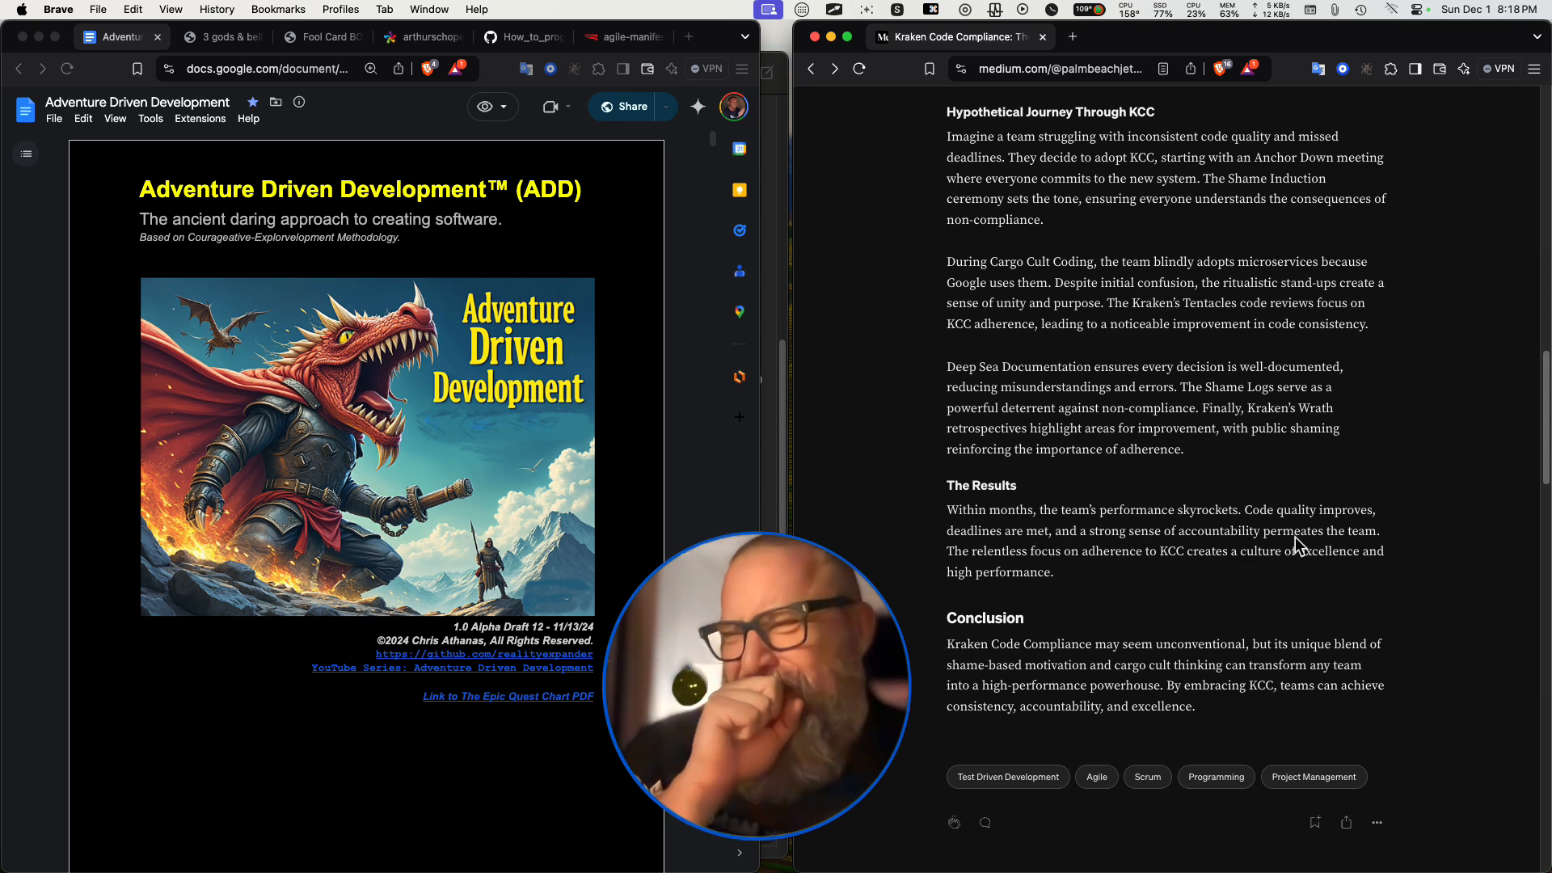
double_click(1215, 532)
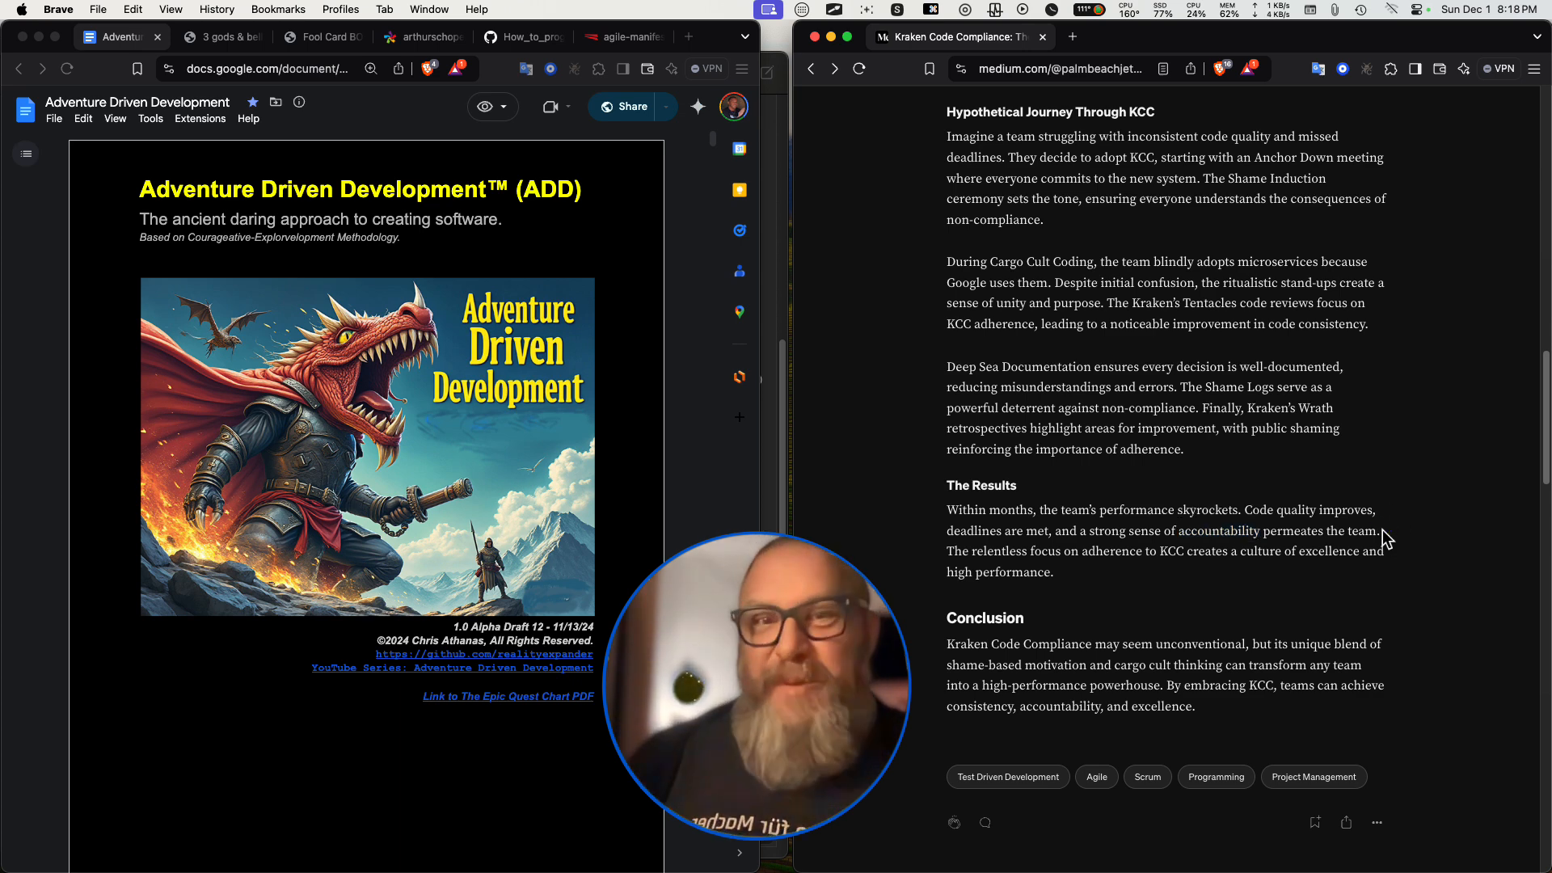
mouse_move(944, 568)
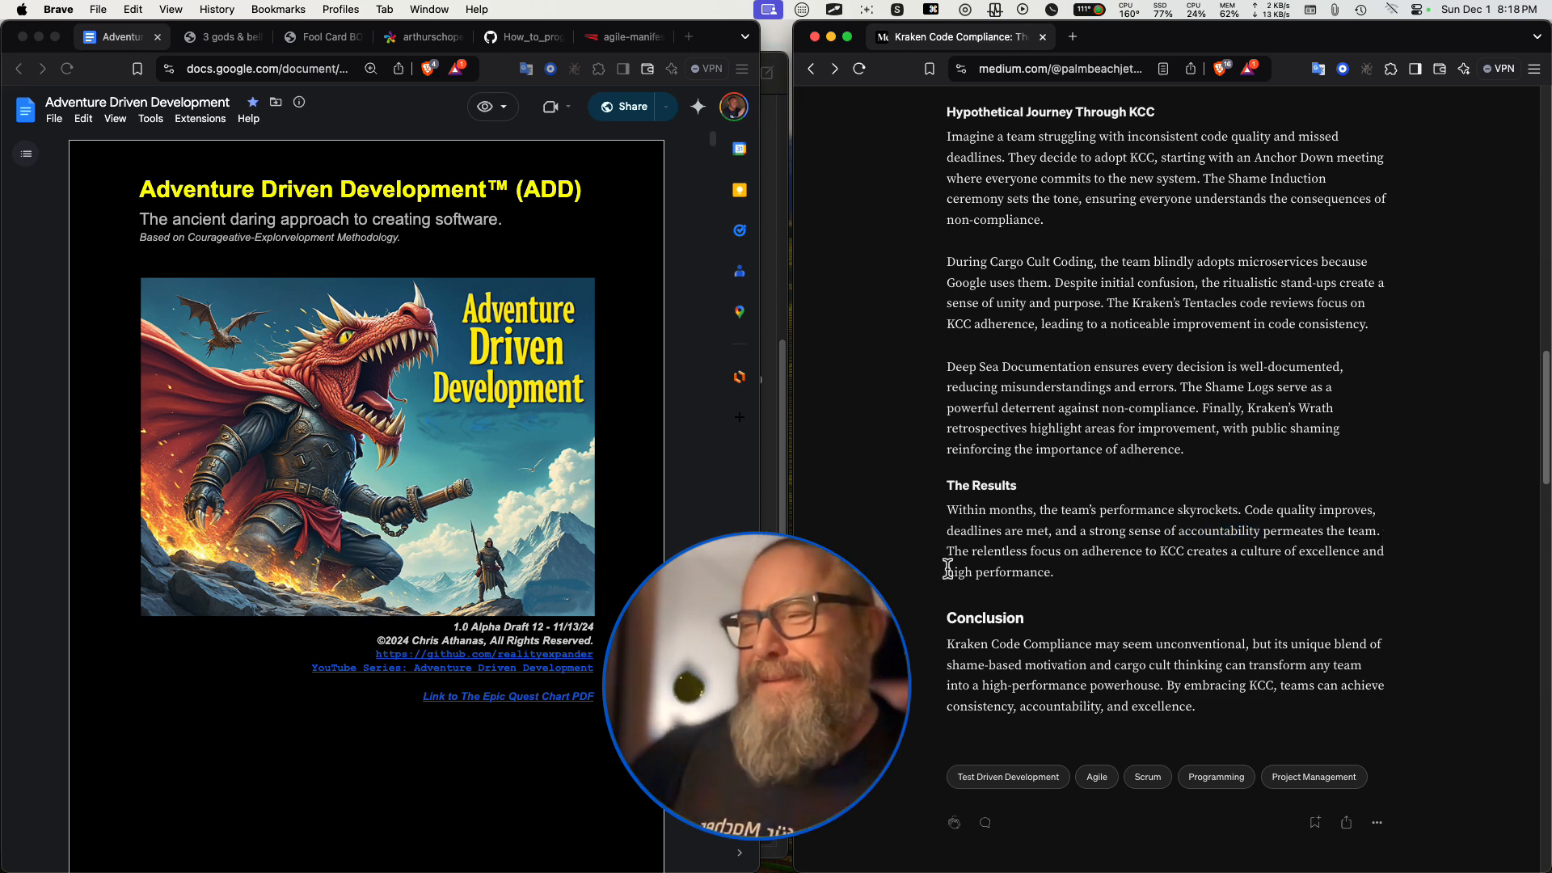
mouse_move(1173, 574)
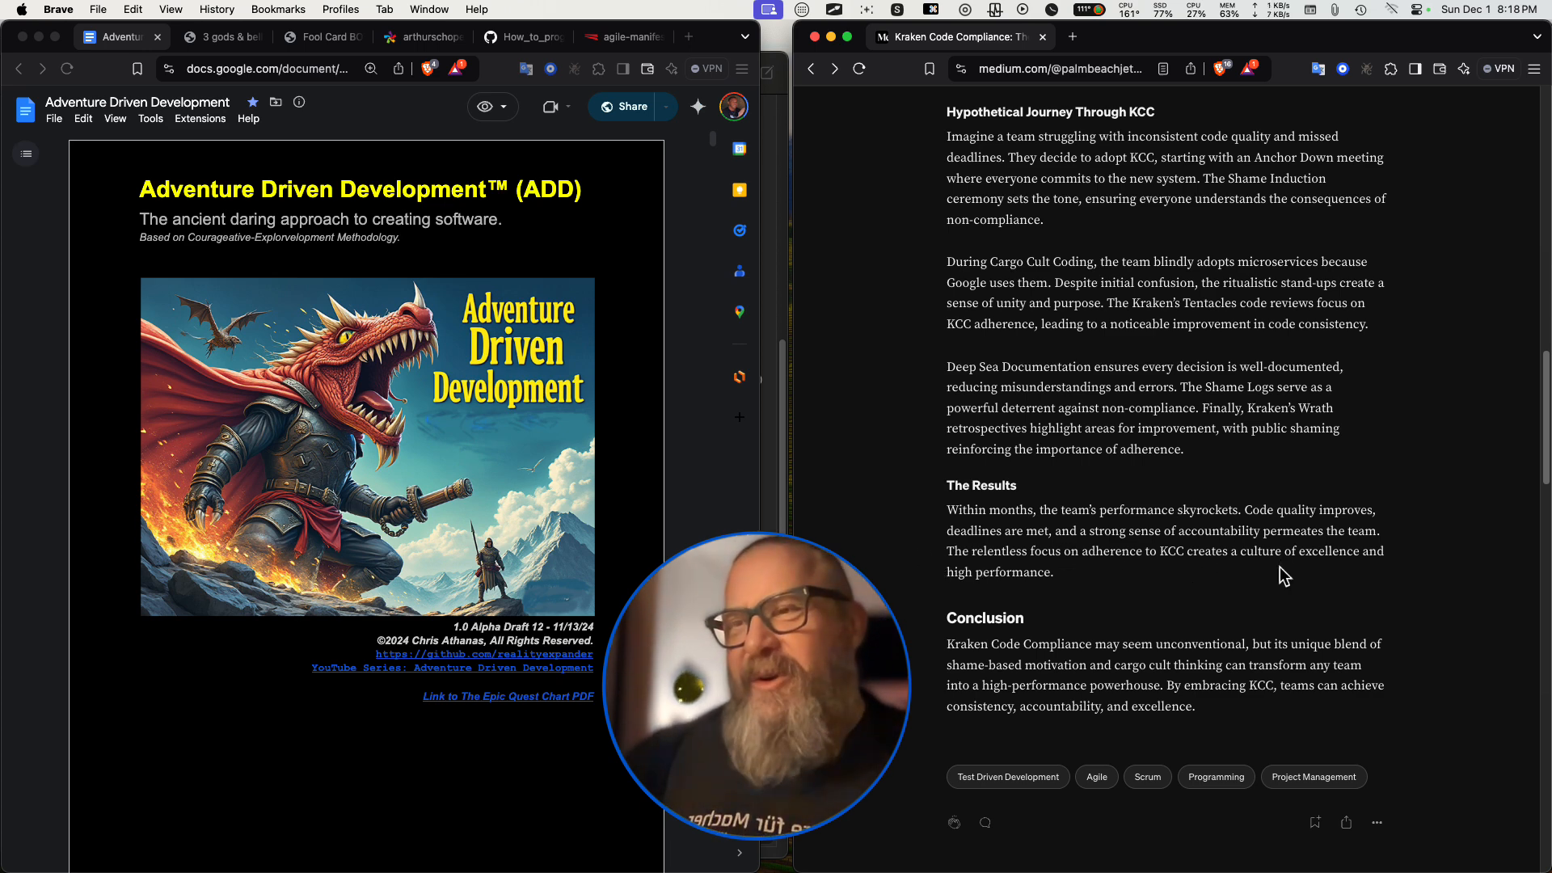
mouse_move(1076, 581)
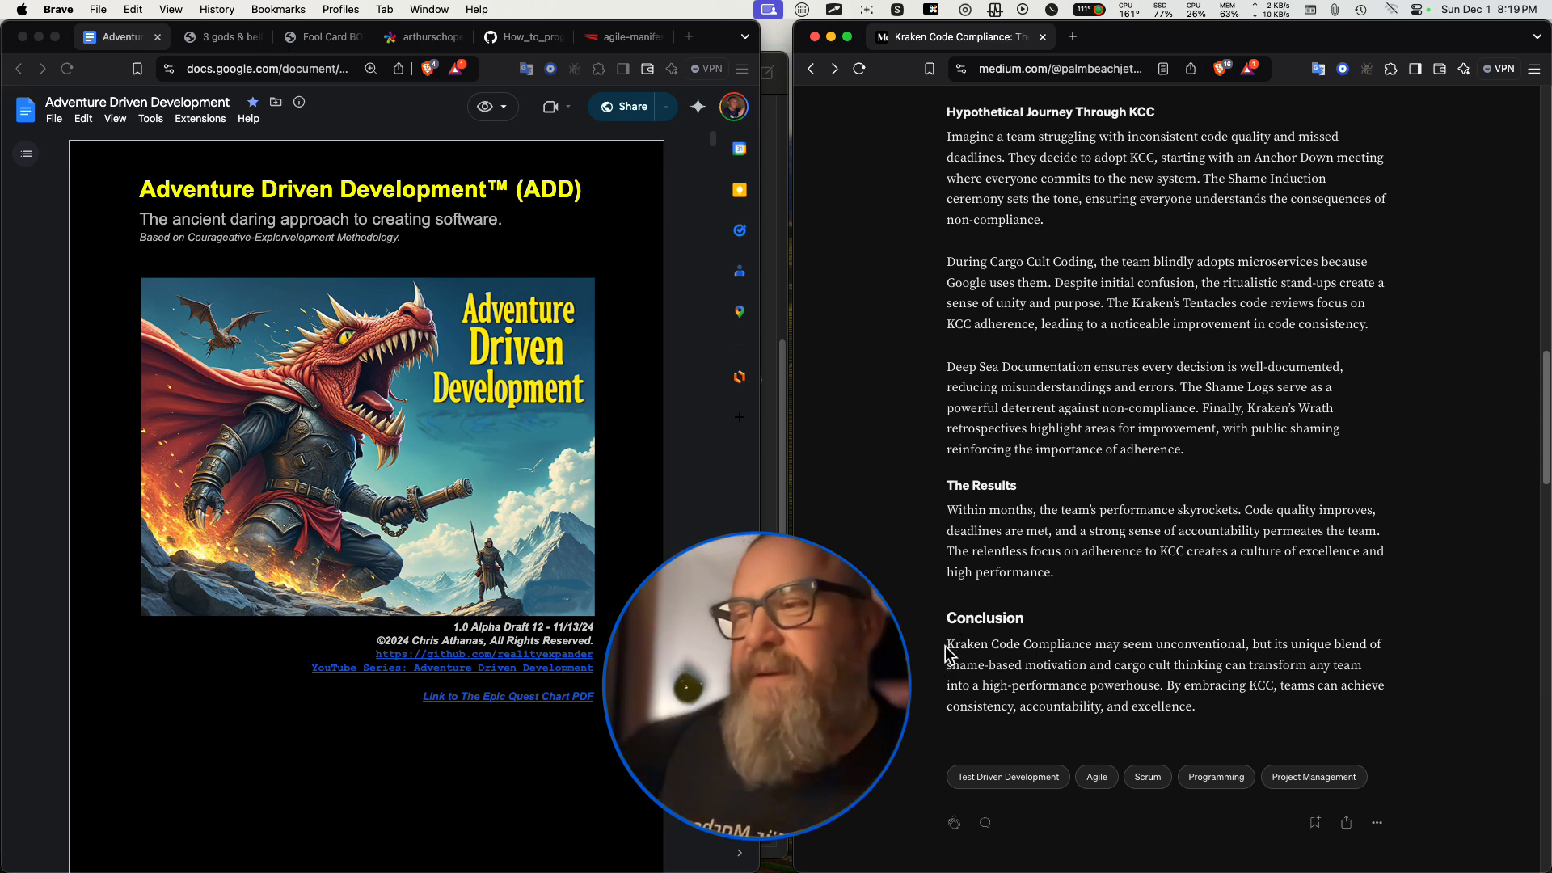
mouse_move(1256, 661)
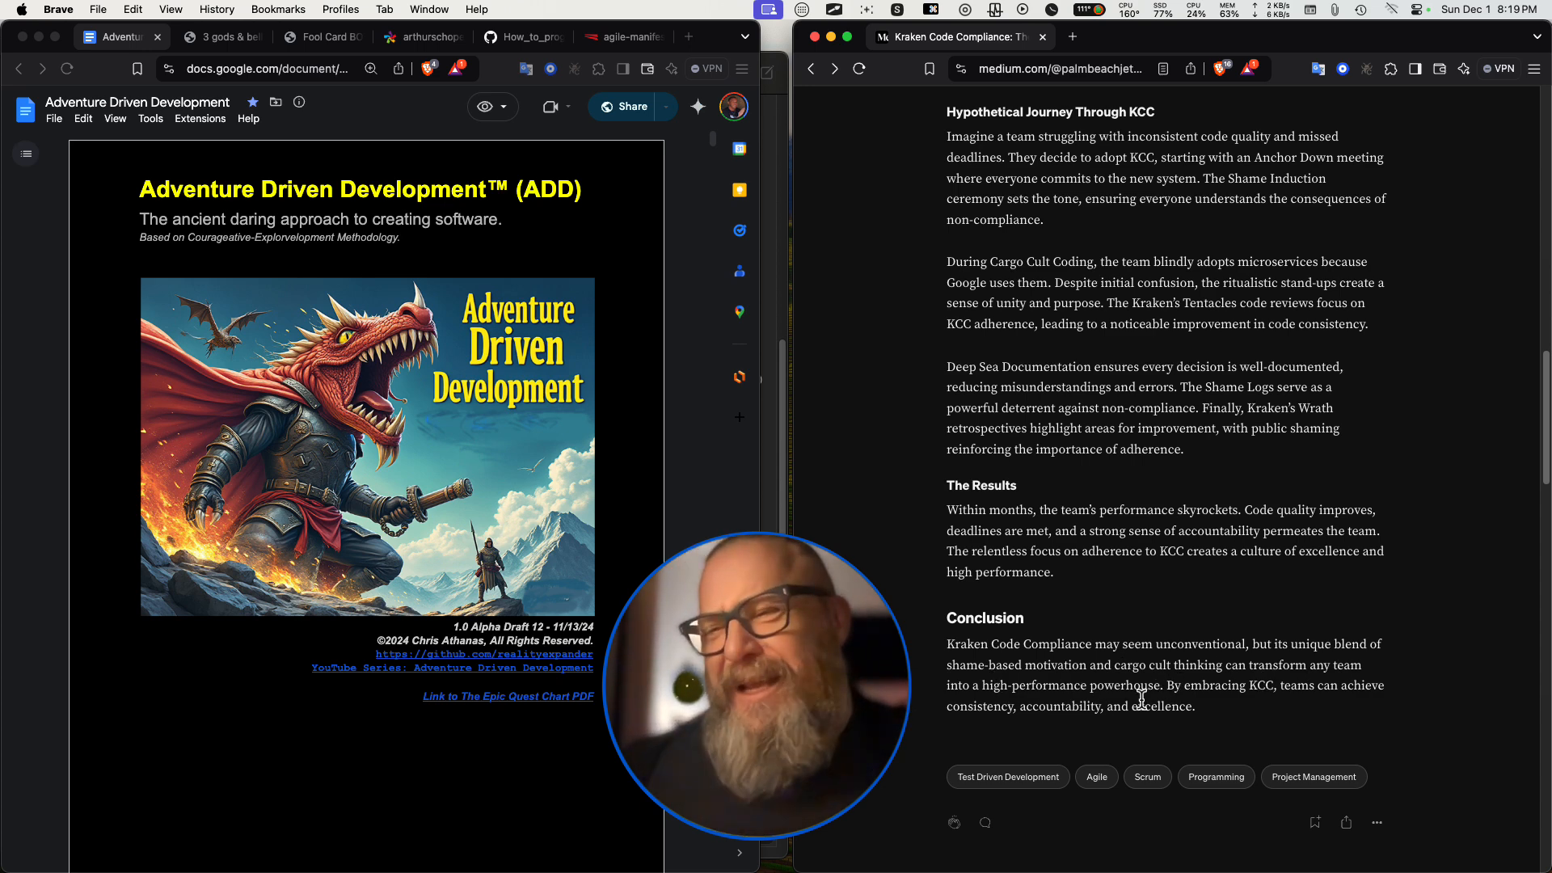
mouse_move(1357, 688)
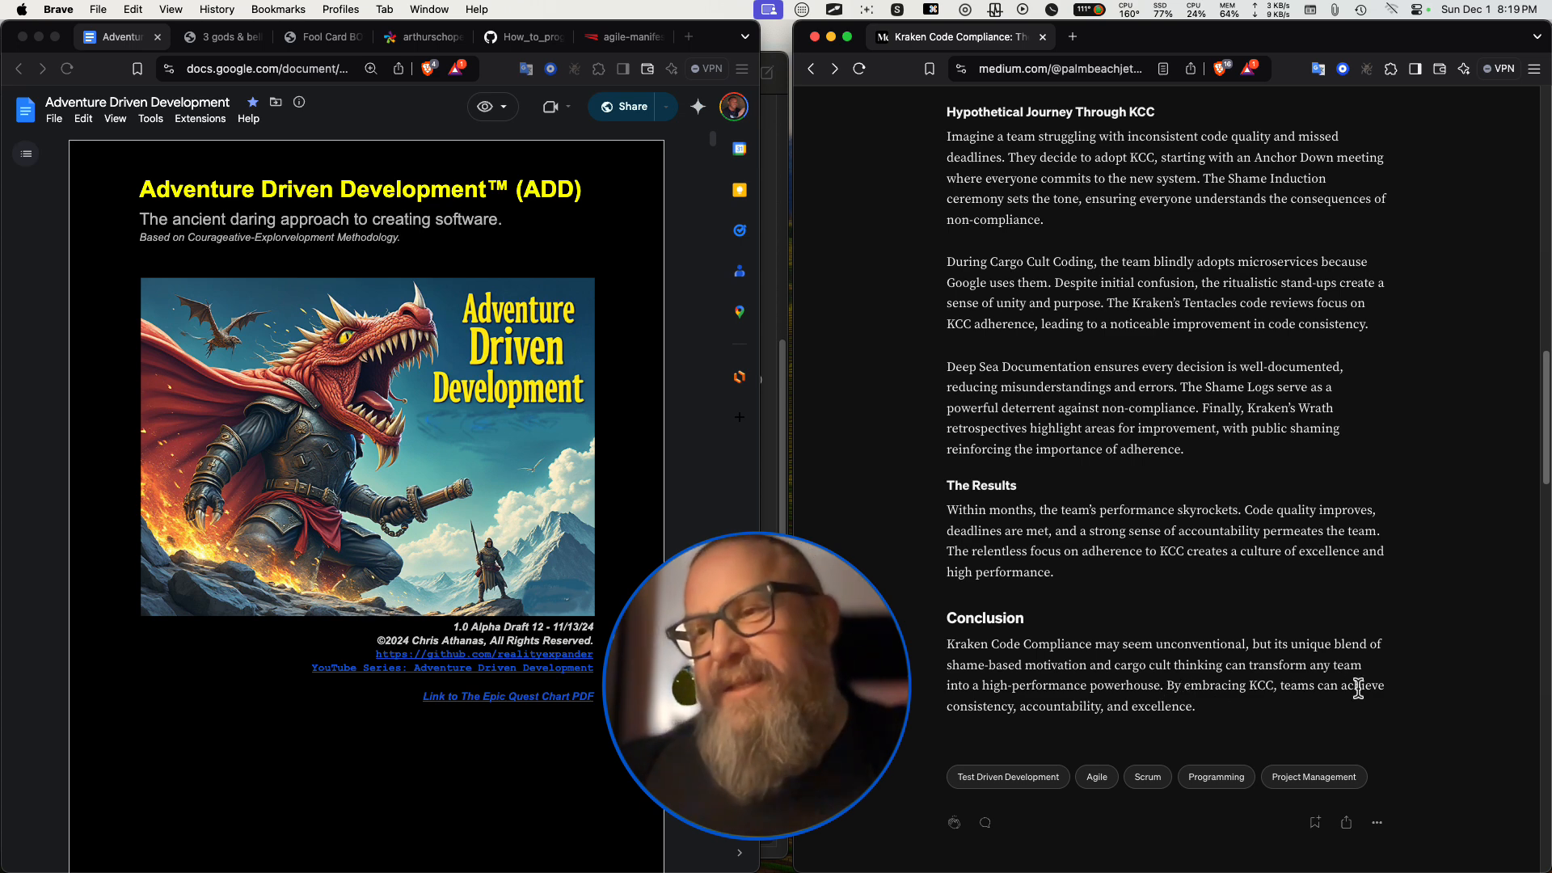
mouse_move(1099, 704)
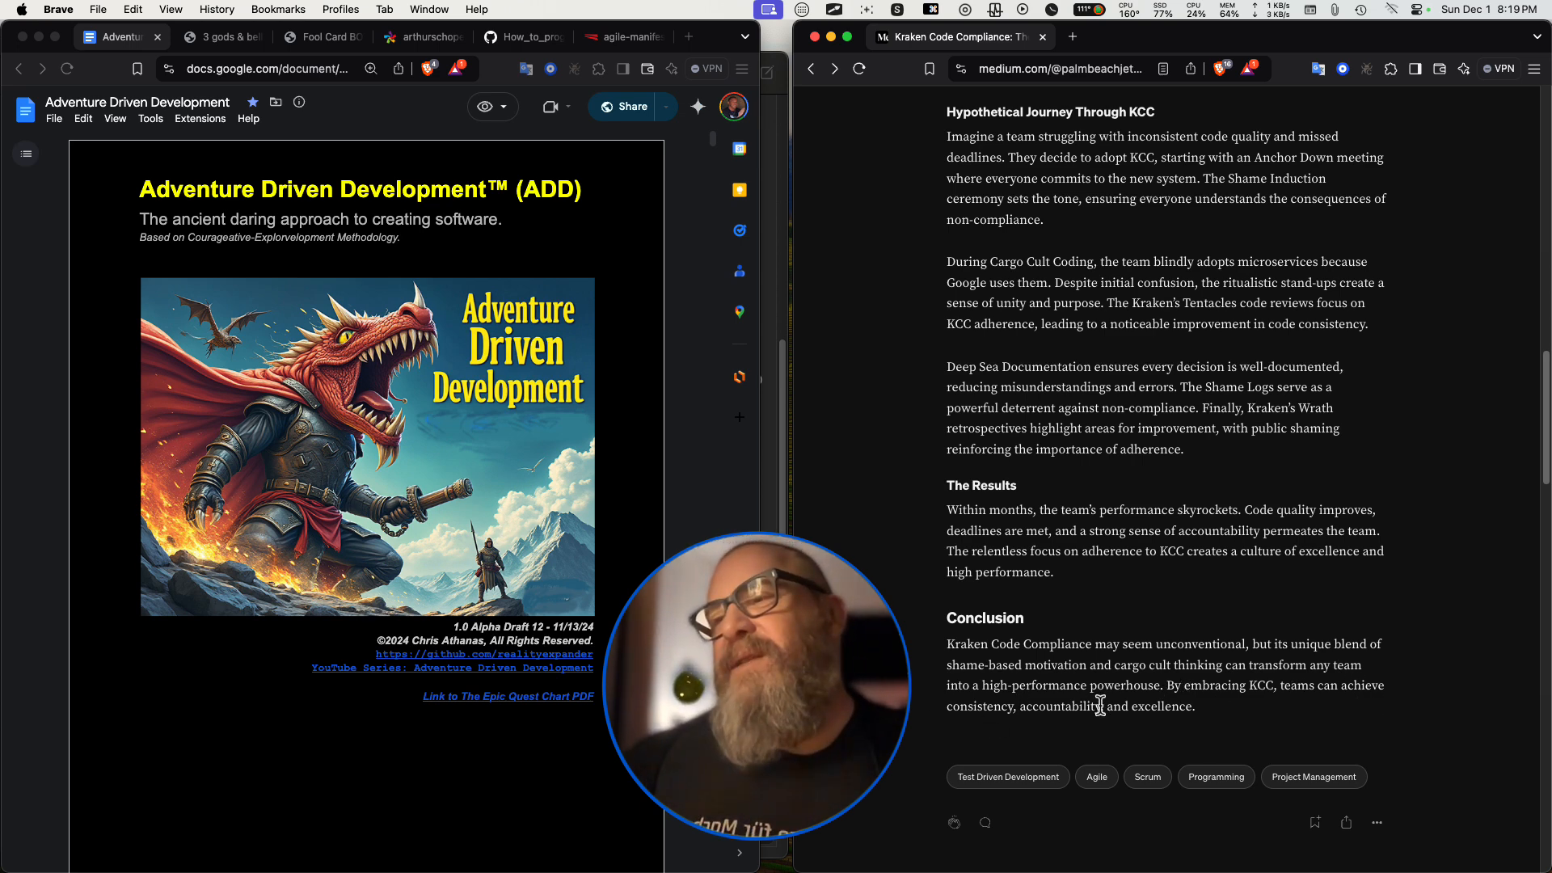
Scroll to the tags and clap the article until the counter reads 50.
scroll(down, 3)
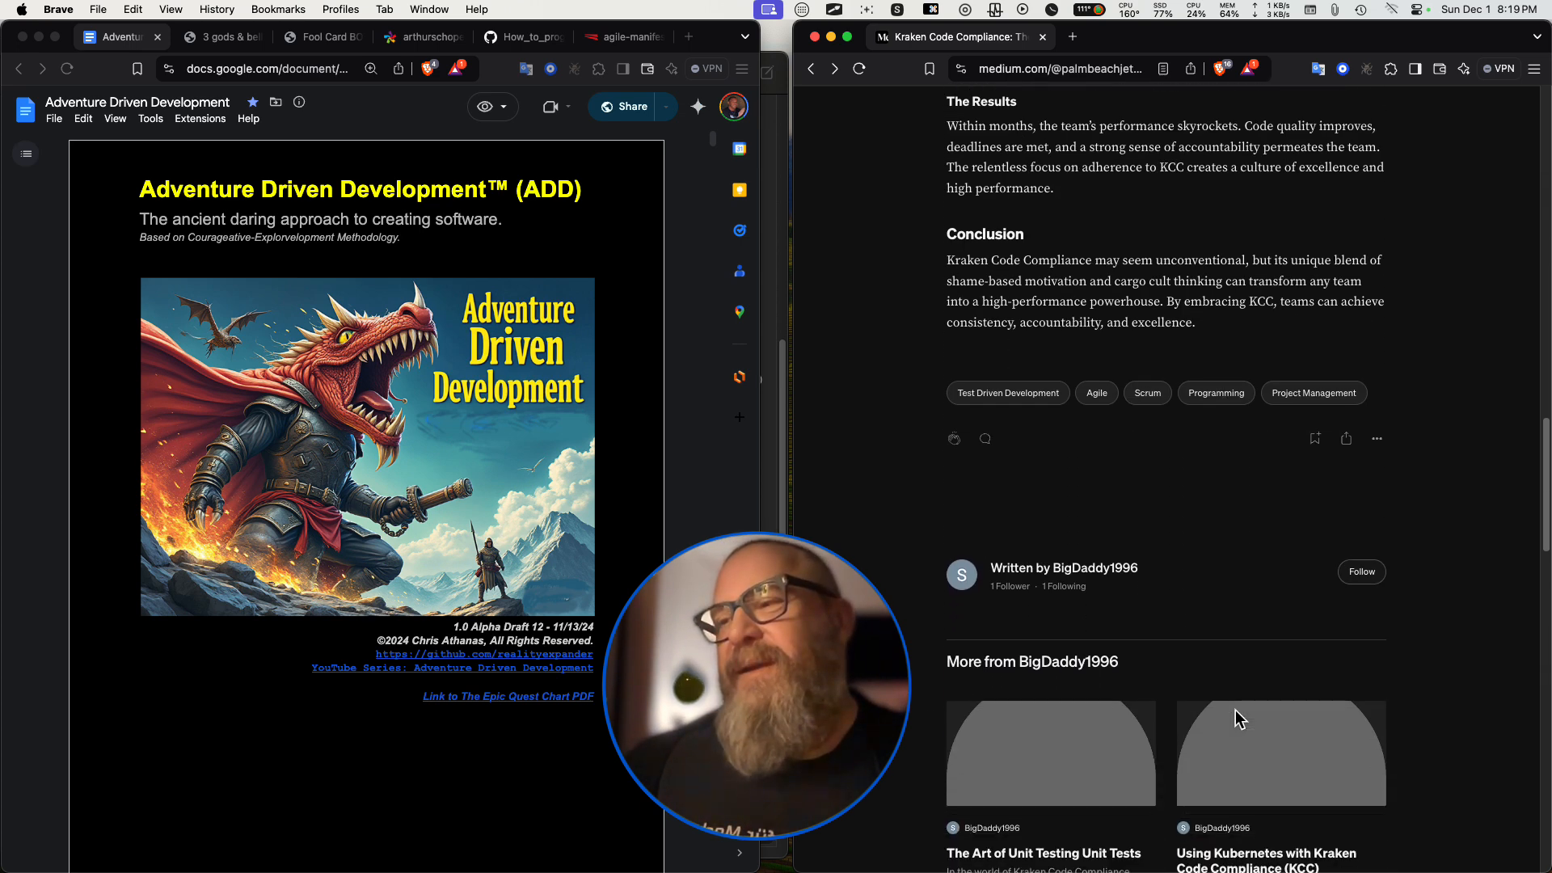
scroll(down, 3)
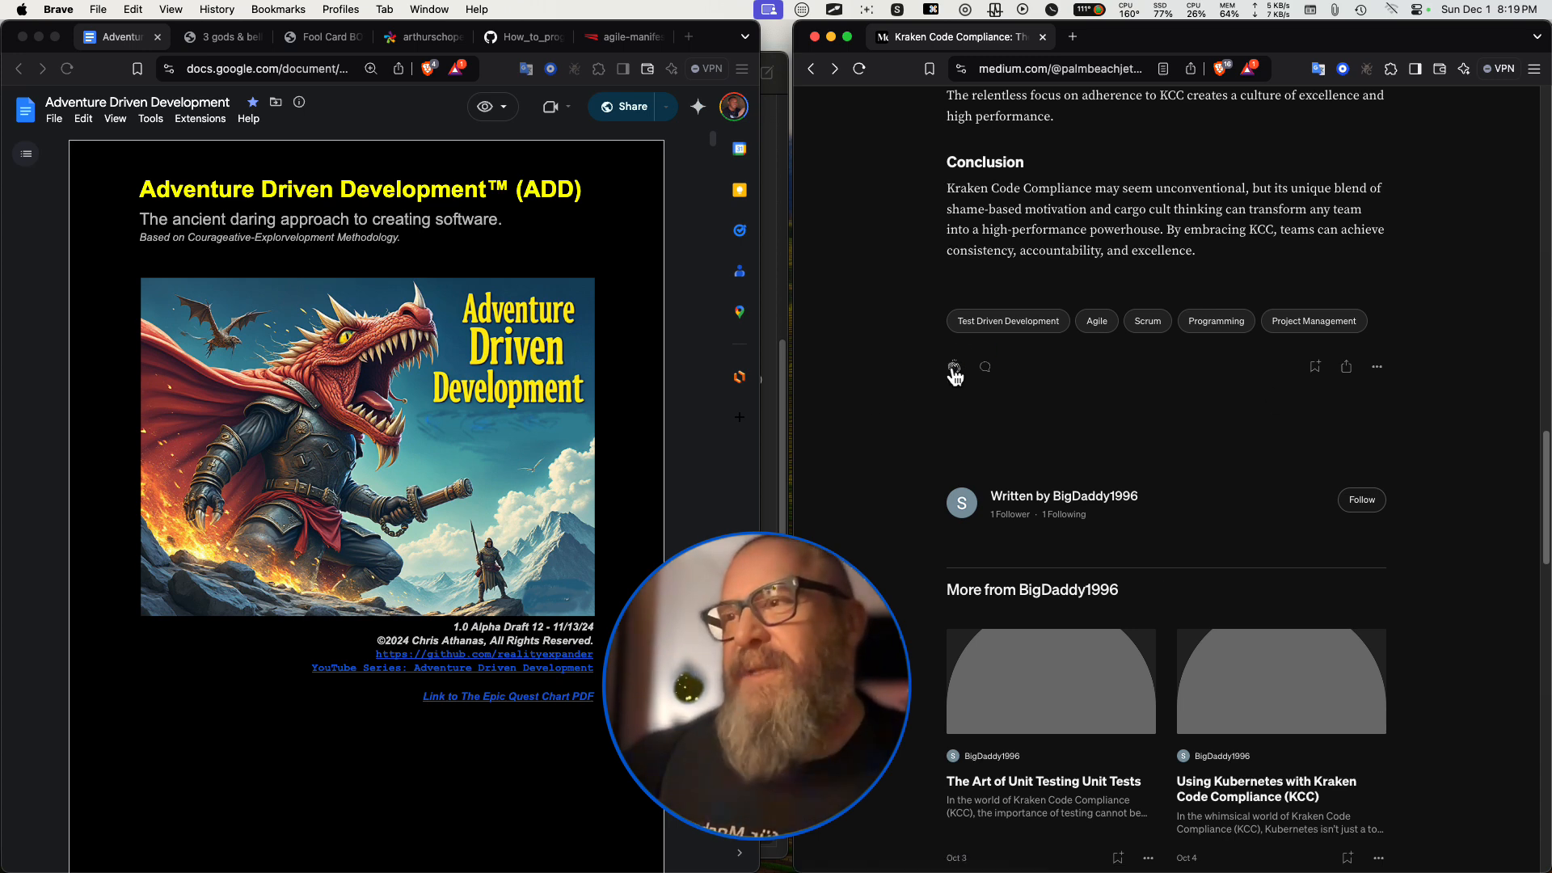
click(953, 367)
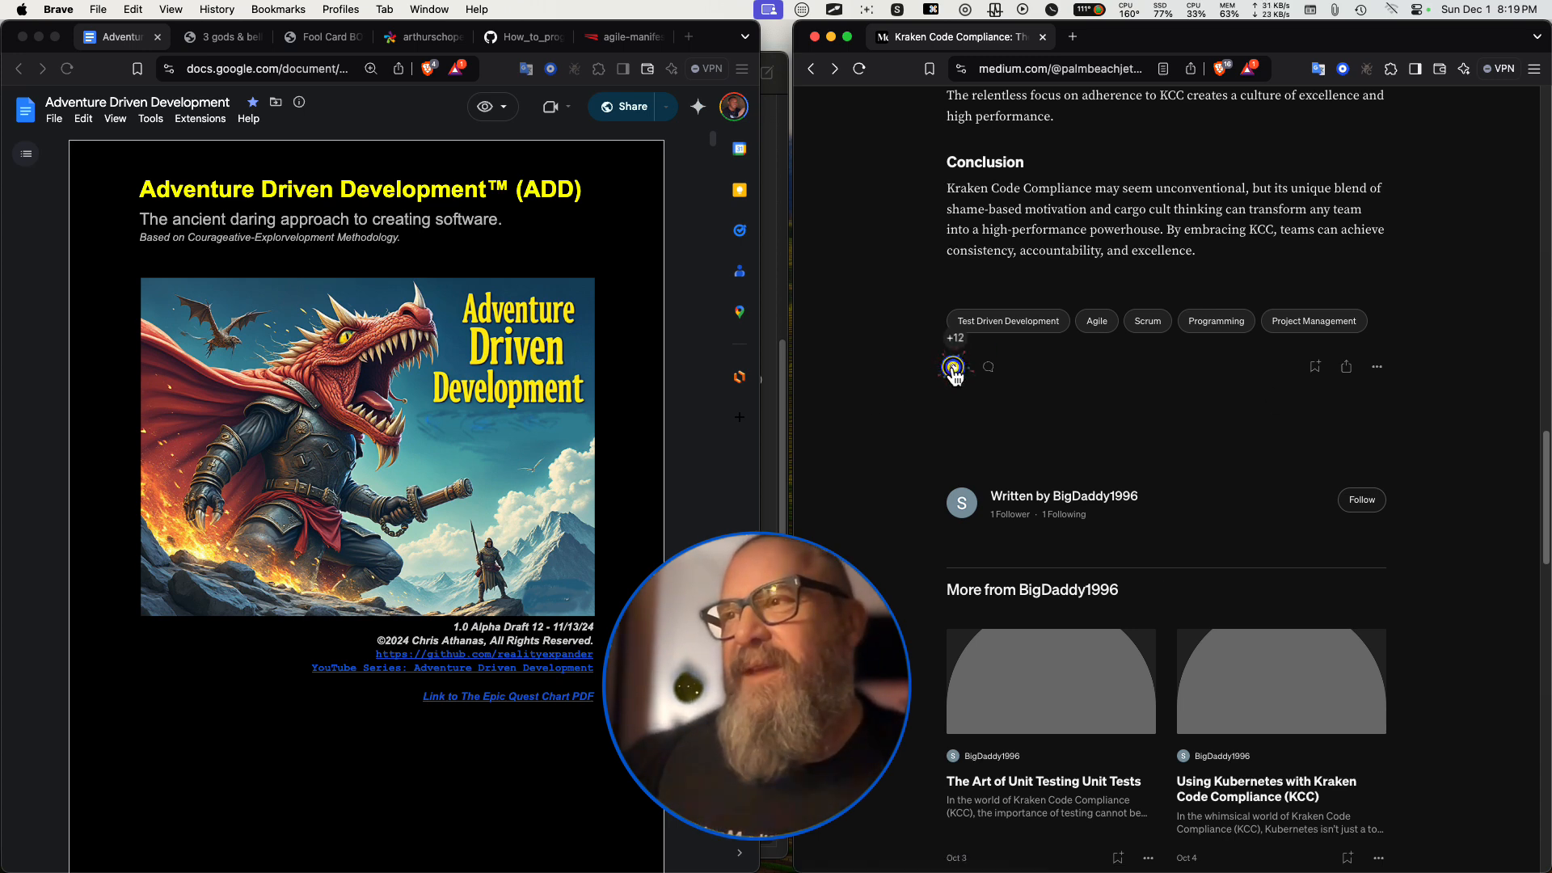
click(952, 366)
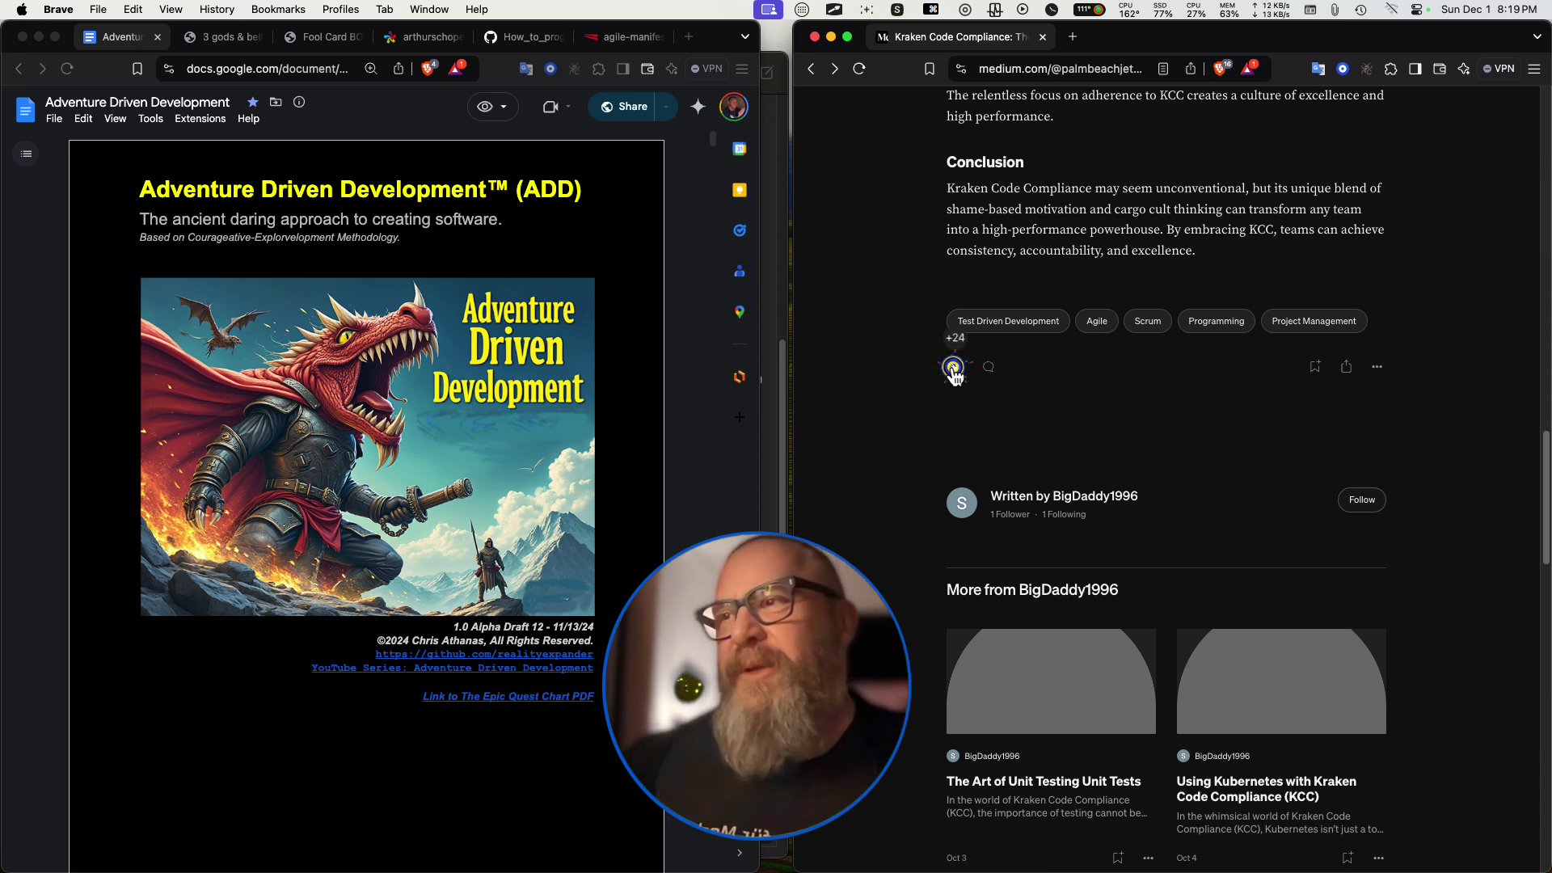
click(953, 366)
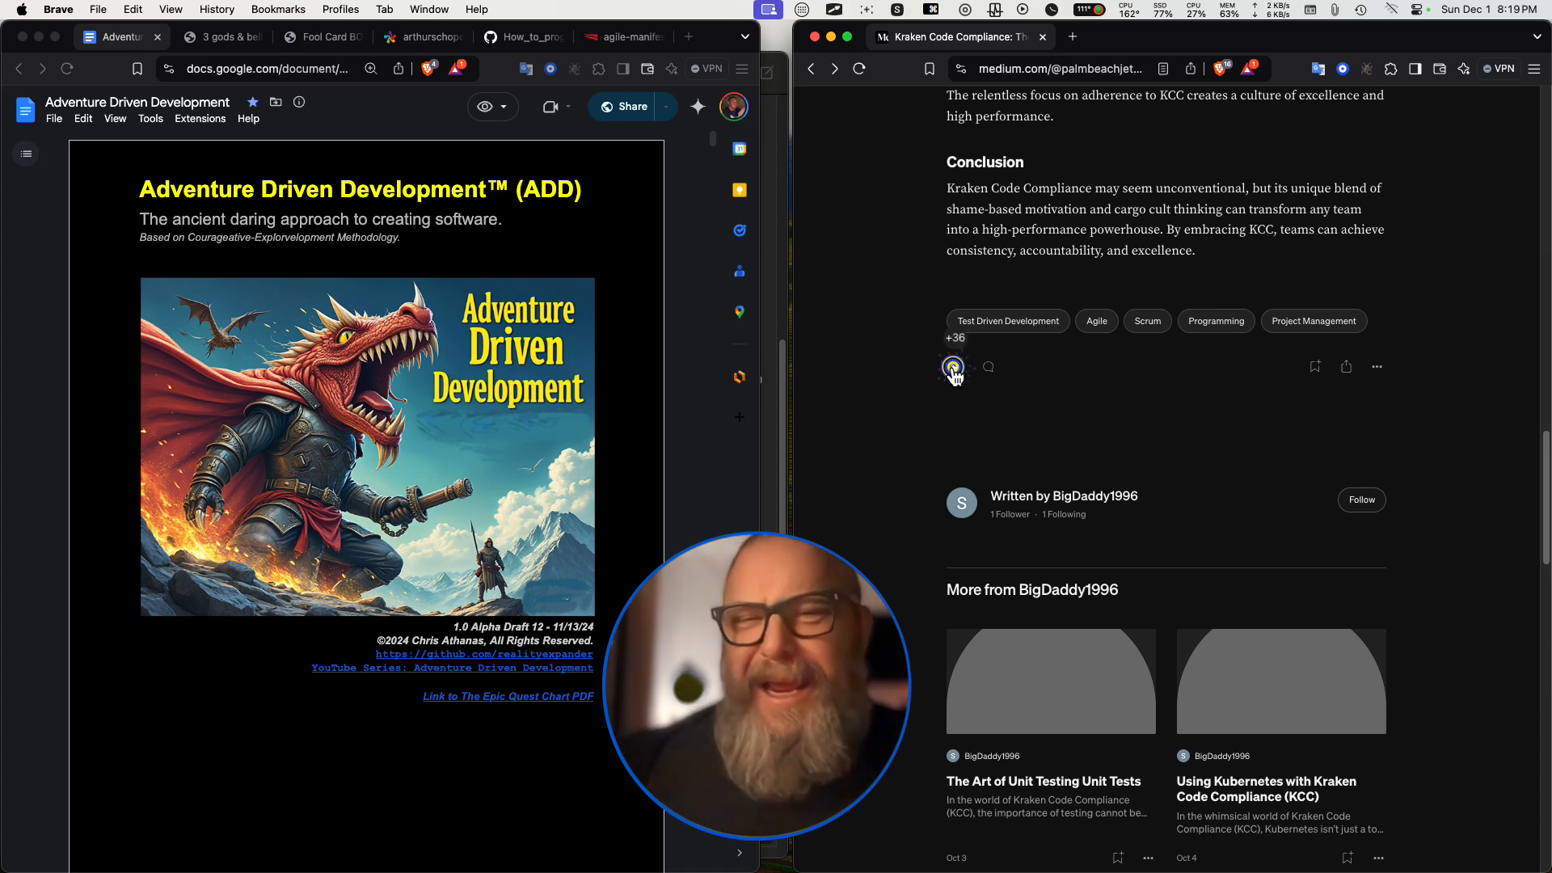
click(952, 367)
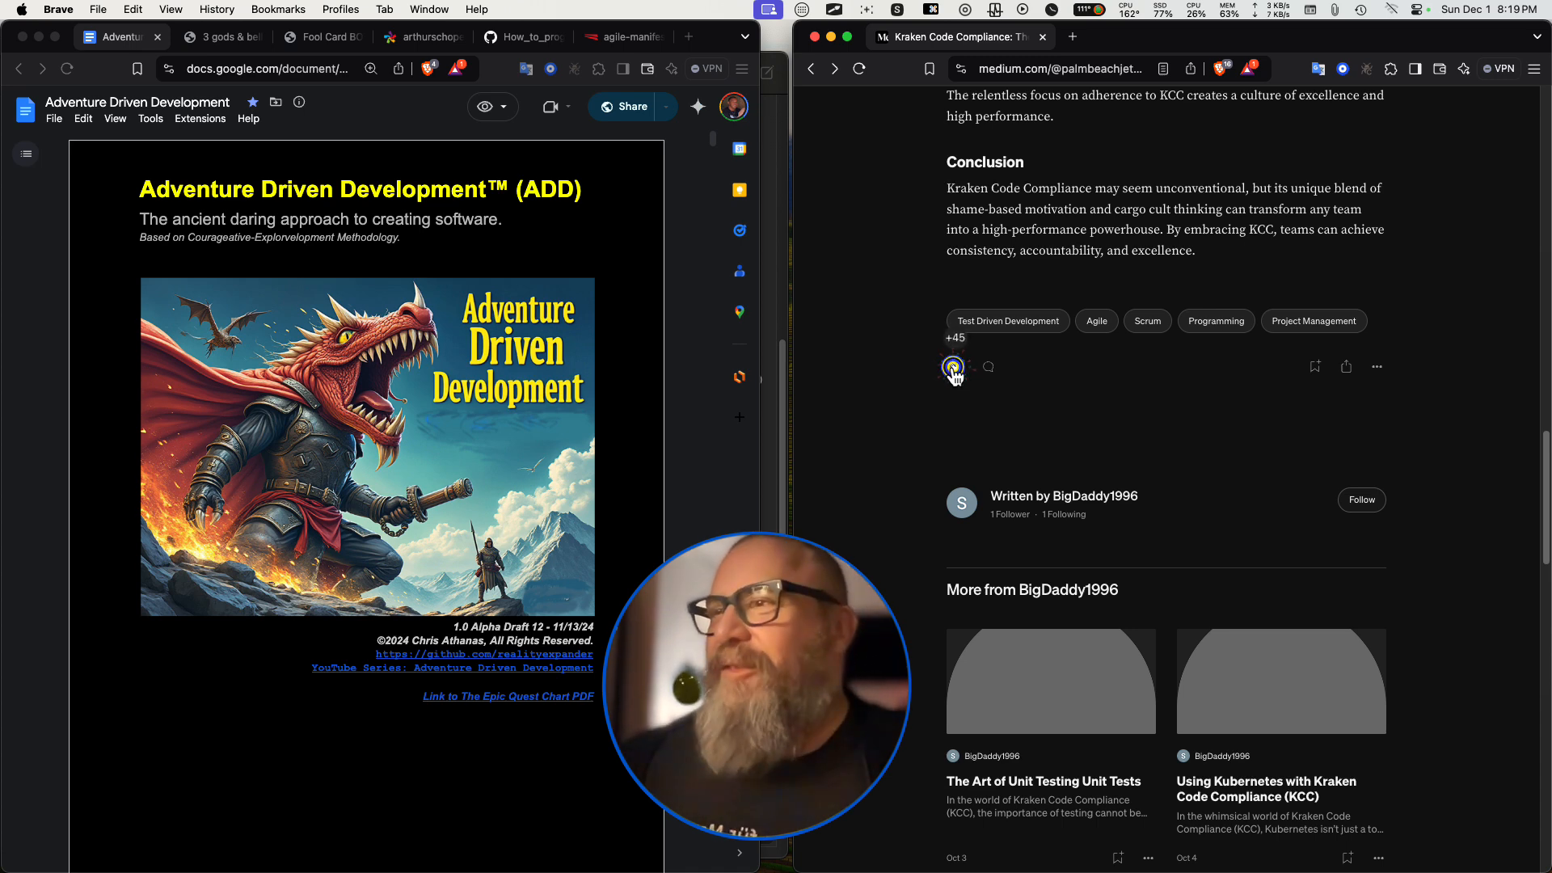
click(952, 366)
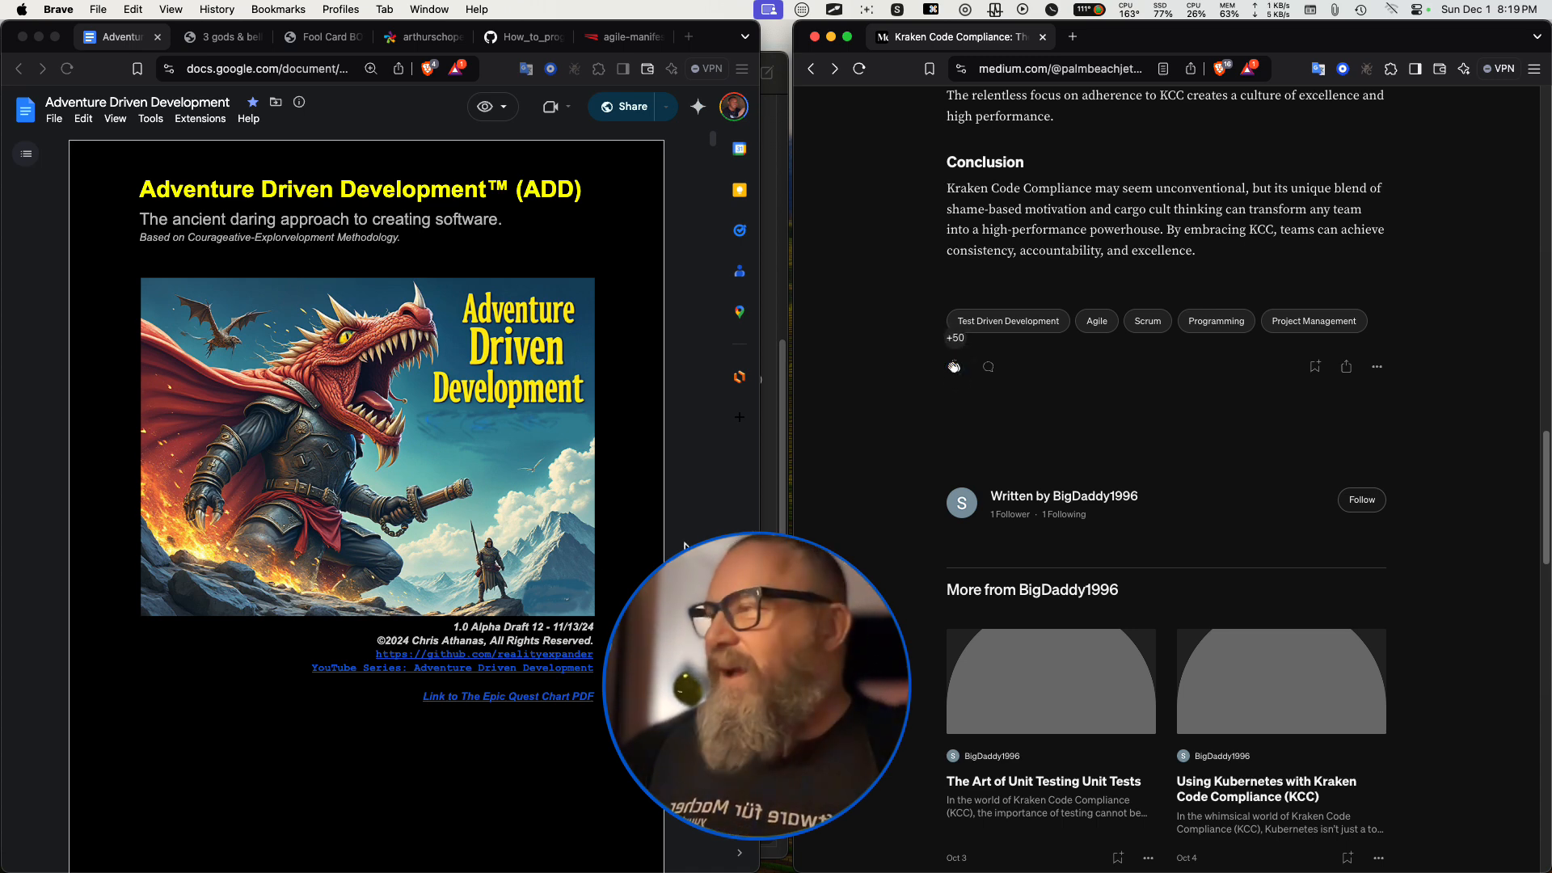
click(953, 367)
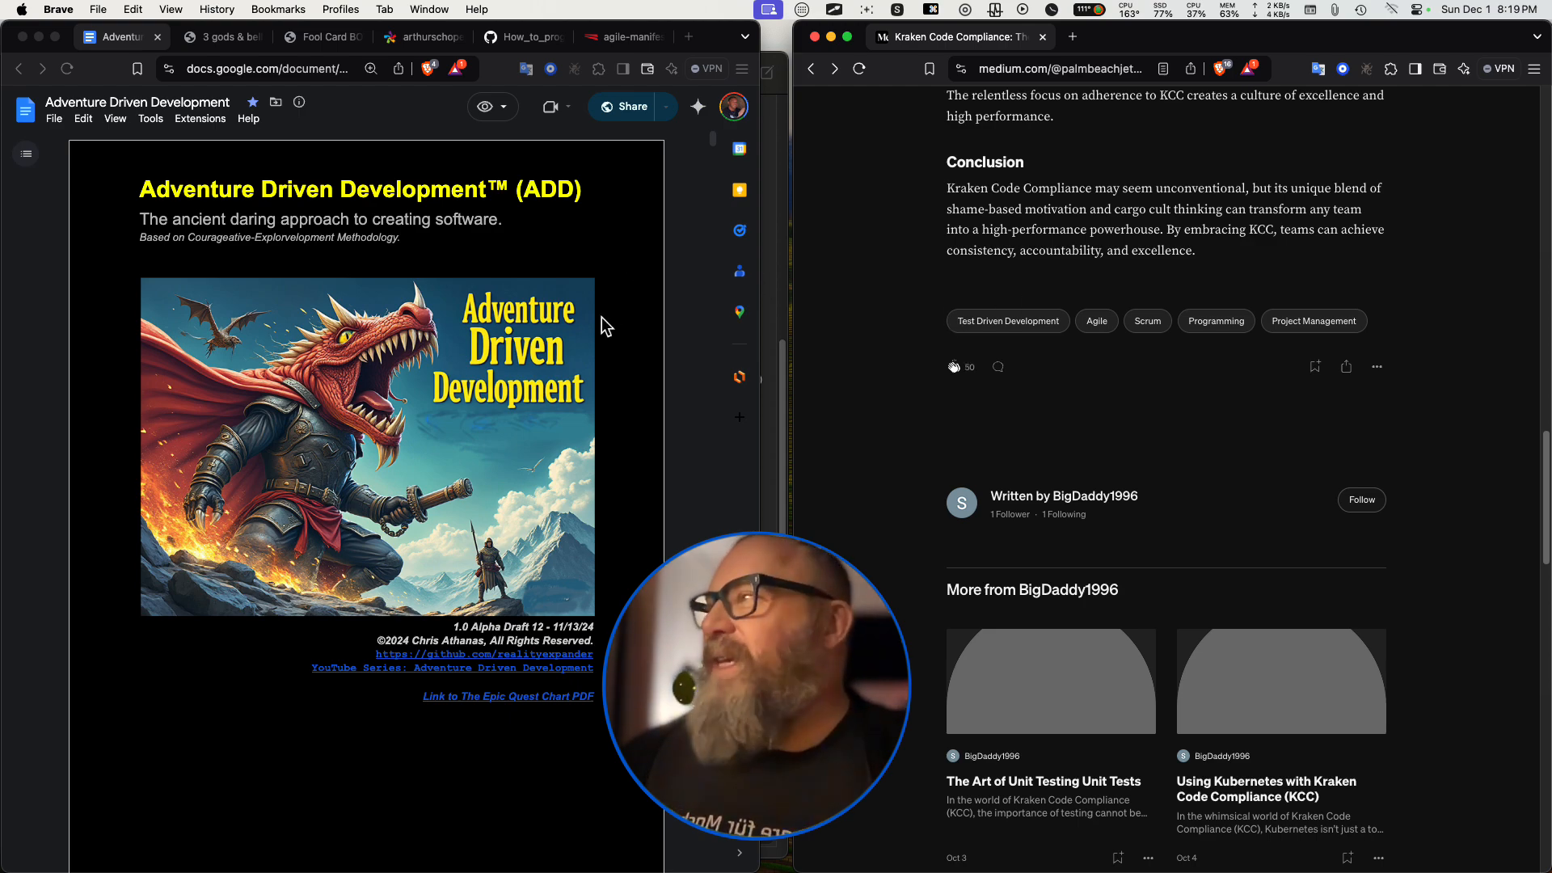
Scroll the Adventure Driven Development doc to the 'Less than 7 members' page on Price's Law.
scroll(down, 3)
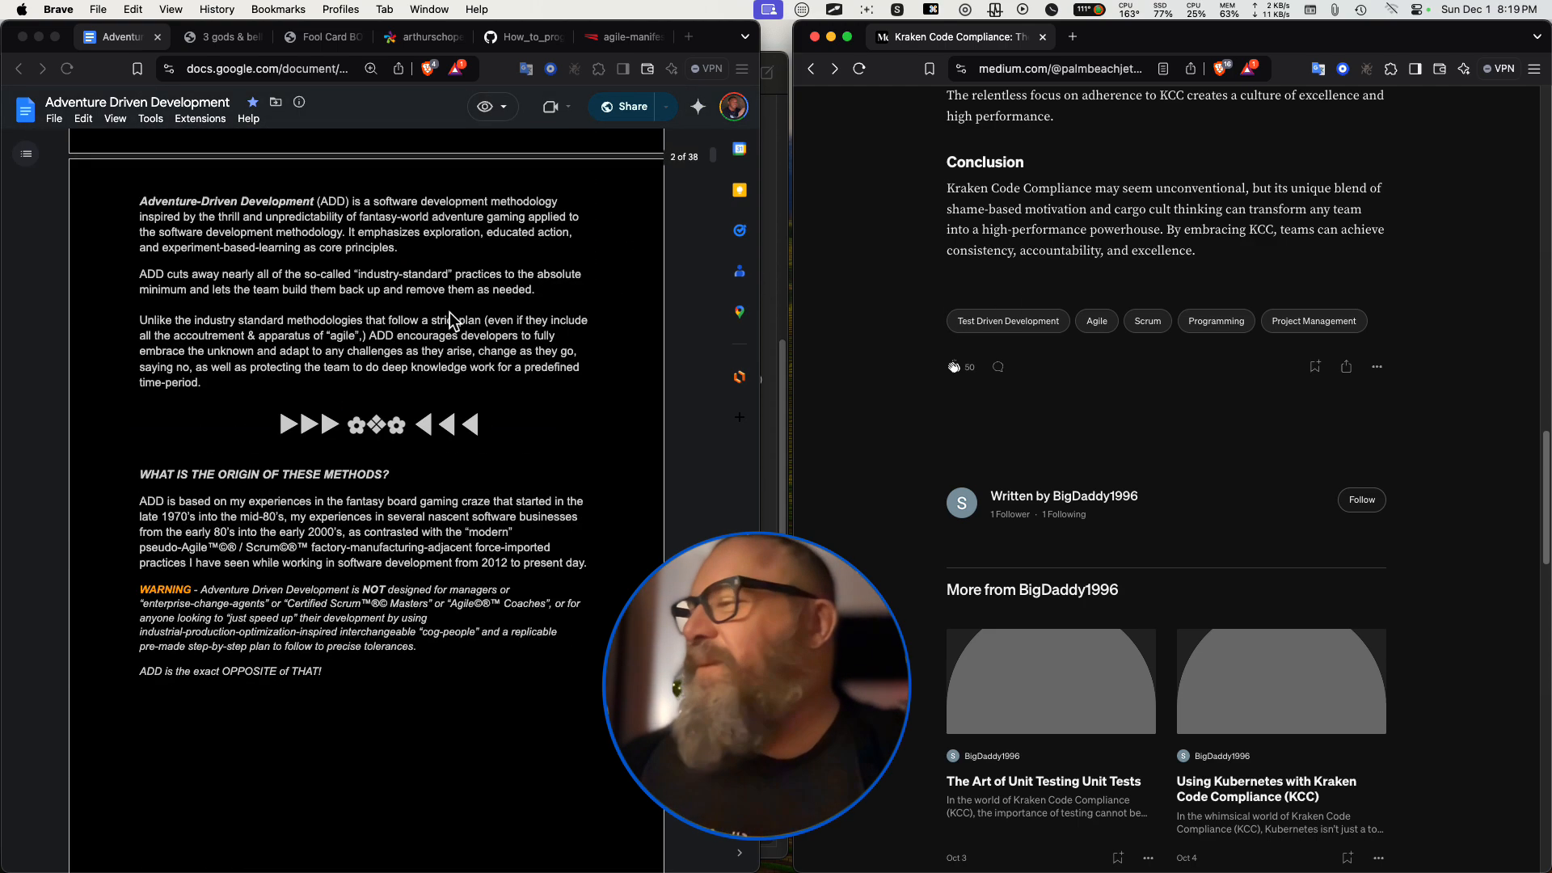
scroll(down, 3)
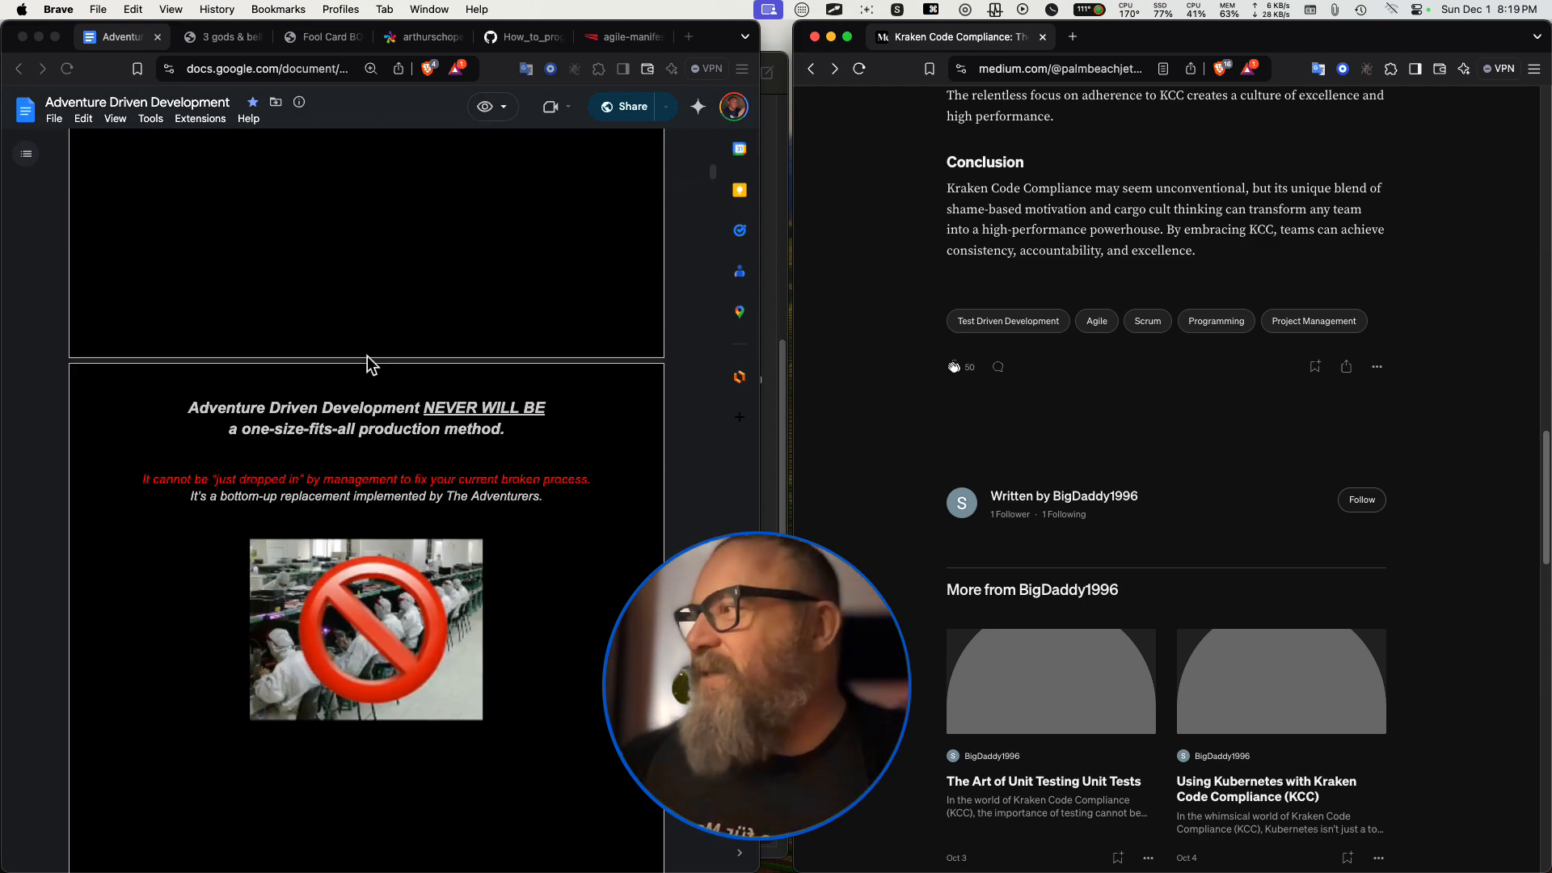
scroll(down, 3)
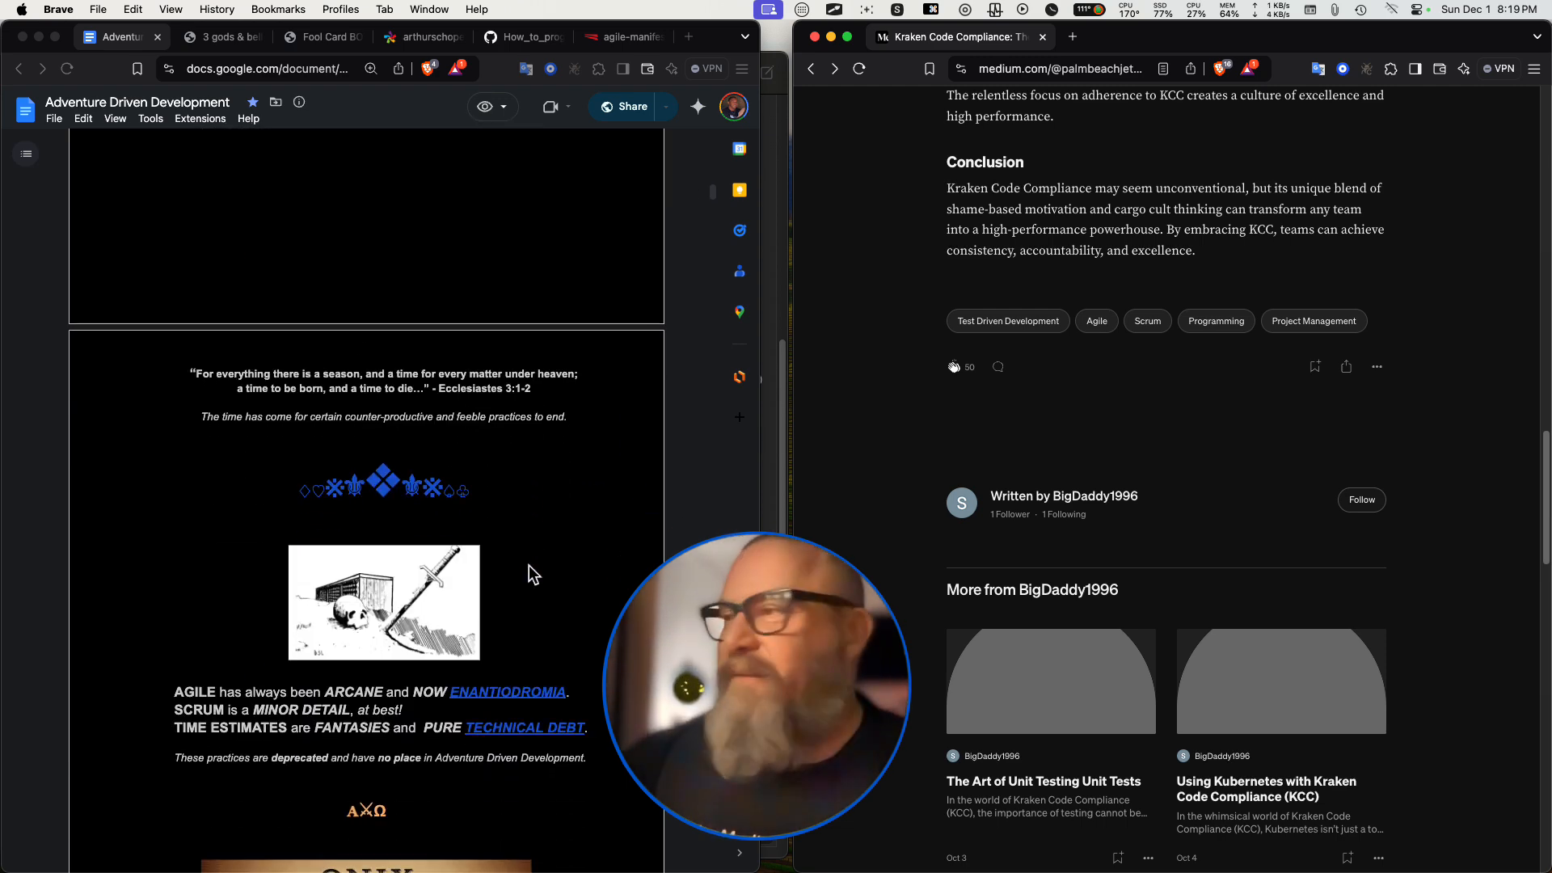
scroll(down, 3)
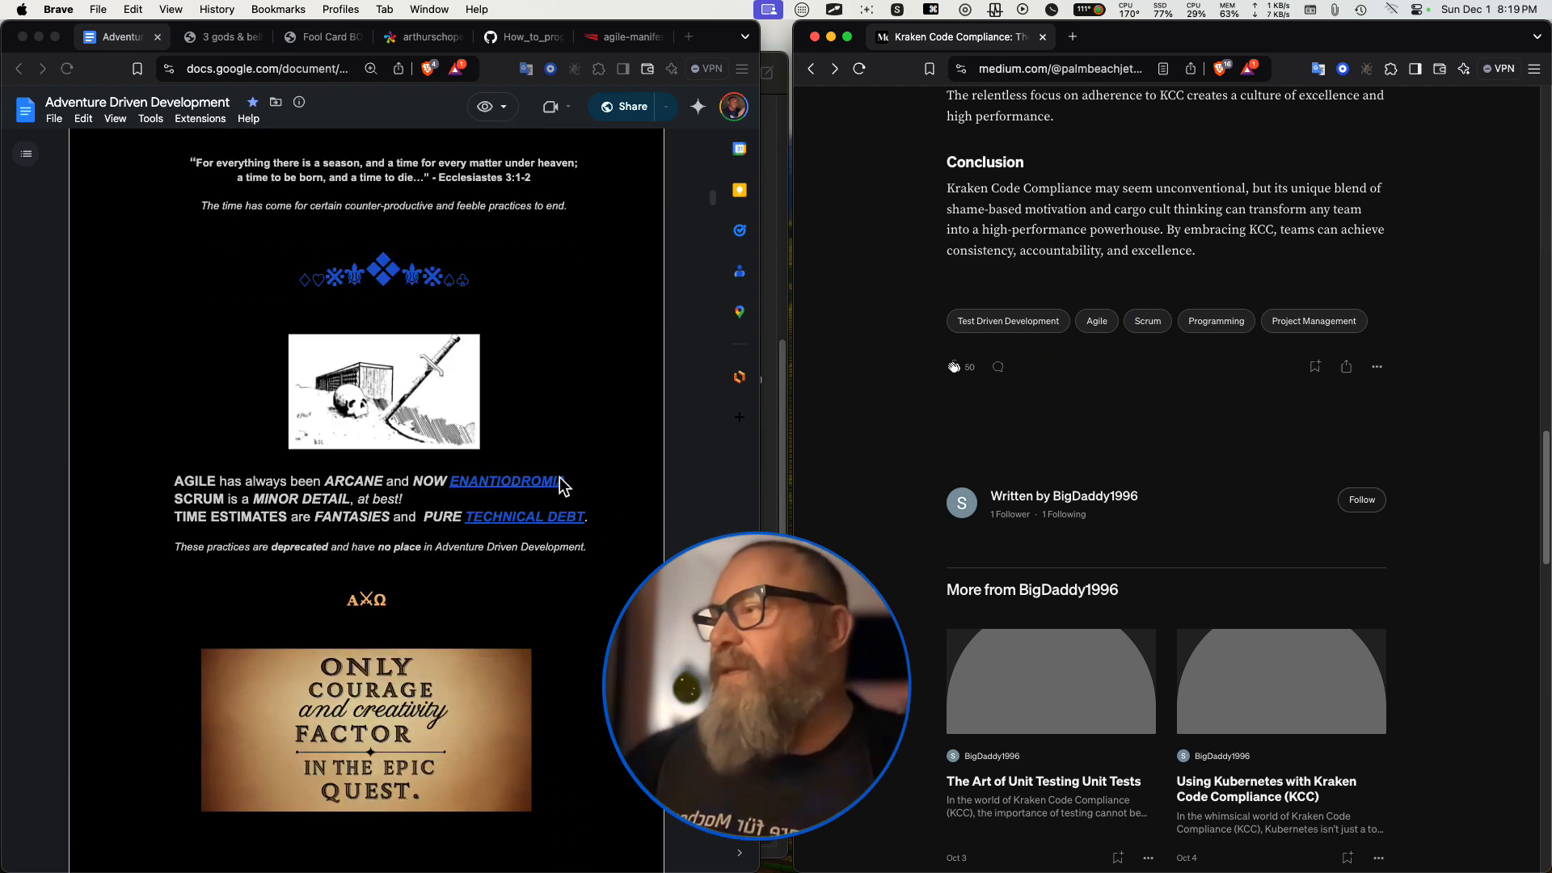
scroll(down, 3)
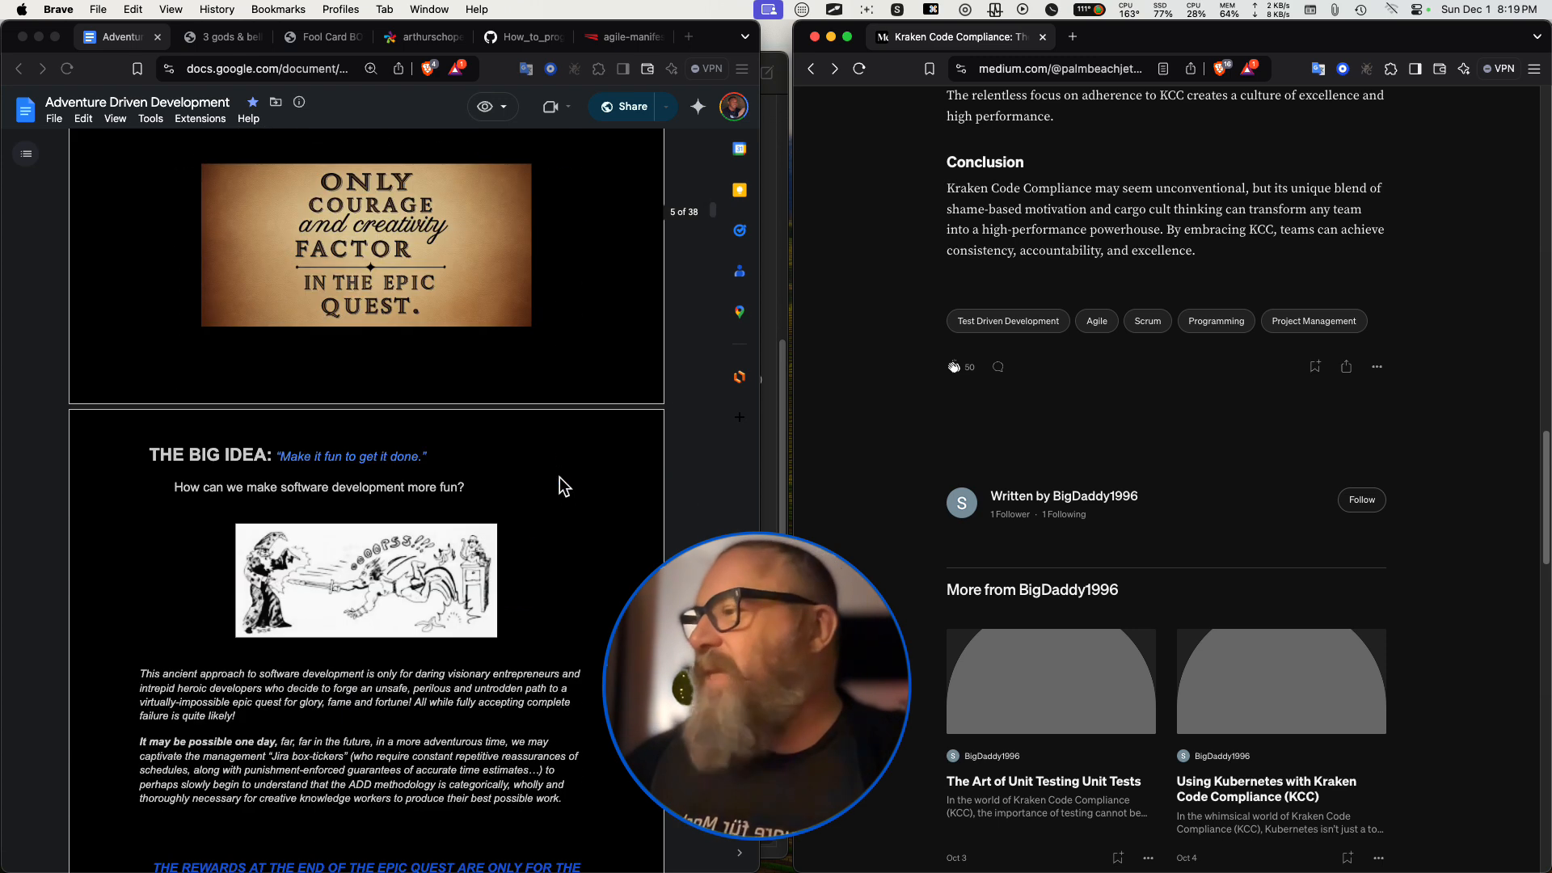
scroll(up, 3)
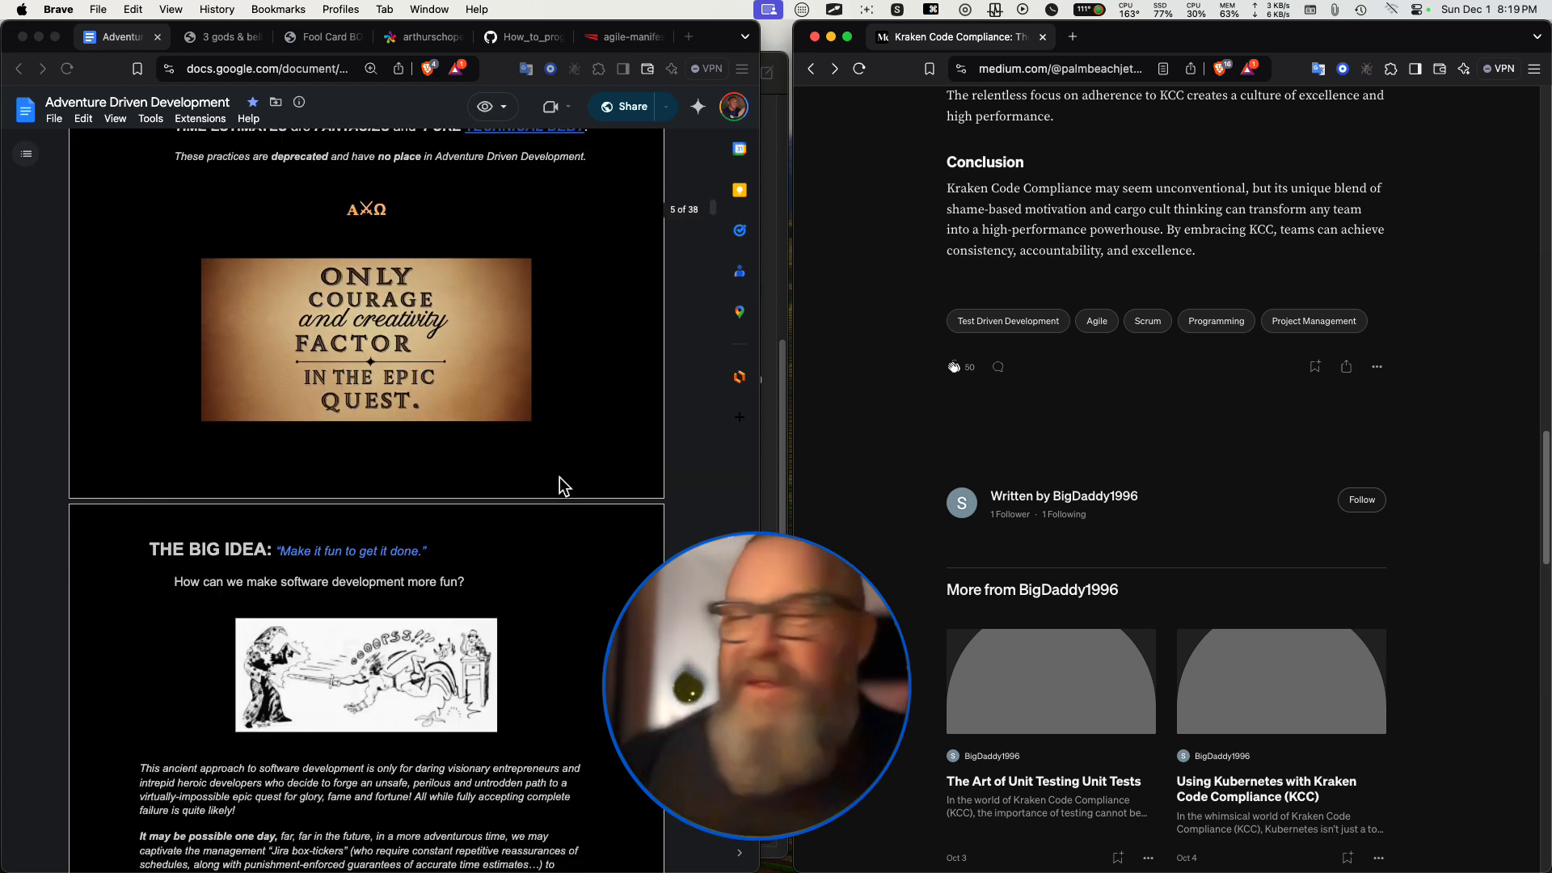
scroll(down, 3)
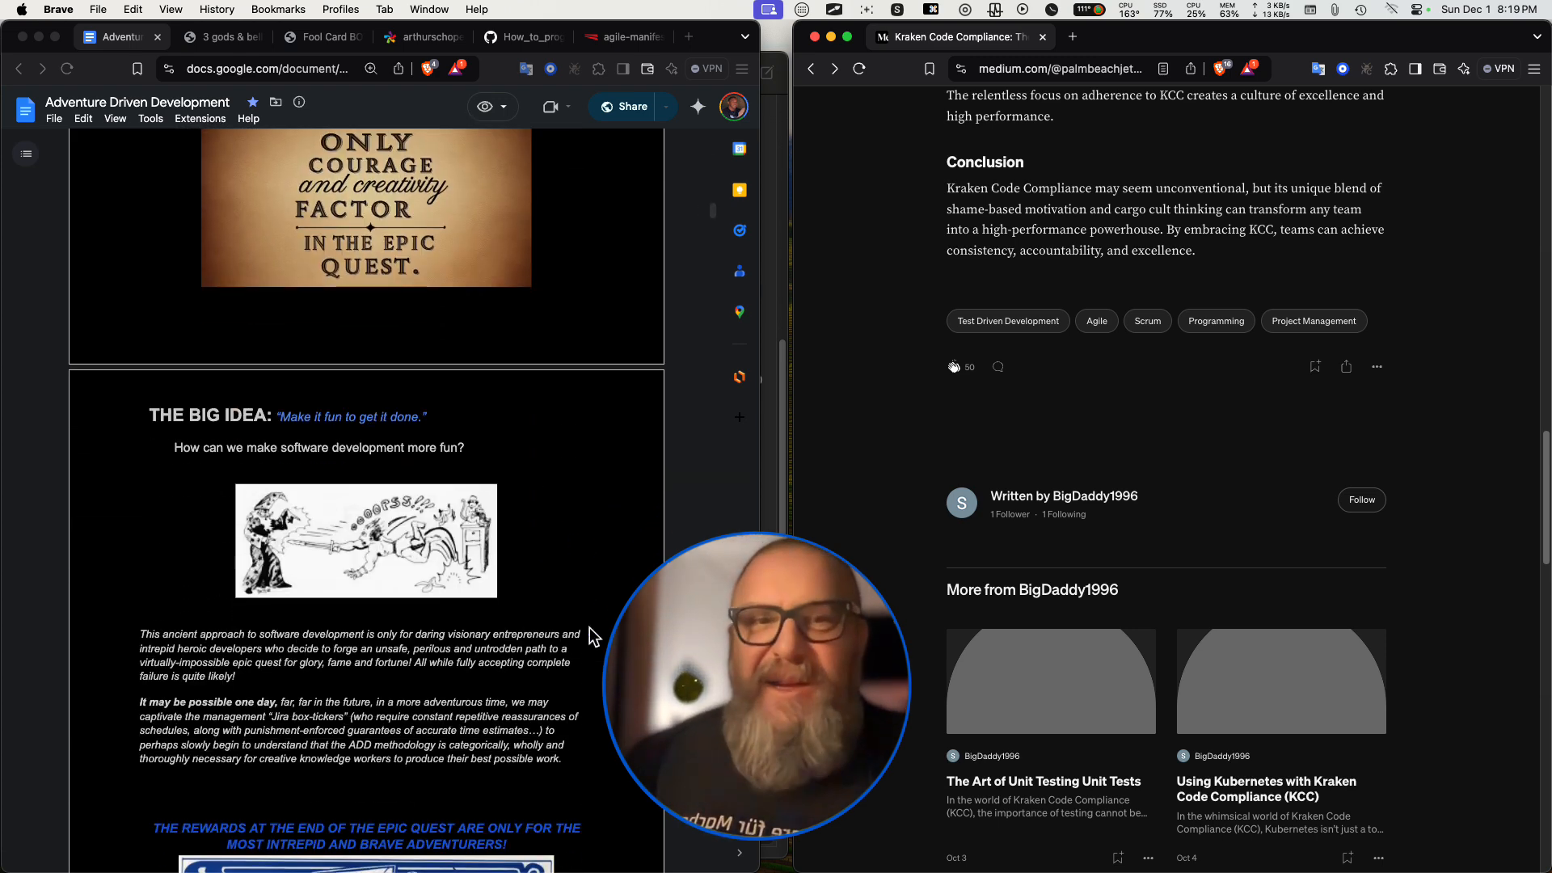
scroll(down, 3)
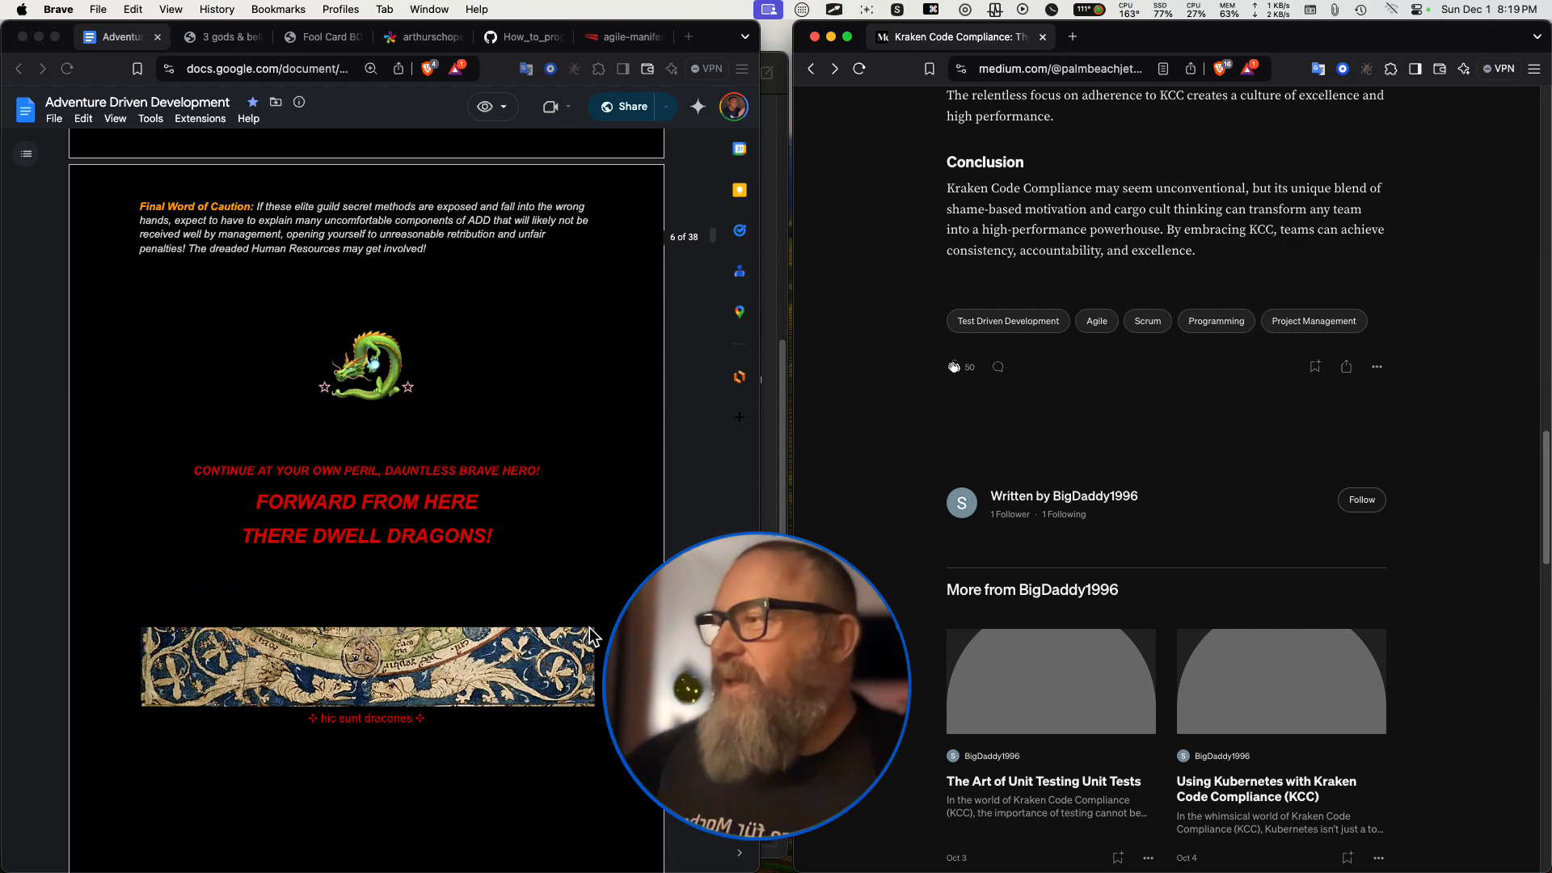
scroll(down, 3)
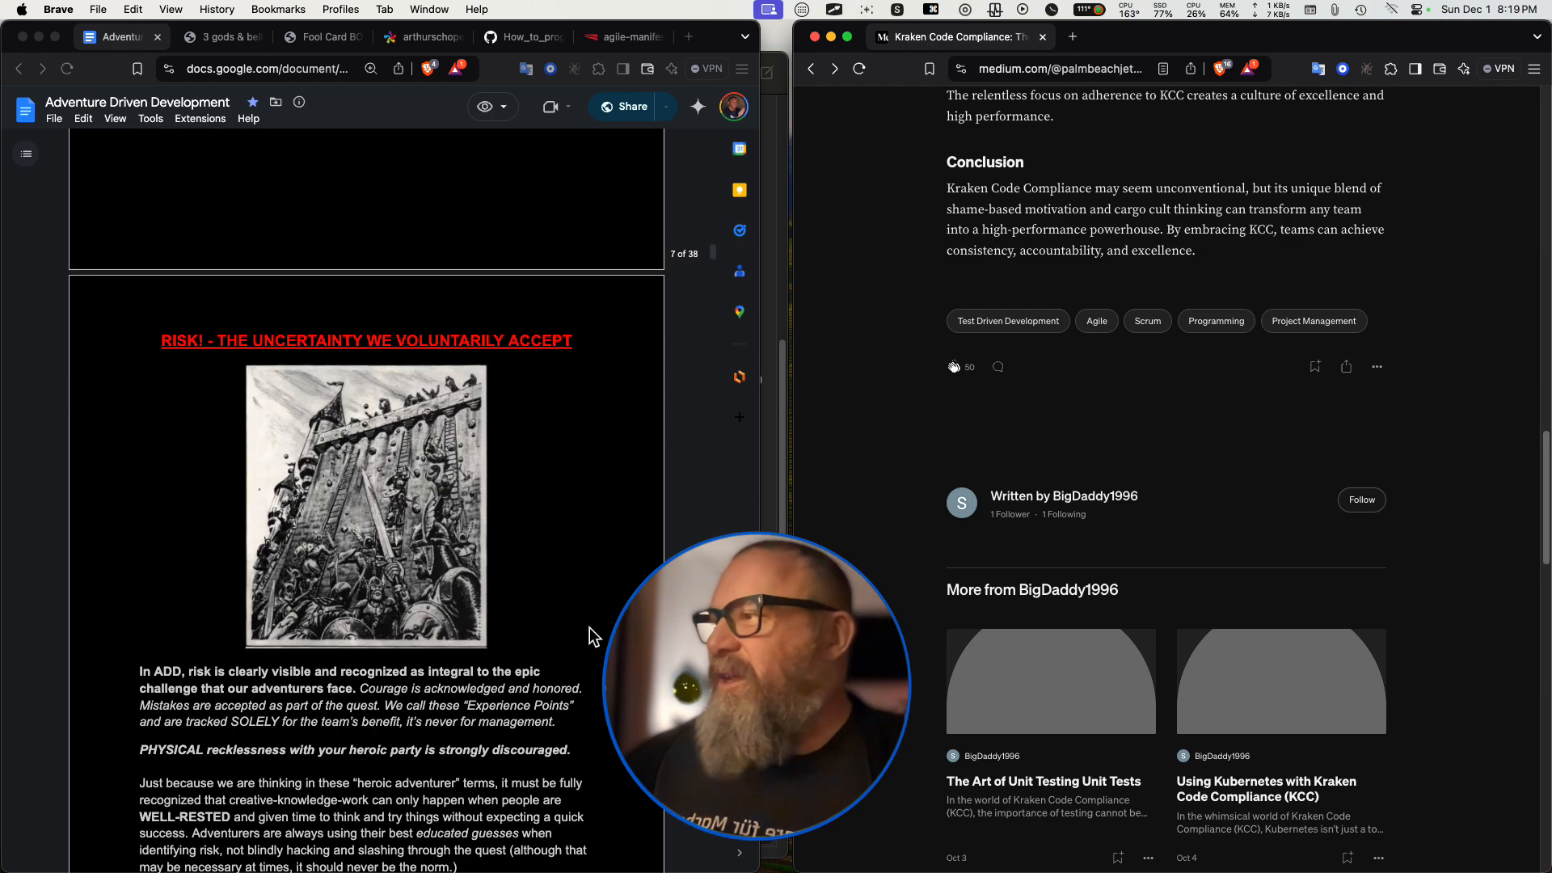
scroll(down, 3)
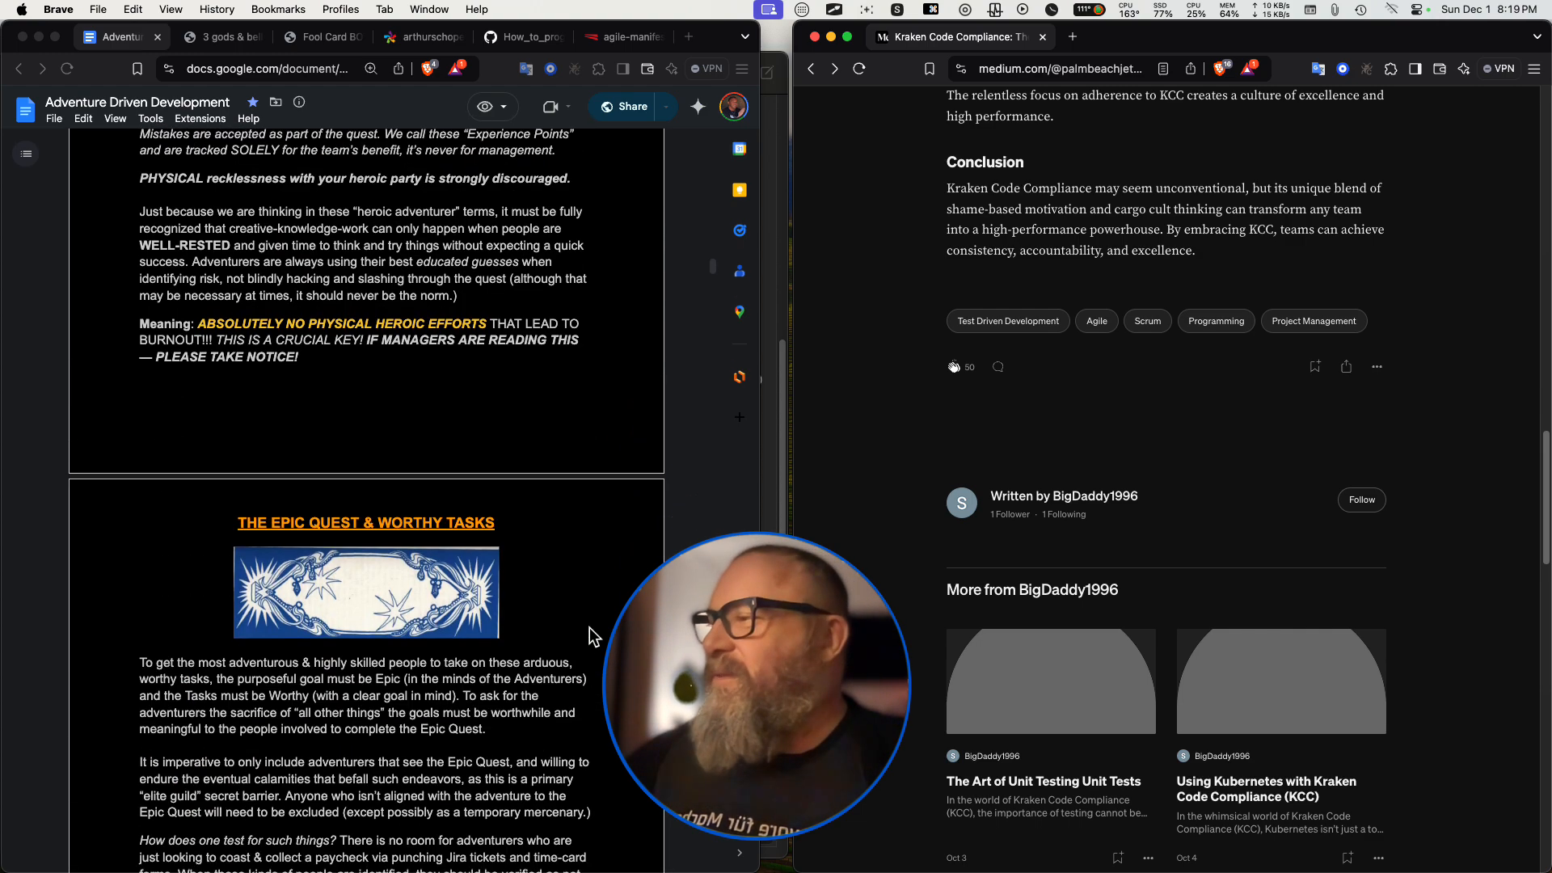
scroll(down, 3)
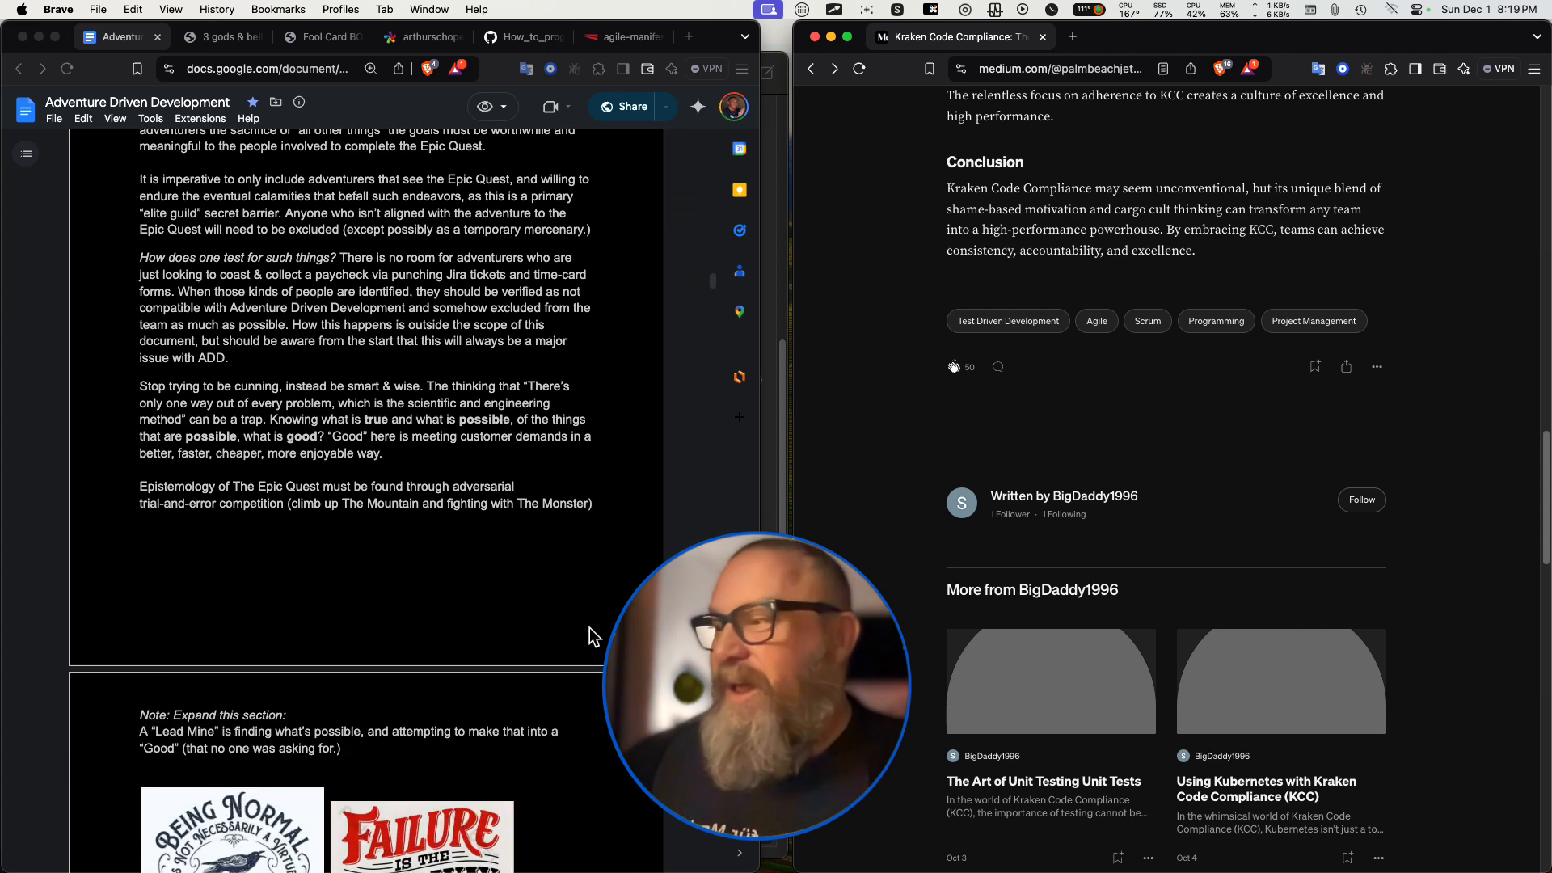
scroll(down, 3)
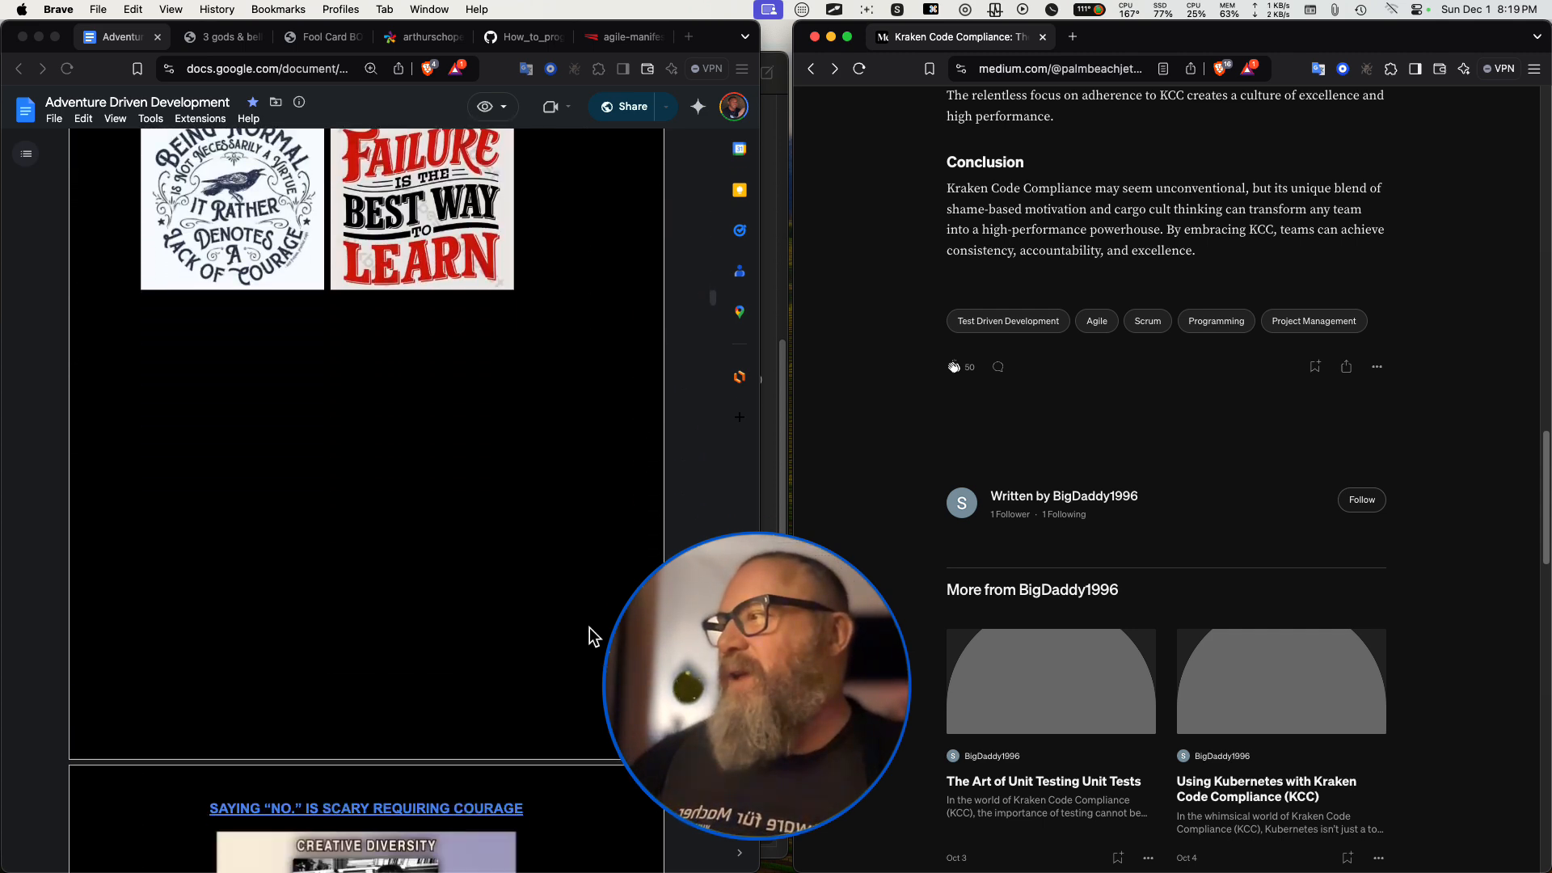
scroll(down, 3)
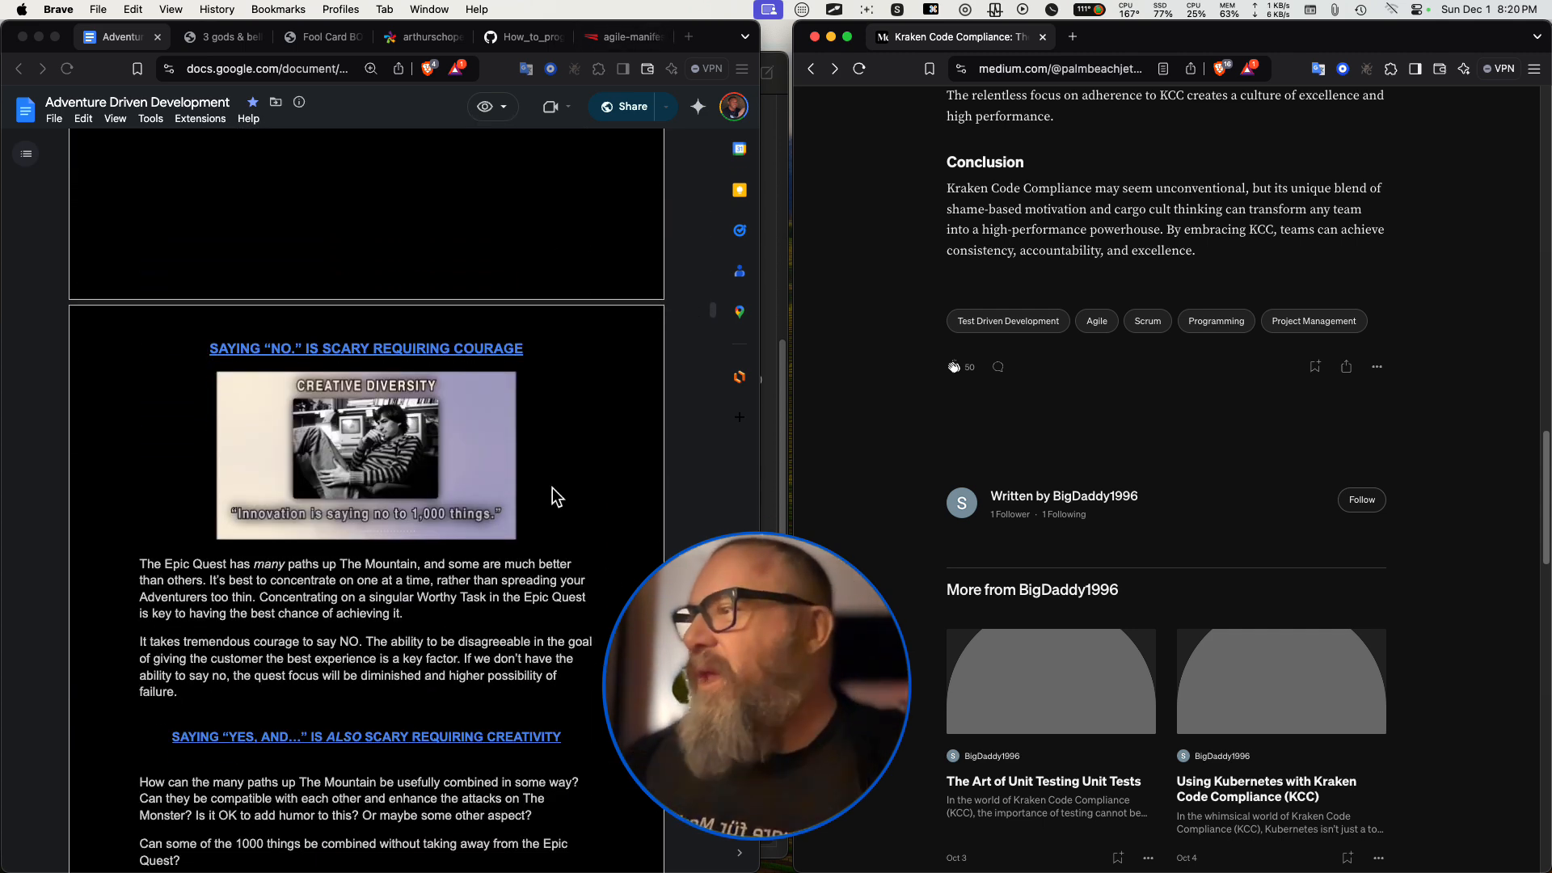
scroll(down, 3)
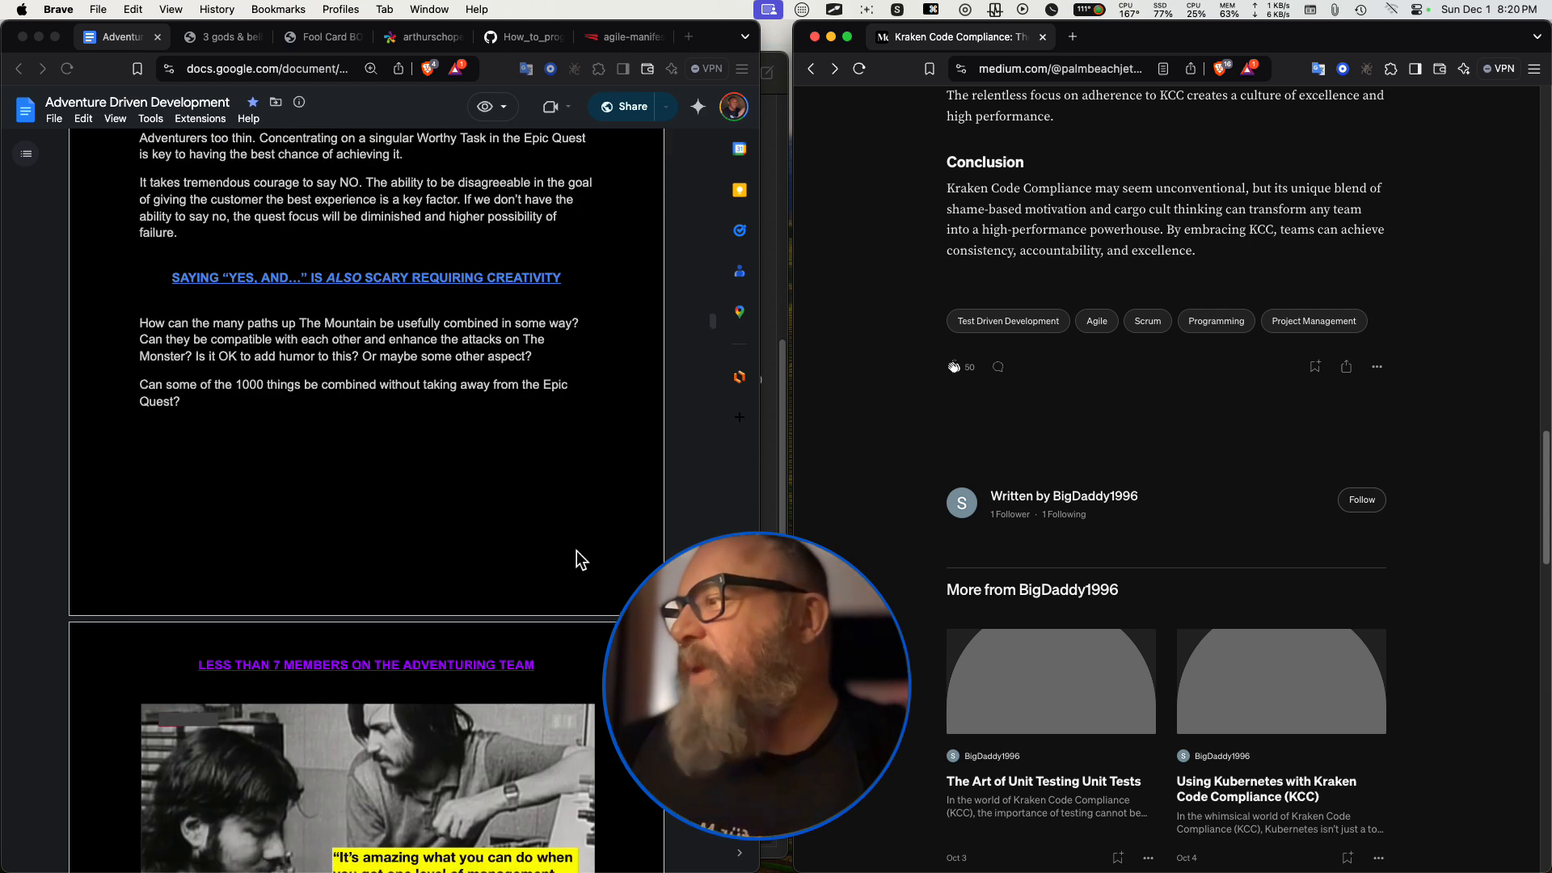
scroll(down, 3)
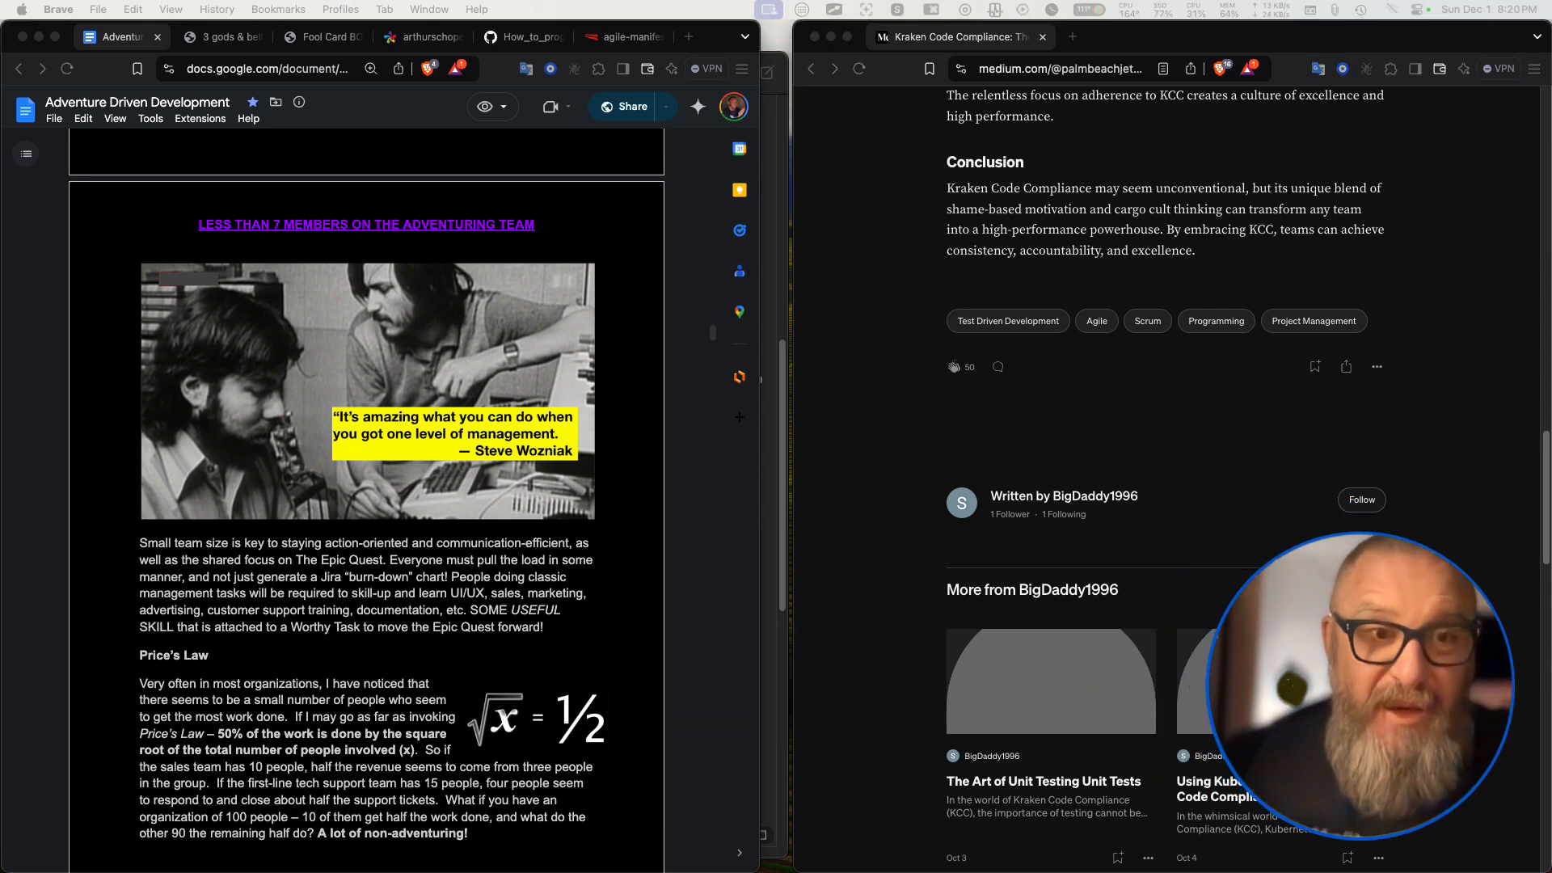
scroll(up, 3)
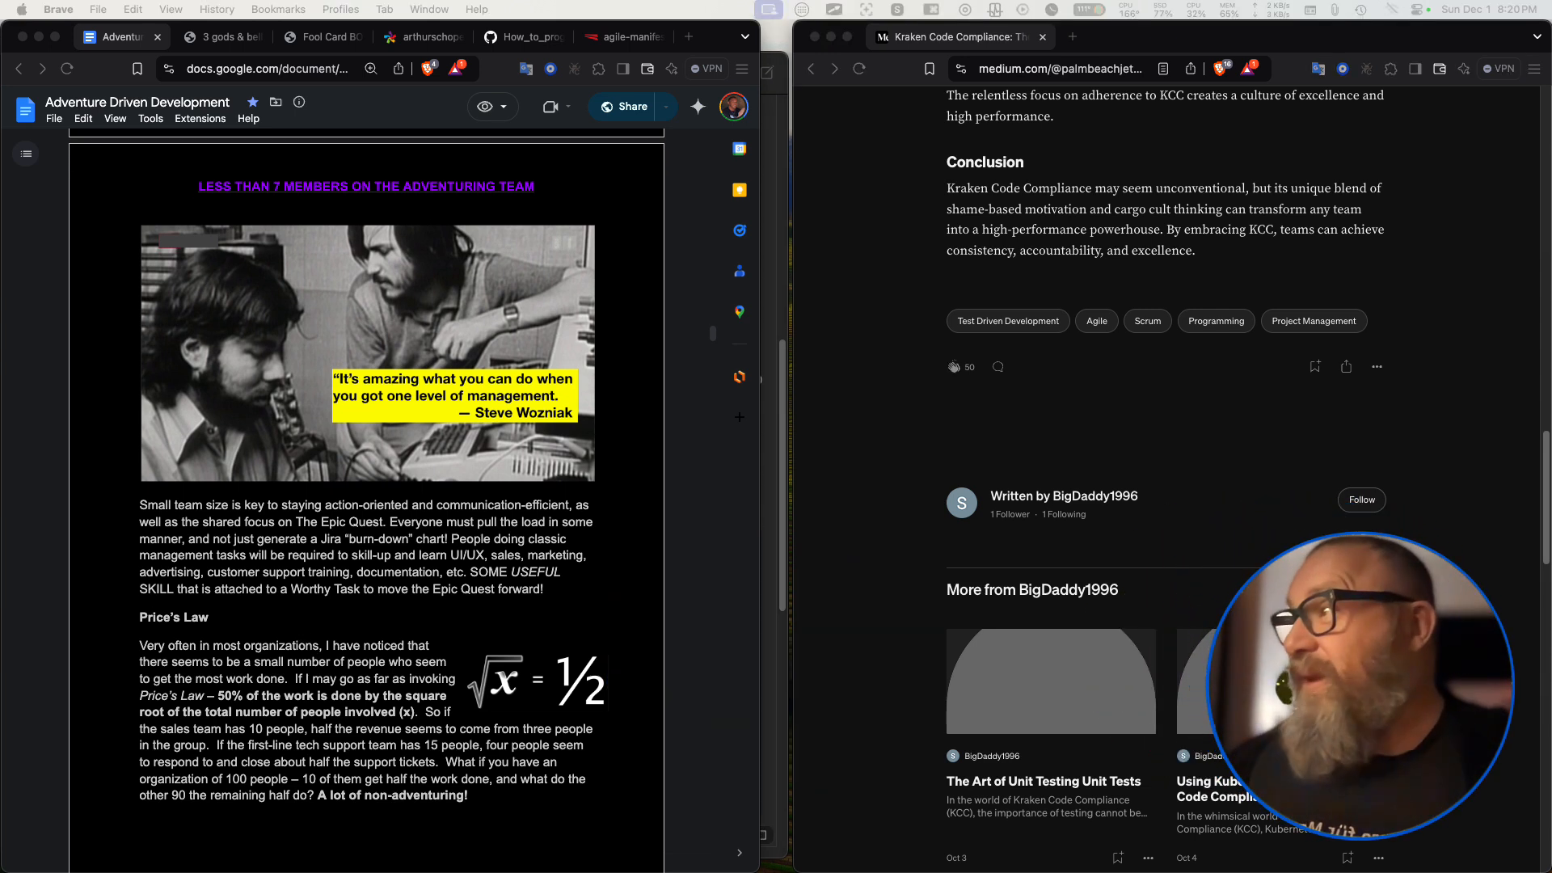
scroll(up, 3)
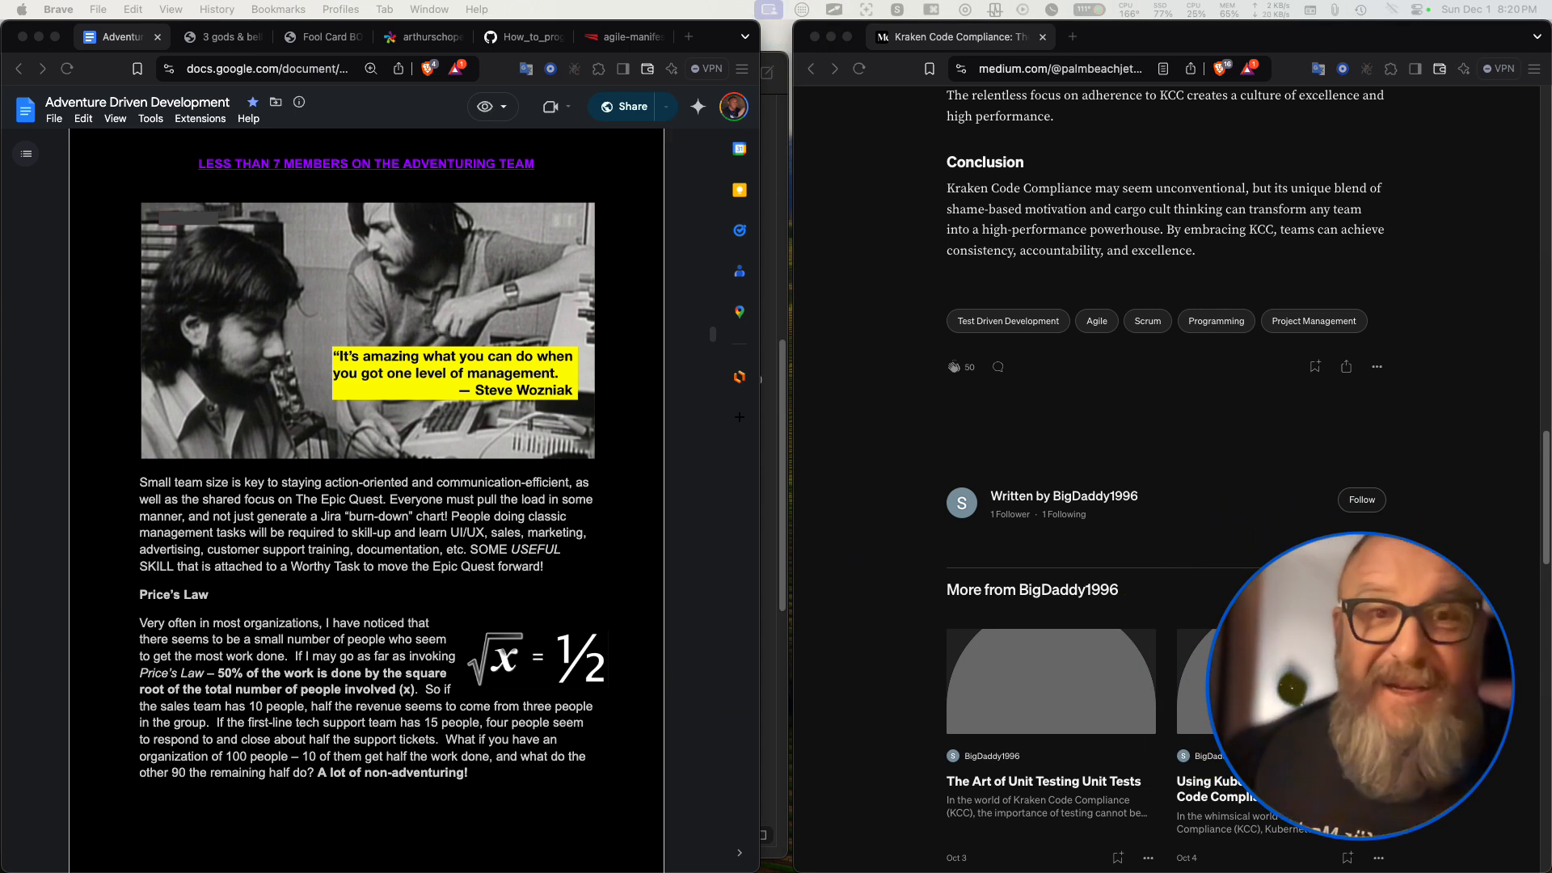
scroll(up, 3)
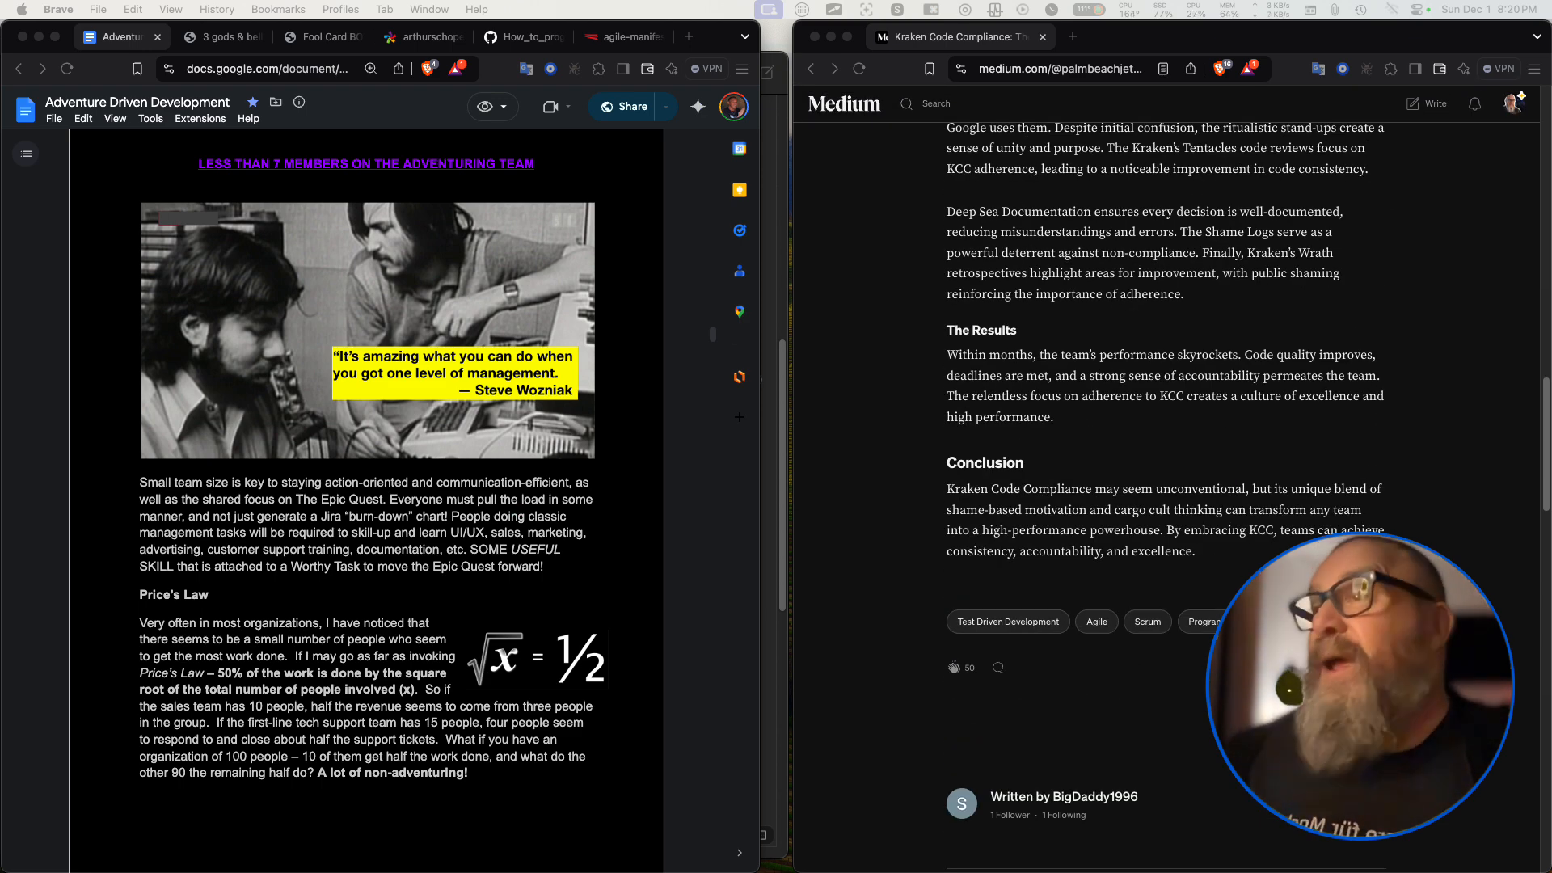
Bring the Kraken Code Compliance article back up to its title and first paragraphs.
right_click(1005, 417)
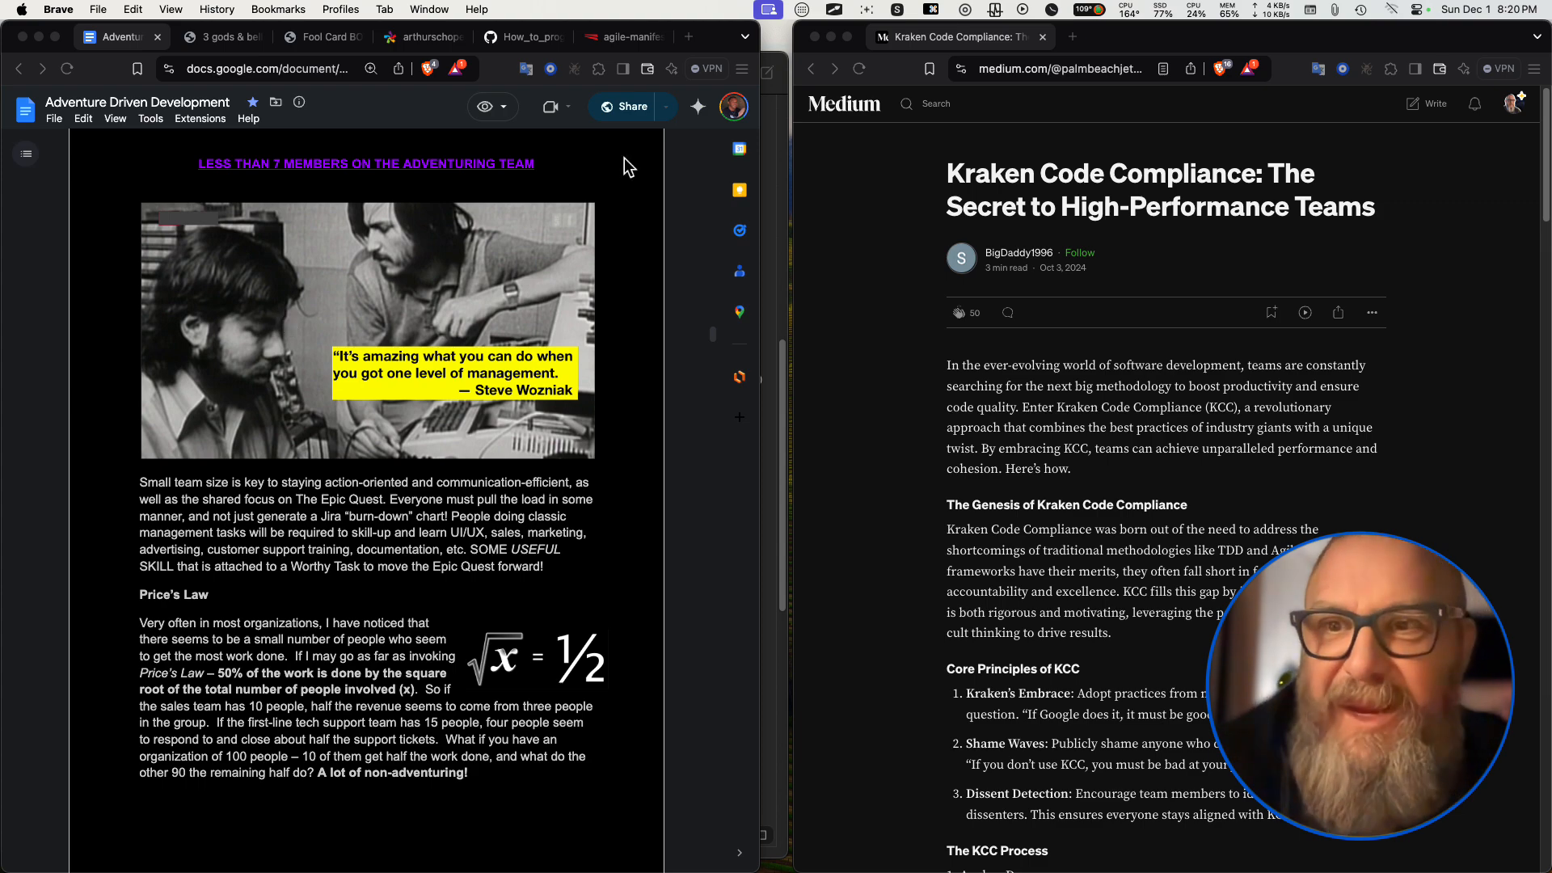
mouse_move(595, 303)
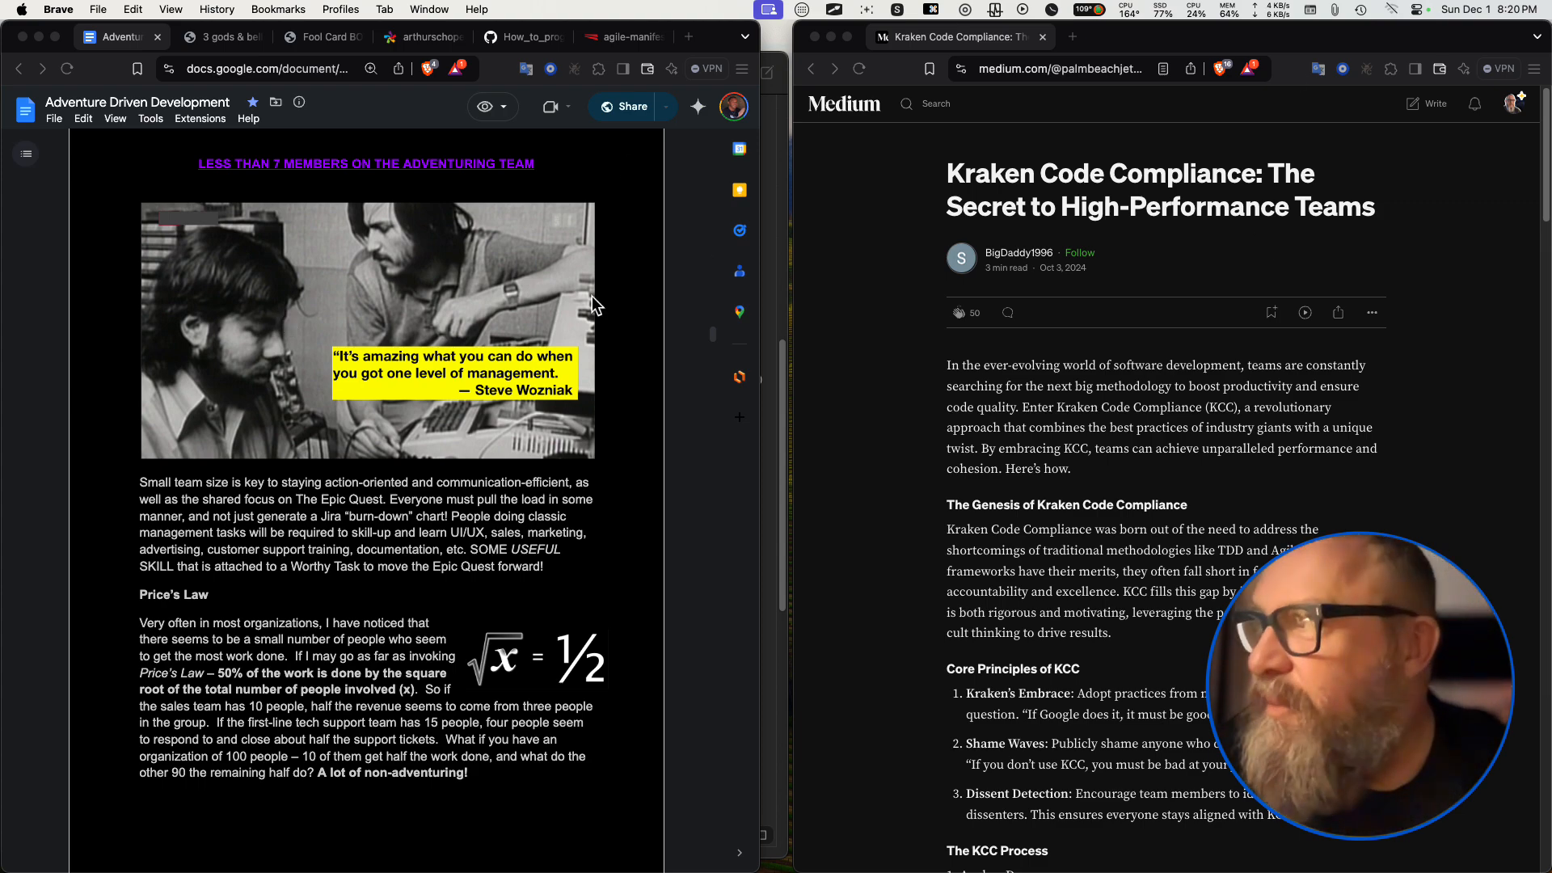
scroll(down, 3)
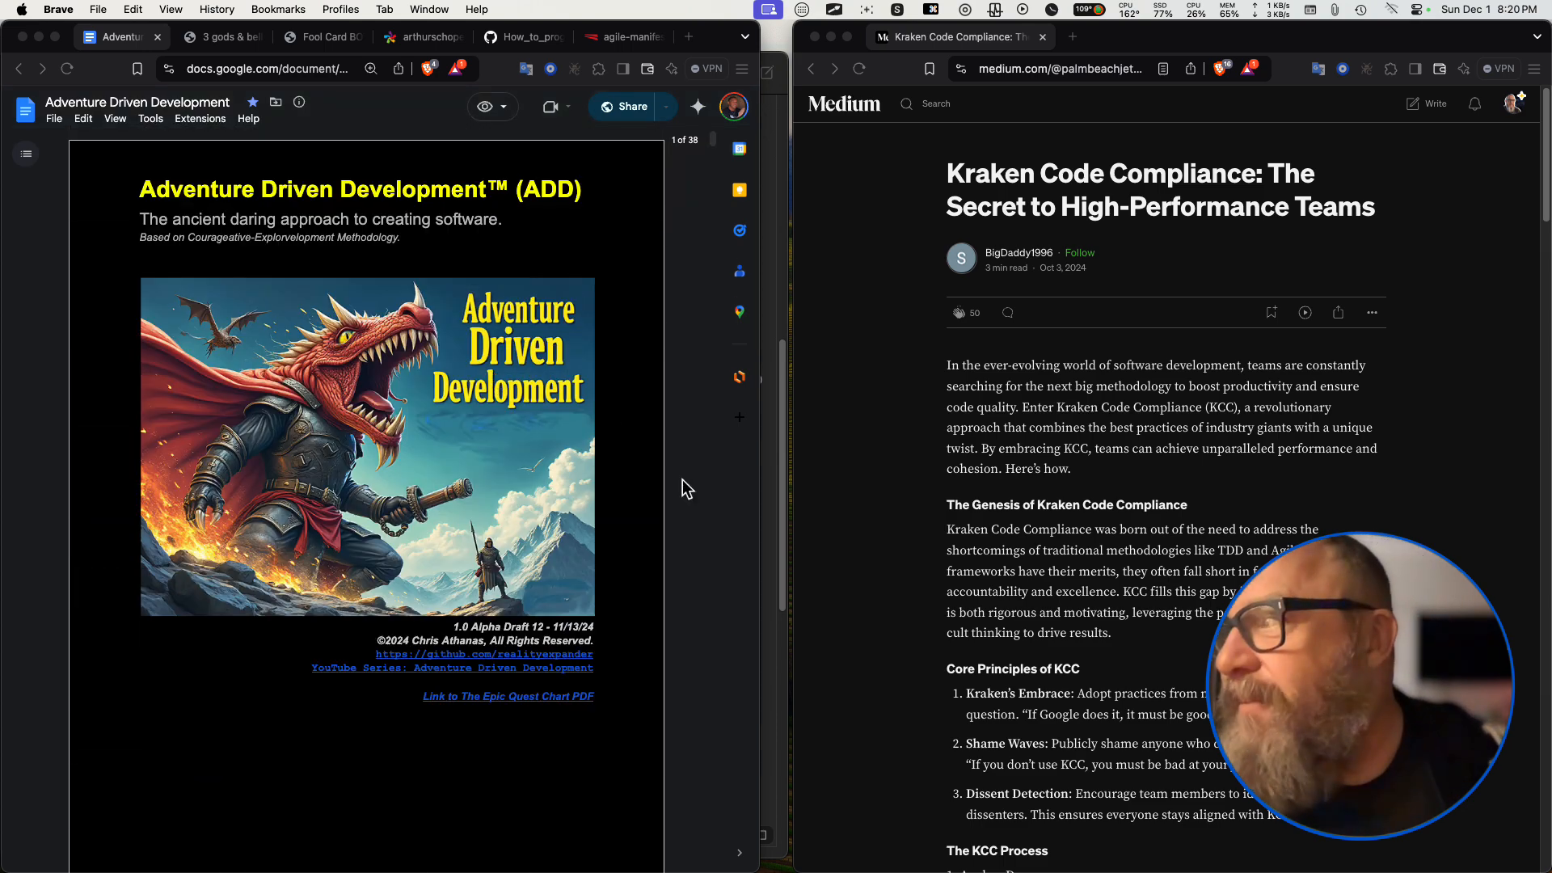
mouse_move(622, 689)
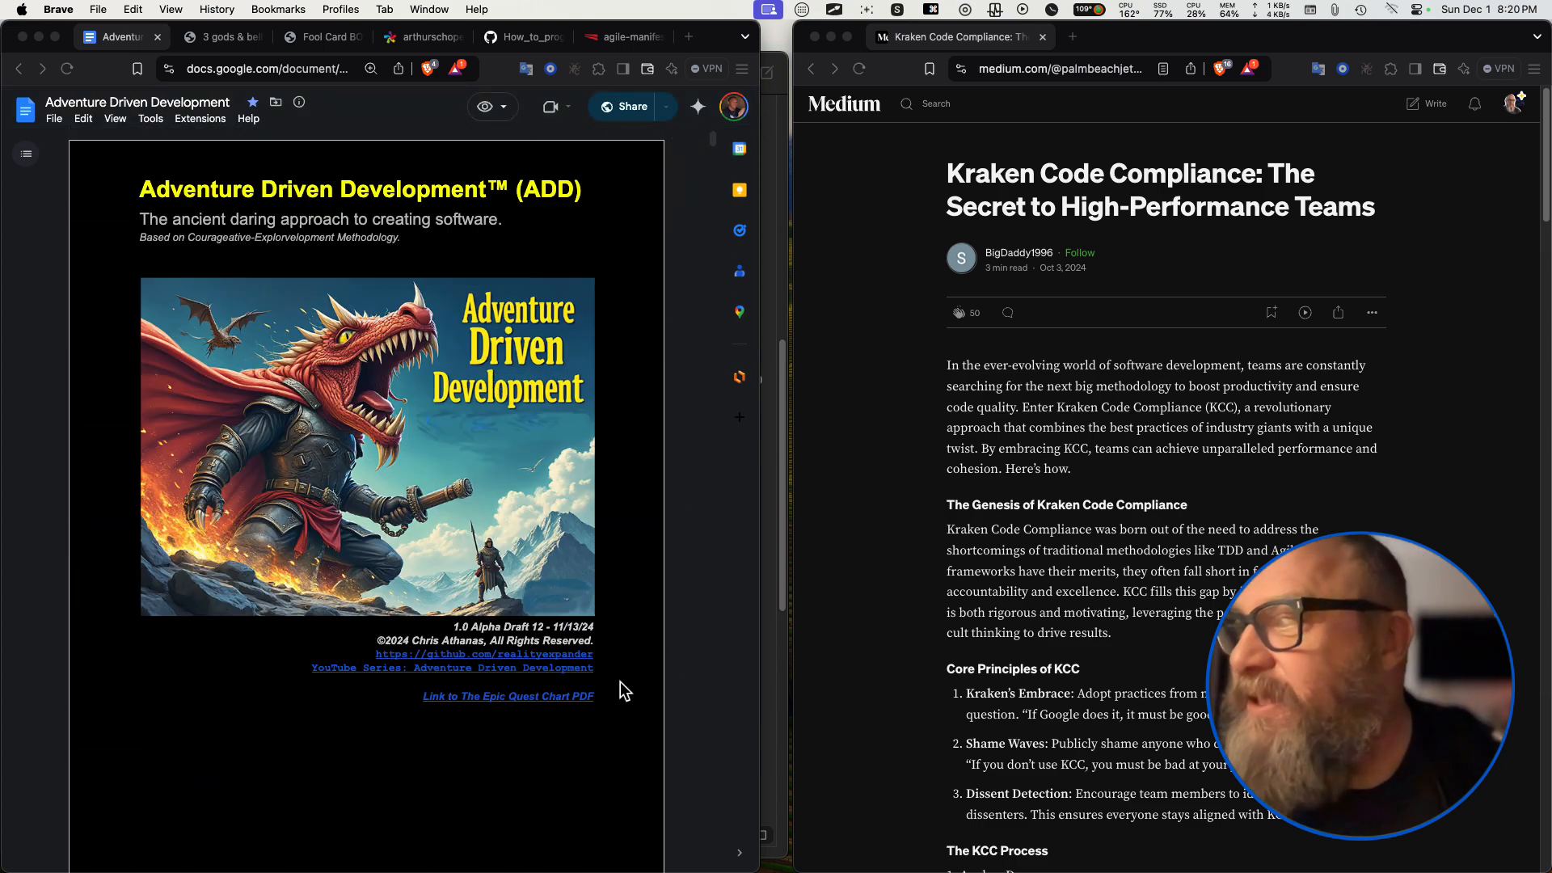